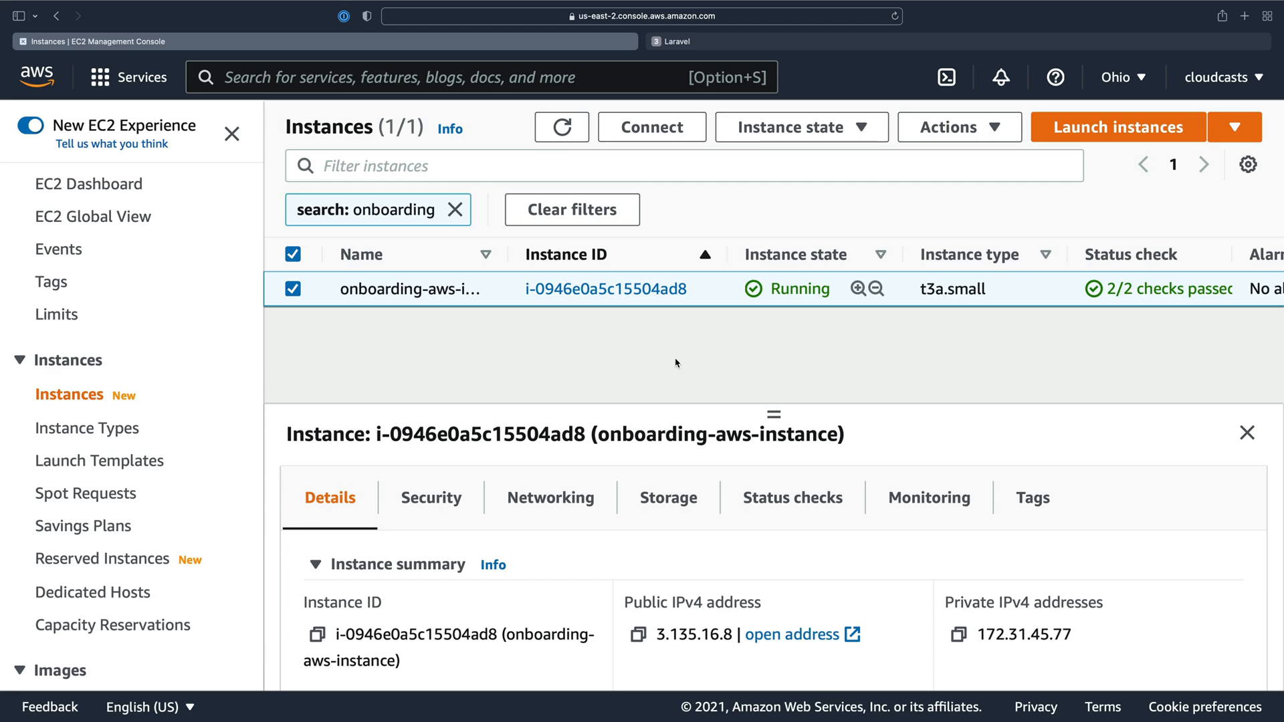
- View the Laravel app at 3.135.16.8 and its login page, then return to welcome
{"action": "left_click", "coordinate": [677, 41]}
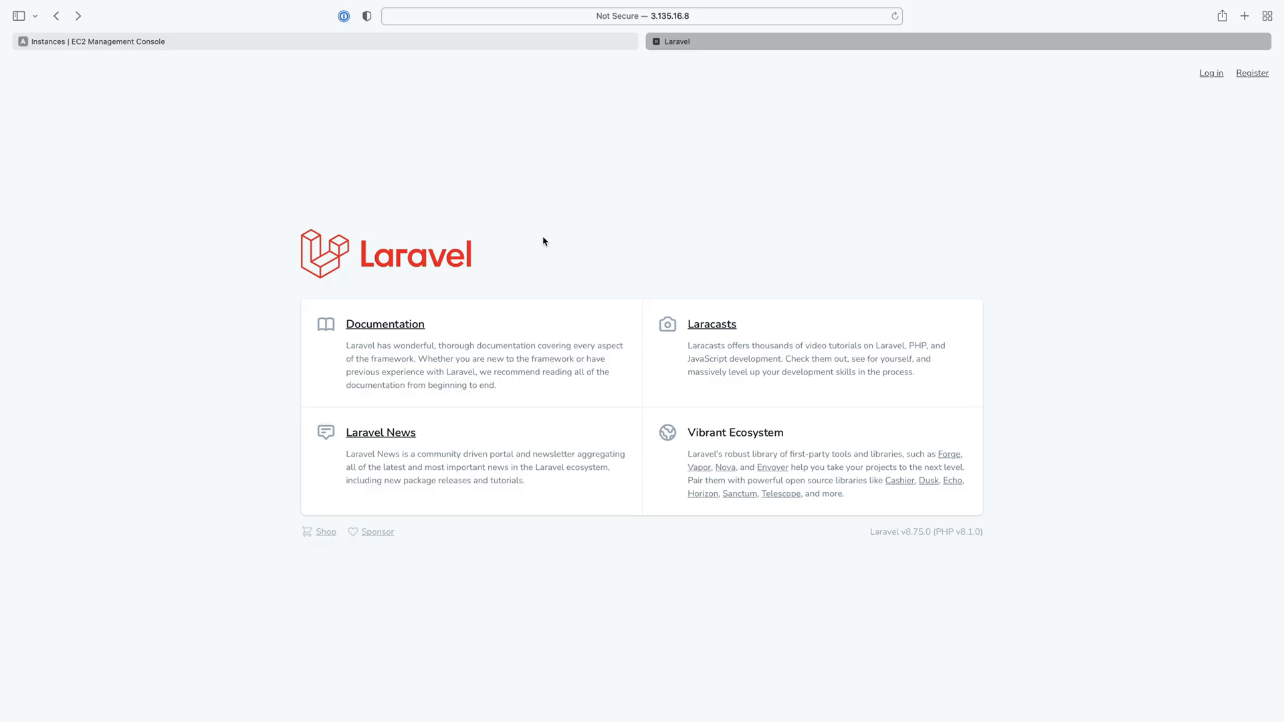
{"action": "mouse_move", "coordinate": [1210, 73]}
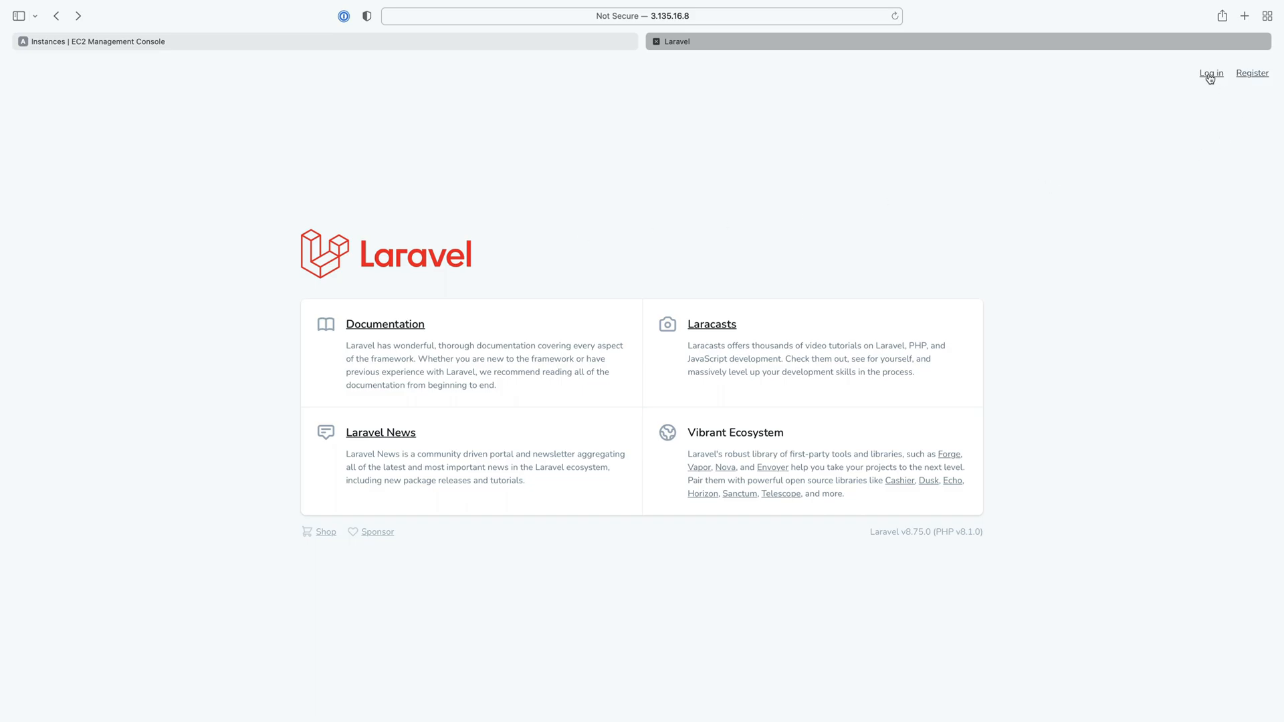
{"action": "left_click", "coordinate": [1211, 73]}
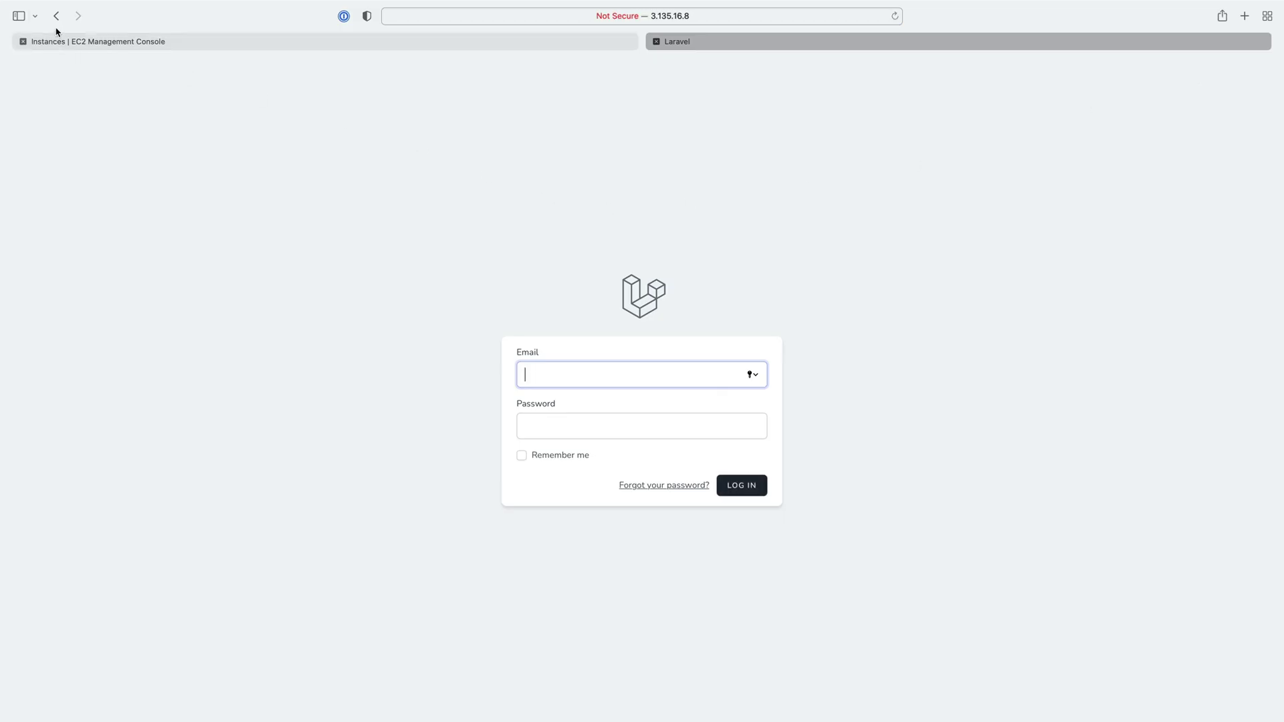
{"action": "left_click", "coordinate": [56, 15]}
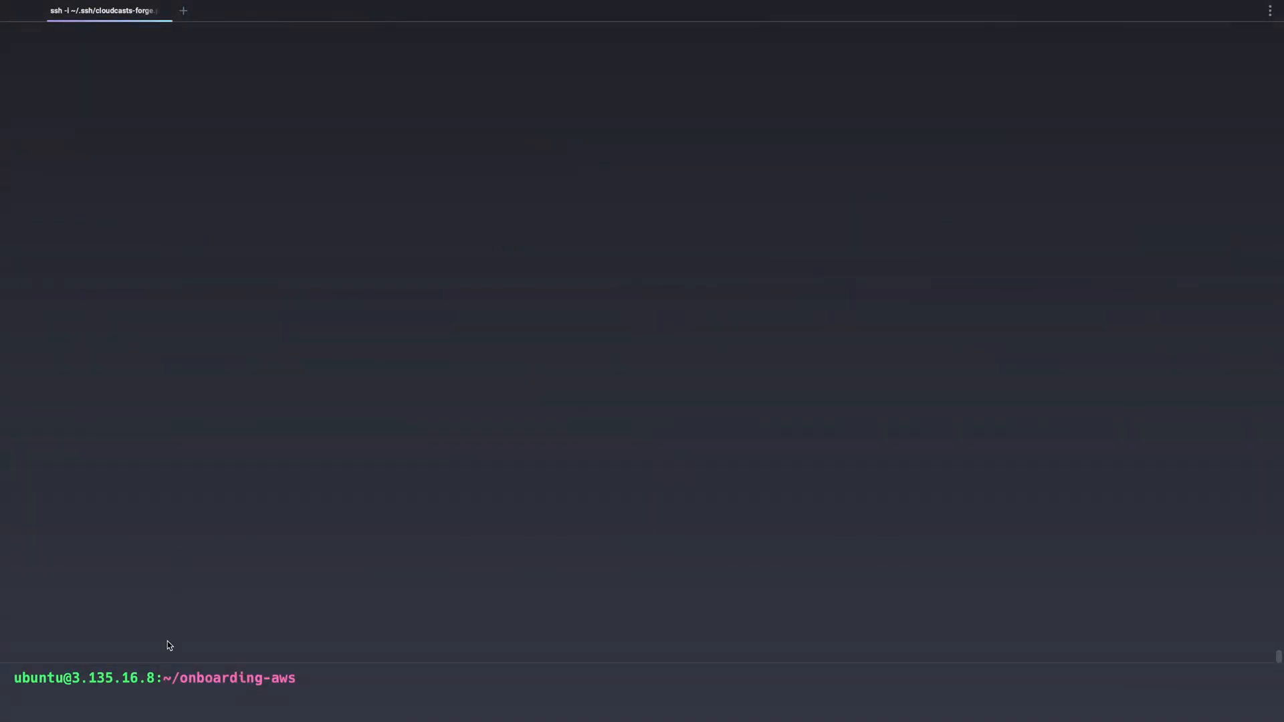
- Run php artisan migrate in the onboarding-aws project over SSH
{"action": "type", "text": "php artisan migrate"}
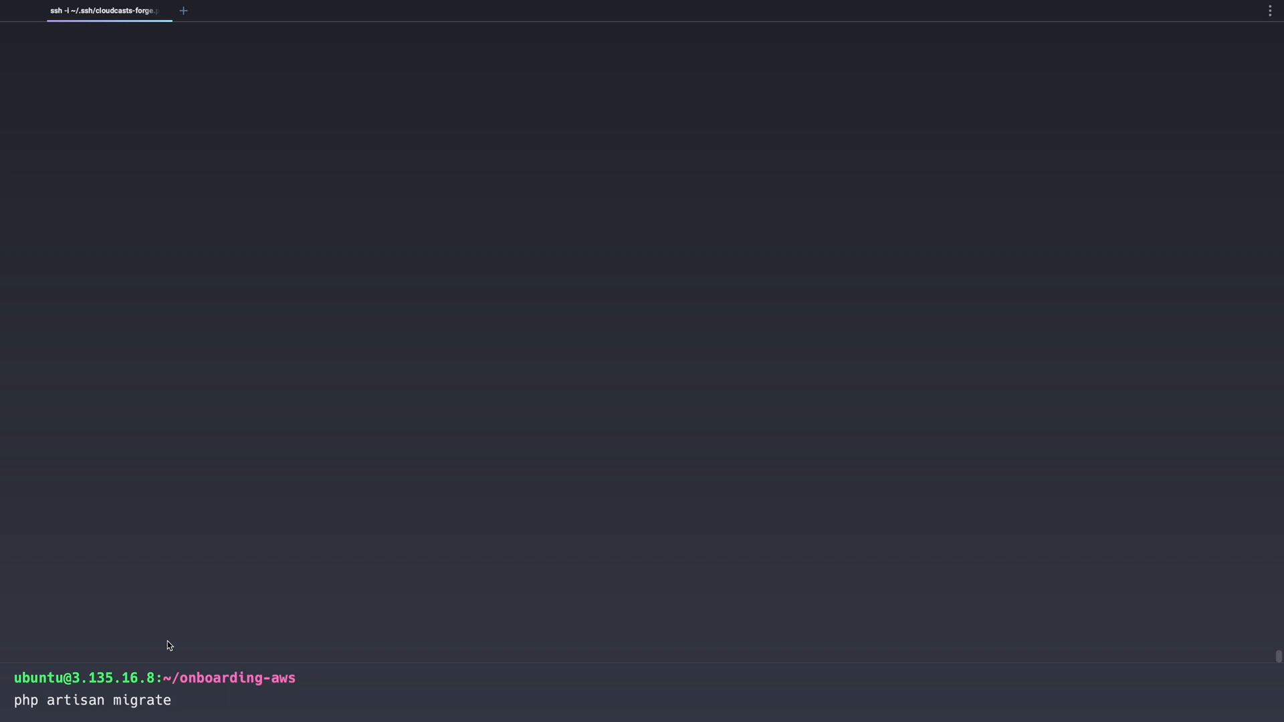
{"action": "key", "text": "Return"}
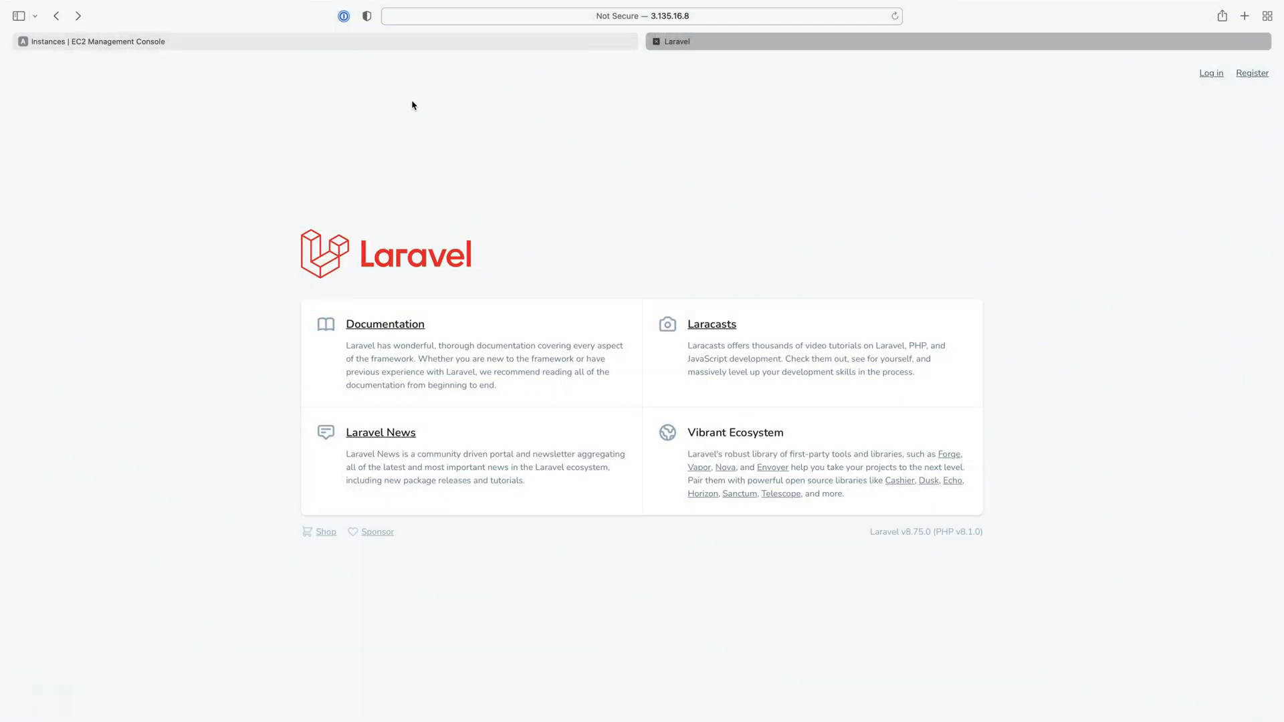
- Return to the AWS console and open the RDS Databases page
{"action": "left_click", "coordinate": [94, 40]}
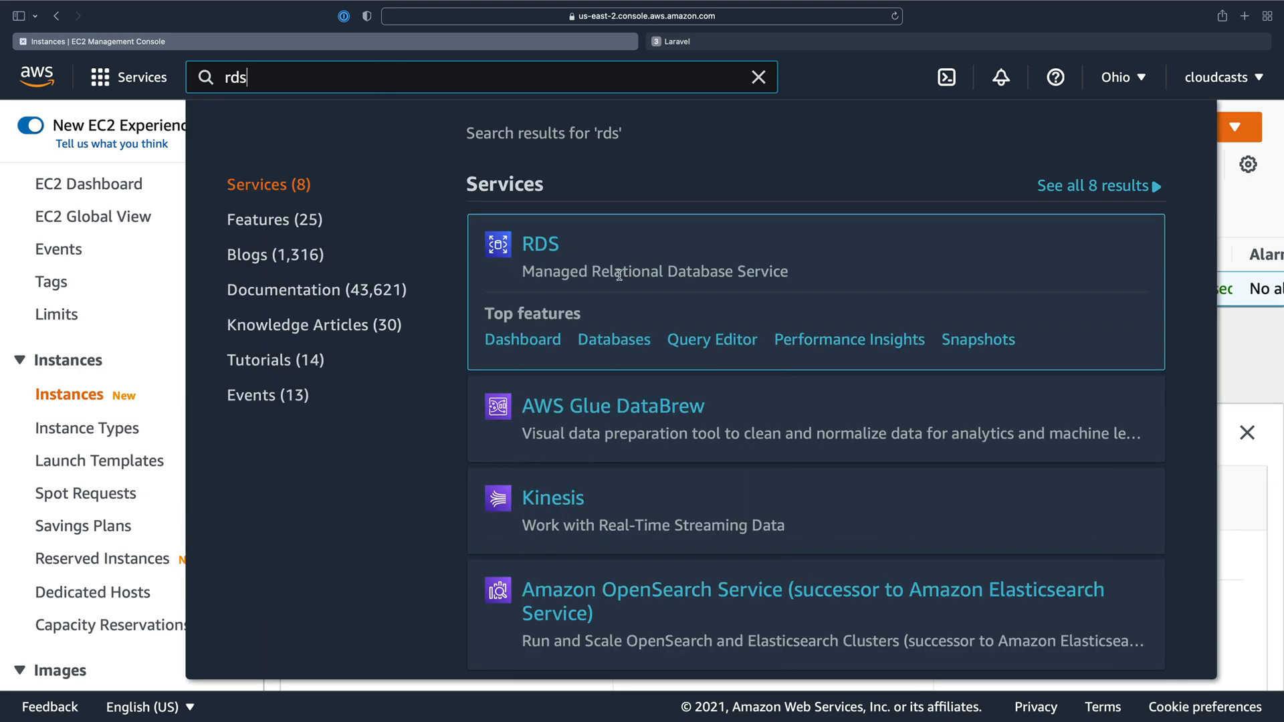
{"action": "left_click", "coordinate": [540, 243]}
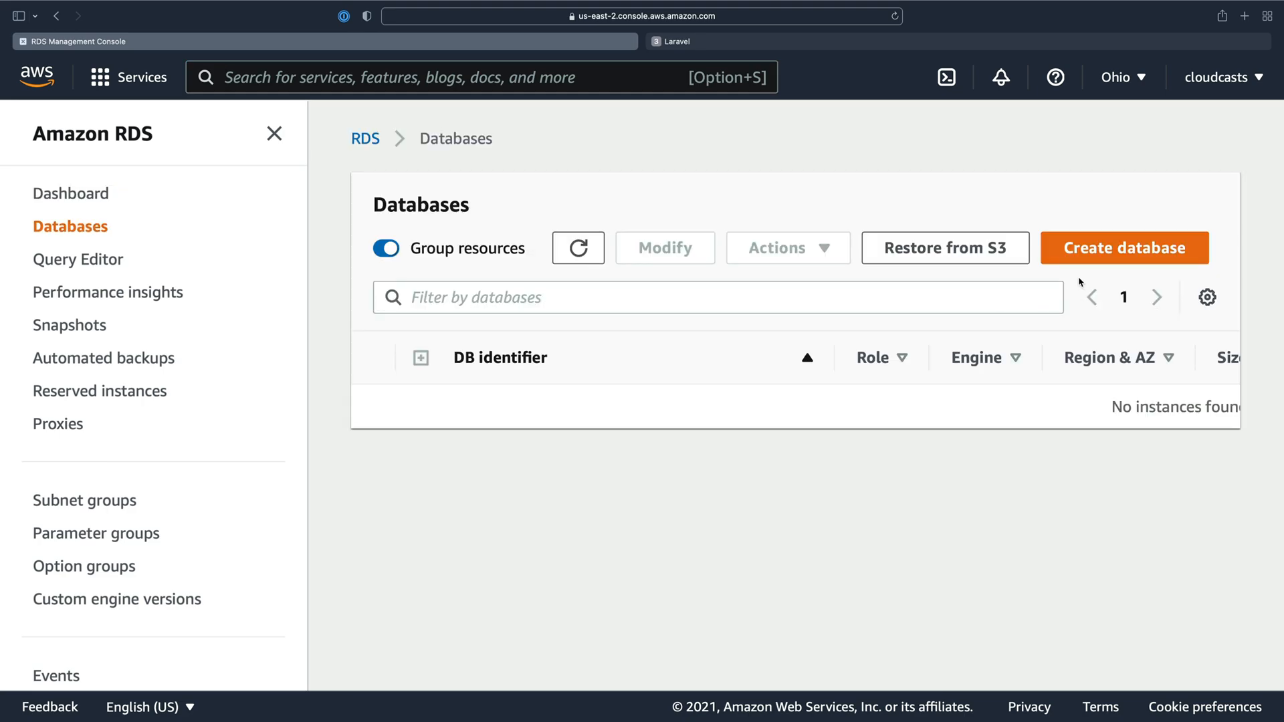
- Start a Standard create database using MySQL Community engine version 8.0.26
{"action": "left_click", "coordinate": [1123, 247]}
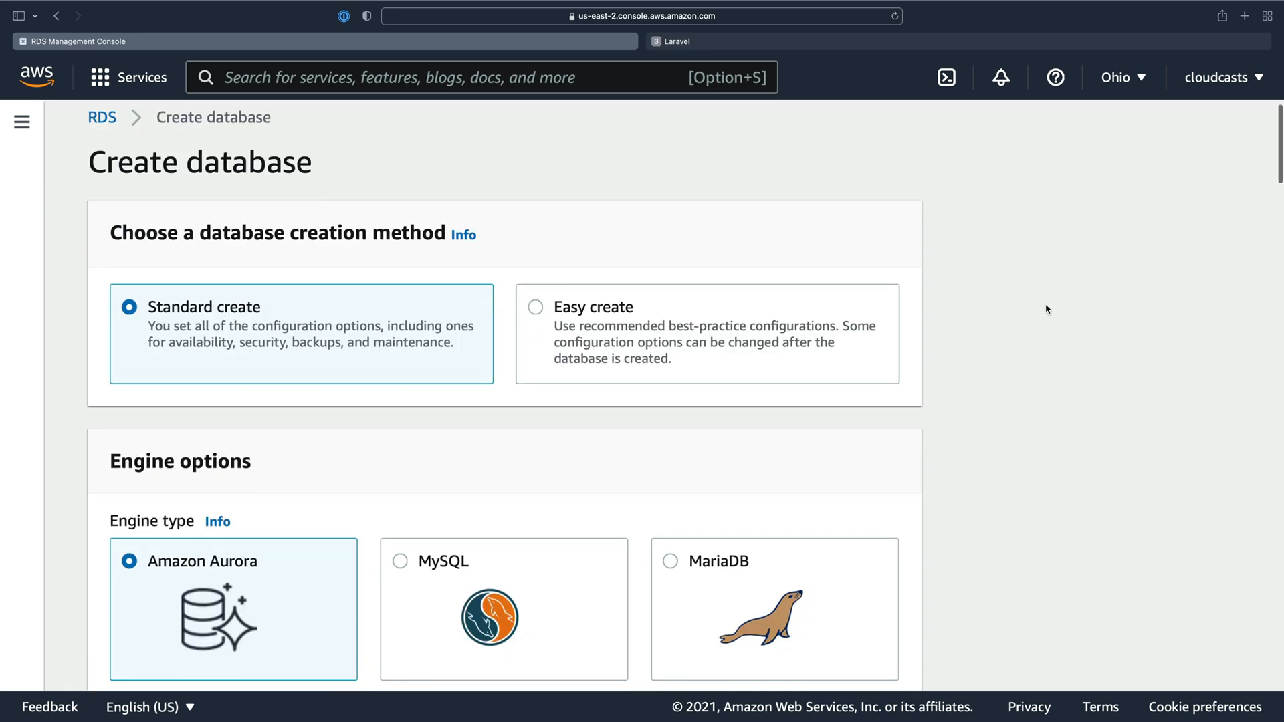
{"action": "scroll", "scroll_direction": "down", "scroll_amount": 3}
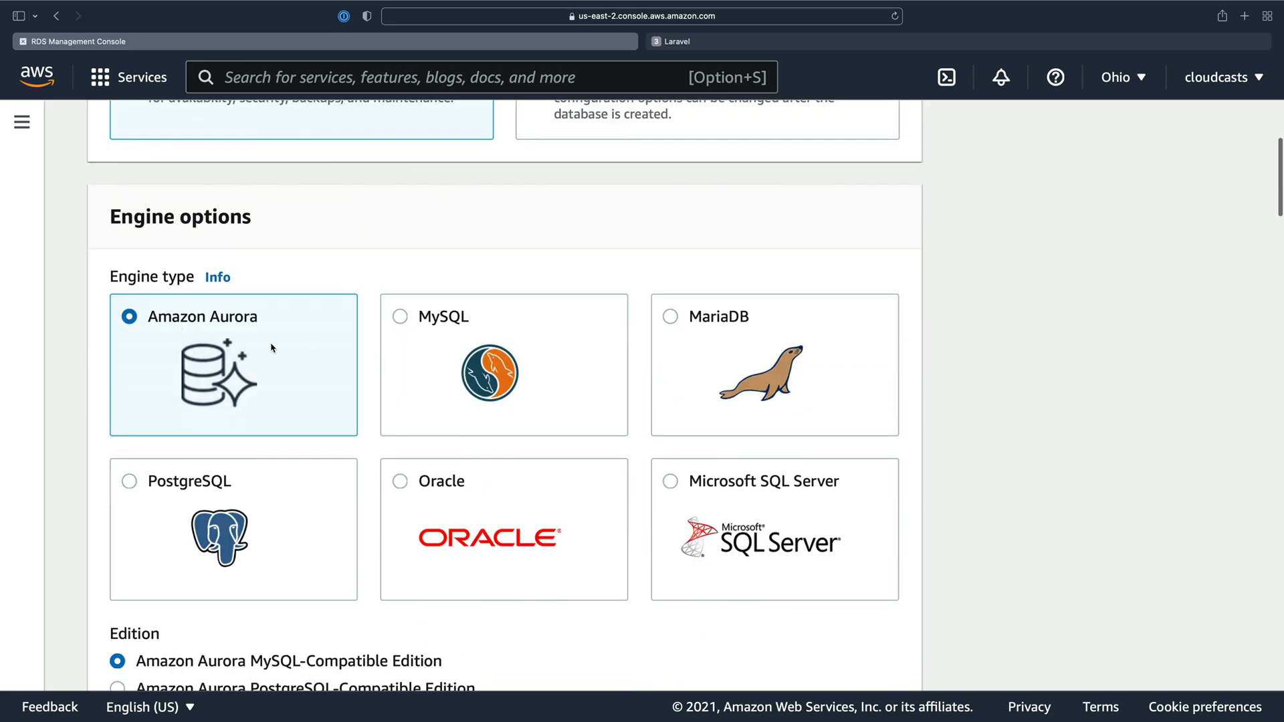
{"action": "mouse_move", "coordinate": [390, 301]}
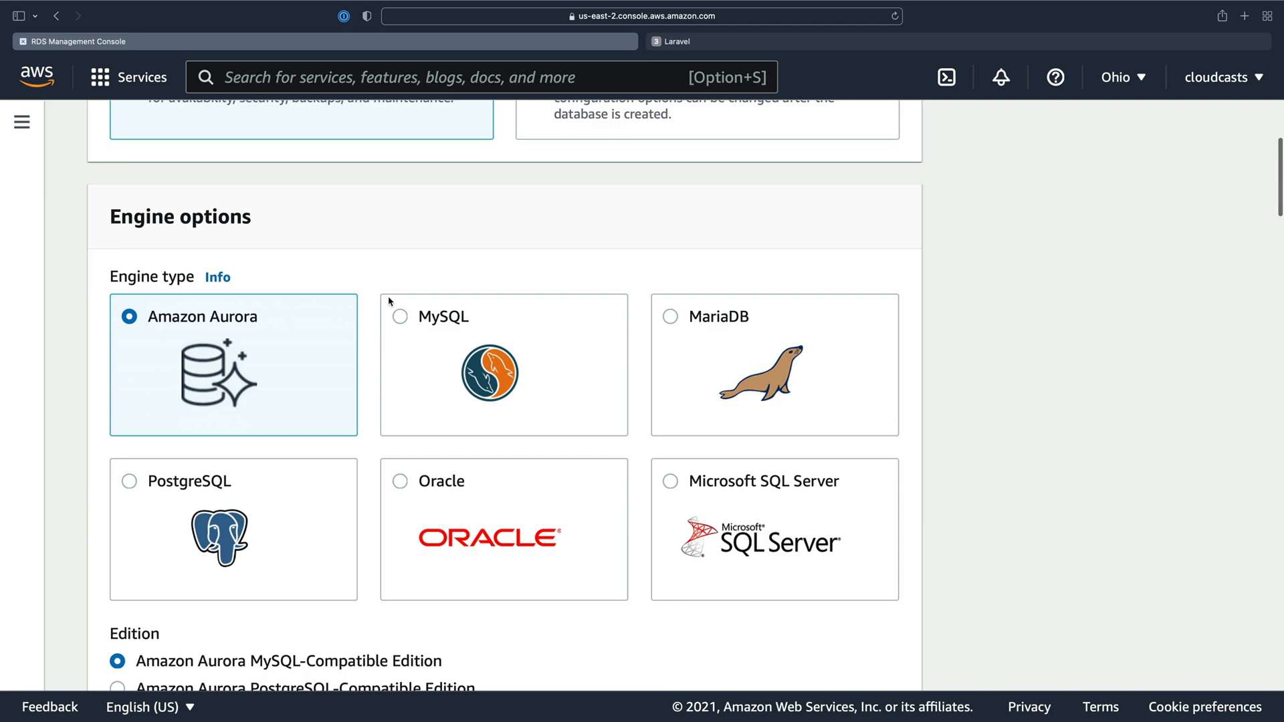
{"action": "left_click", "coordinate": [400, 317]}
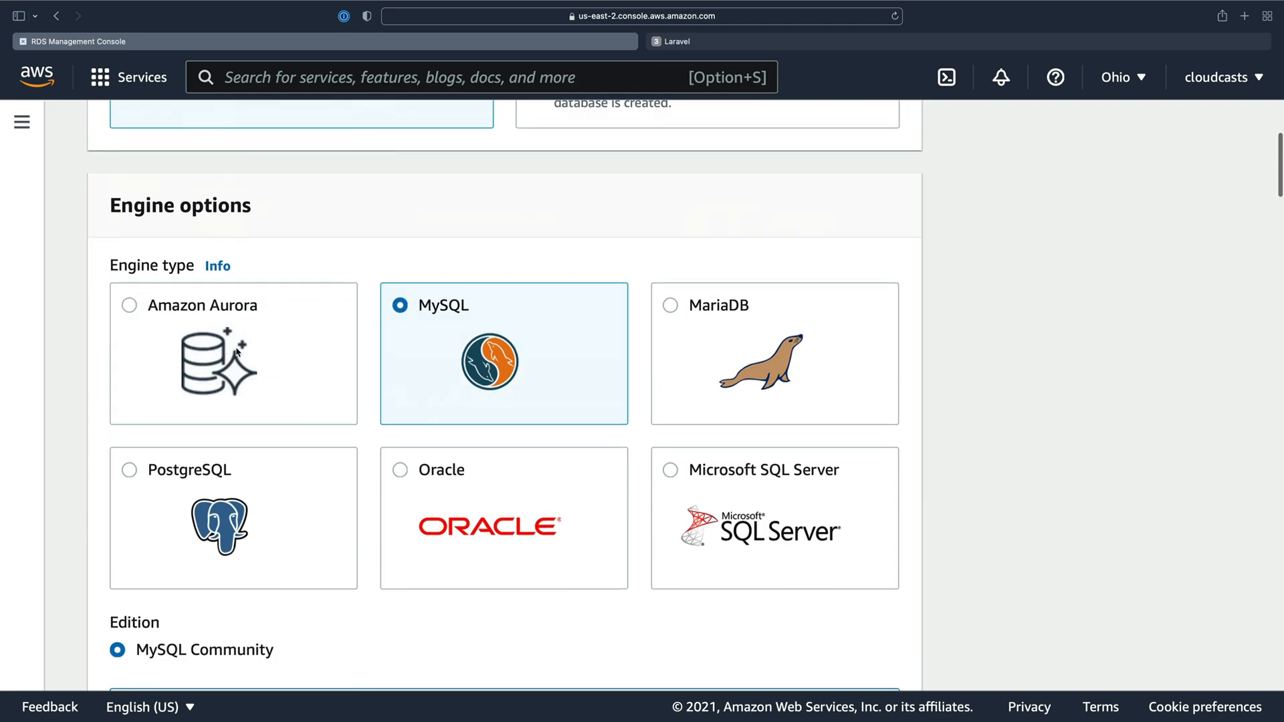
{"action": "mouse_move", "coordinate": [180, 351]}
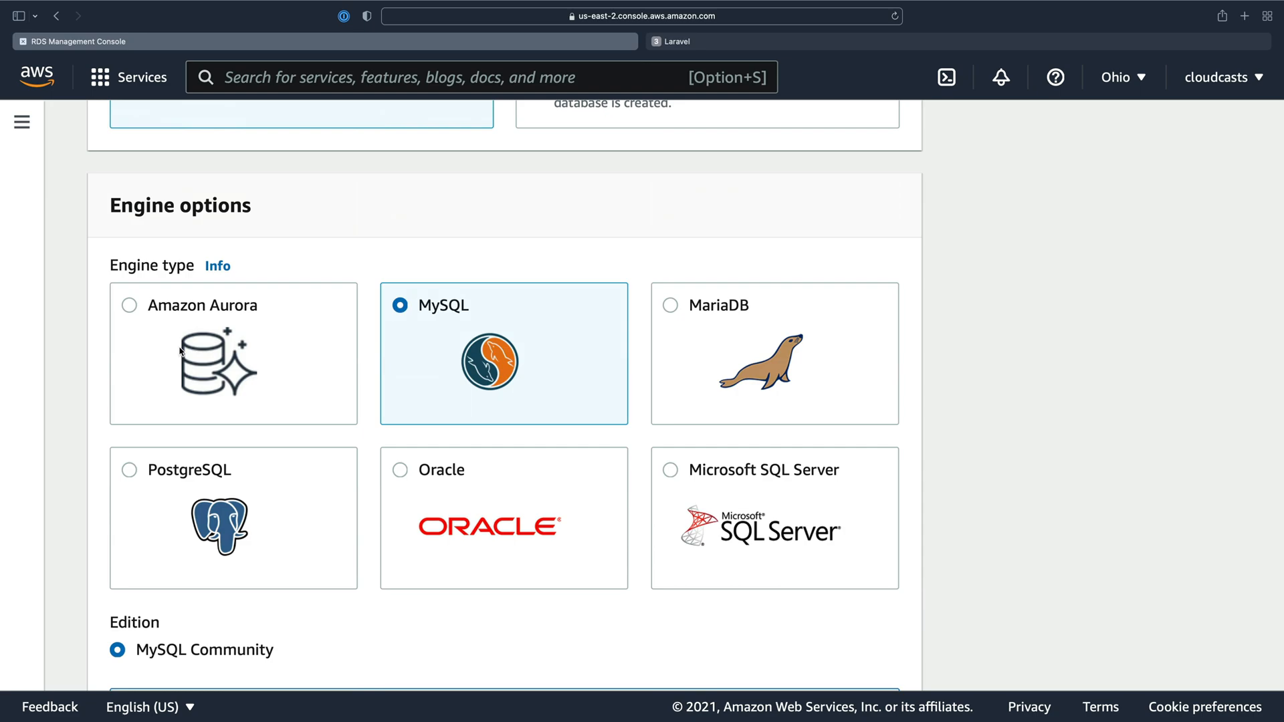
{"action": "mouse_move", "coordinate": [202, 346]}
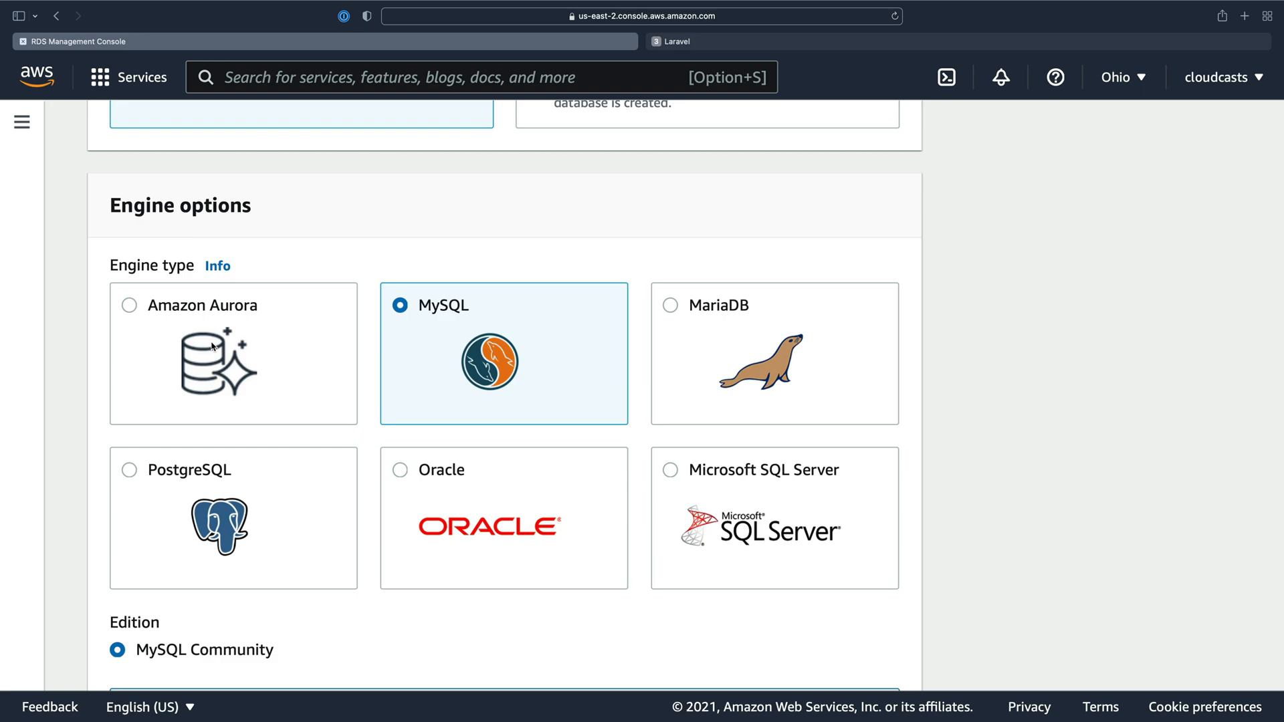
{"action": "scroll", "scroll_direction": "down", "scroll_amount": 3}
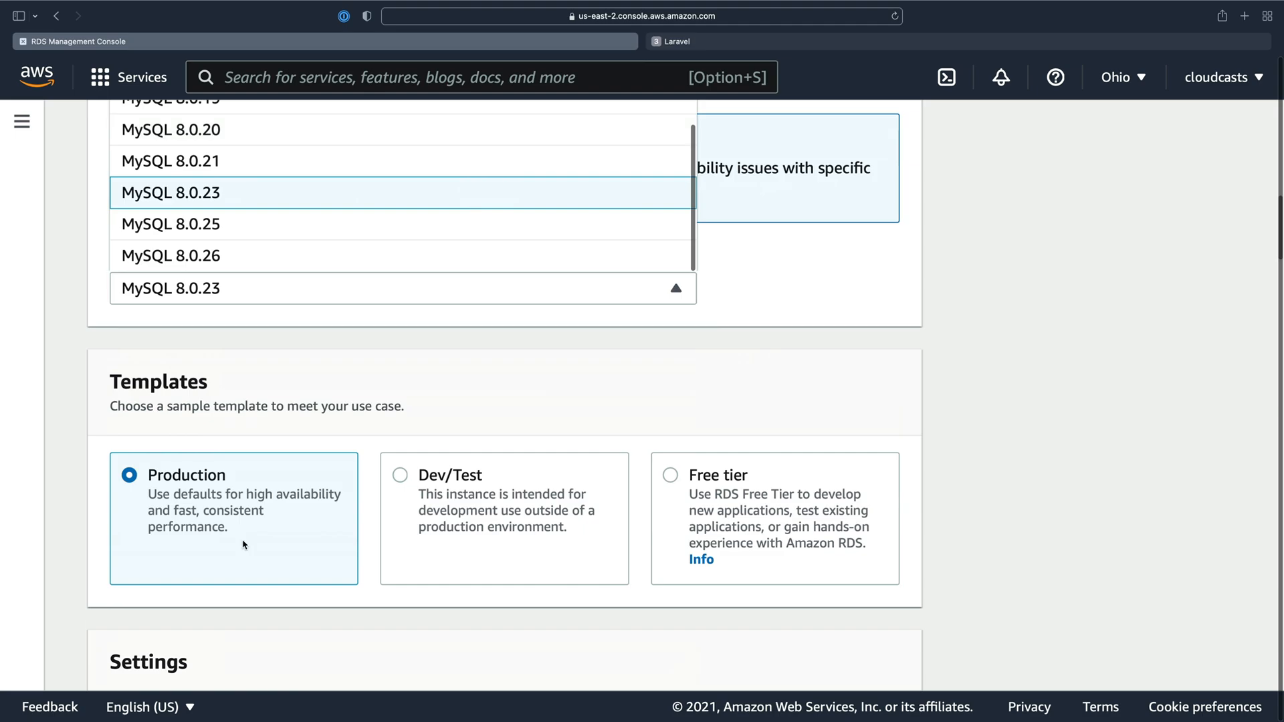
{"action": "left_click", "coordinate": [171, 255]}
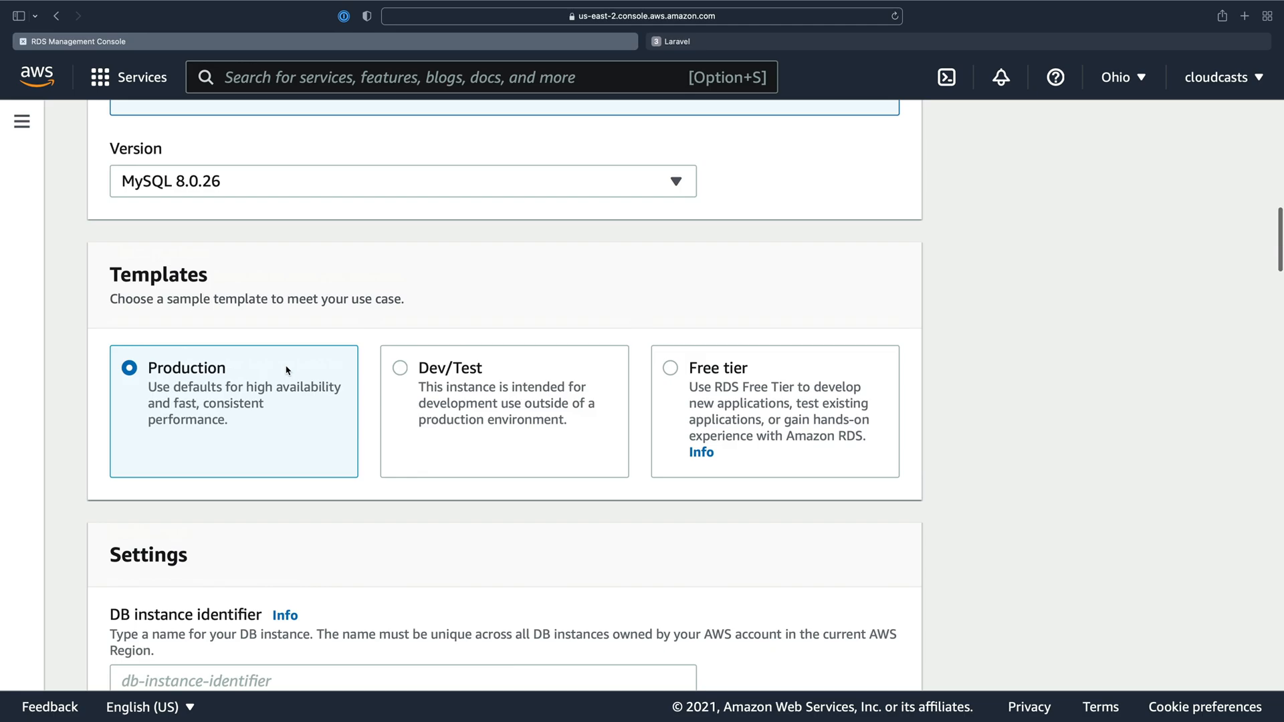
- Name the database onboarding-aws with master user admin and fill both password fields
{"action": "scroll", "scroll_direction": "down", "scroll_amount": 3}
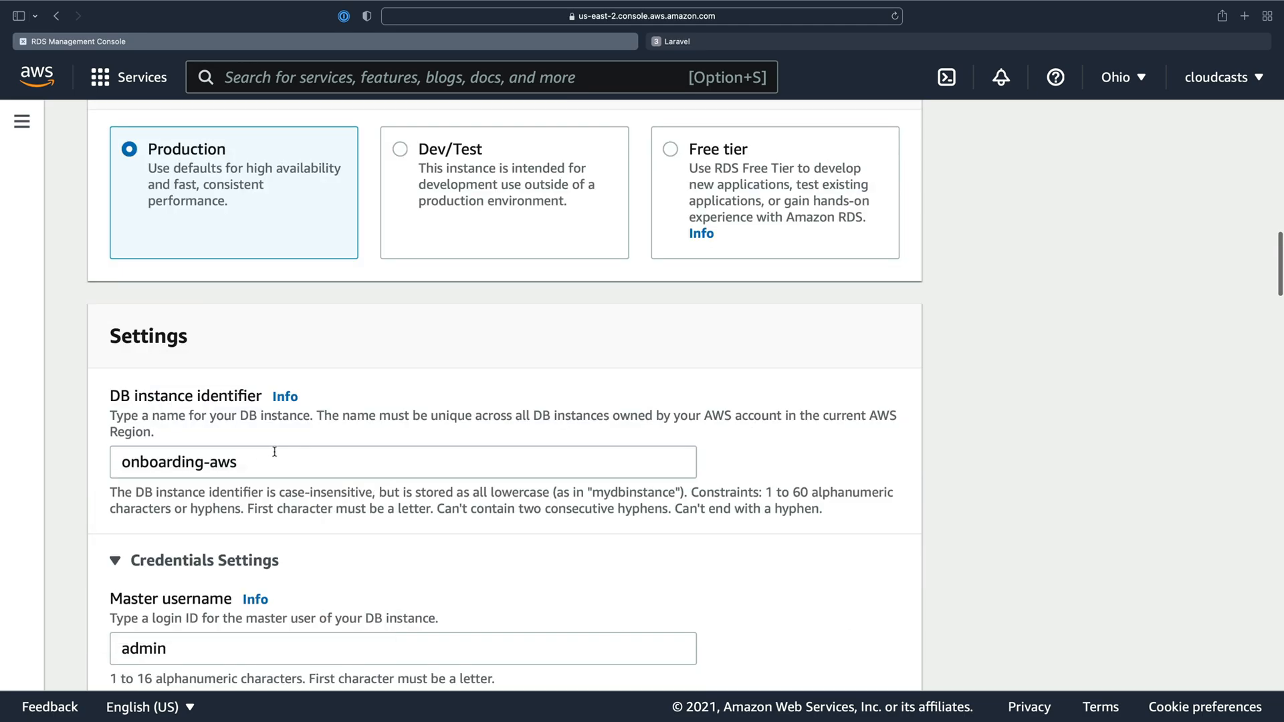
{"action": "scroll", "scroll_direction": "down", "scroll_amount": 3}
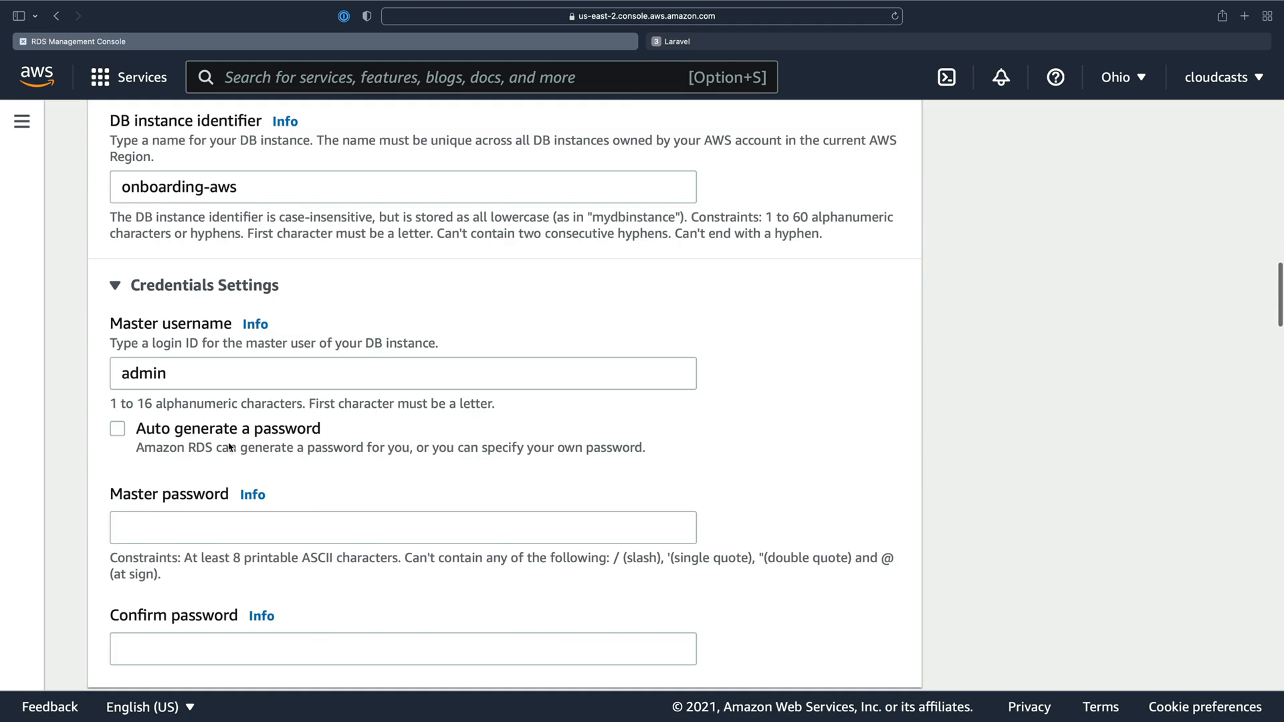
{"action": "type", "text": "root"}
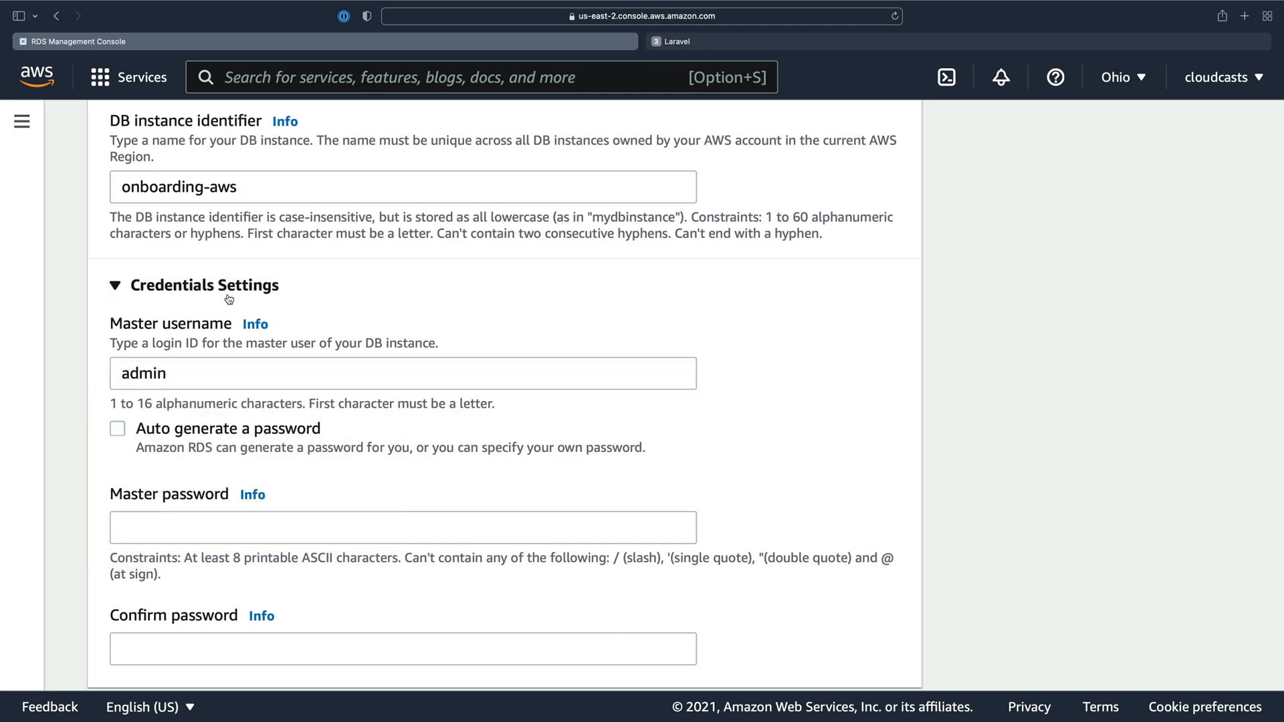
{"action": "scroll", "scroll_direction": "down", "scroll_amount": 3}
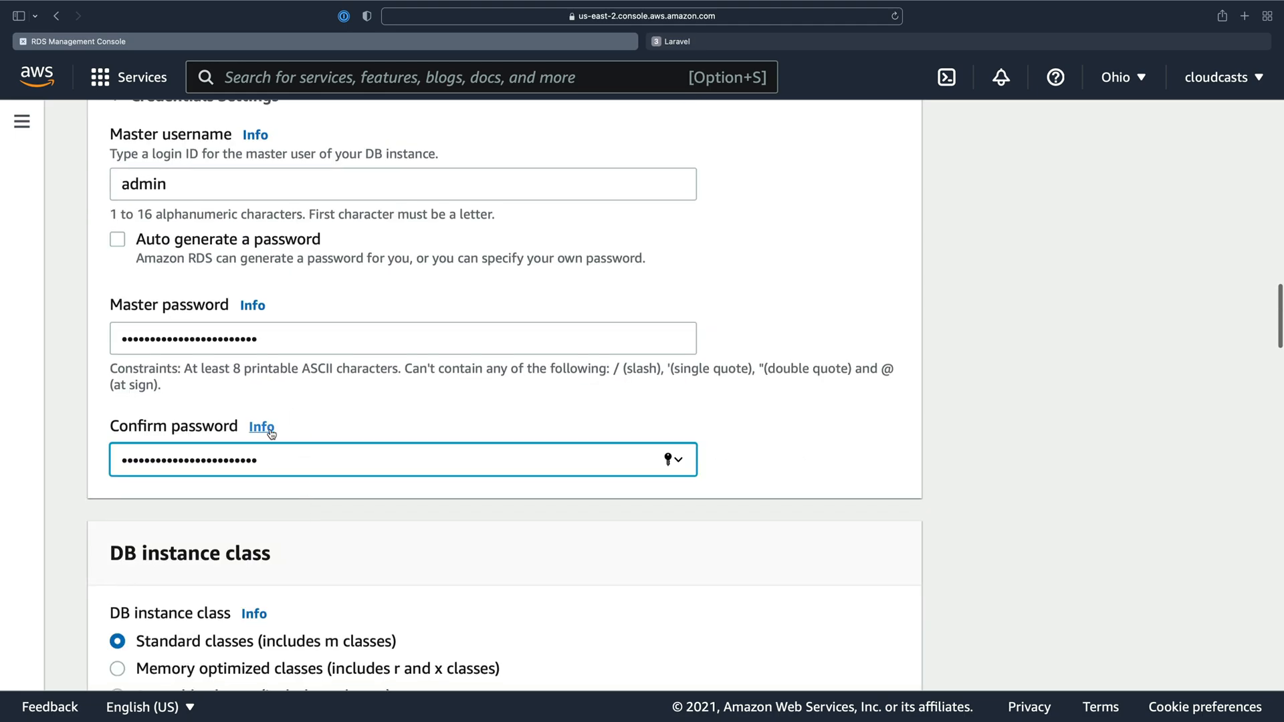
- Preview the Burstable instance classes and scroll through the options below
{"action": "scroll", "scroll_direction": "down", "scroll_amount": 3}
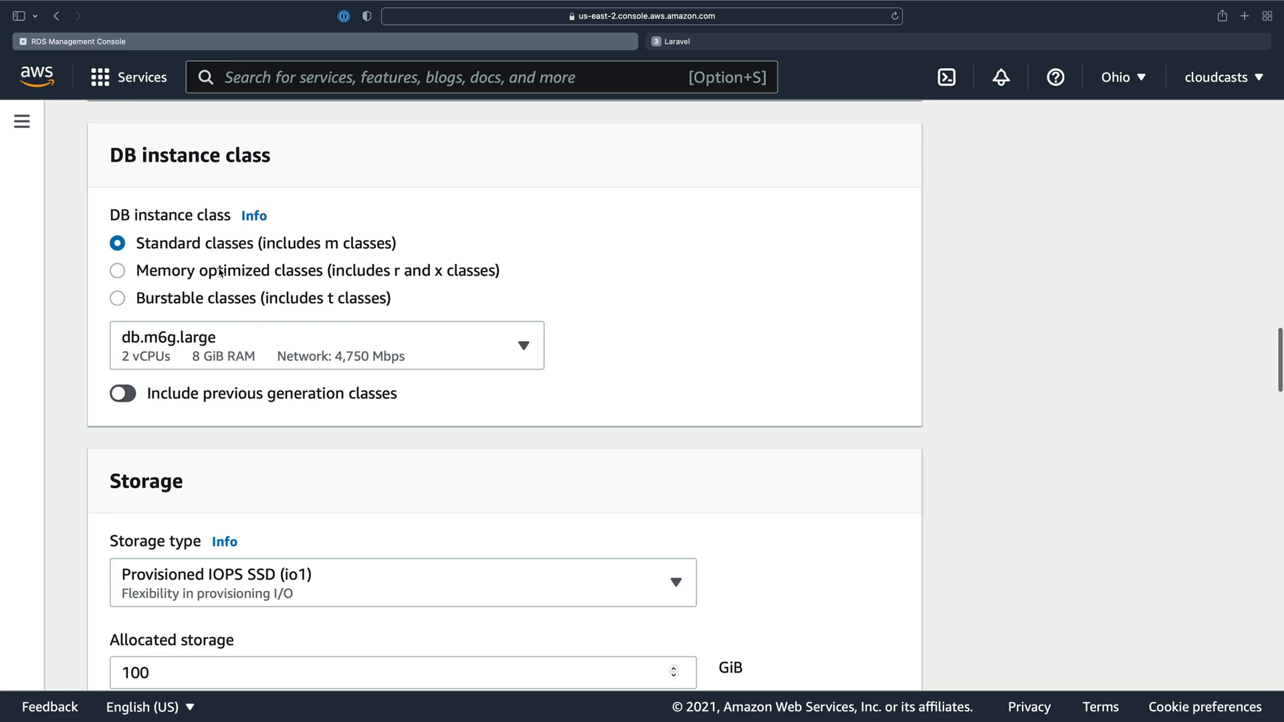
{"action": "mouse_move", "coordinate": [223, 320]}
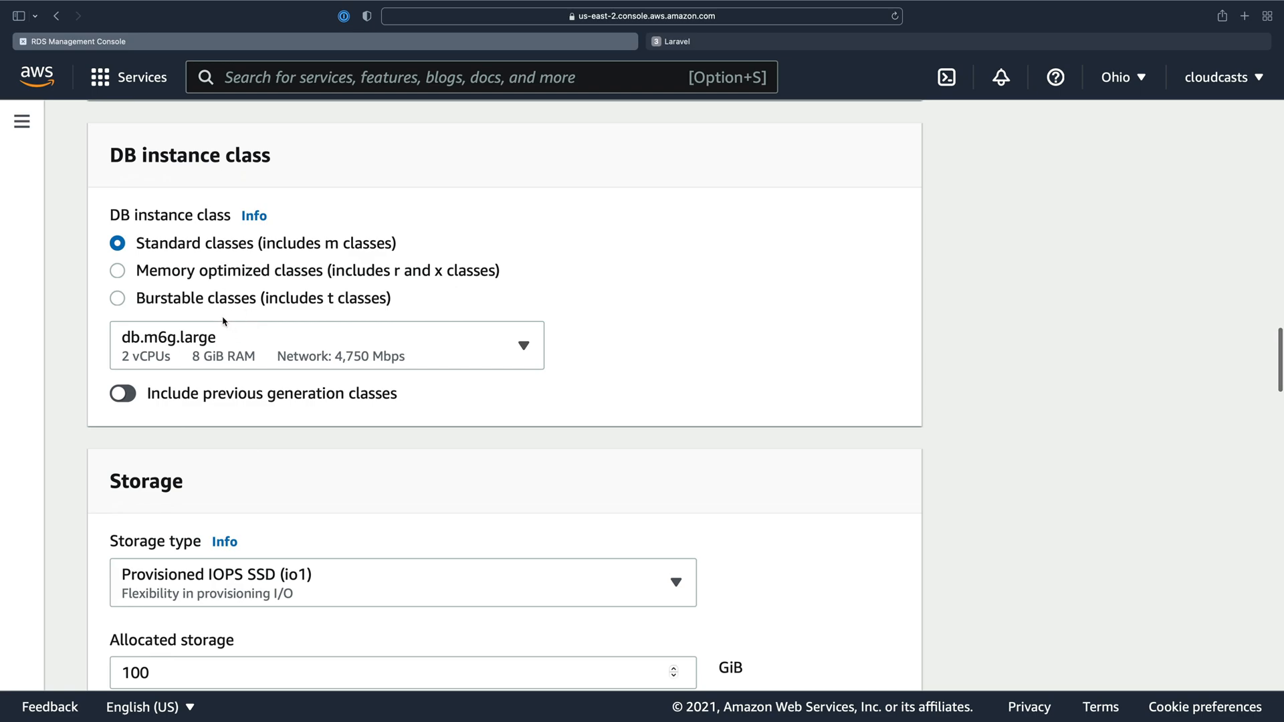
{"action": "mouse_move", "coordinate": [141, 306]}
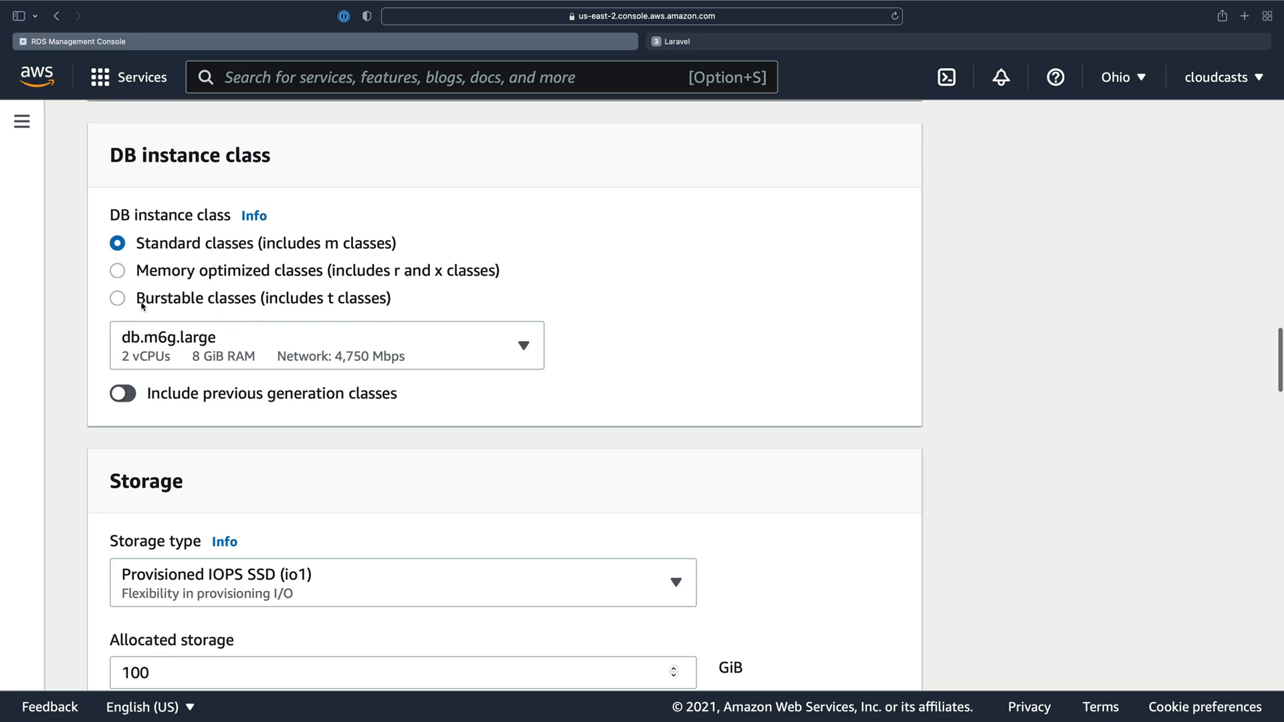
{"action": "left_click", "coordinate": [117, 299]}
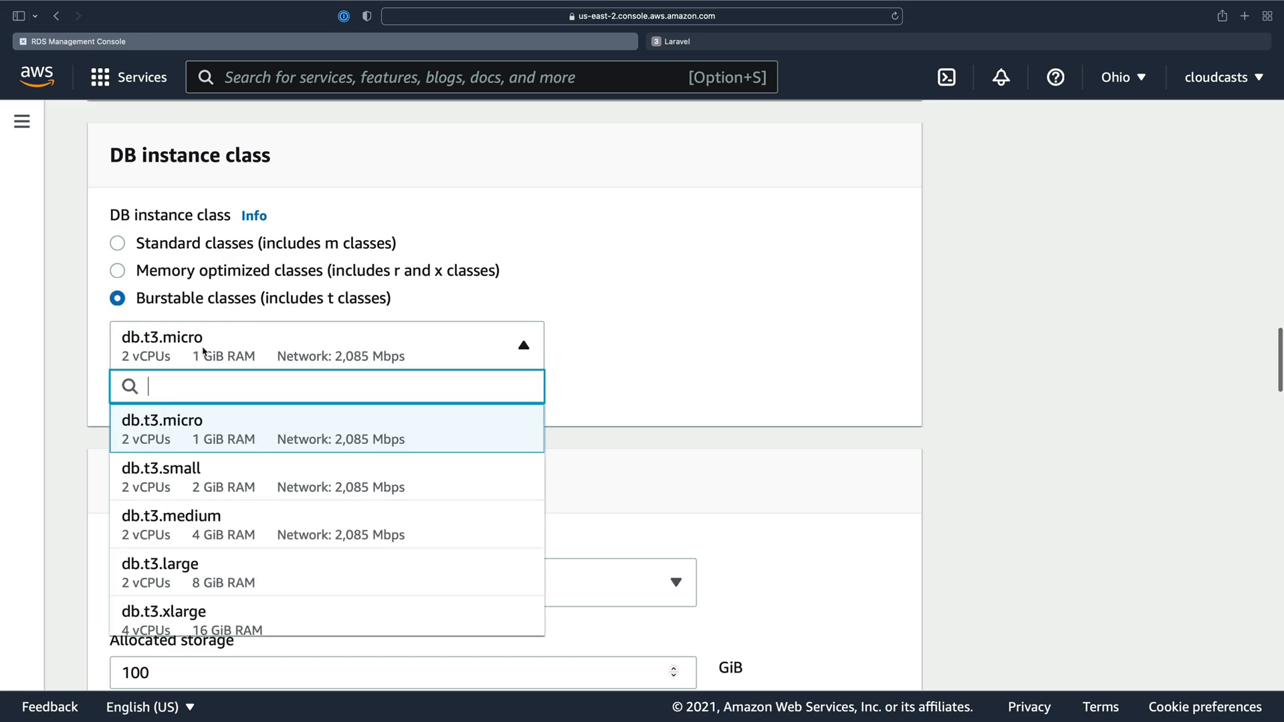
{"action": "mouse_move", "coordinate": [190, 435]}
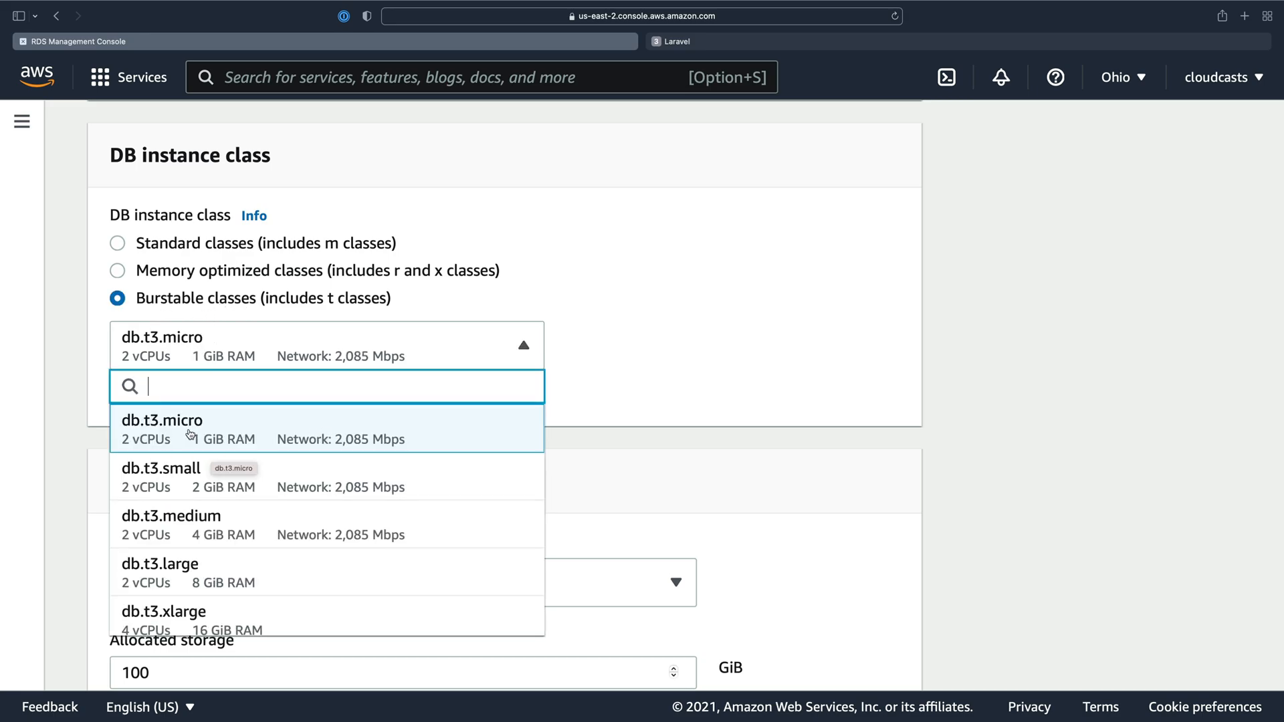
{"action": "scroll", "scroll_direction": "down", "scroll_amount": 3}
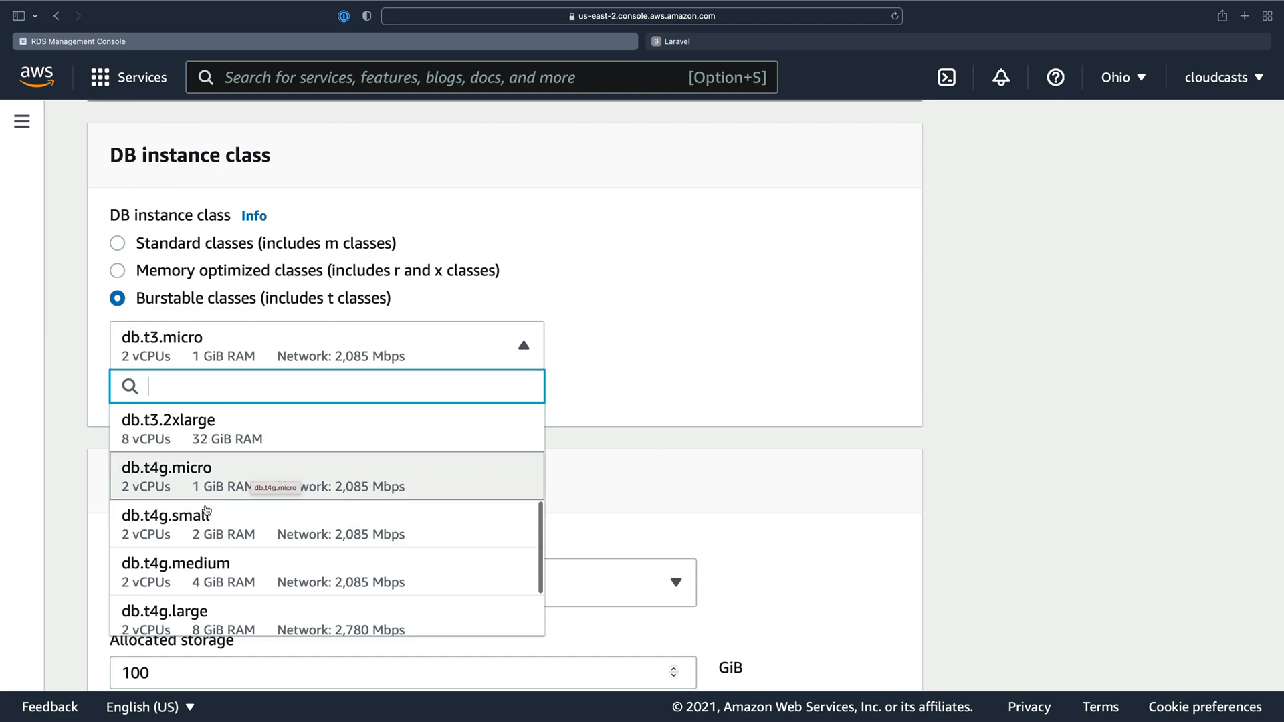
{"action": "mouse_move", "coordinate": [222, 515]}
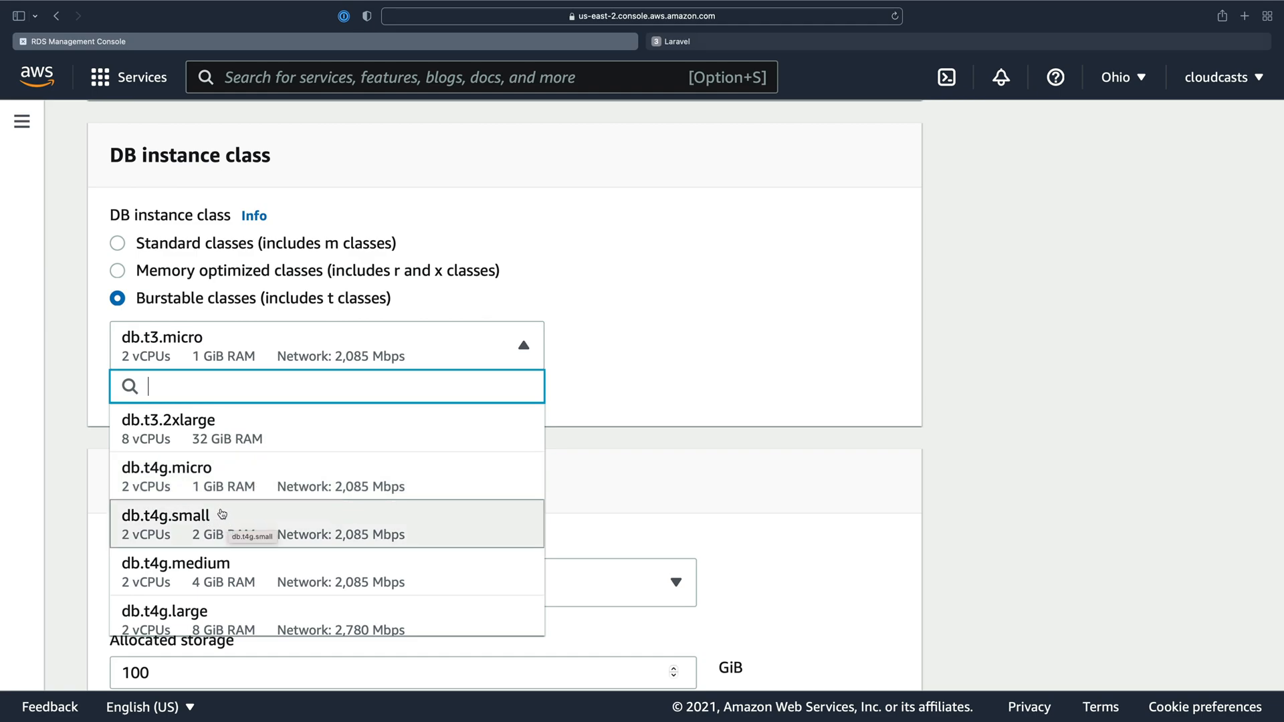
{"action": "mouse_move", "coordinate": [171, 487]}
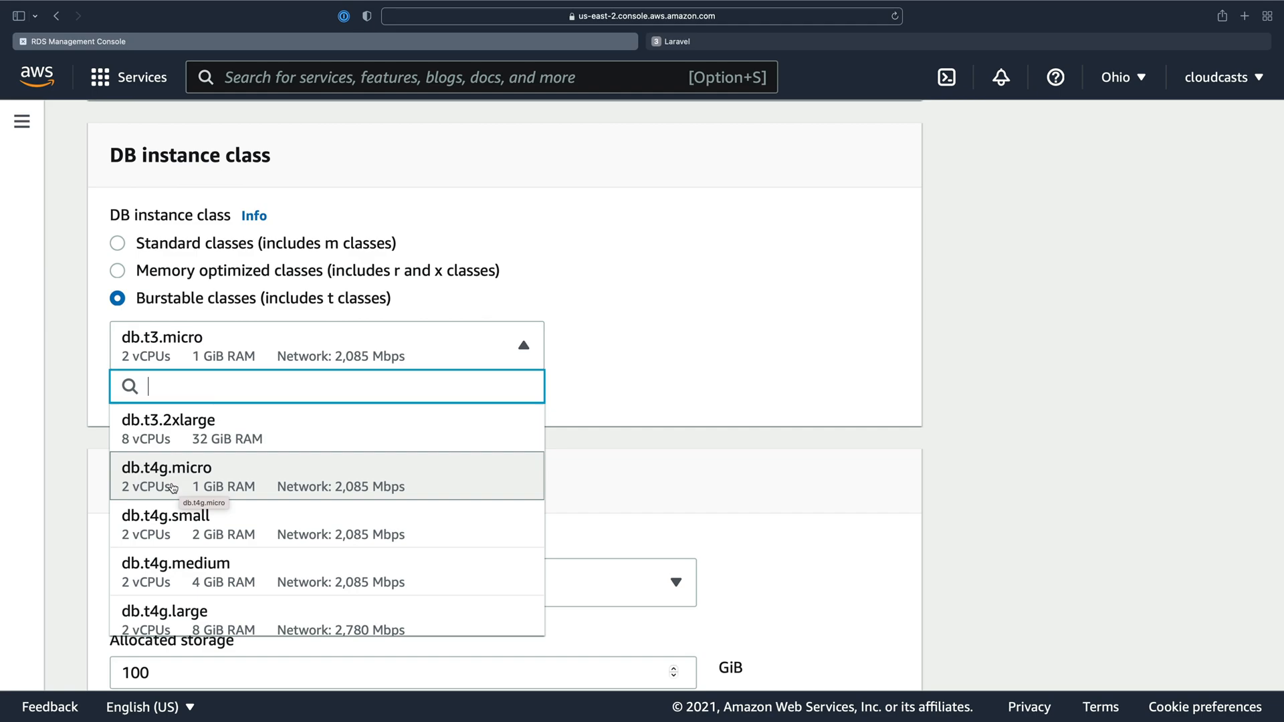
{"action": "scroll", "scroll_direction": "up", "scroll_amount": 3}
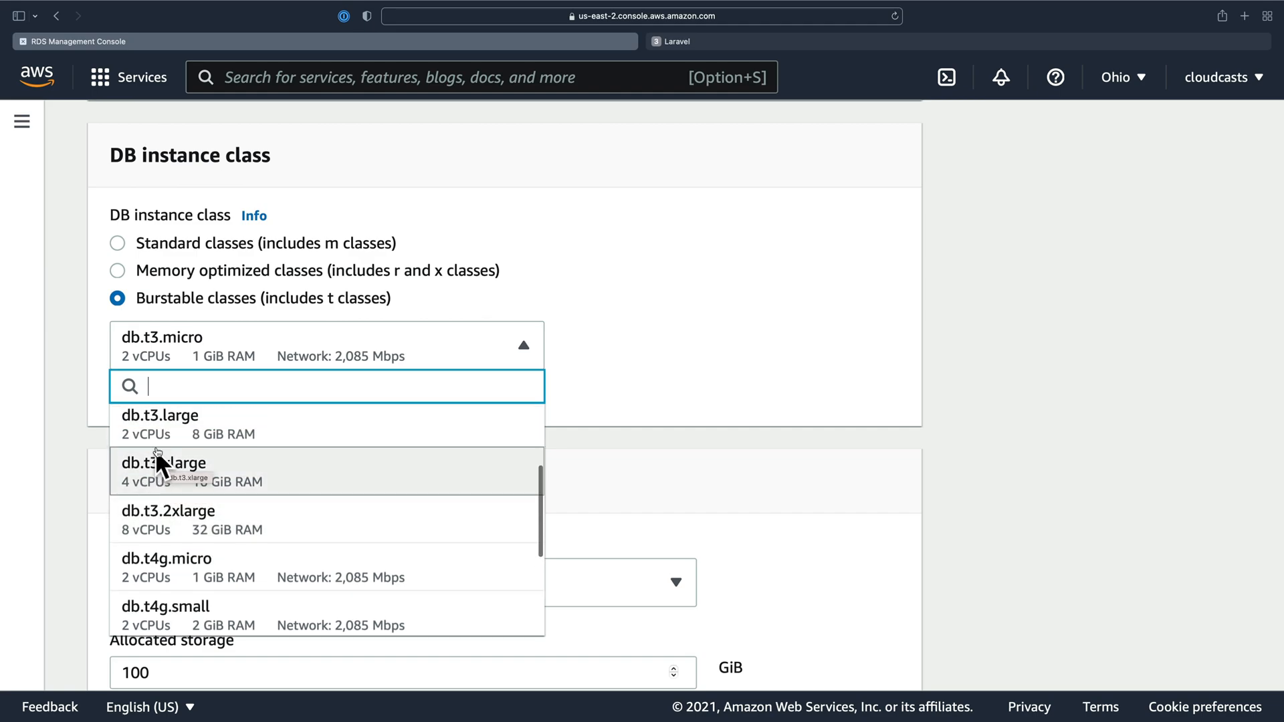
{"action": "scroll", "scroll_direction": "down", "scroll_amount": 3}
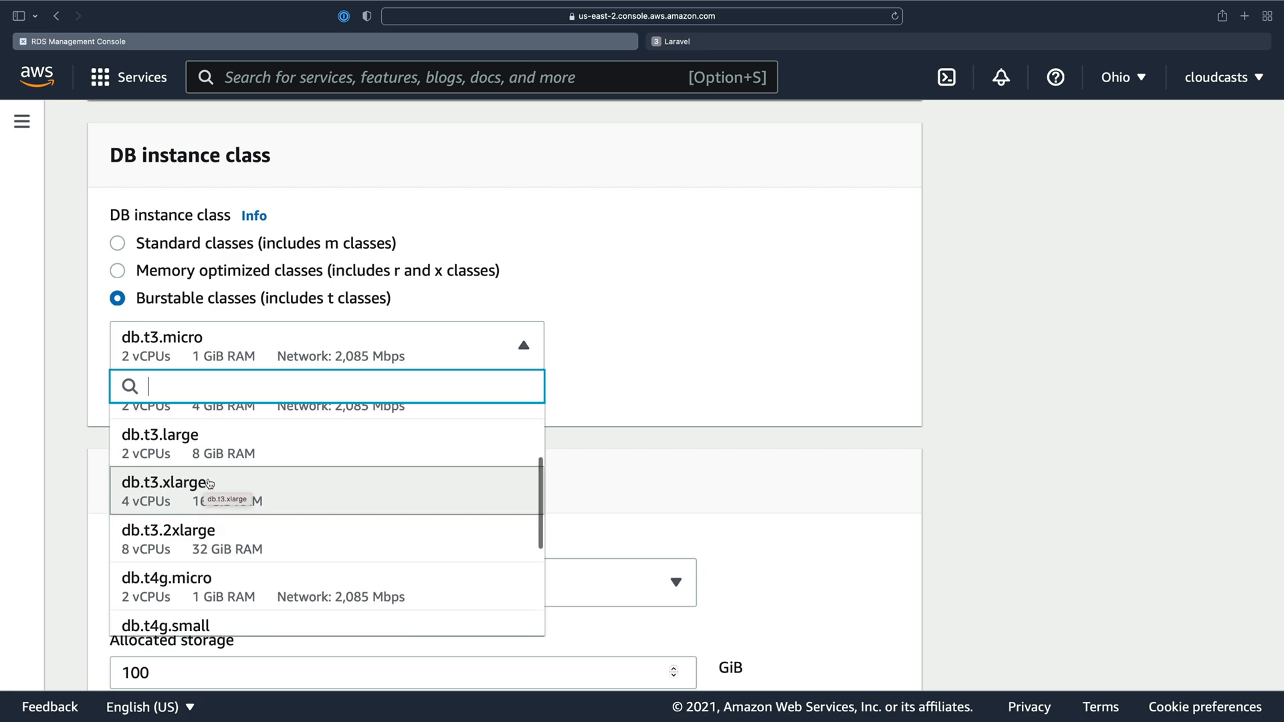
{"action": "scroll", "scroll_direction": "down", "scroll_amount": 3}
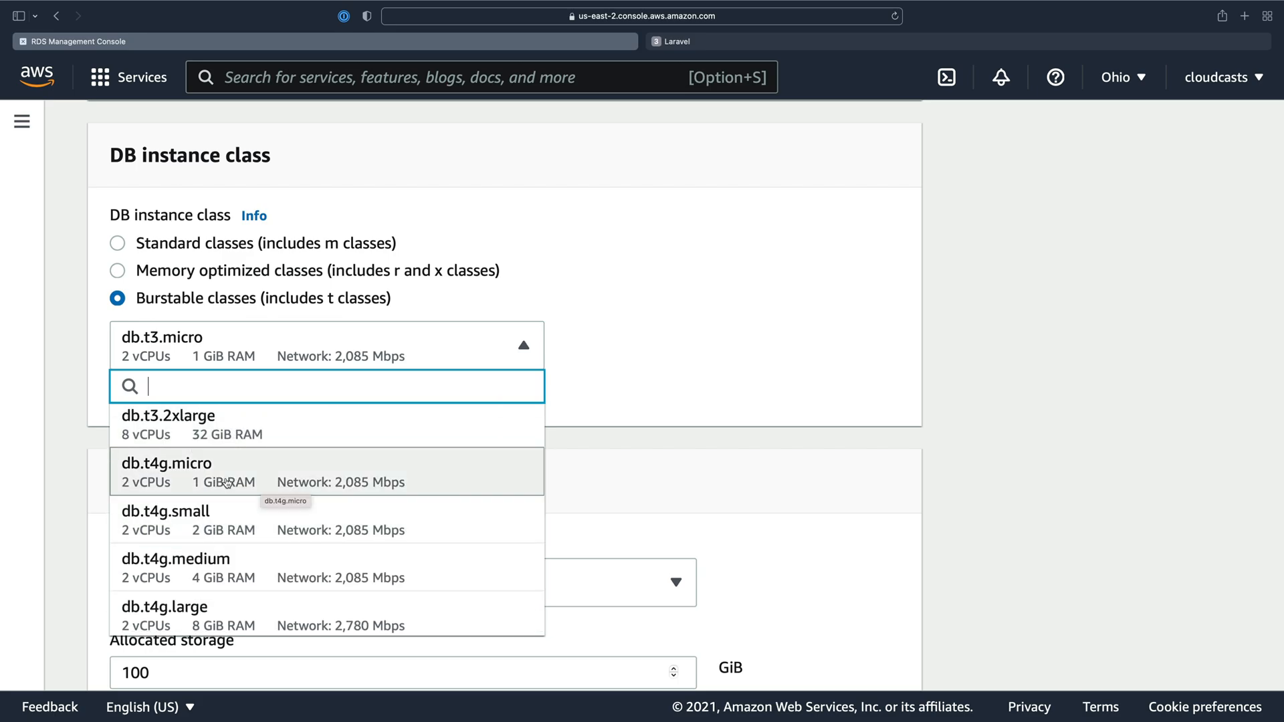
{"action": "scroll", "scroll_direction": "down", "scroll_amount": 3}
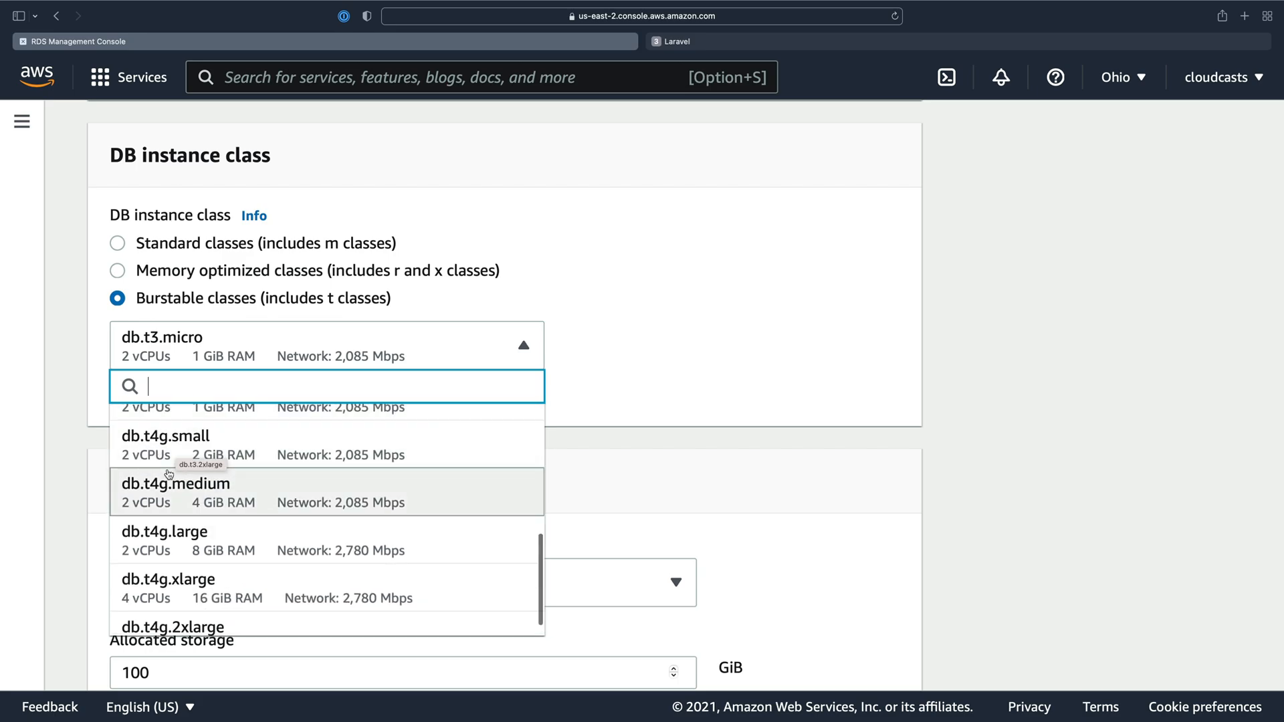
{"action": "mouse_move", "coordinate": [172, 445]}
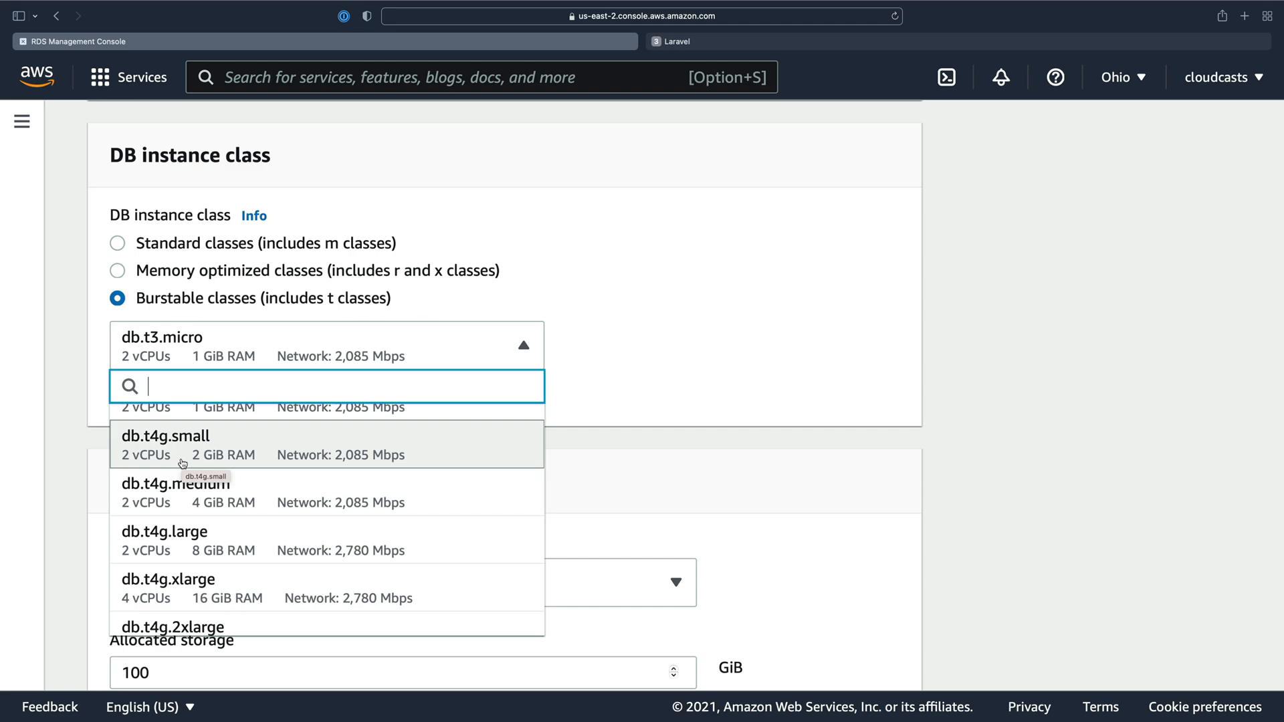
{"action": "scroll", "scroll_direction": "up", "scroll_amount": 3}
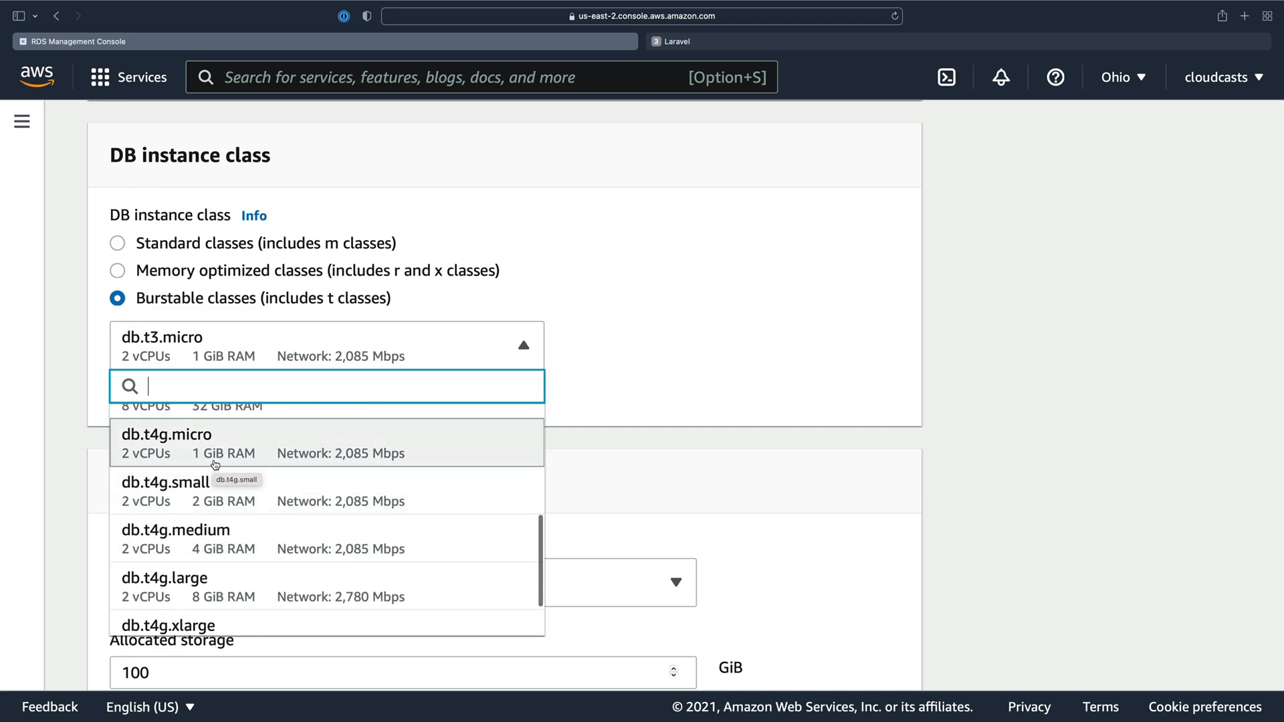
{"action": "scroll", "scroll_direction": "down", "scroll_amount": 3}
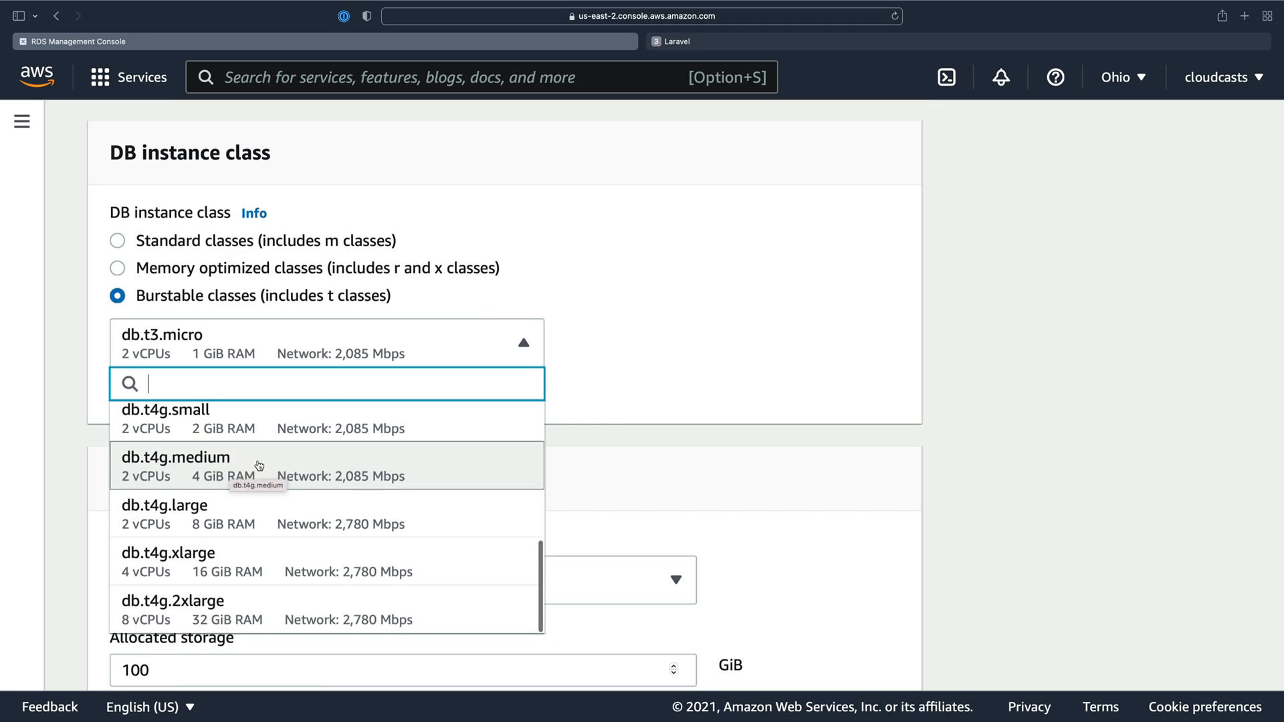
{"action": "mouse_move", "coordinate": [241, 385]}
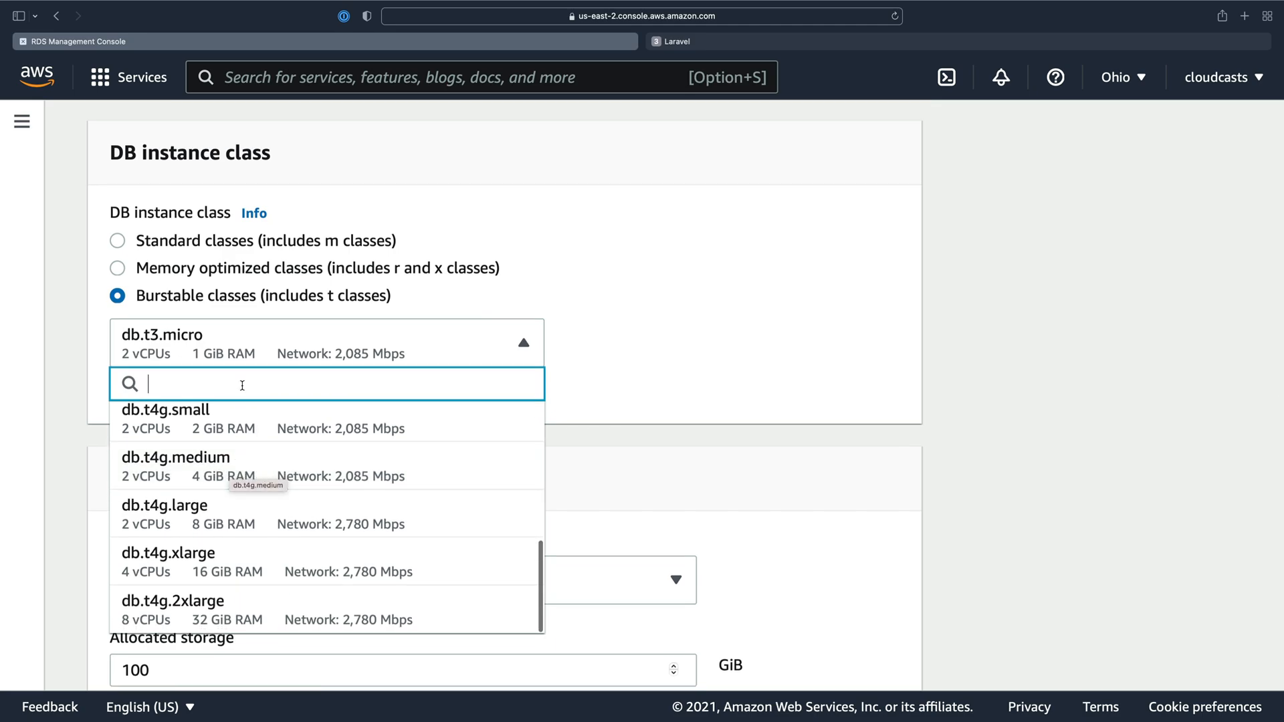
- Compare Standard and Memory optimized sizes, then choose burstable db.t4g.small
{"action": "left_click", "coordinate": [117, 240]}
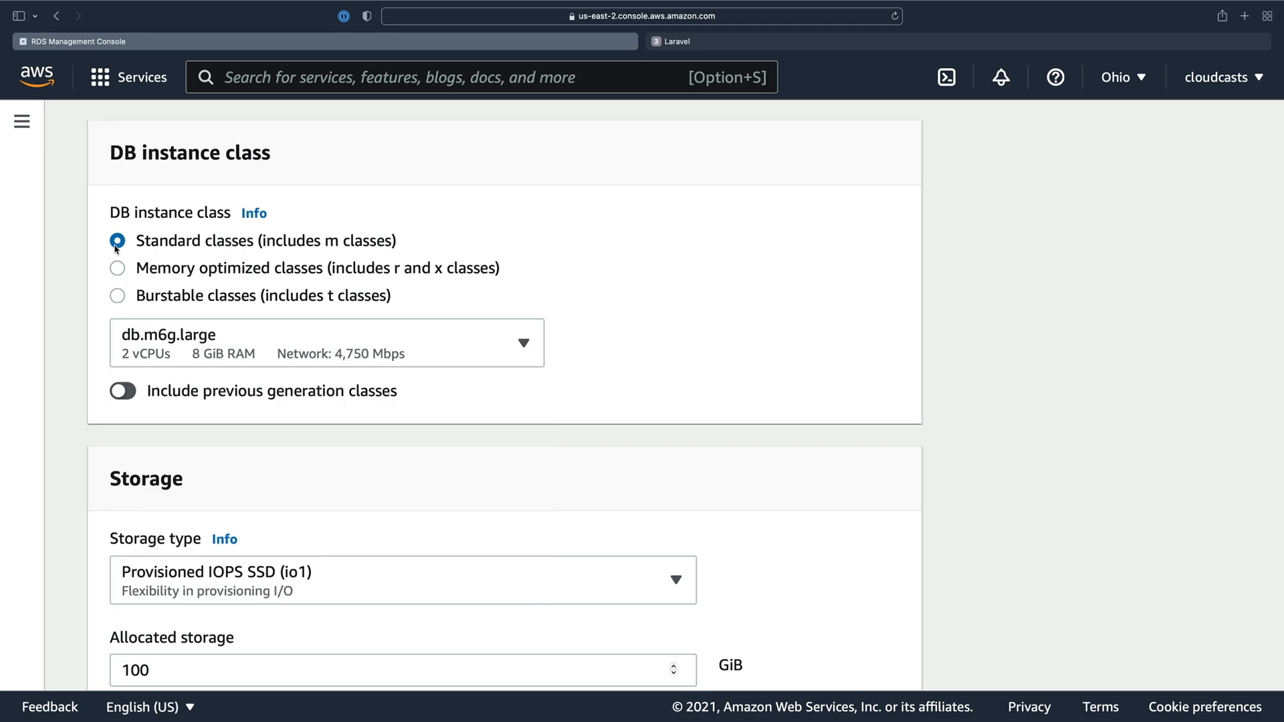
{"action": "left_click", "coordinate": [325, 342]}
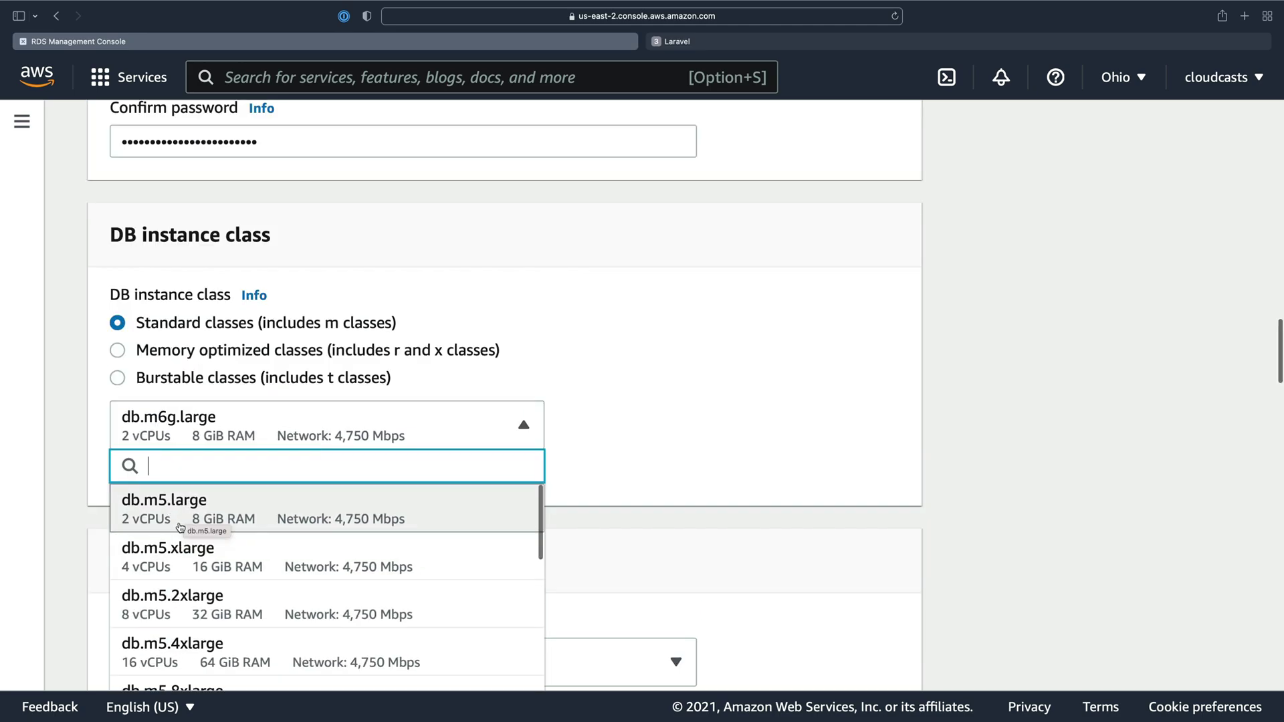
{"action": "scroll", "scroll_direction": "down", "scroll_amount": 3}
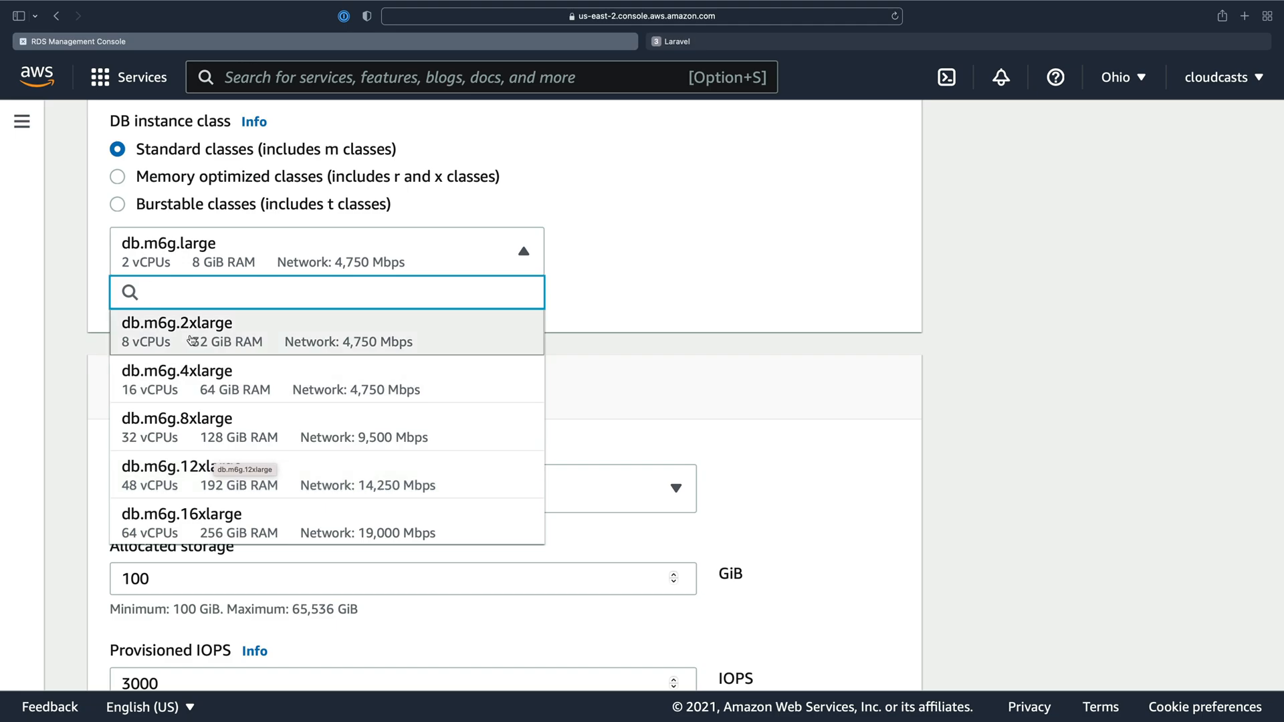
{"action": "mouse_move", "coordinate": [173, 339]}
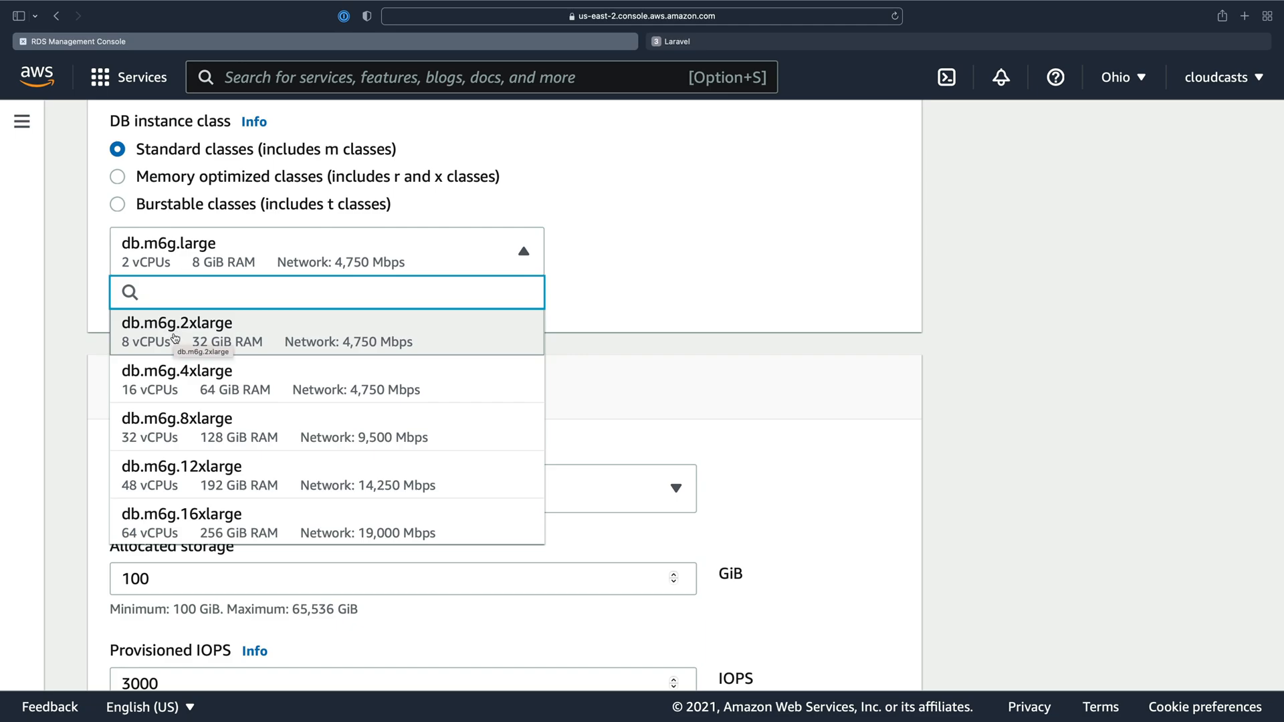
{"action": "scroll", "scroll_direction": "up", "scroll_amount": 3}
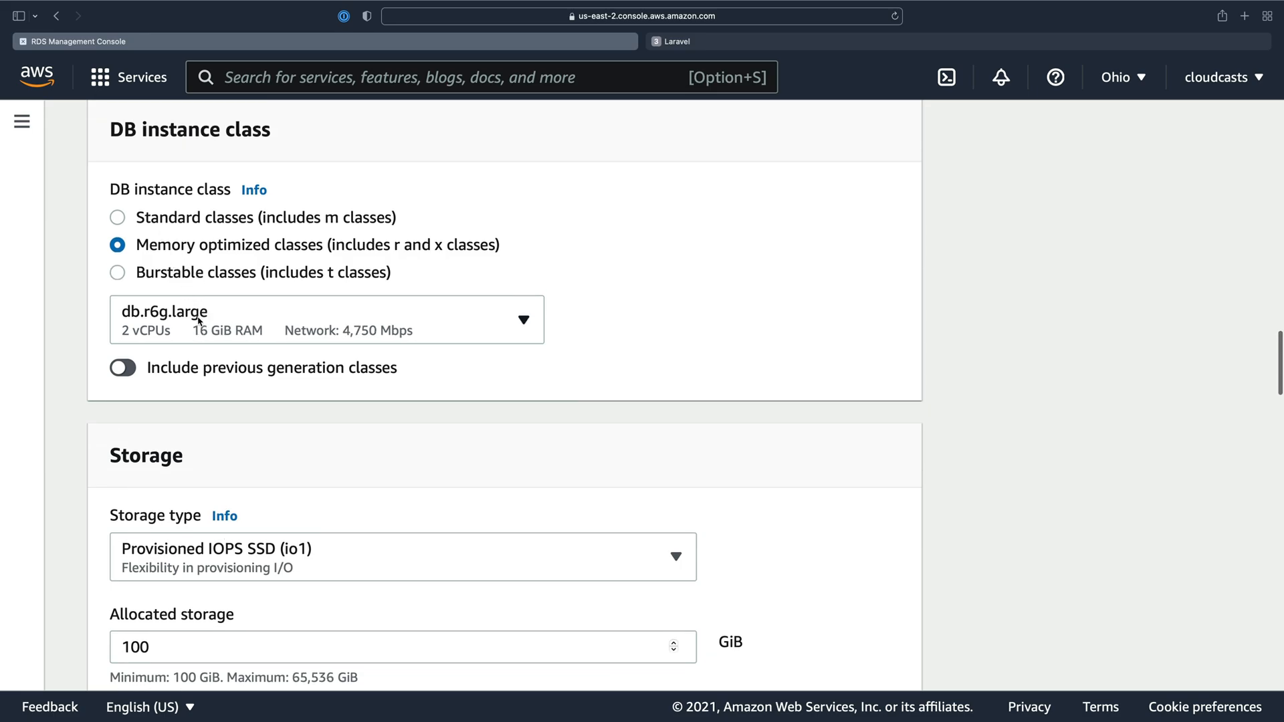
{"action": "left_click", "coordinate": [325, 320]}
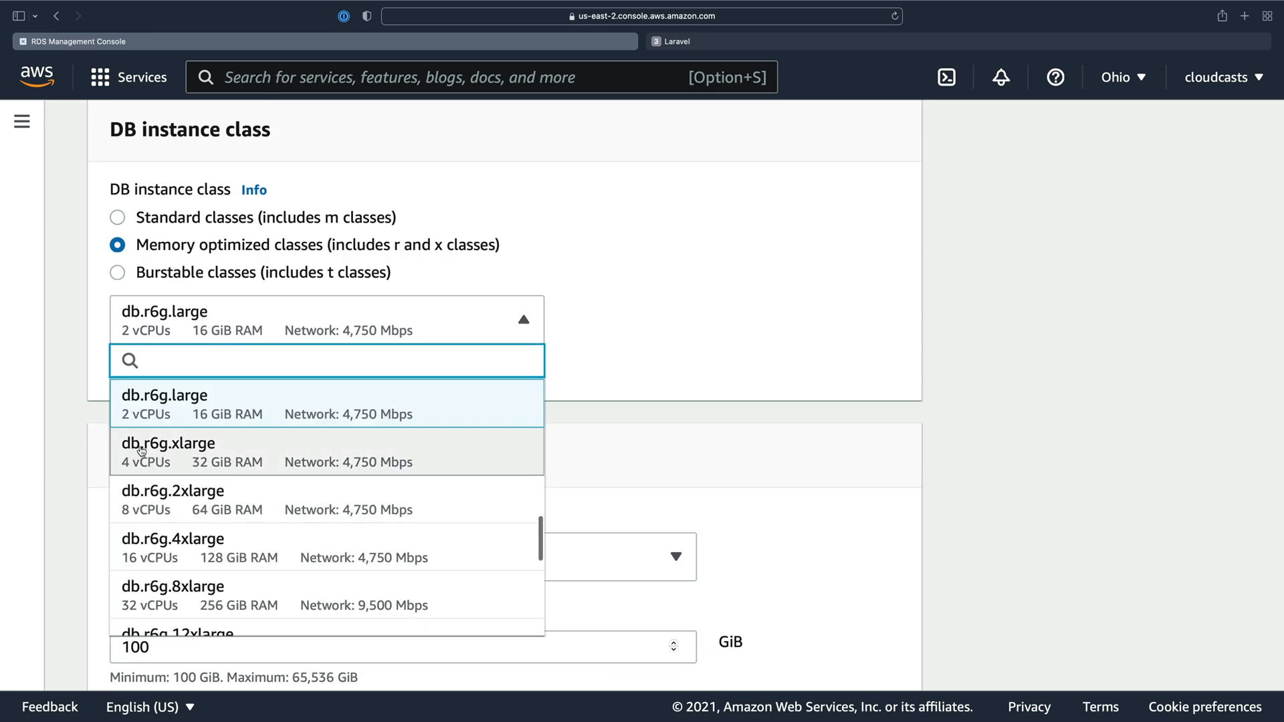
{"action": "left_click", "coordinate": [117, 272]}
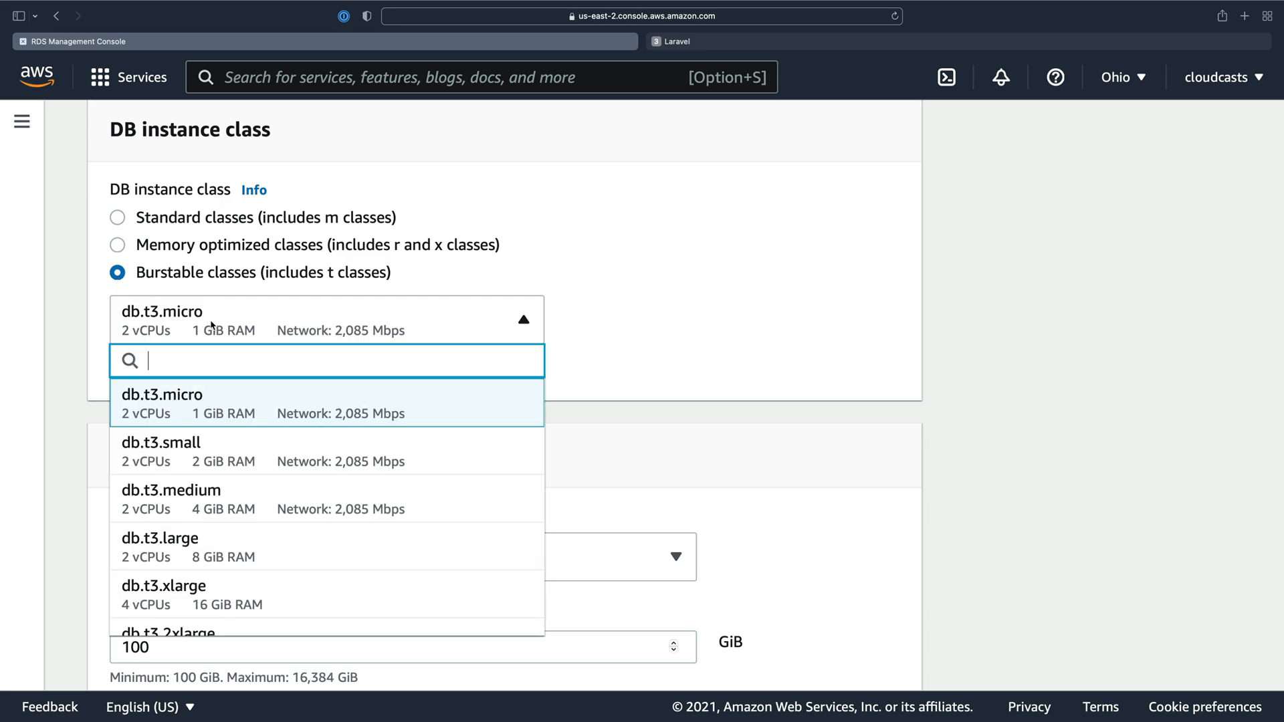
{"action": "scroll", "scroll_direction": "down", "scroll_amount": 3}
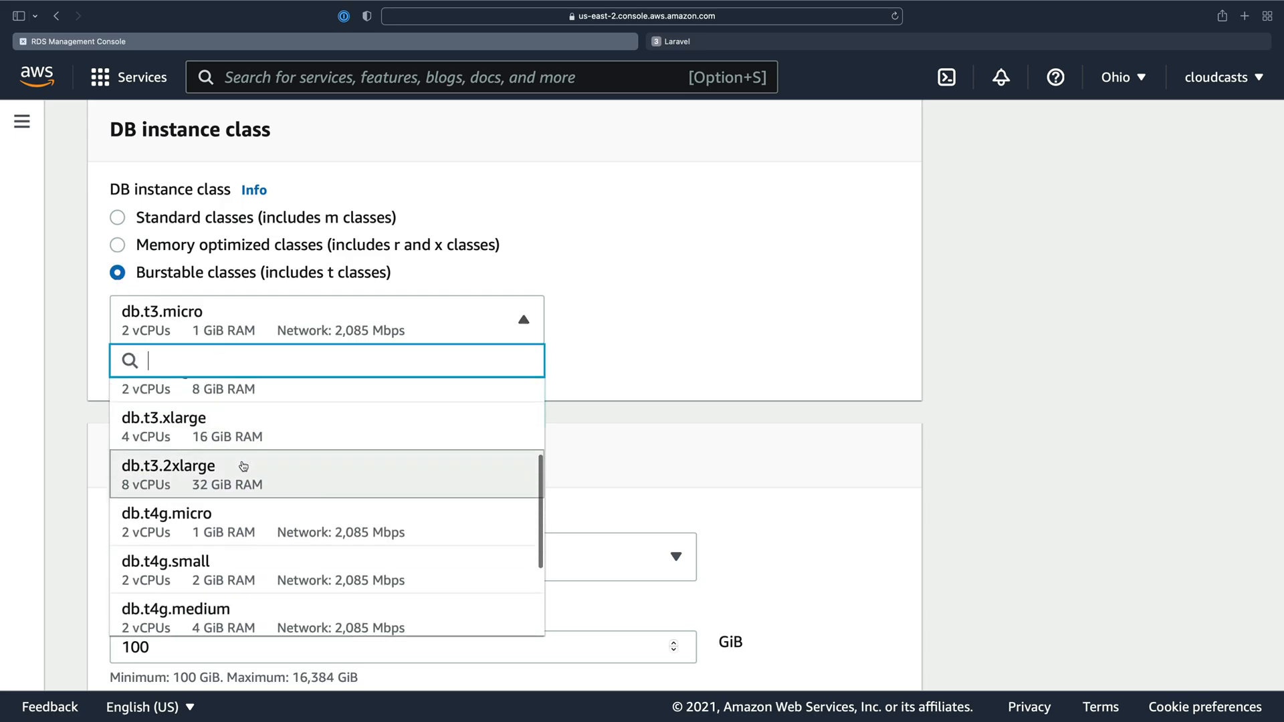
{"action": "mouse_move", "coordinate": [268, 563]}
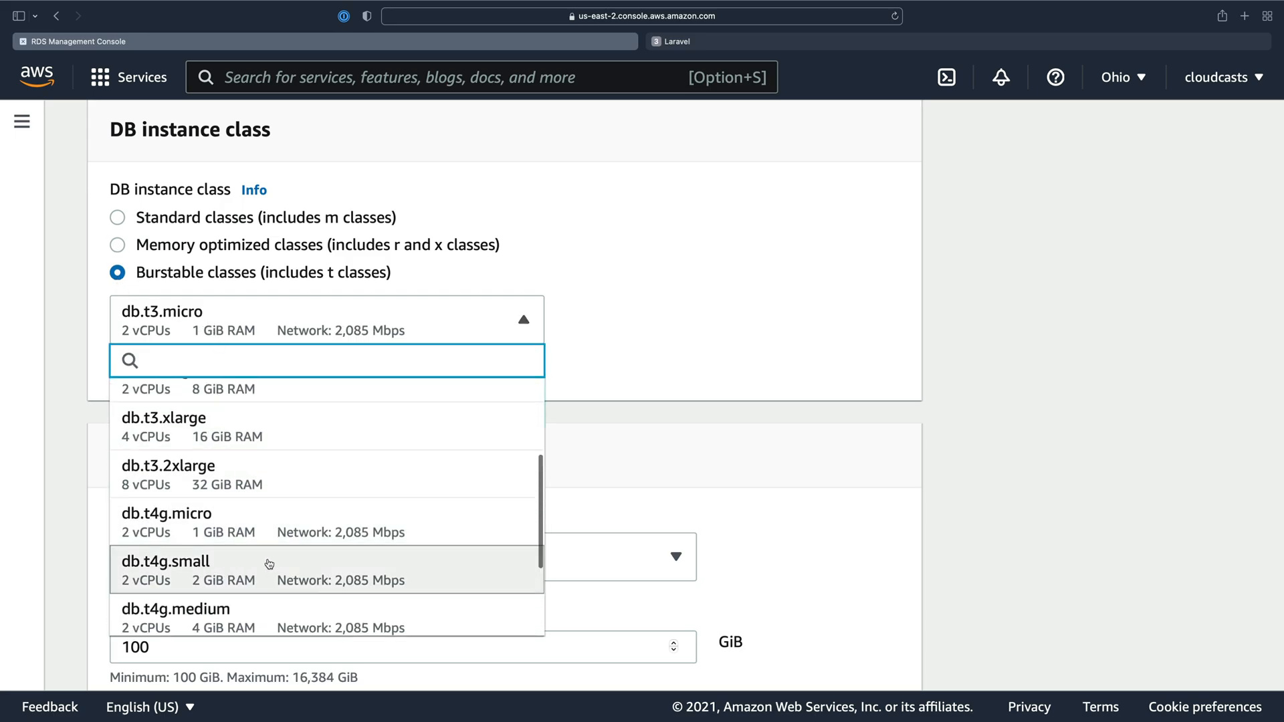
{"action": "mouse_move", "coordinate": [161, 568]}
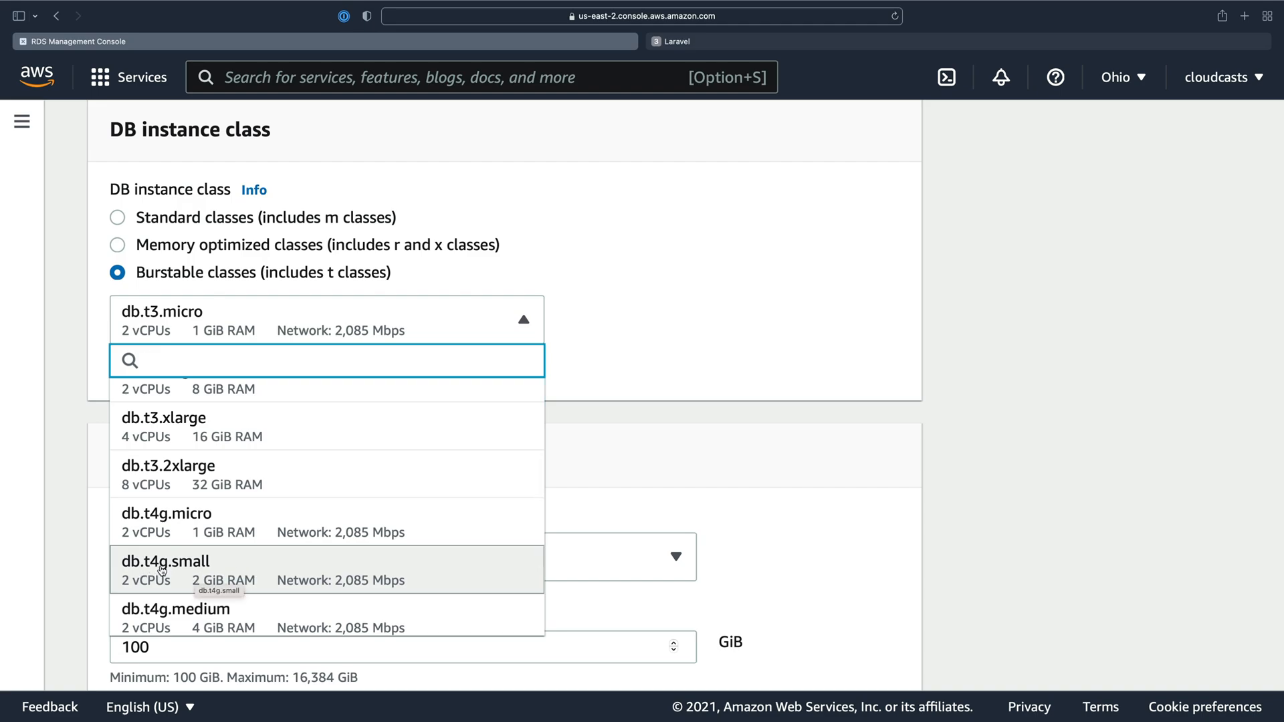
{"action": "mouse_move", "coordinate": [303, 570]}
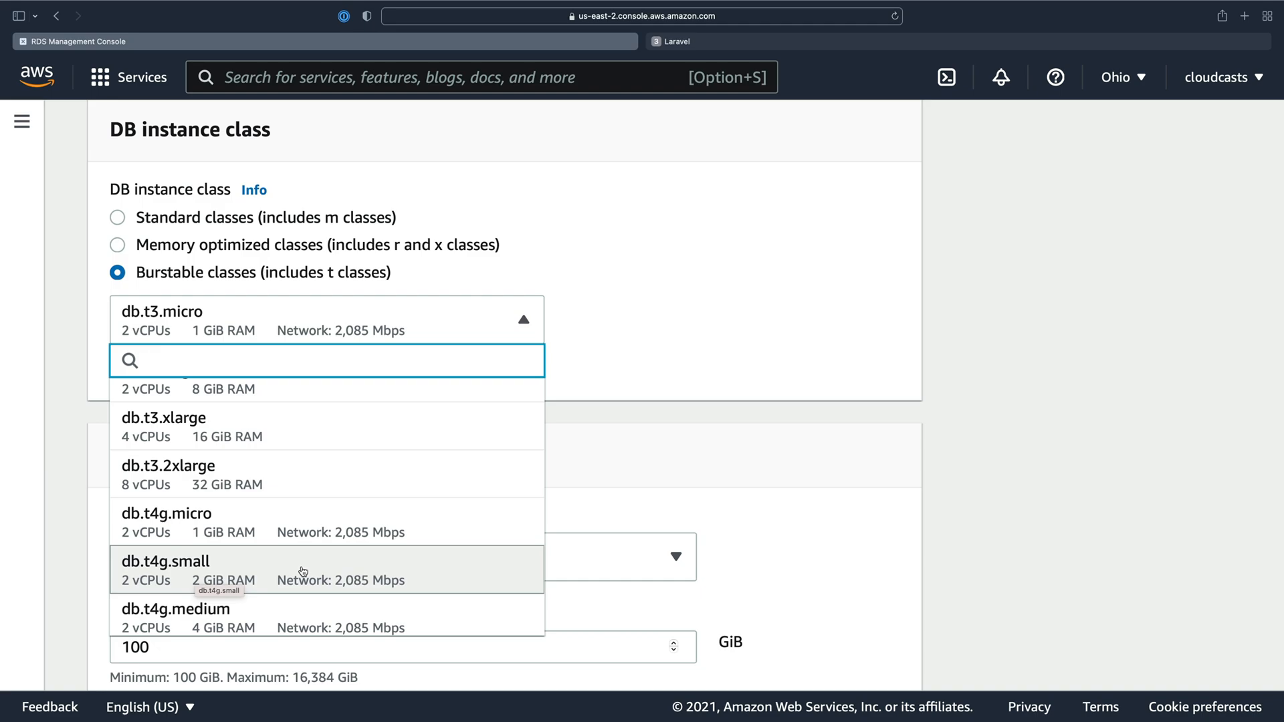
{"action": "mouse_move", "coordinate": [308, 570]}
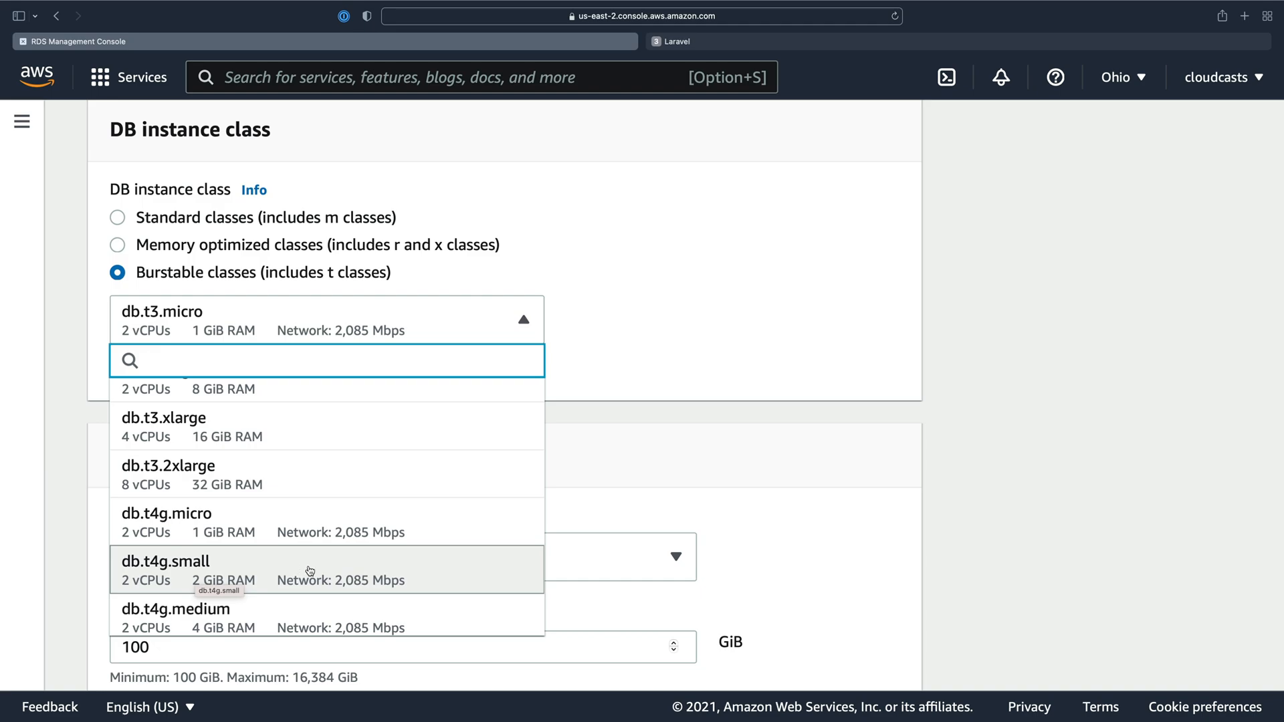
{"action": "mouse_move", "coordinate": [129, 587]}
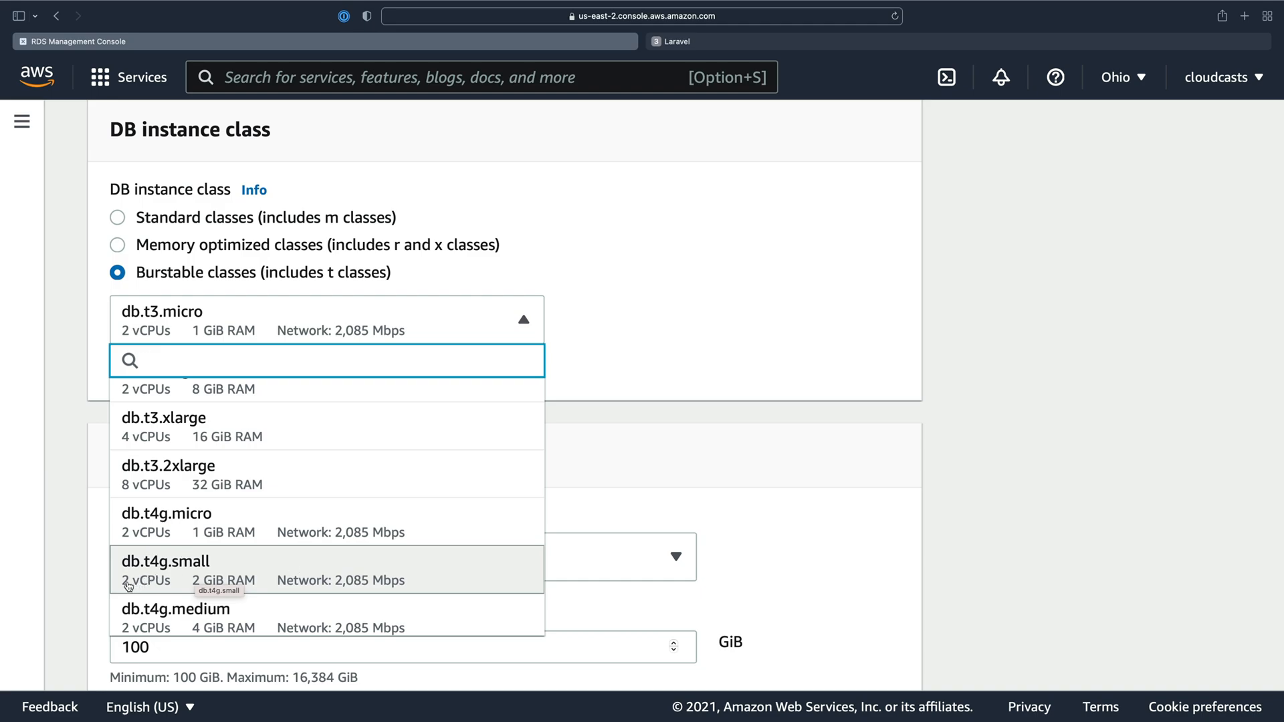
{"action": "left_click", "coordinate": [164, 569]}
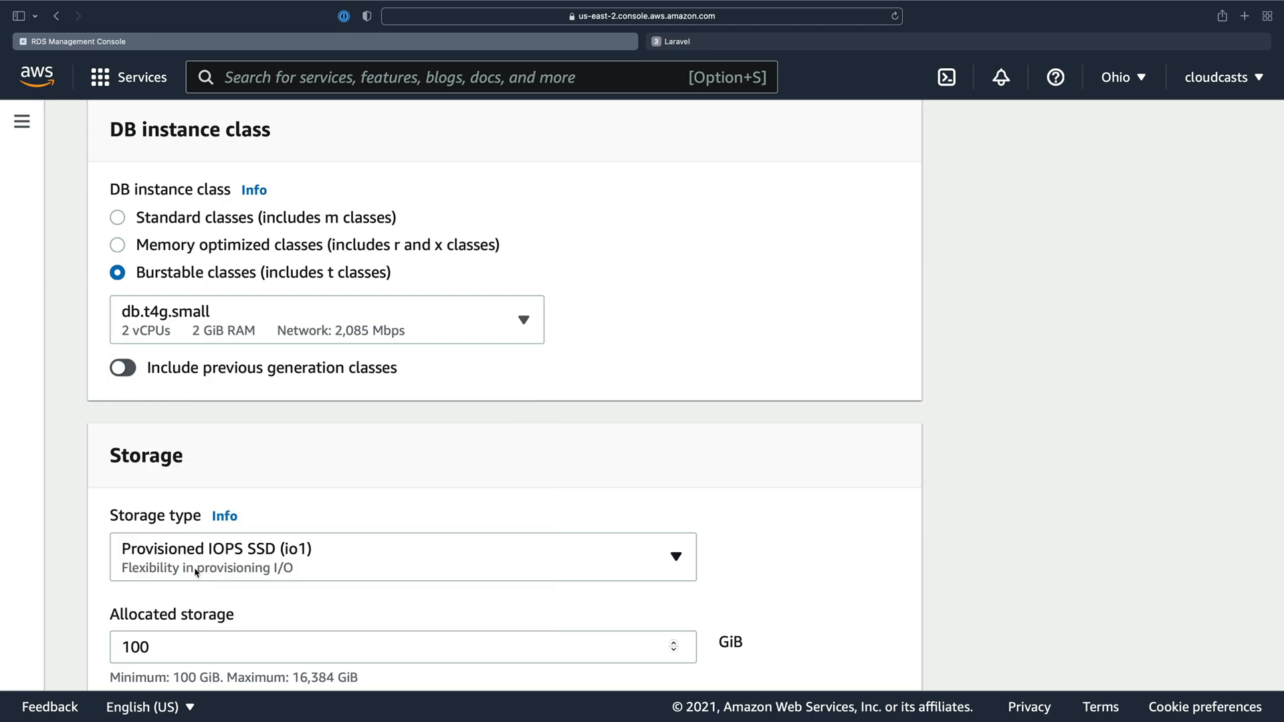
- Use General Purpose SSD (gp2) storage, 500 GiB allocated, autoscaling up to 1000 GiB
{"action": "scroll", "scroll_direction": "down", "scroll_amount": 3}
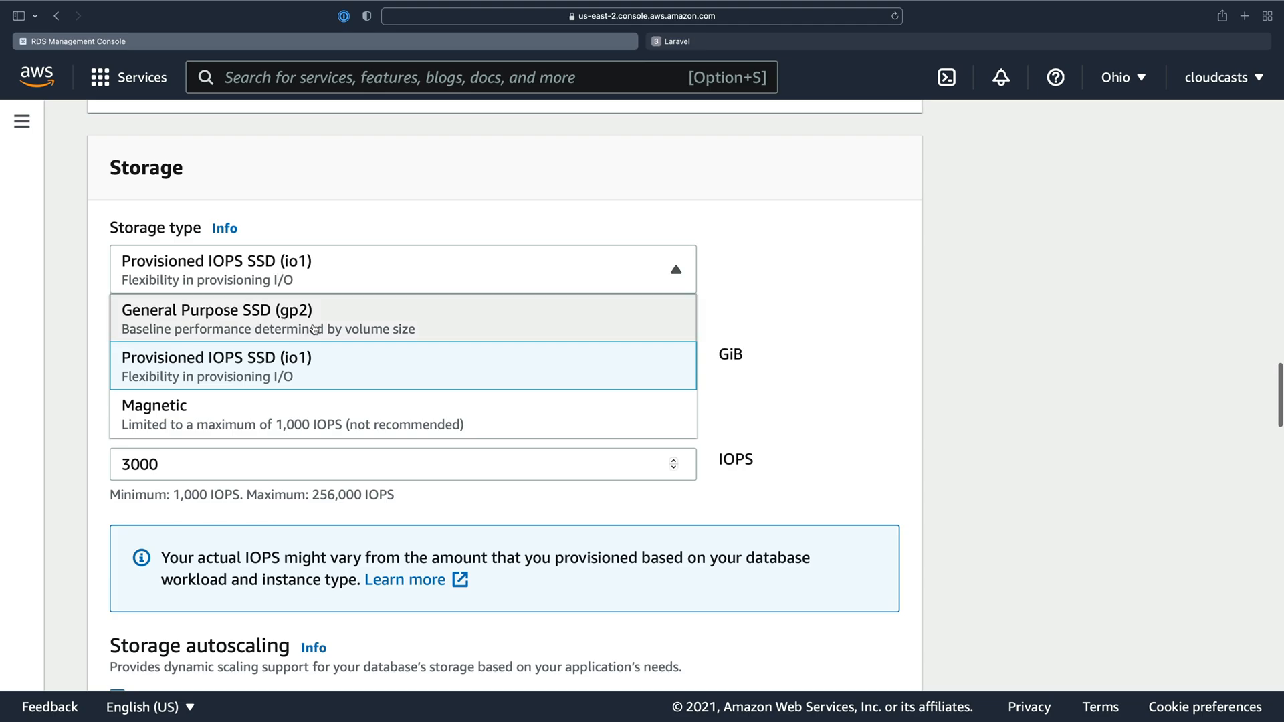
{"action": "mouse_move", "coordinate": [356, 329]}
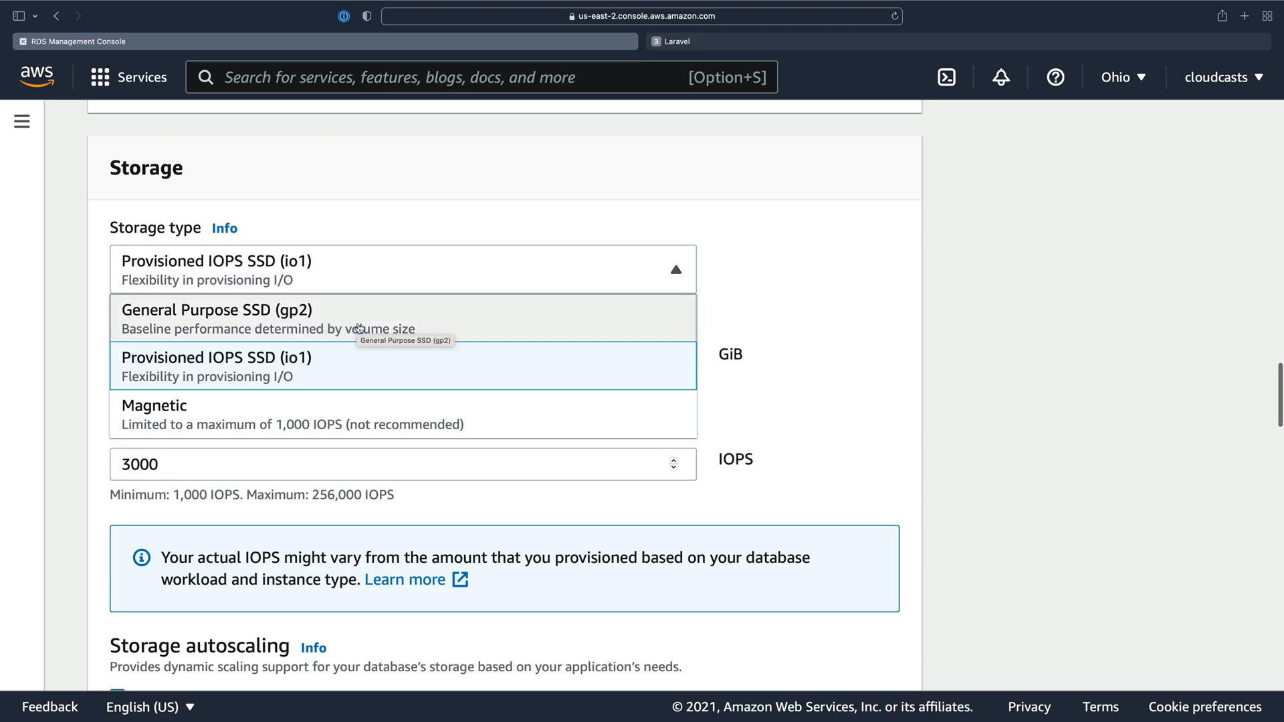
{"action": "mouse_move", "coordinate": [288, 363]}
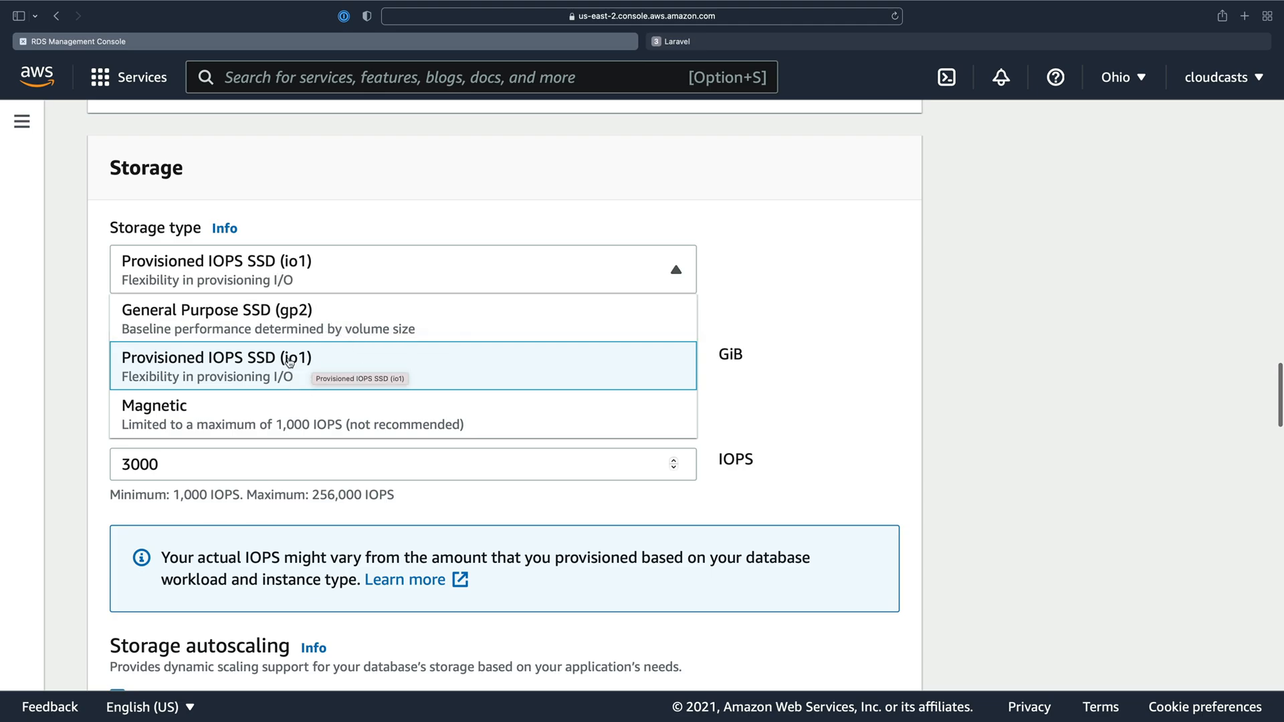
{"action": "mouse_move", "coordinate": [246, 370]}
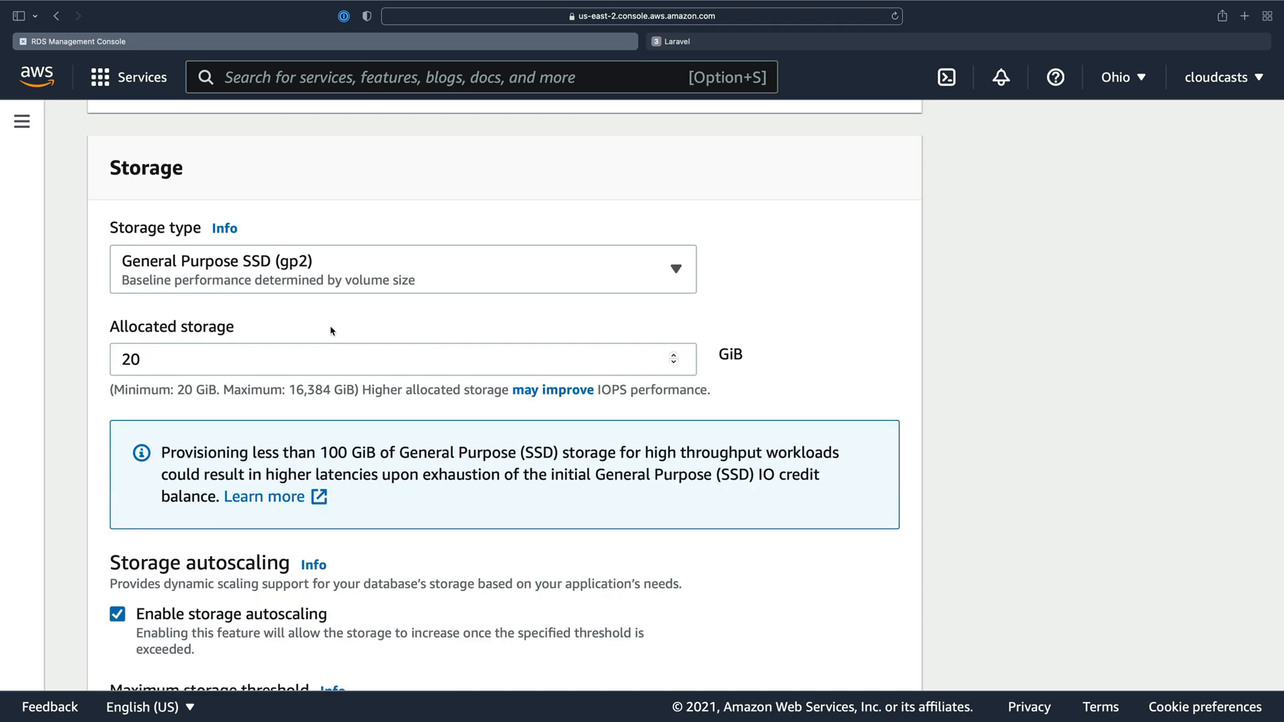
{"action": "left_click", "coordinate": [402, 269]}
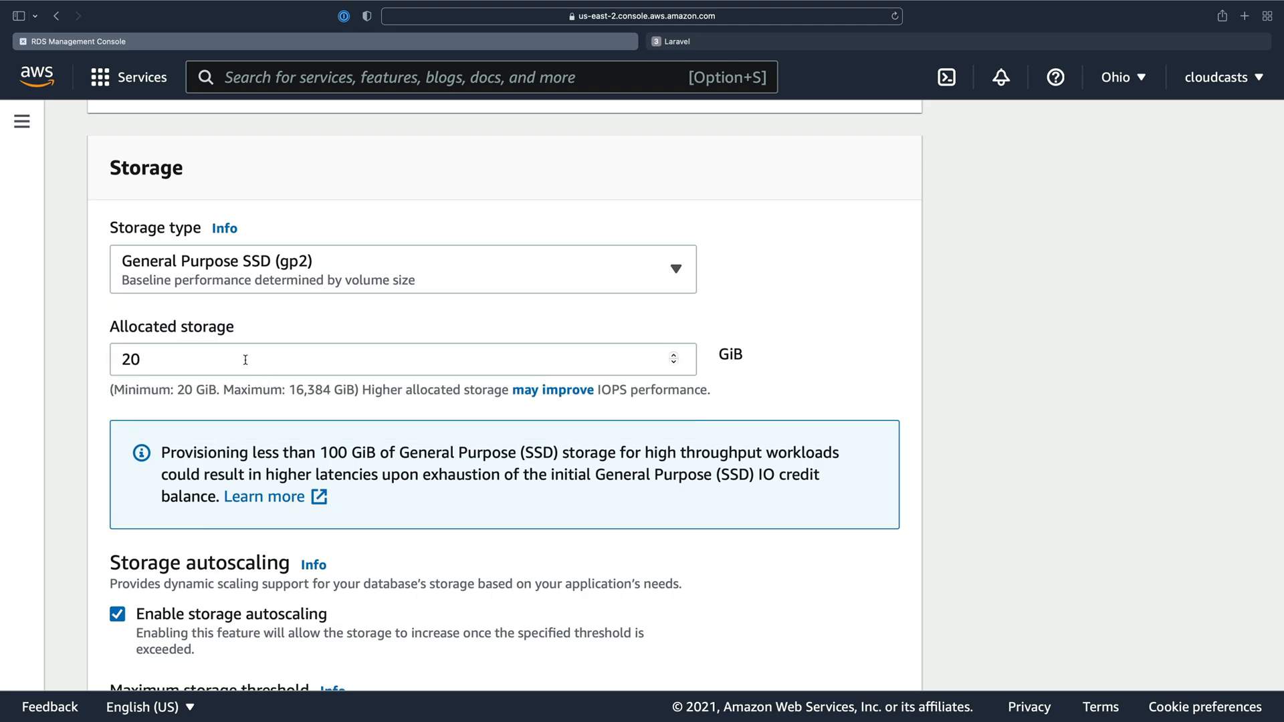
{"action": "mouse_move", "coordinate": [258, 268]}
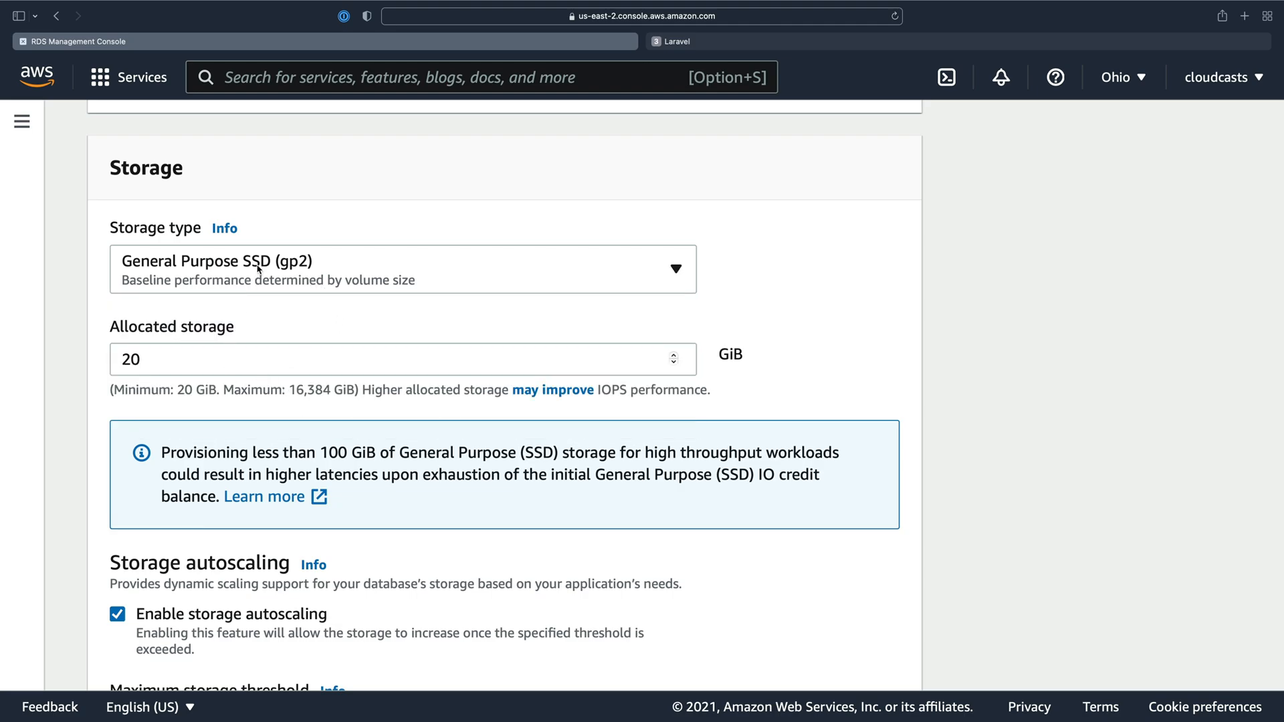
{"action": "mouse_move", "coordinate": [262, 266]}
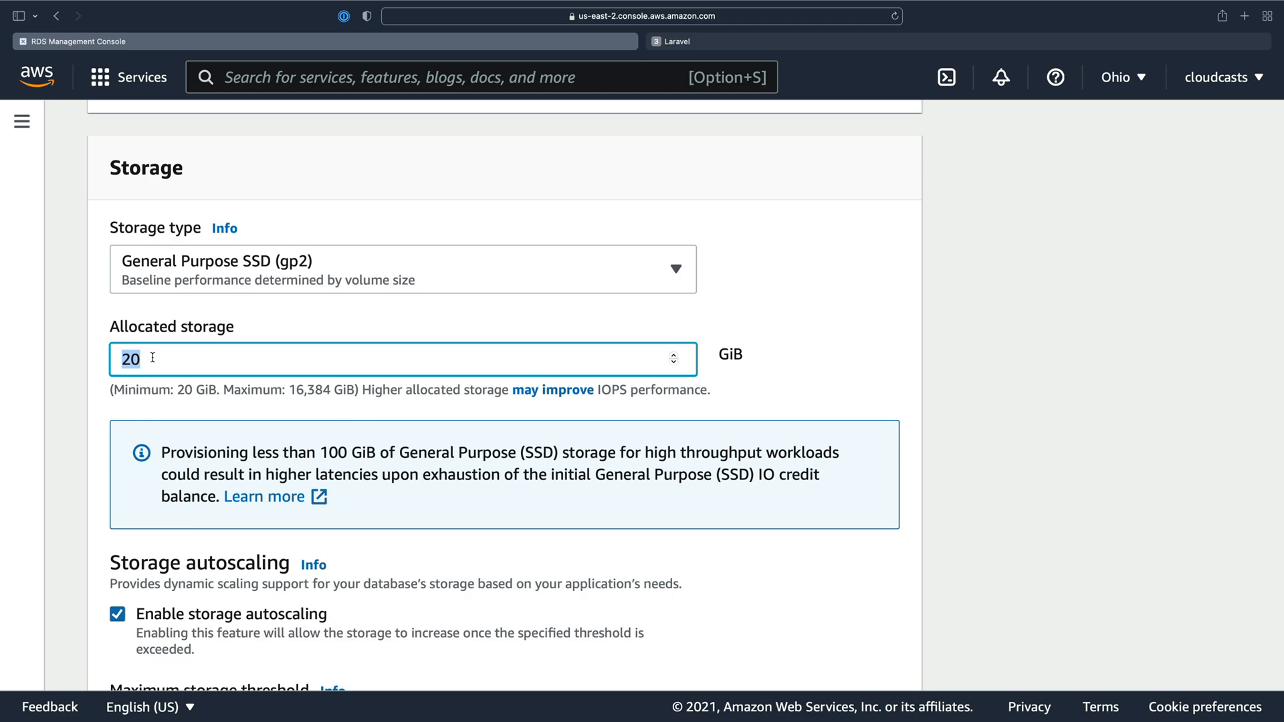
{"action": "type", "text": "1000"}
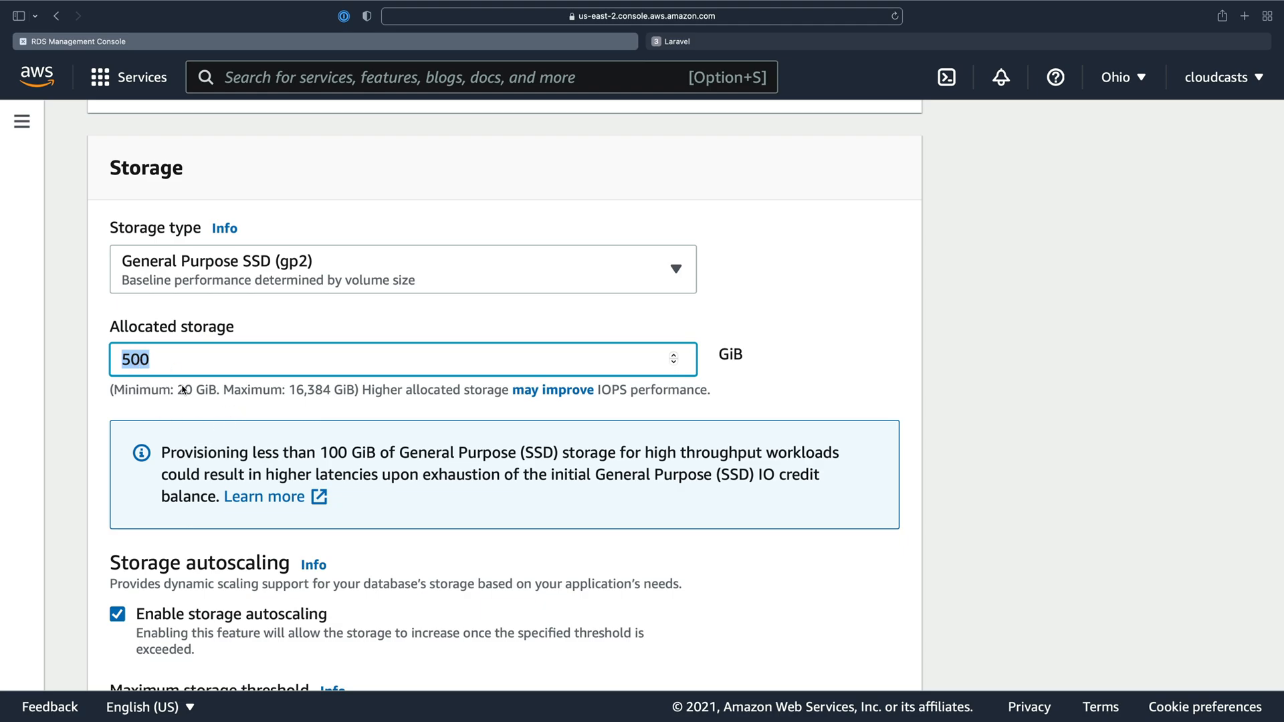
{"action": "scroll", "scroll_direction": "down", "scroll_amount": 3}
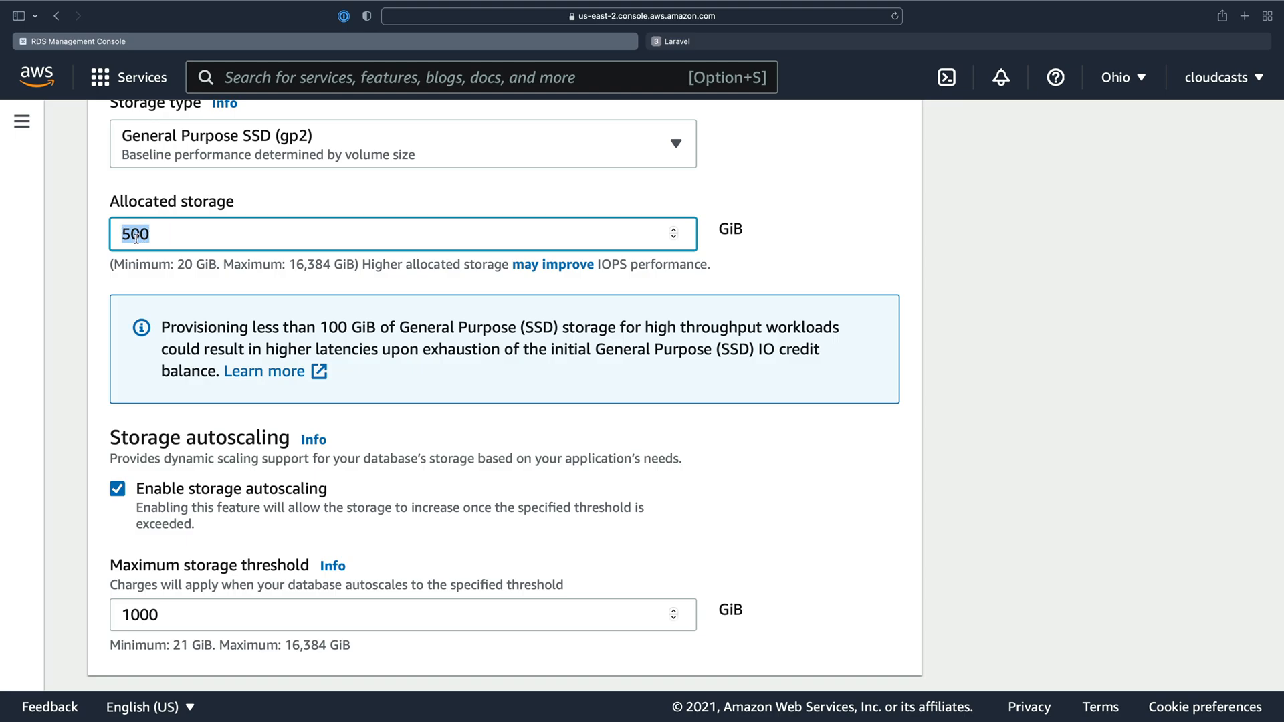
{"action": "mouse_move", "coordinate": [268, 278]}
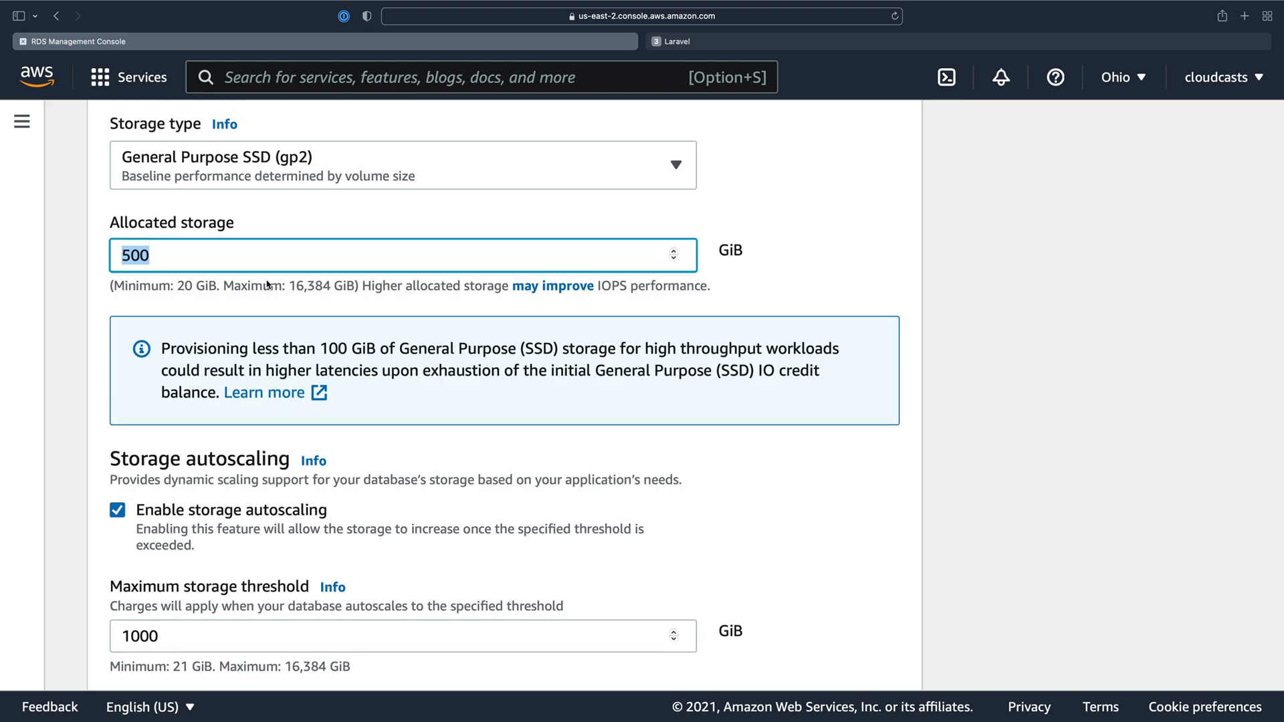
{"action": "scroll", "scroll_direction": "down", "scroll_amount": 3}
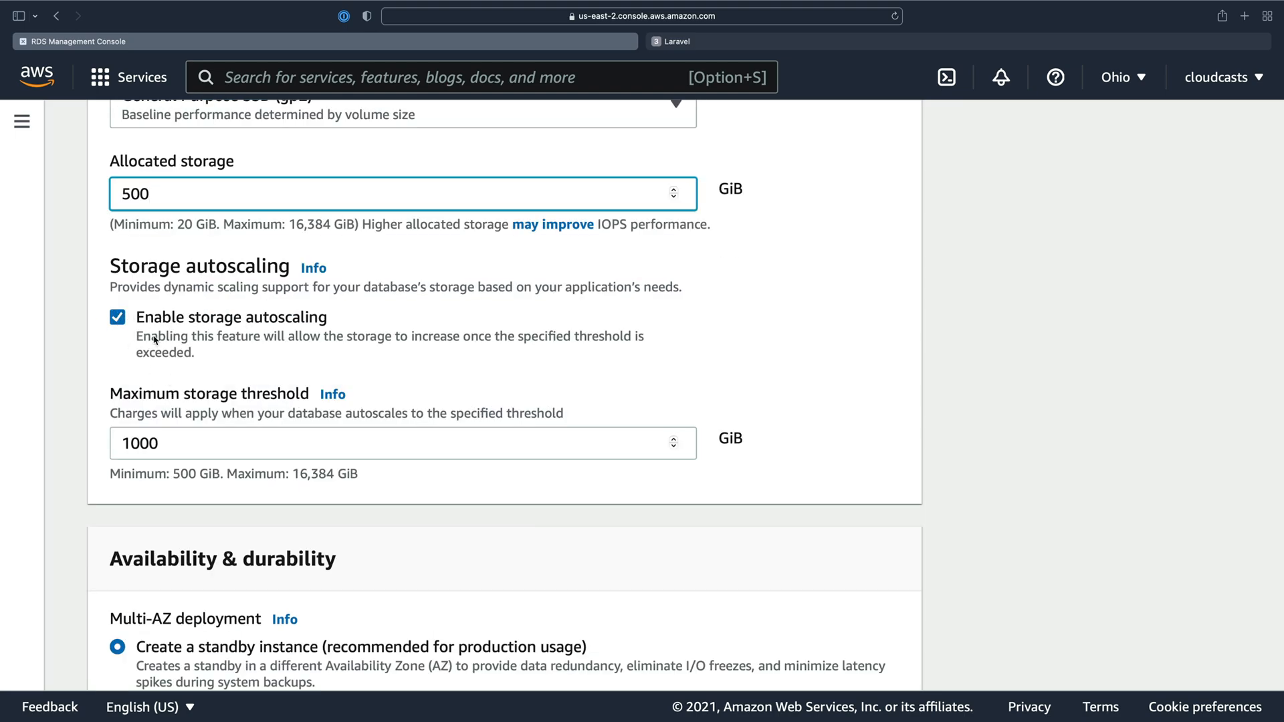
{"action": "mouse_move", "coordinate": [161, 424]}
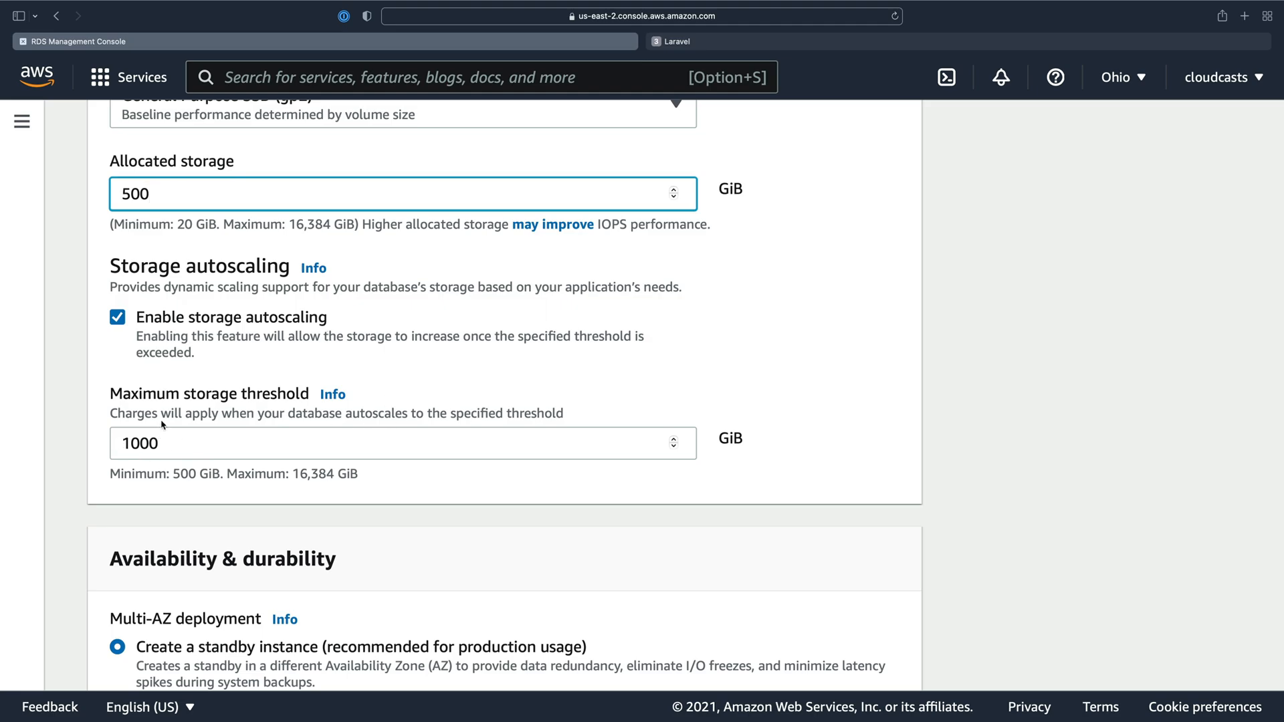
{"action": "mouse_move", "coordinate": [190, 329]}
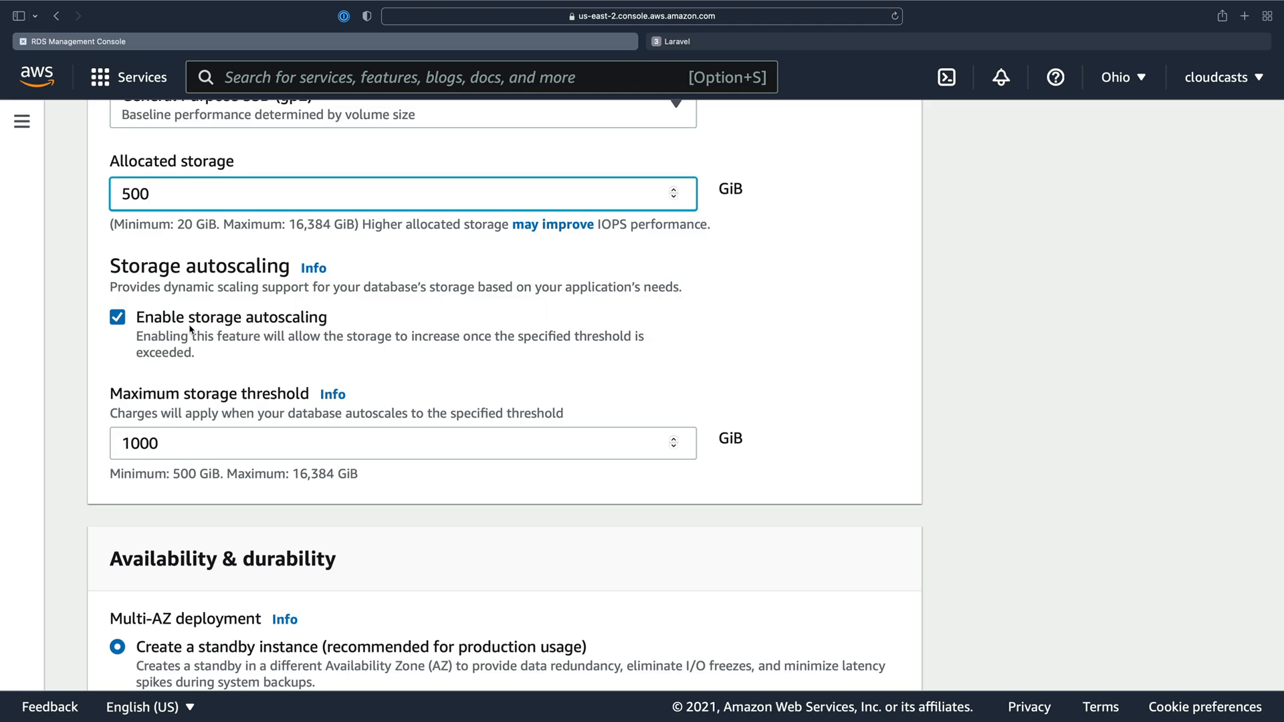
{"action": "mouse_move", "coordinate": [127, 340]}
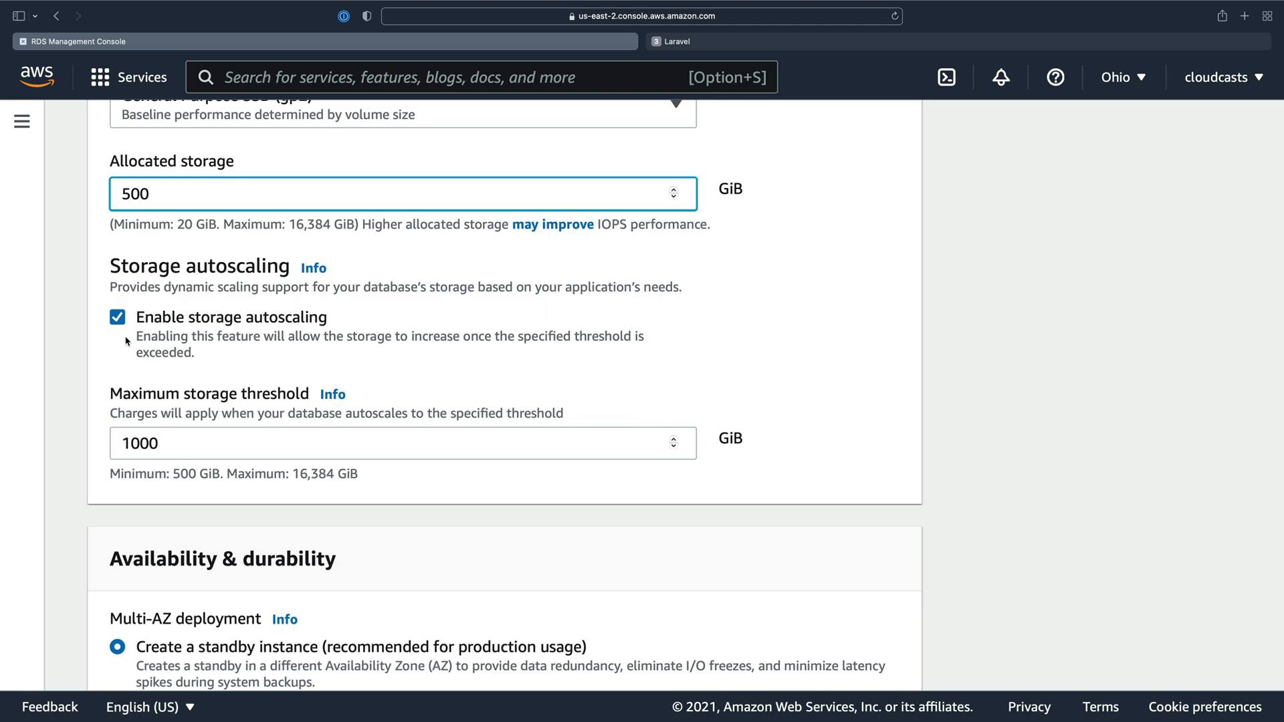
- Choose 'Do not create a standby instance' for Multi-AZ deployment
{"action": "scroll", "scroll_direction": "down", "scroll_amount": 3}
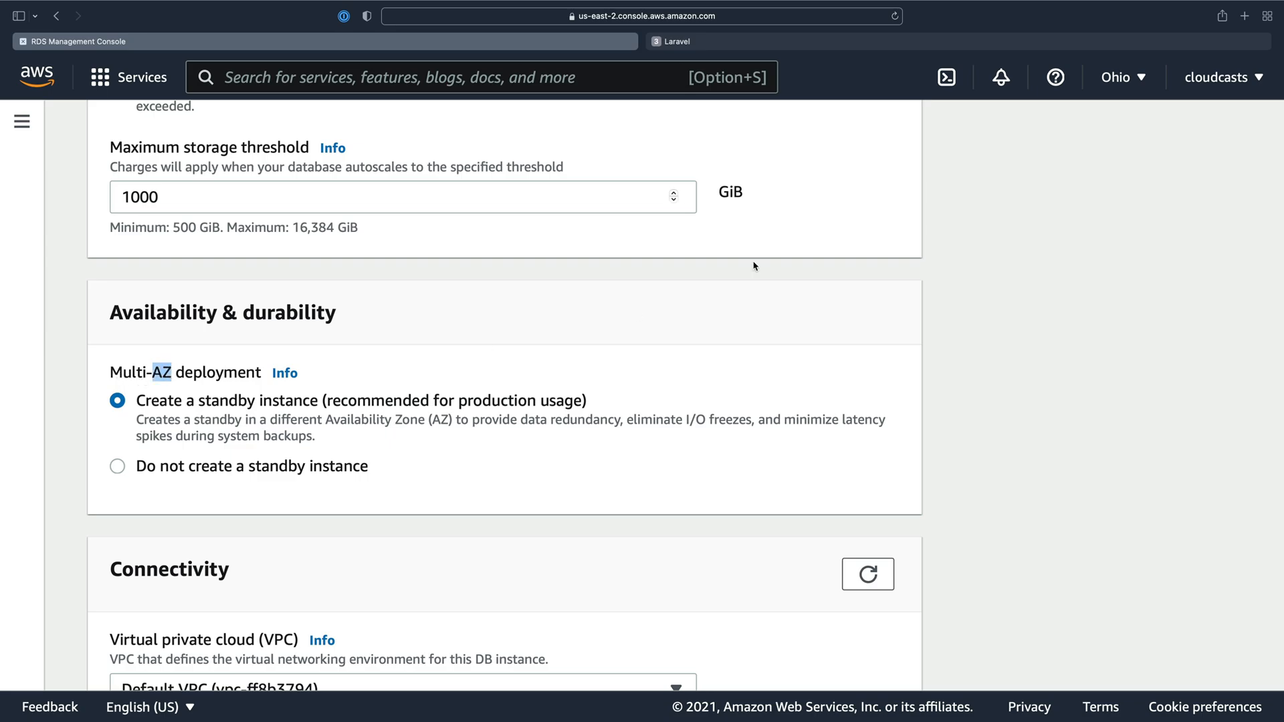
{"action": "mouse_move", "coordinate": [1123, 82]}
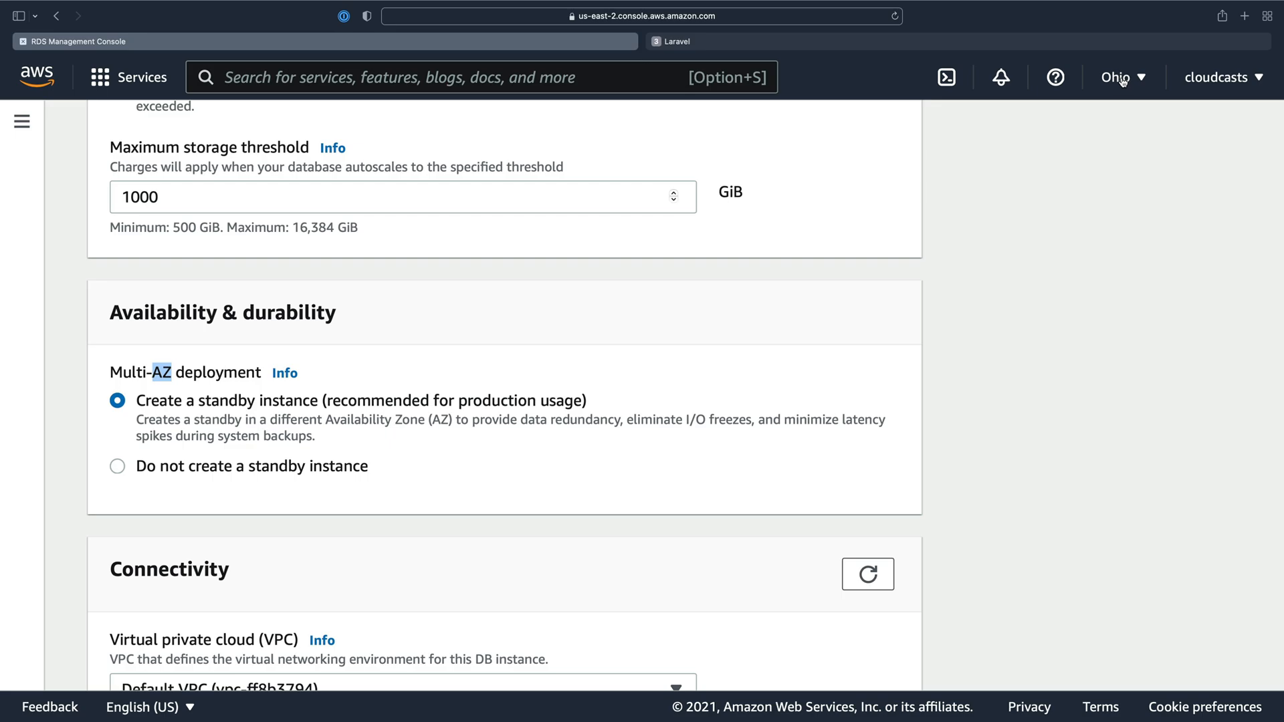
{"action": "mouse_move", "coordinate": [168, 376]}
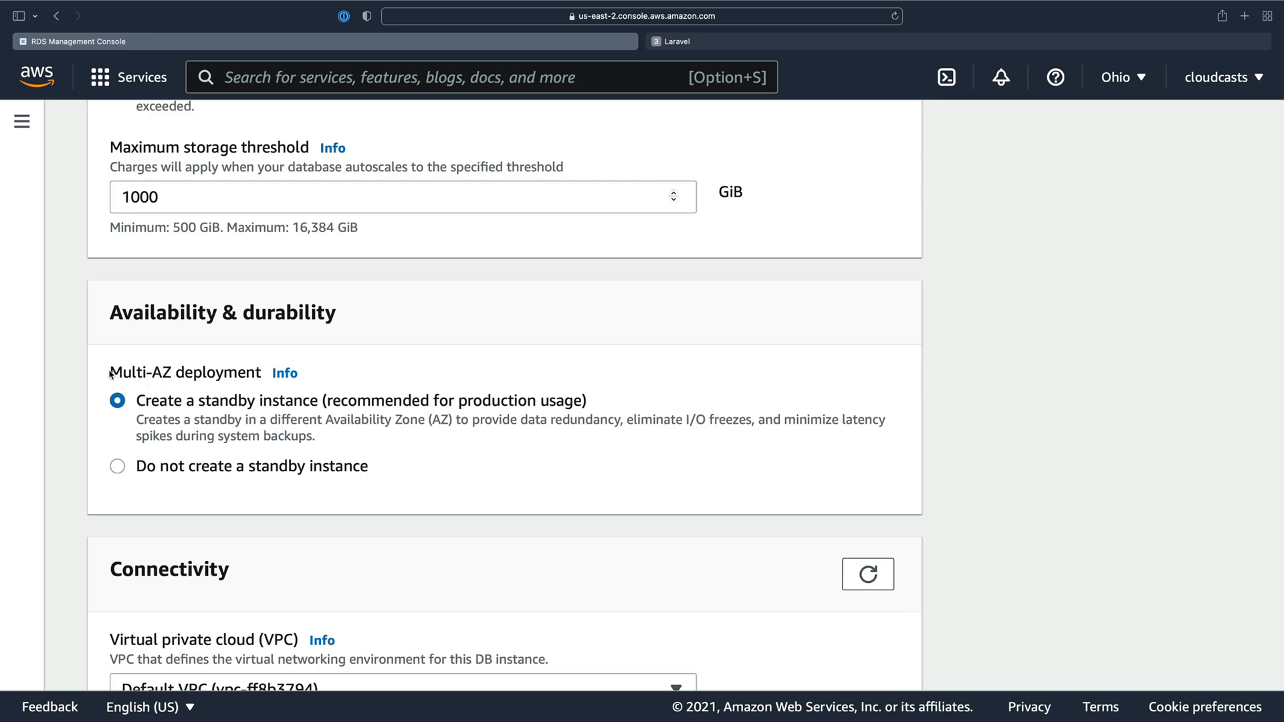
{"action": "double_click", "coordinate": [139, 373]}
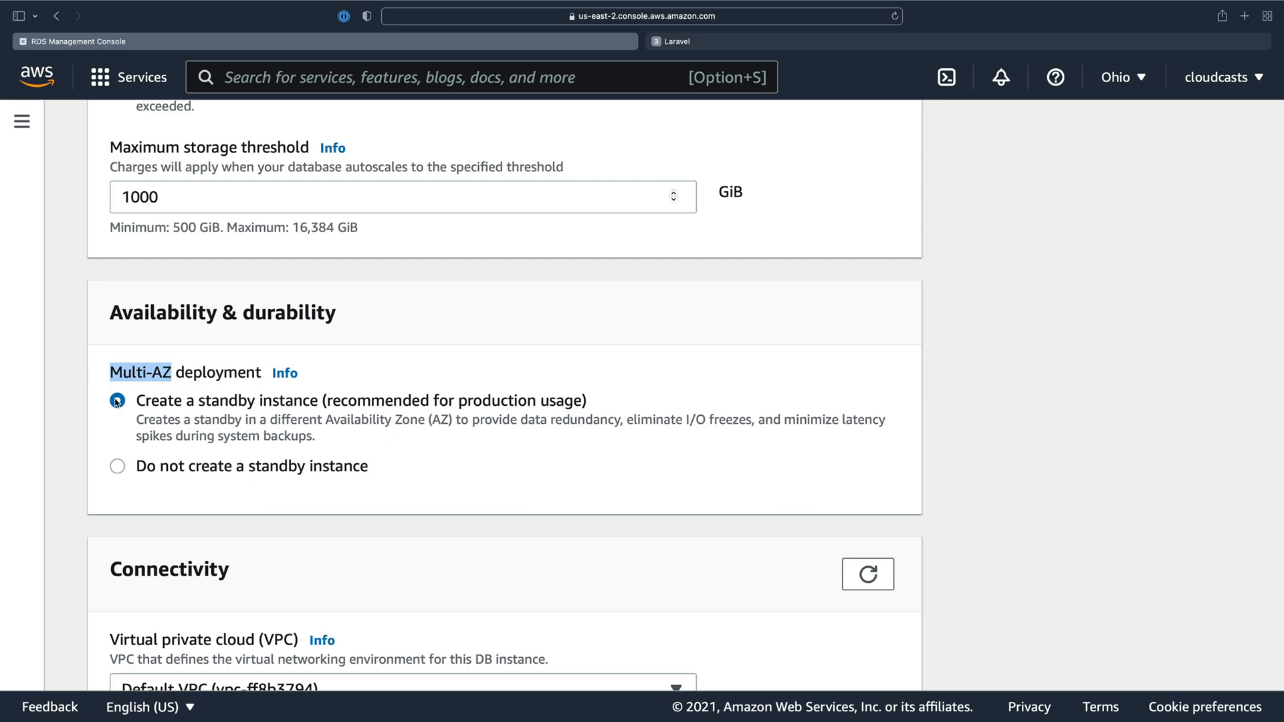
{"action": "left_click", "coordinate": [117, 400]}
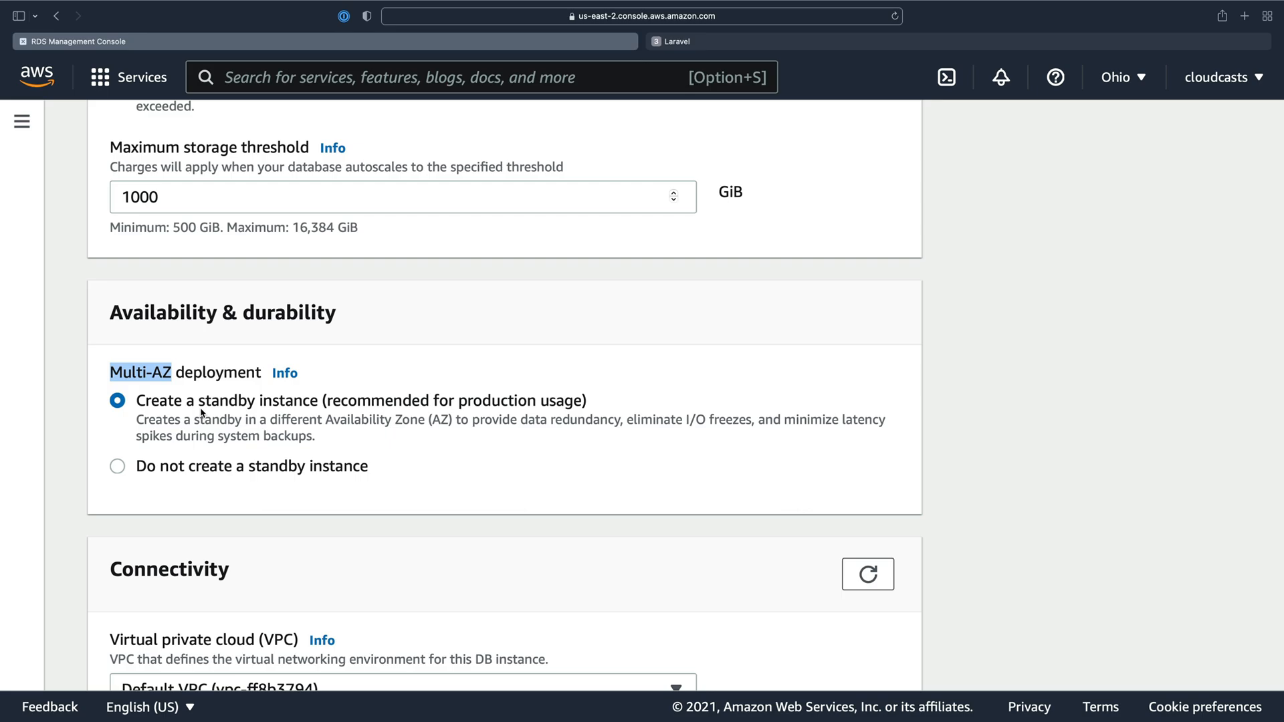
{"action": "left_click", "coordinate": [117, 467]}
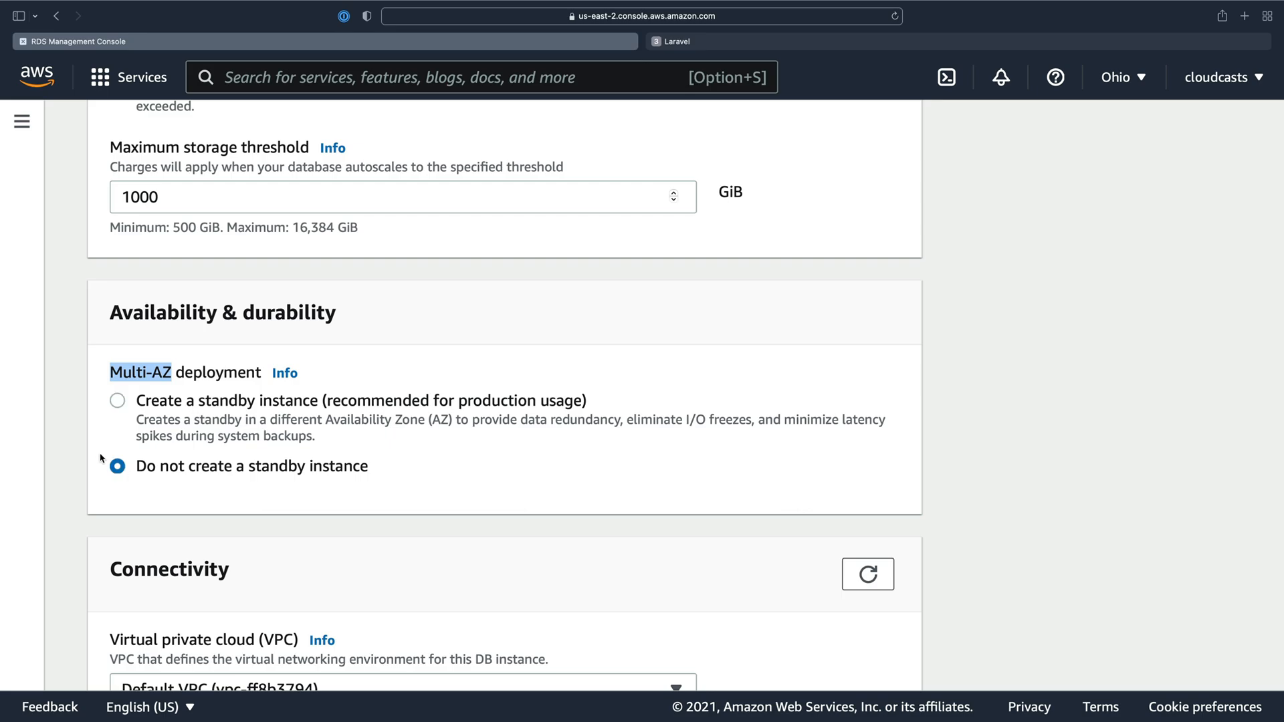
{"action": "scroll", "scroll_direction": "down", "scroll_amount": 3}
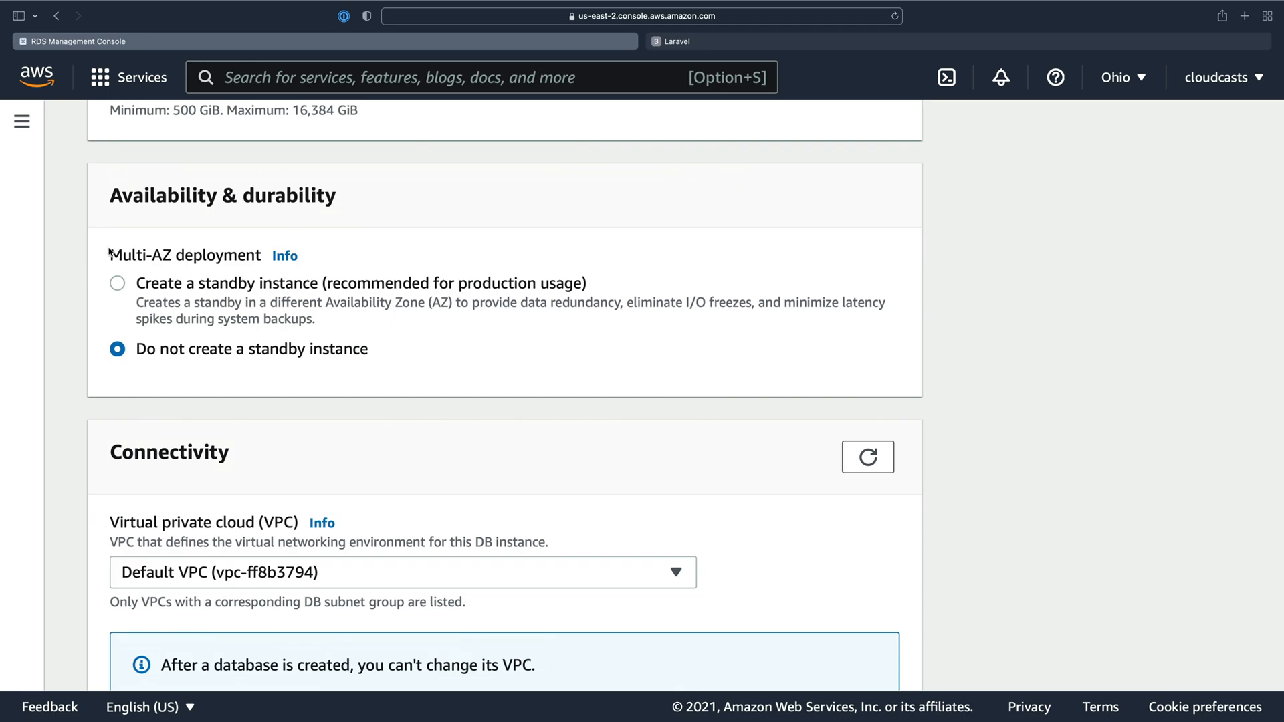
{"action": "scroll", "scroll_direction": "down", "scroll_amount": 3}
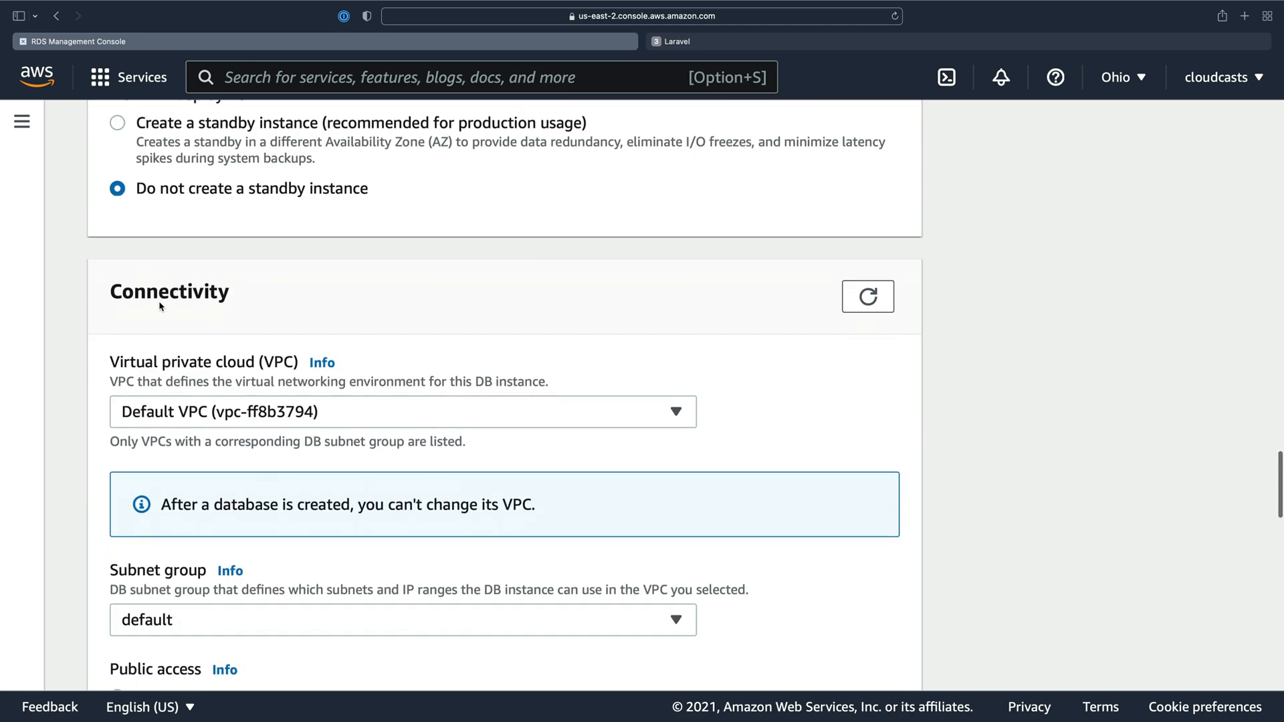
{"action": "left_click", "coordinate": [402, 412]}
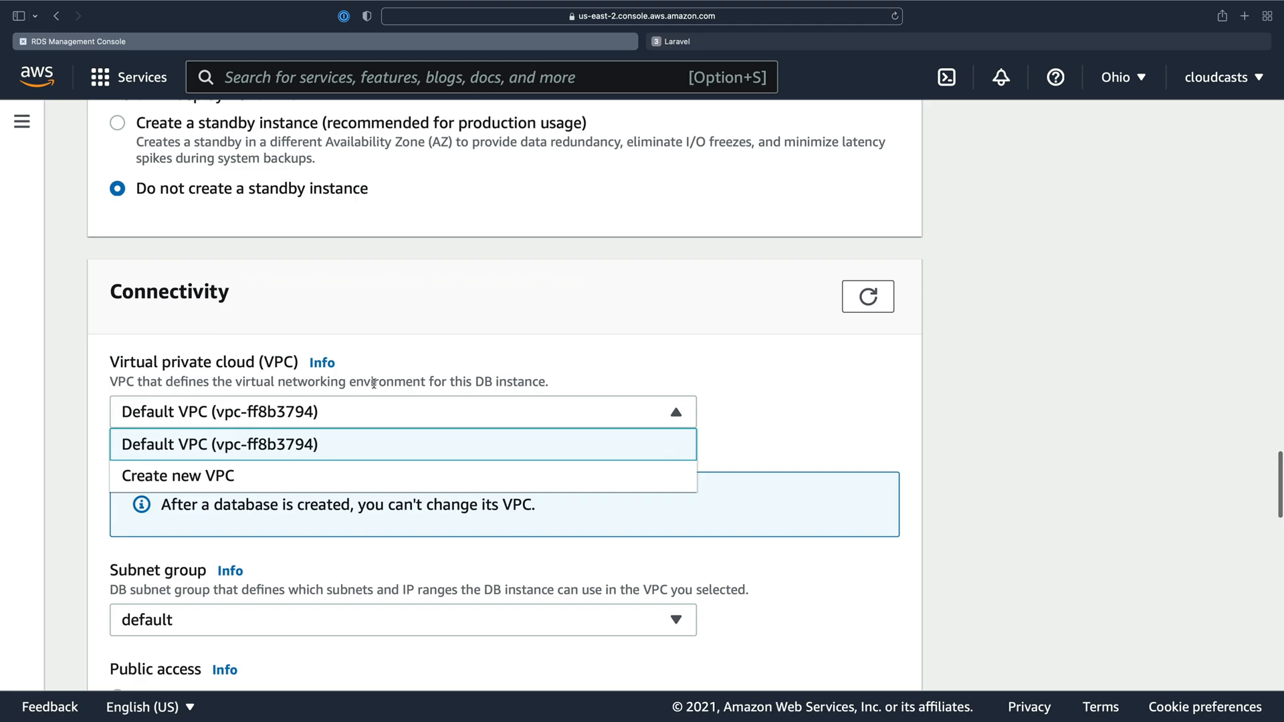
{"action": "left_click", "coordinate": [402, 444]}
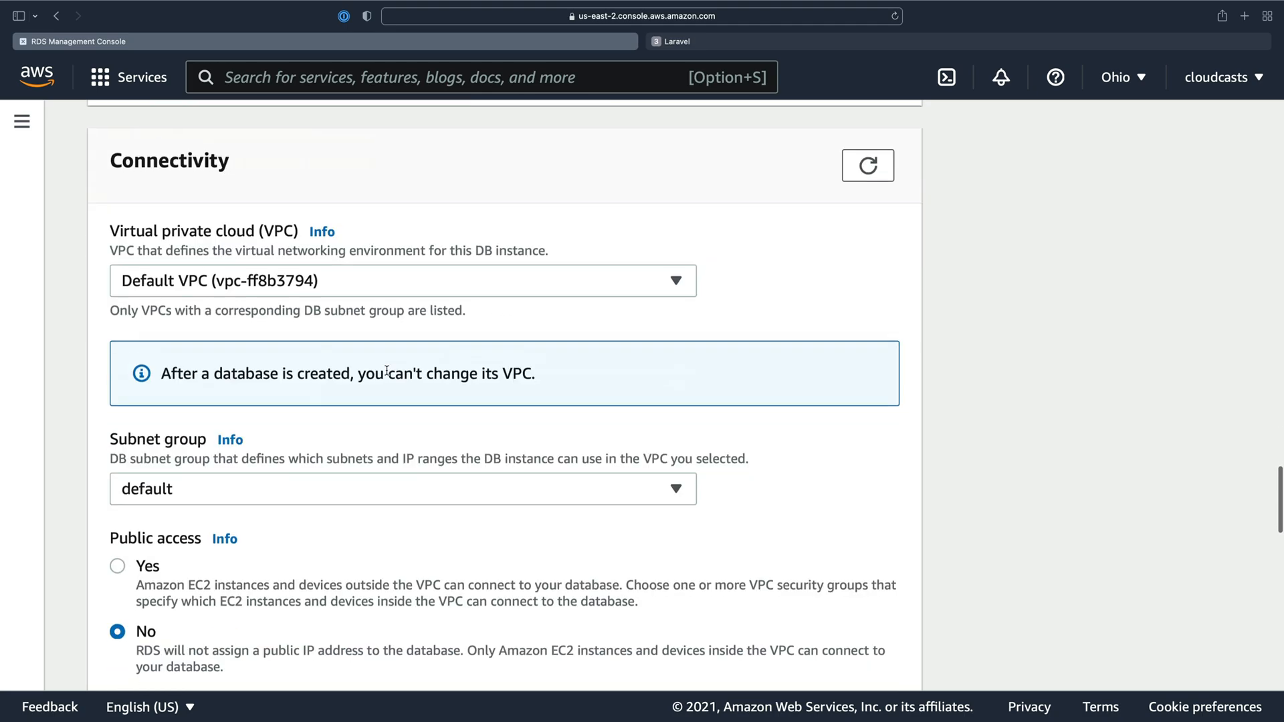
{"action": "left_click", "coordinate": [401, 489]}
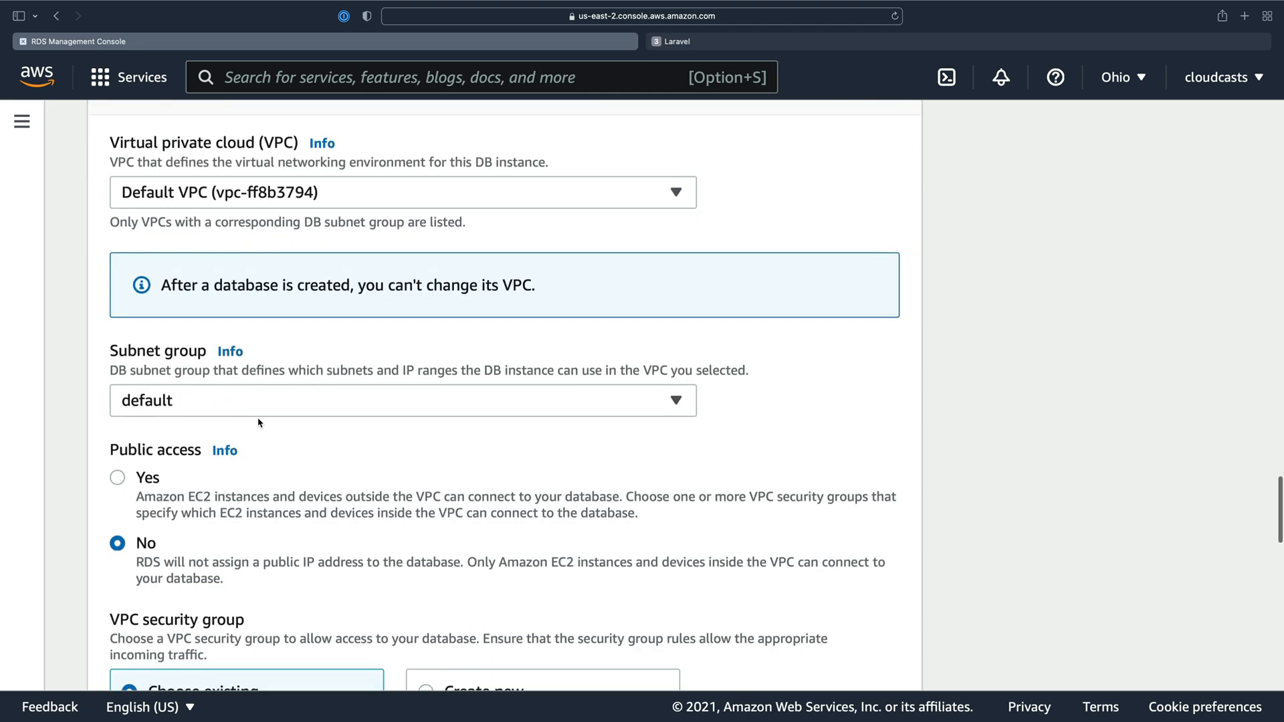
{"action": "mouse_move", "coordinate": [297, 424]}
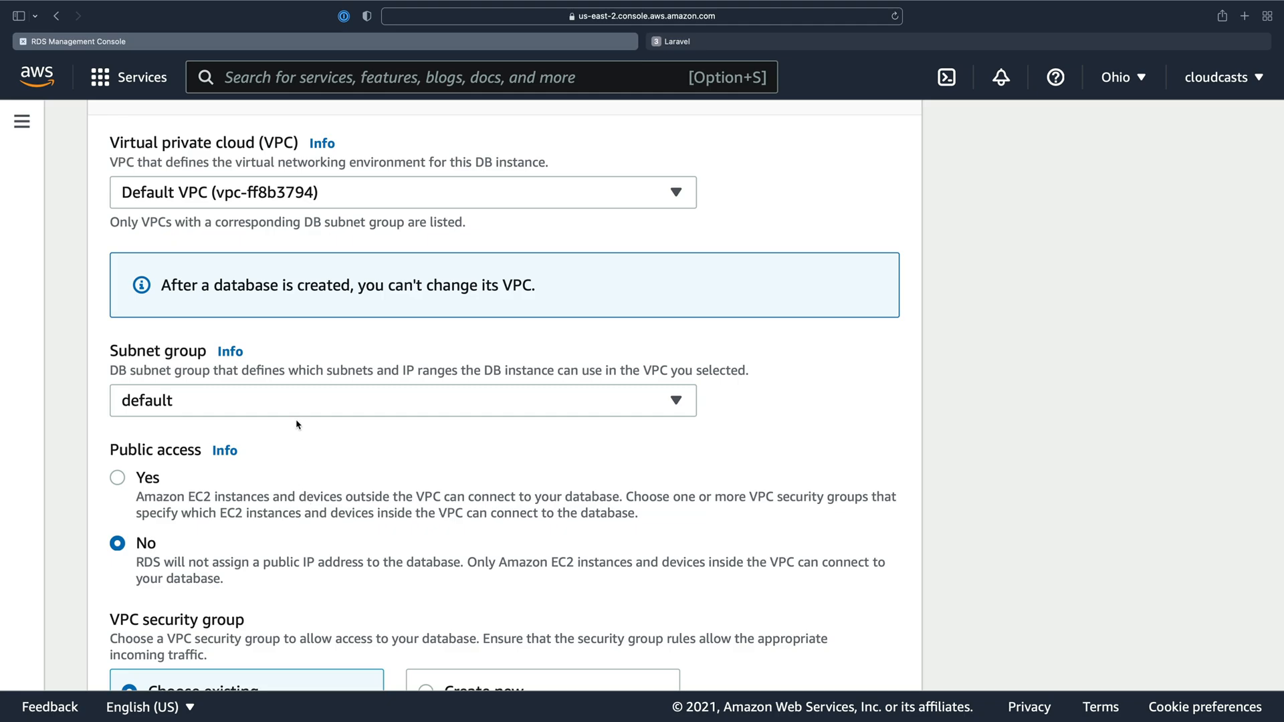
{"action": "scroll", "scroll_direction": "down", "scroll_amount": 3}
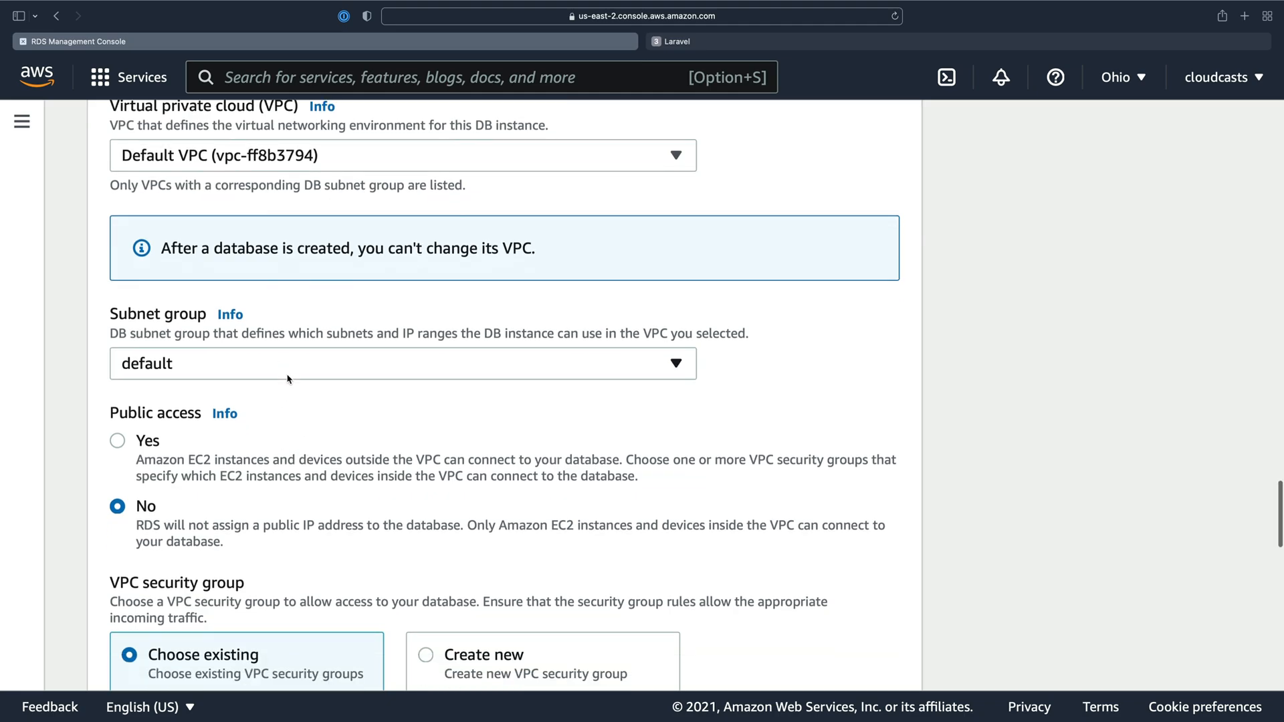
{"action": "mouse_move", "coordinate": [241, 372]}
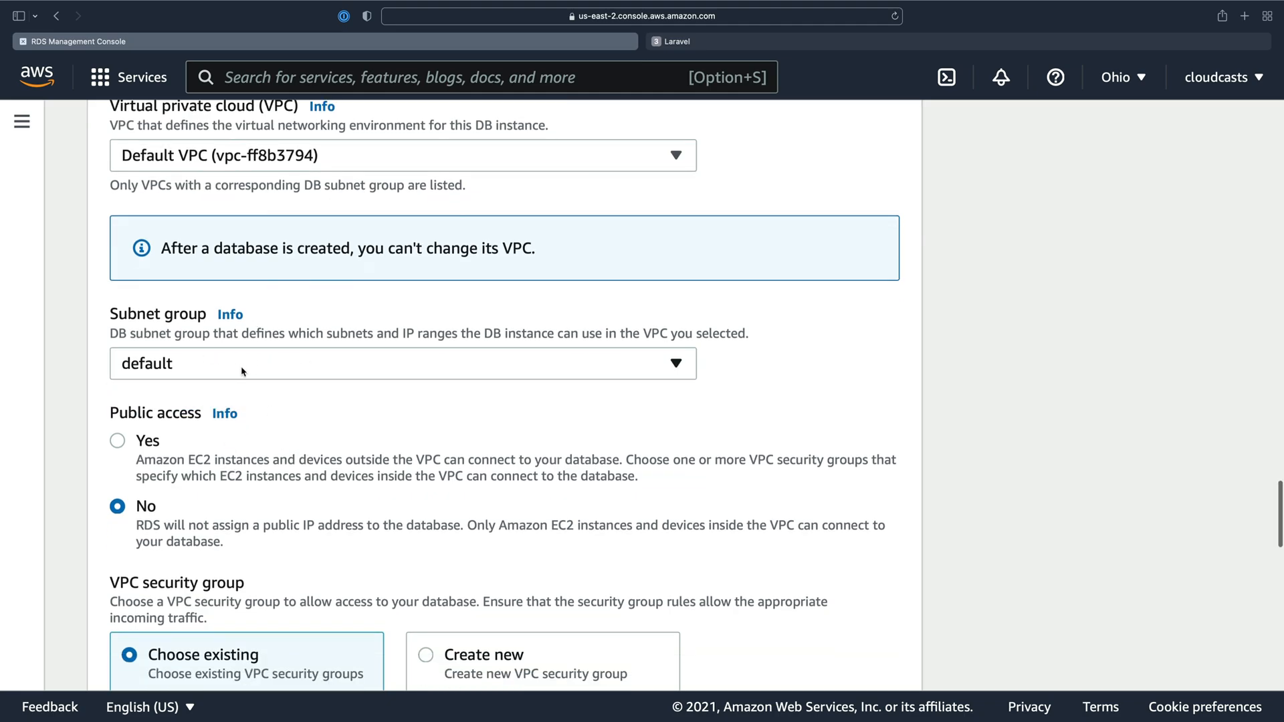
{"action": "mouse_move", "coordinate": [202, 360]}
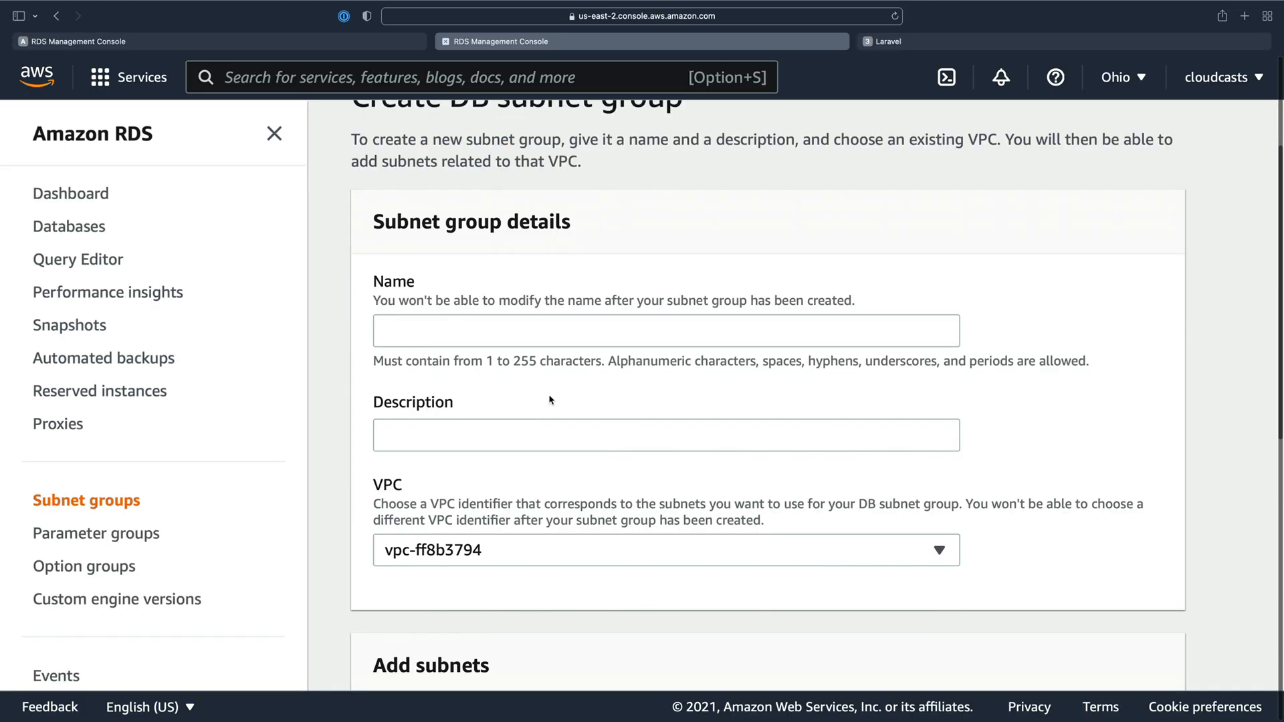
- Add zones us-east-2a and us-east-2b and subnet-5b57f330 to the draft subnet group
{"action": "scroll", "scroll_direction": "down", "scroll_amount": 3}
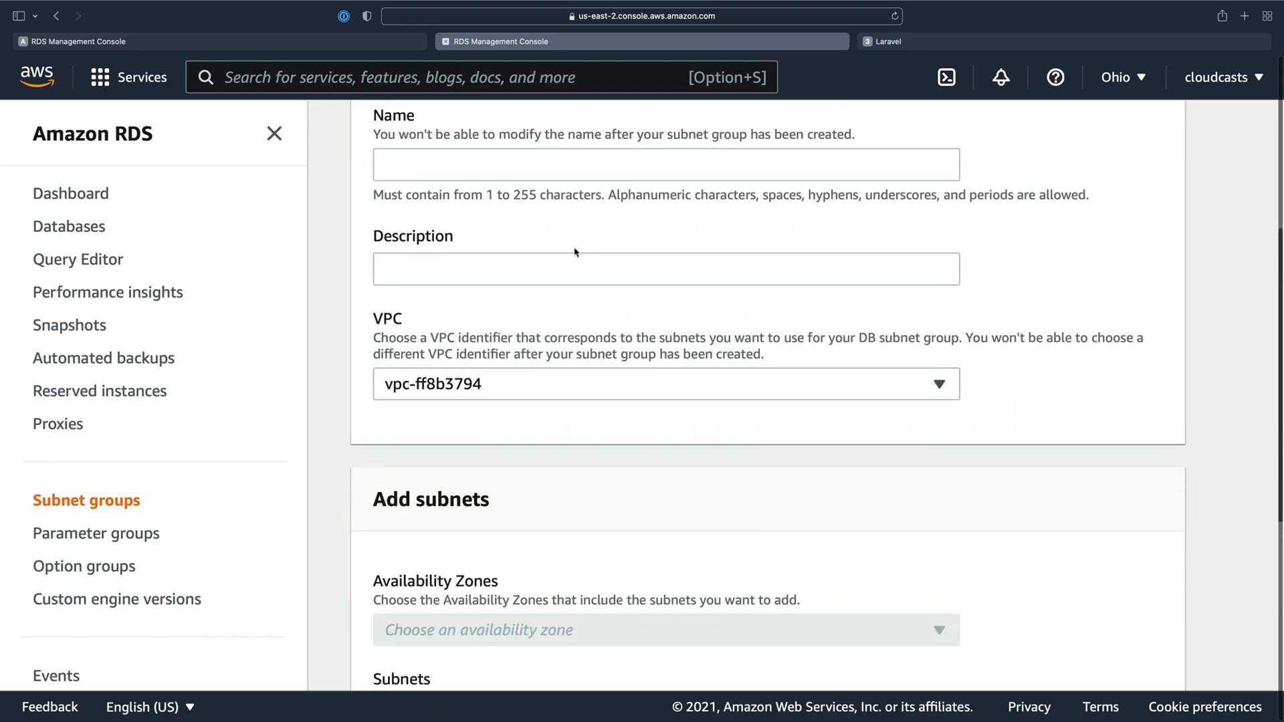
{"action": "scroll", "scroll_direction": "down", "scroll_amount": 3}
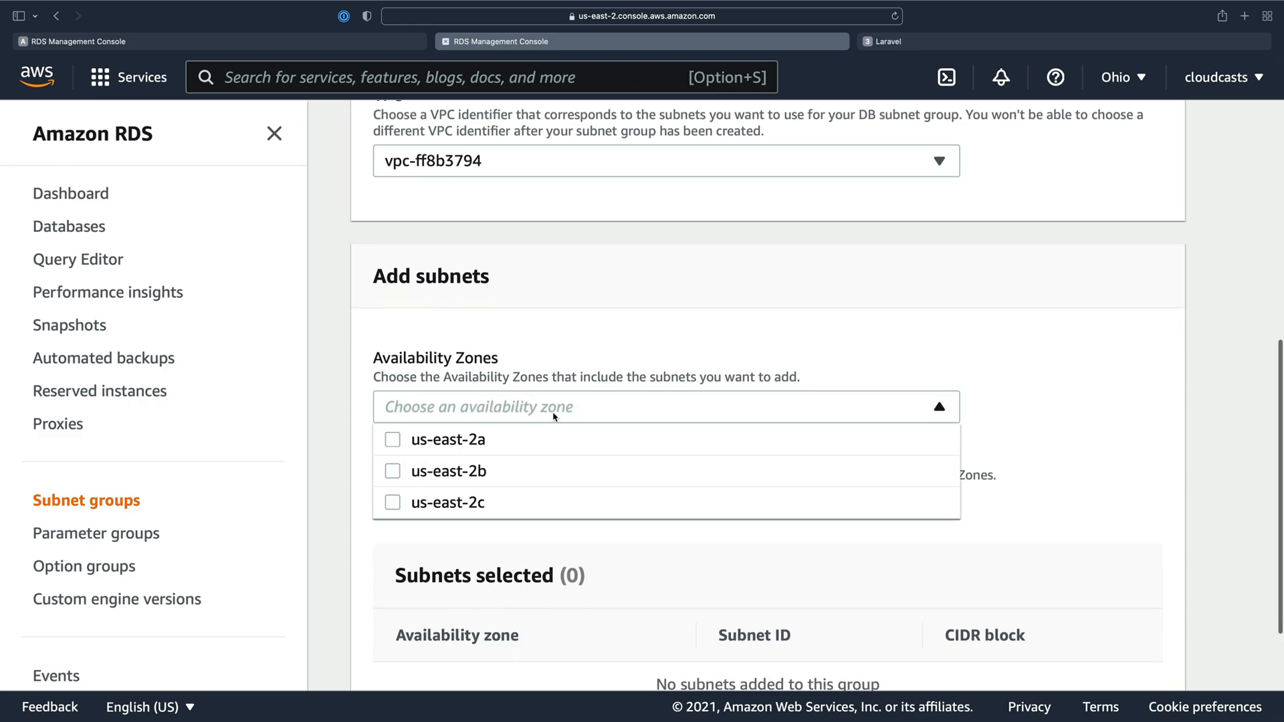
{"action": "left_click", "coordinate": [392, 438]}
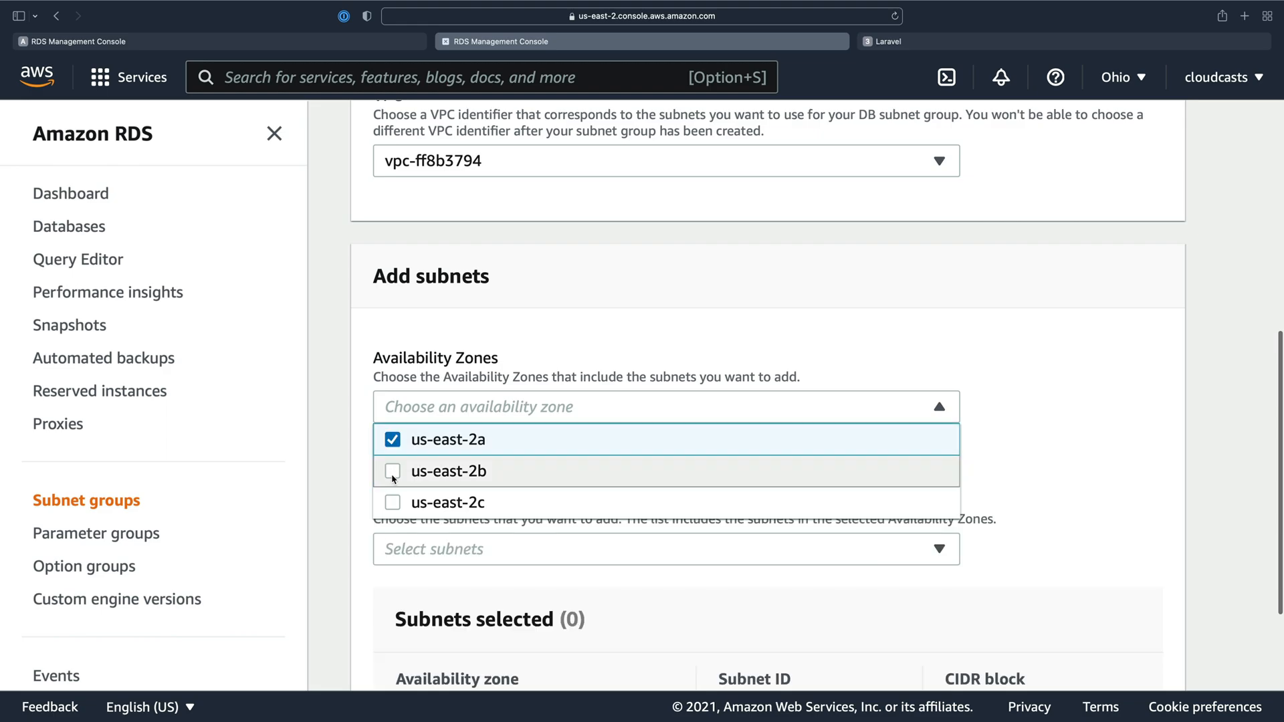
{"action": "left_click", "coordinate": [392, 471]}
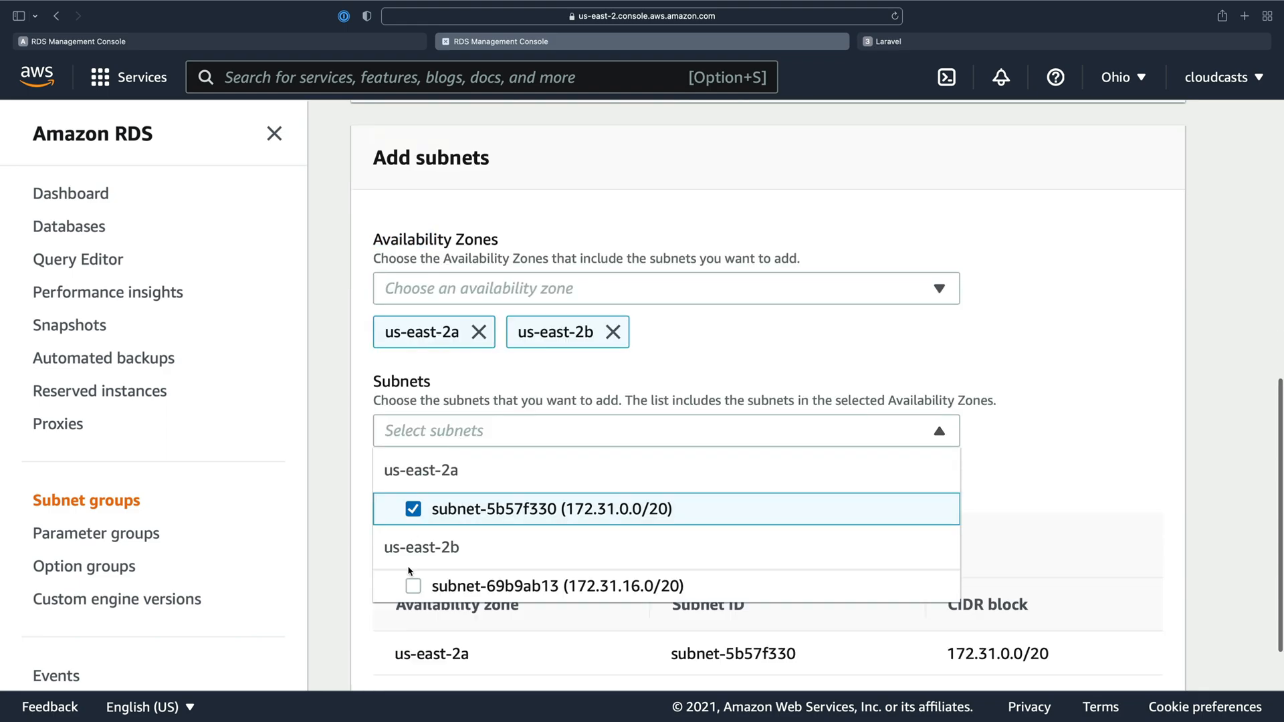
{"action": "left_click", "coordinate": [412, 586]}
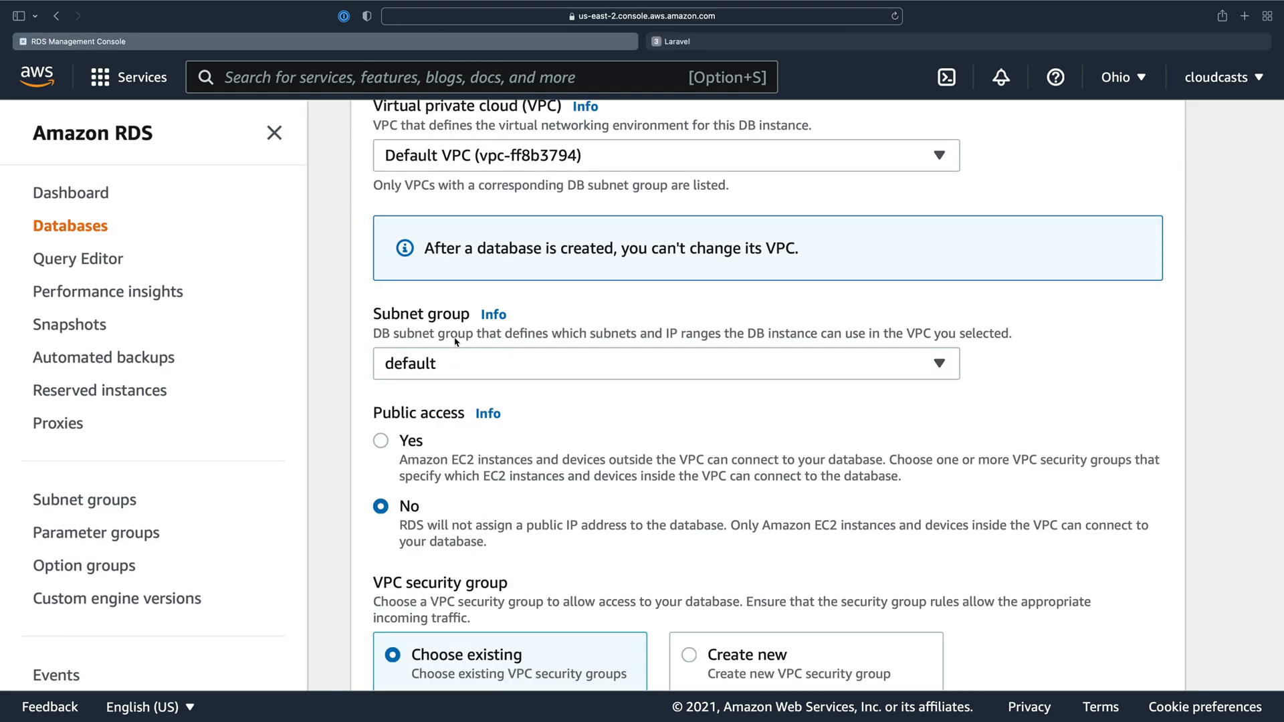
{"action": "mouse_move", "coordinate": [449, 361]}
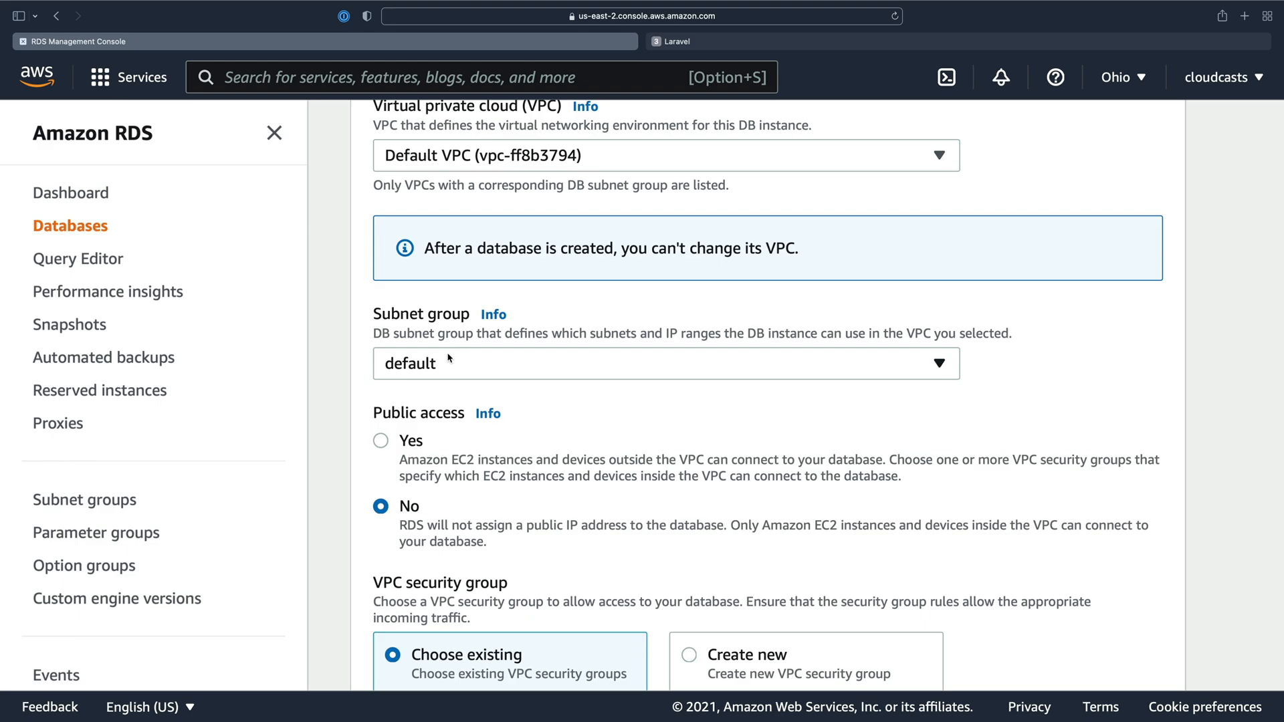
{"action": "mouse_move", "coordinate": [391, 315]}
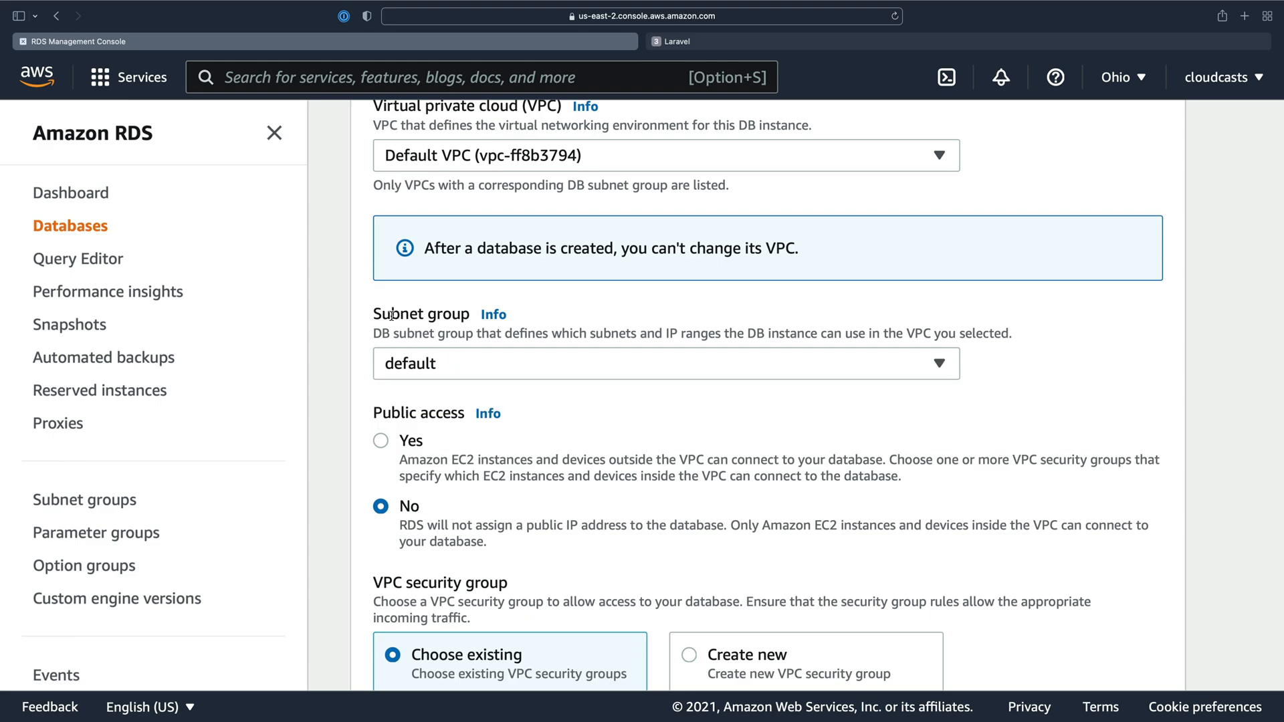
- Make the database non-public with new security group mysql-internal-sg in zone us-east-2c
{"action": "scroll", "scroll_direction": "down", "scroll_amount": 3}
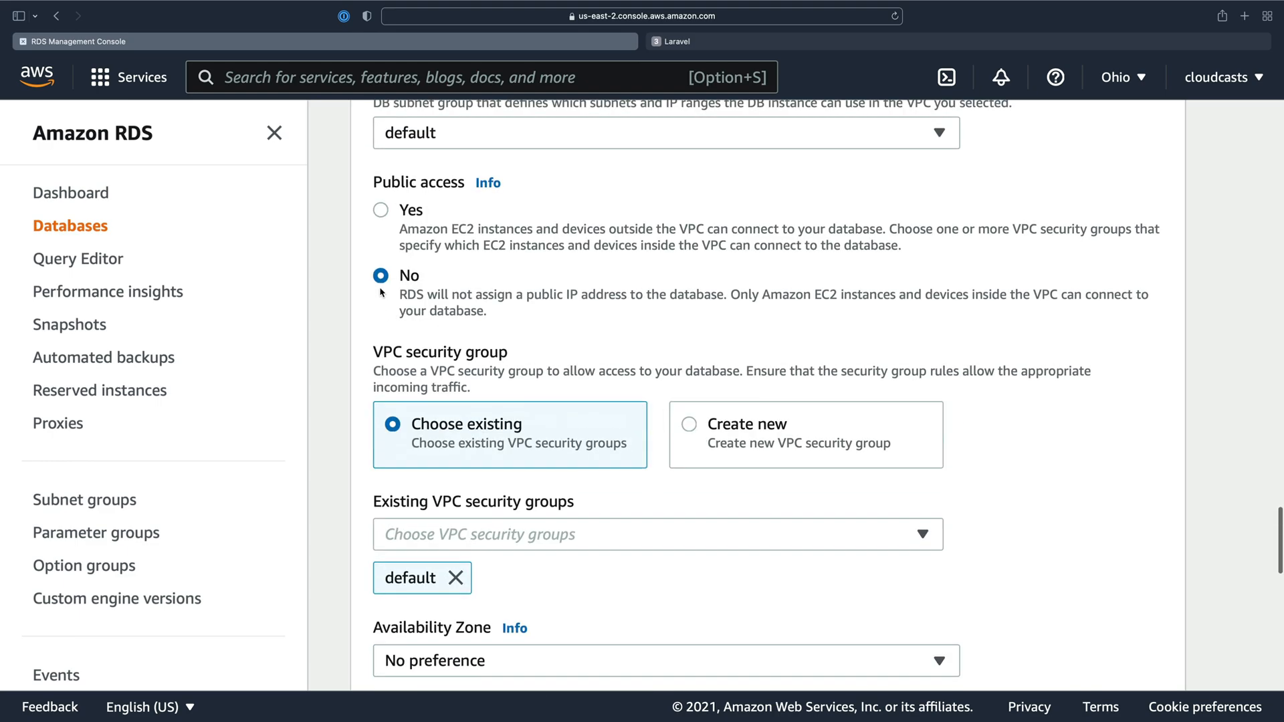
{"action": "scroll", "scroll_direction": "up", "scroll_amount": 3}
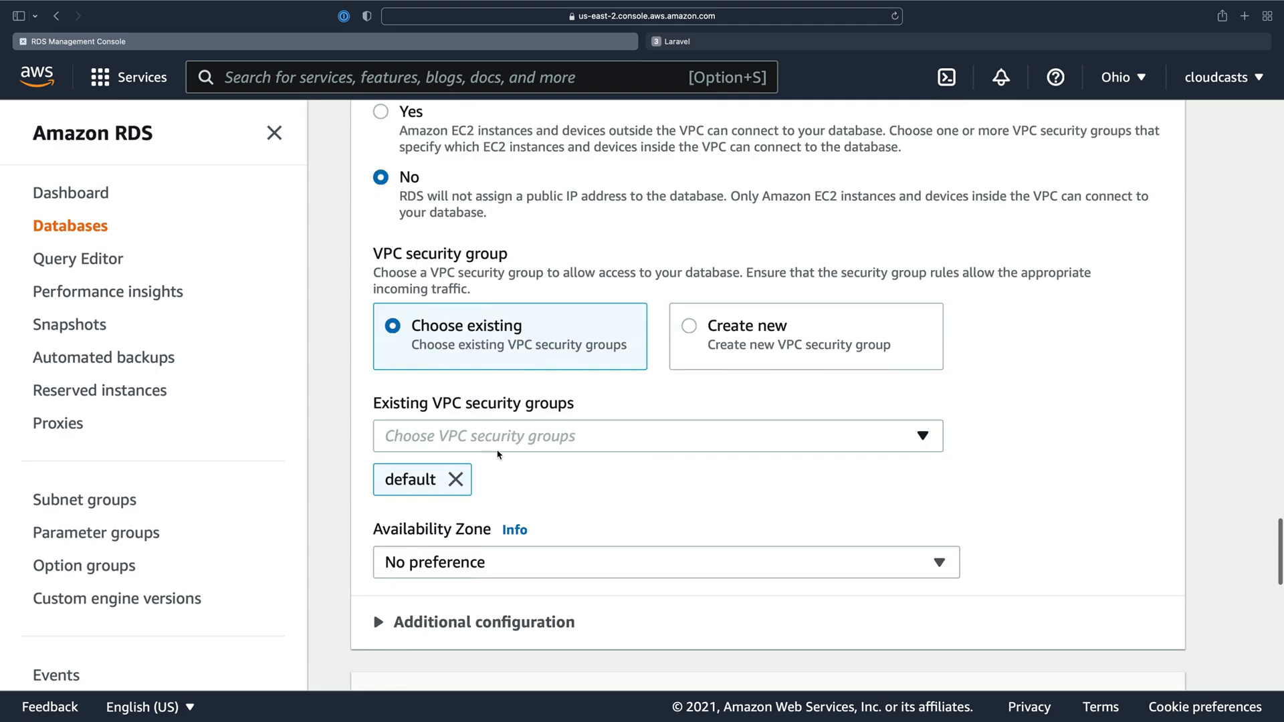
{"action": "mouse_move", "coordinate": [690, 328]}
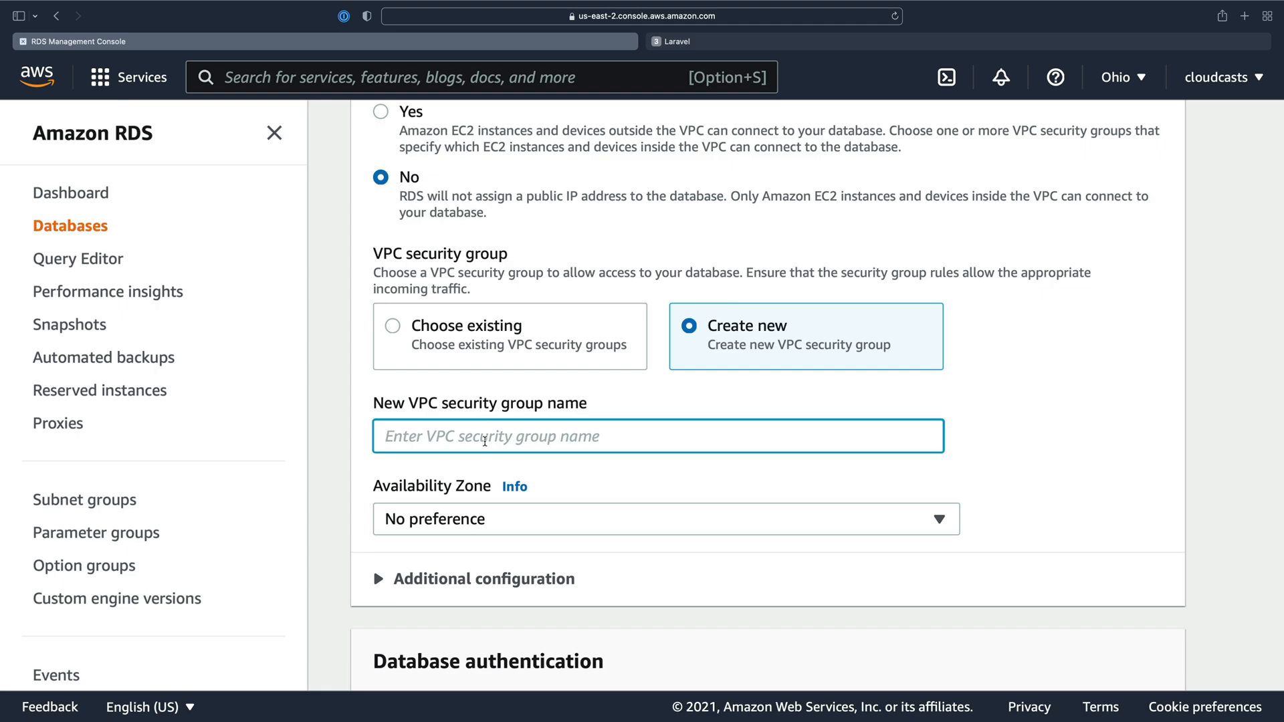
{"action": "type", "text": "mysql"}
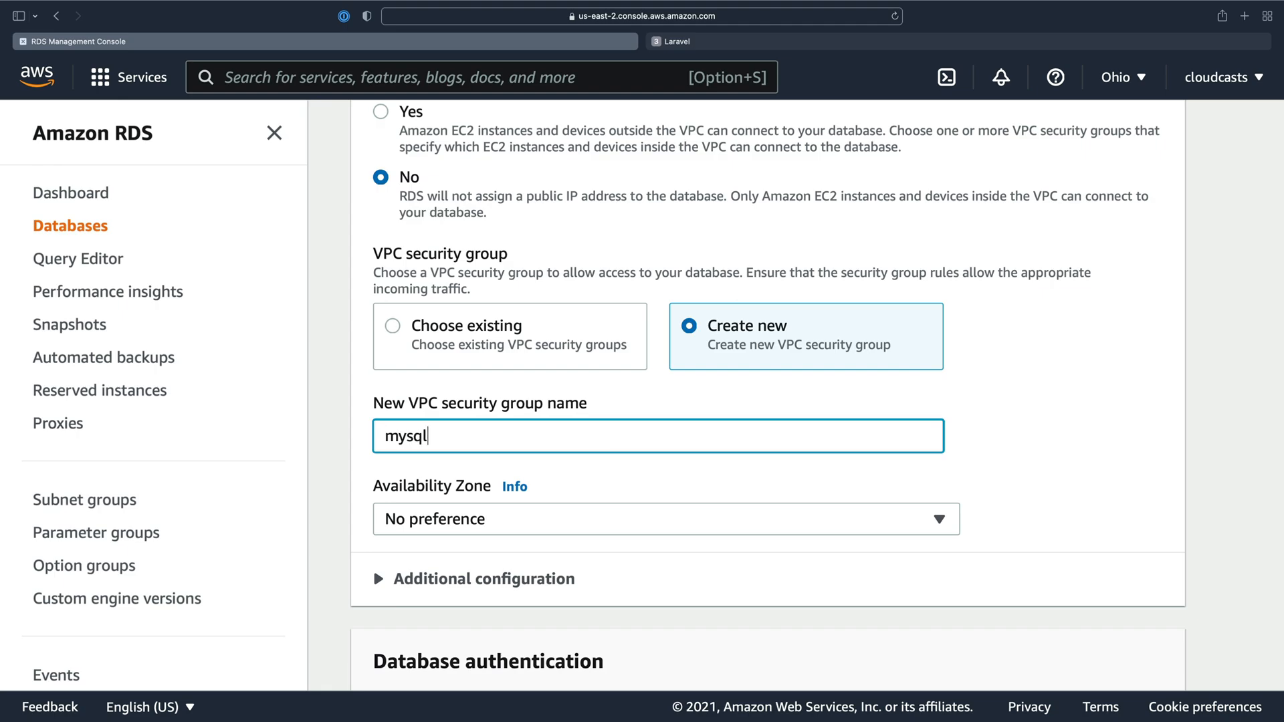
{"action": "type", "text": "-internal-"}
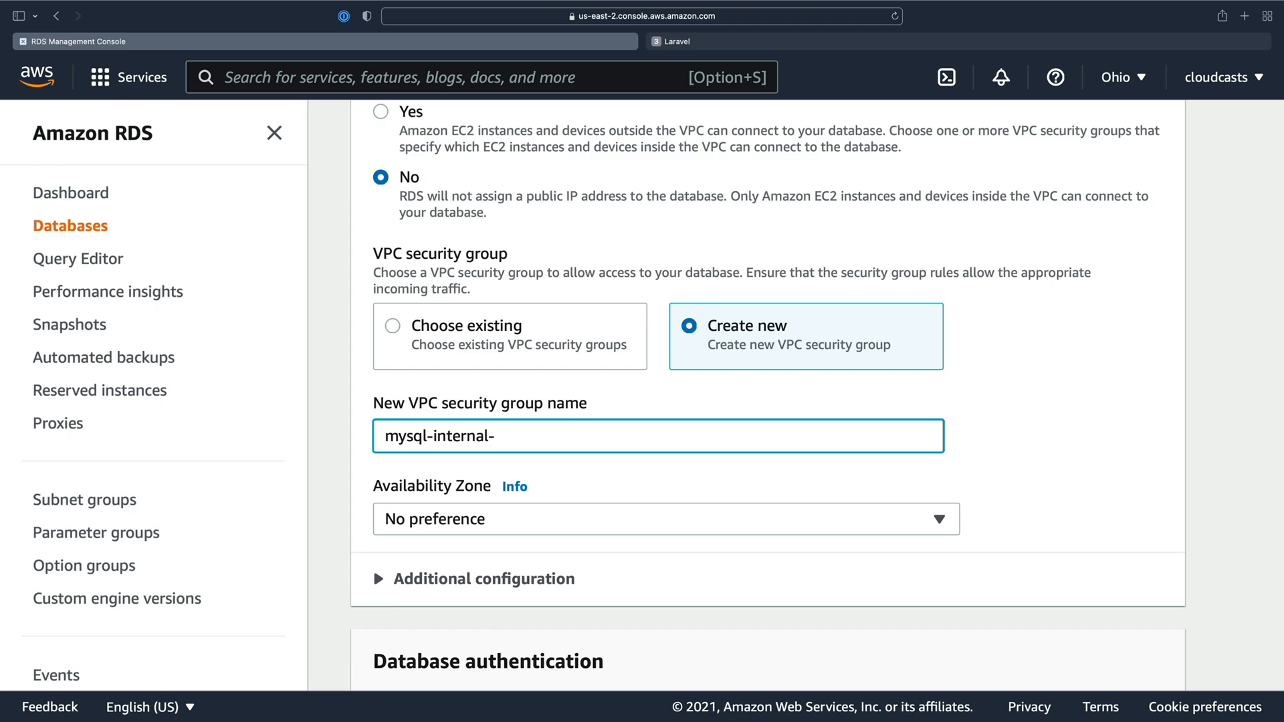
{"action": "type", "text": "sg"}
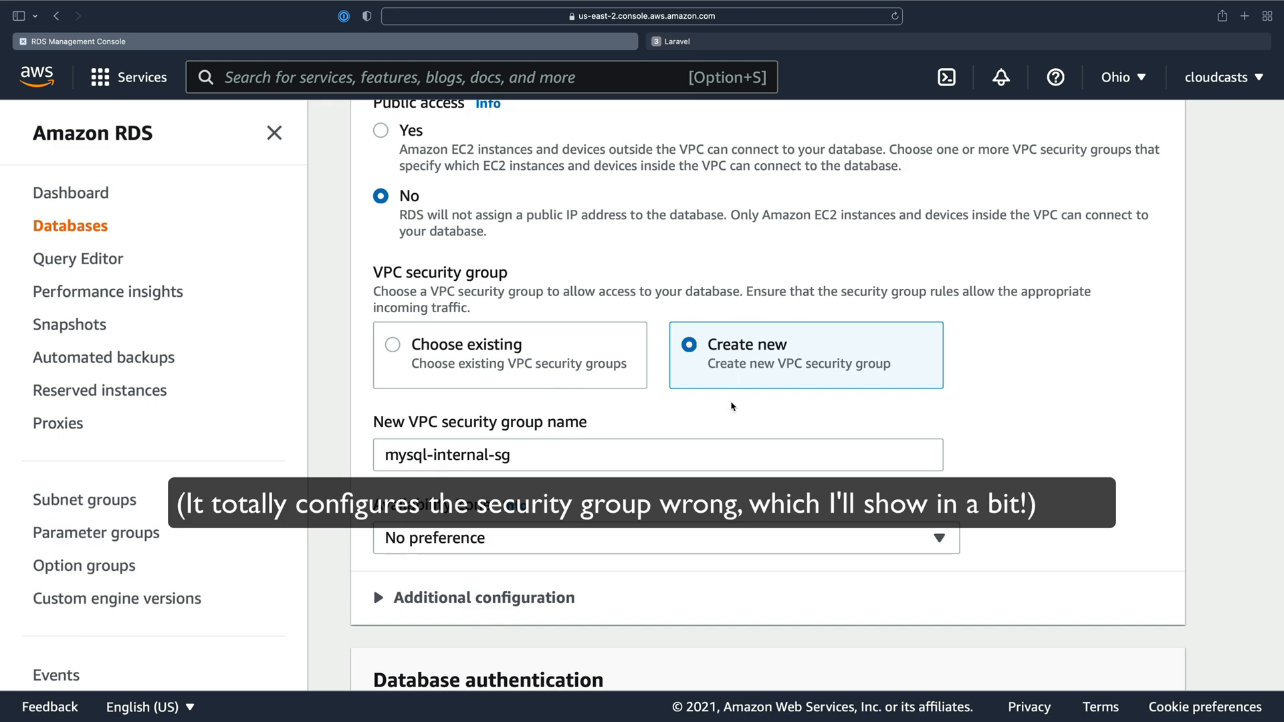
{"action": "mouse_move", "coordinate": [515, 444]}
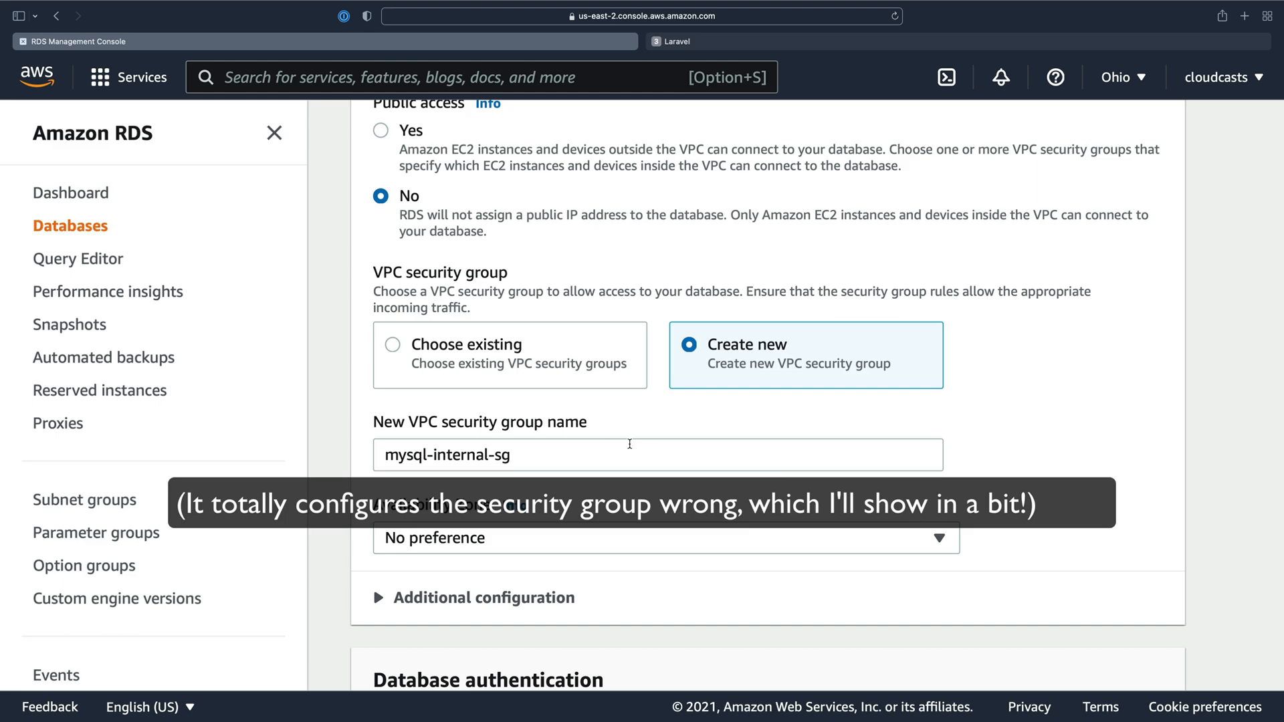
{"action": "scroll", "scroll_direction": "down", "scroll_amount": 3}
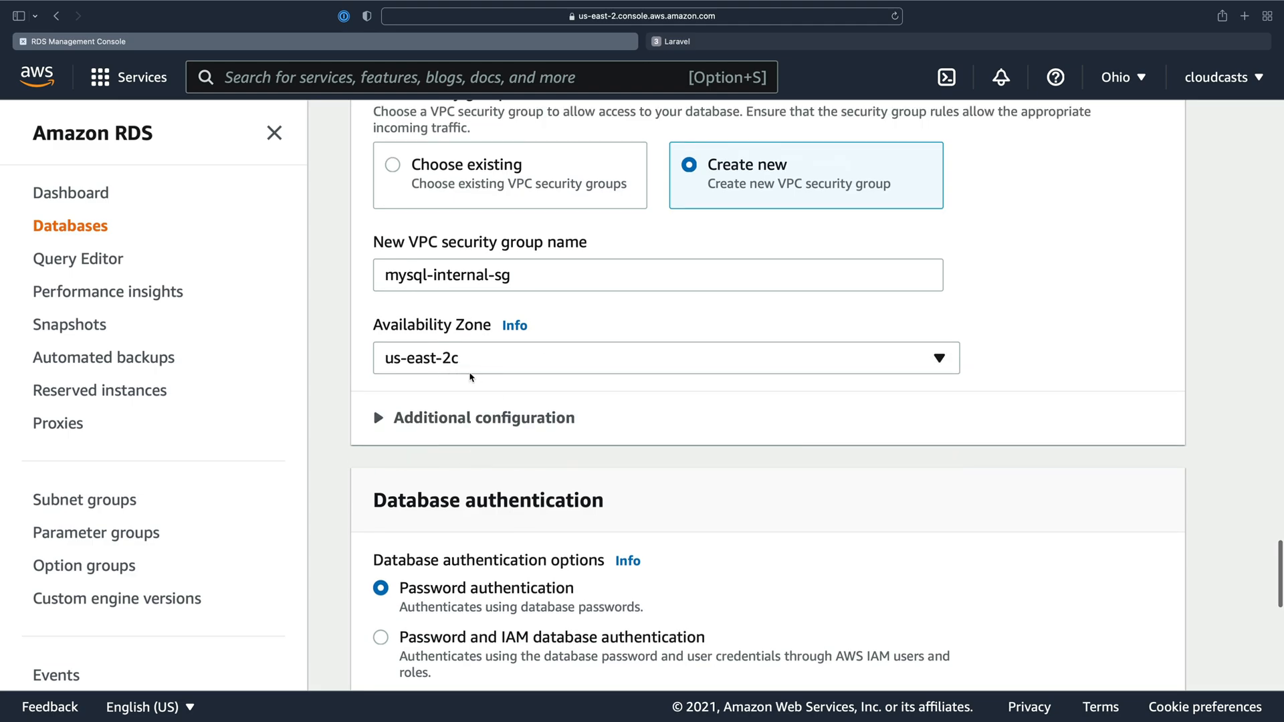
{"action": "mouse_move", "coordinate": [471, 377]}
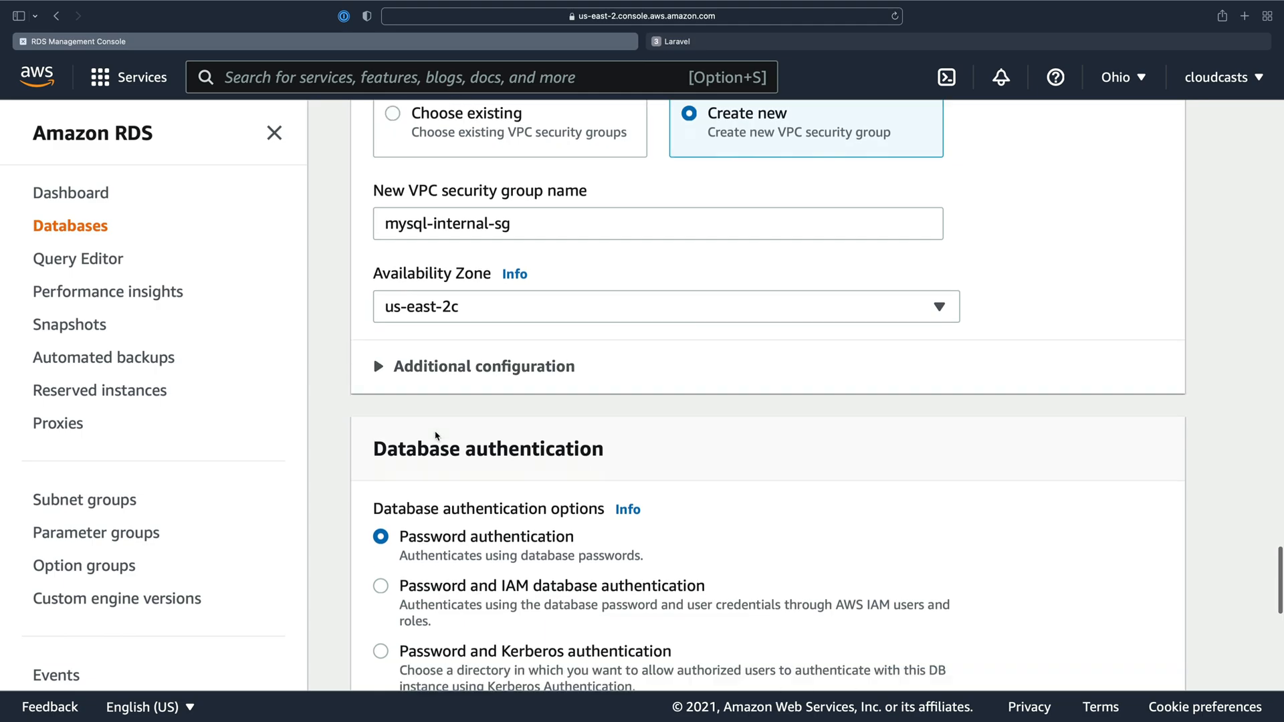
{"action": "scroll", "scroll_direction": "down", "scroll_amount": 3}
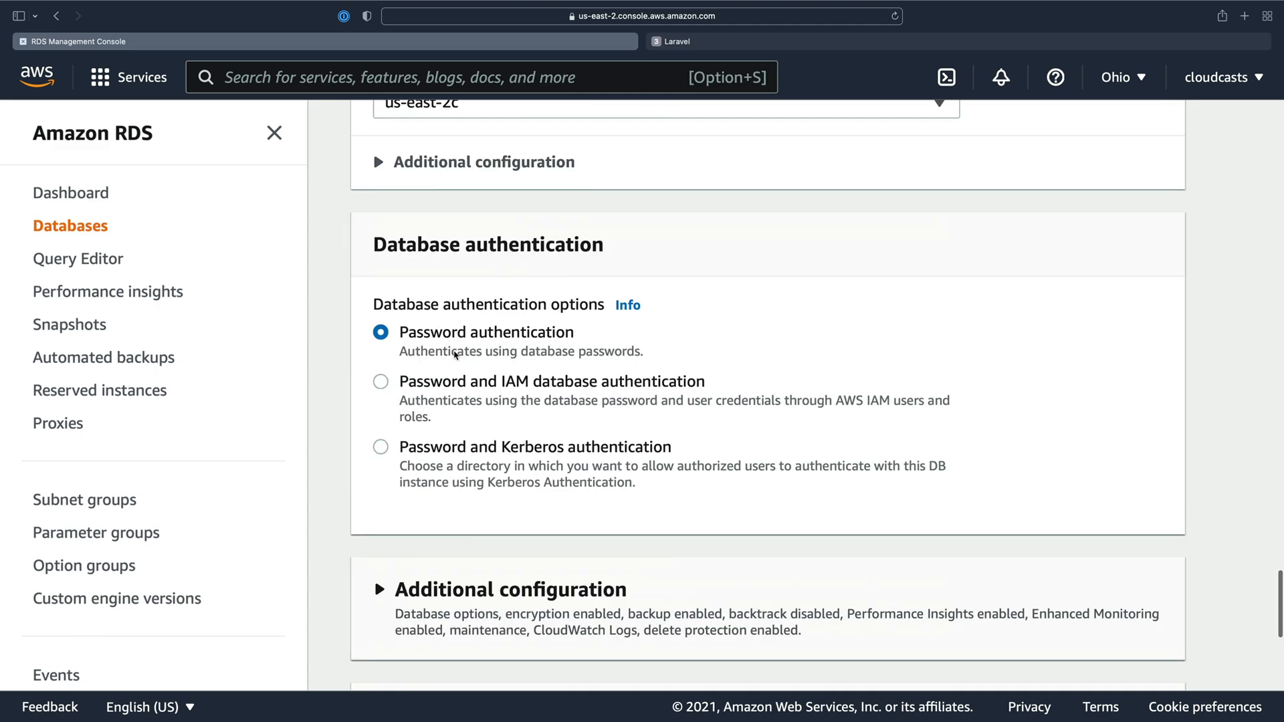
{"action": "scroll", "scroll_direction": "up", "scroll_amount": 3}
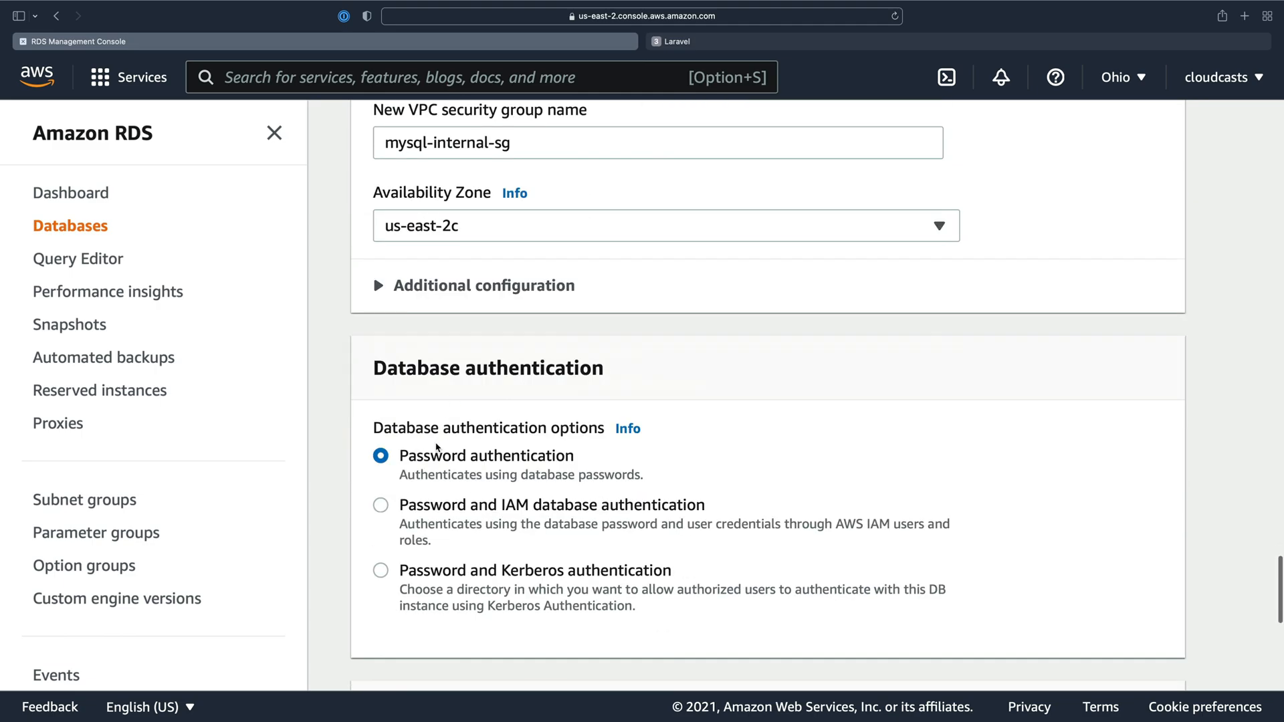
{"action": "scroll", "scroll_direction": "down", "scroll_amount": 3}
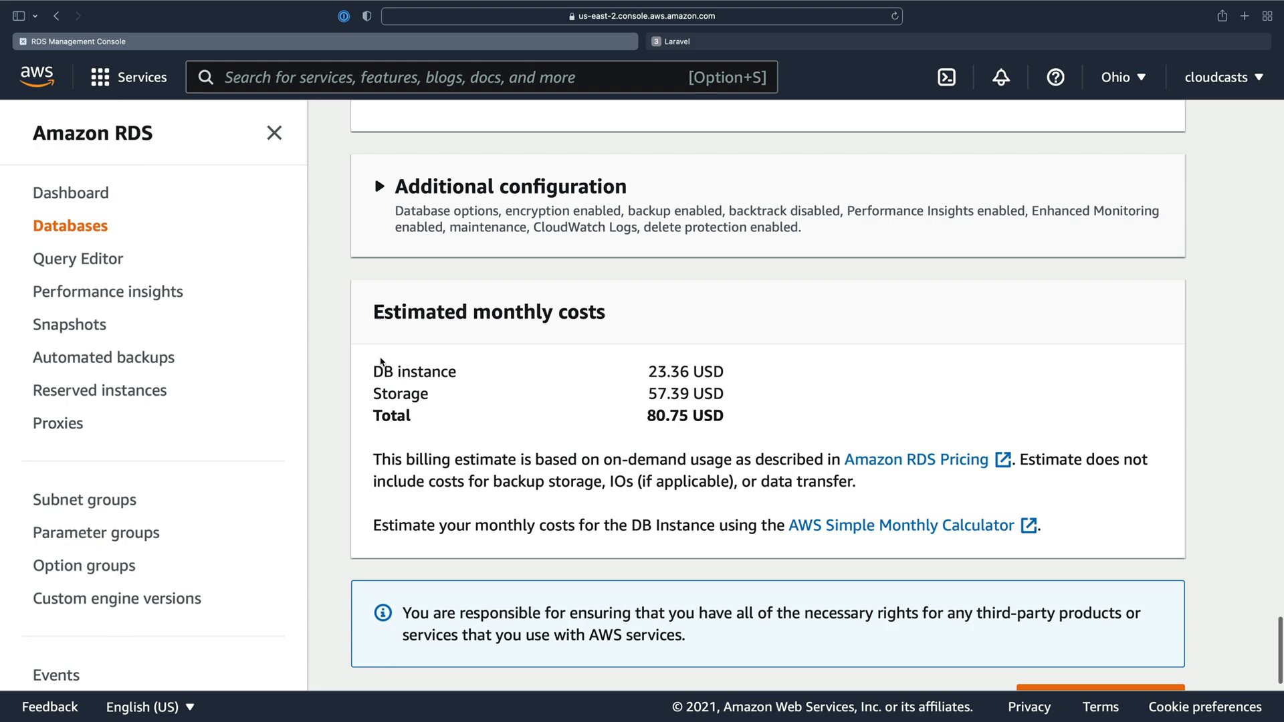
- Check the 80.75 USD estimated monthly cost and submit creation of the onboarding-aws database
{"action": "double_click", "coordinate": [686, 372]}
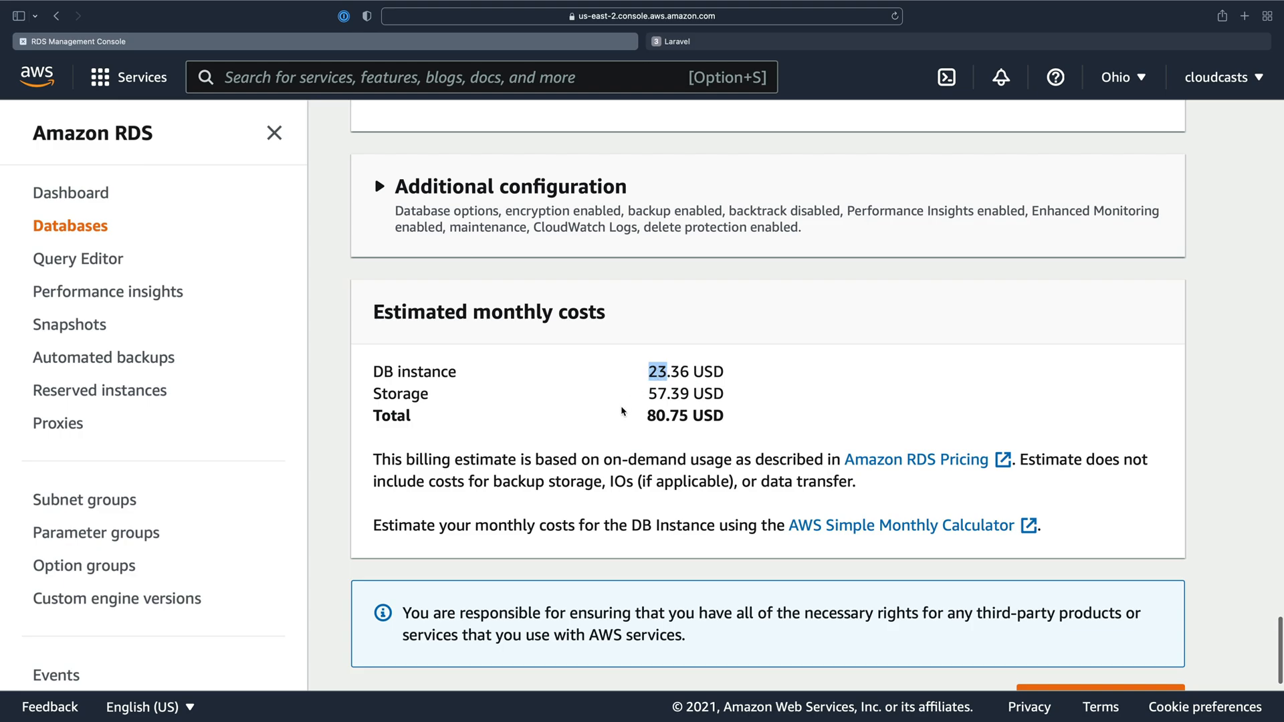
{"action": "scroll", "scroll_direction": "down", "scroll_amount": 3}
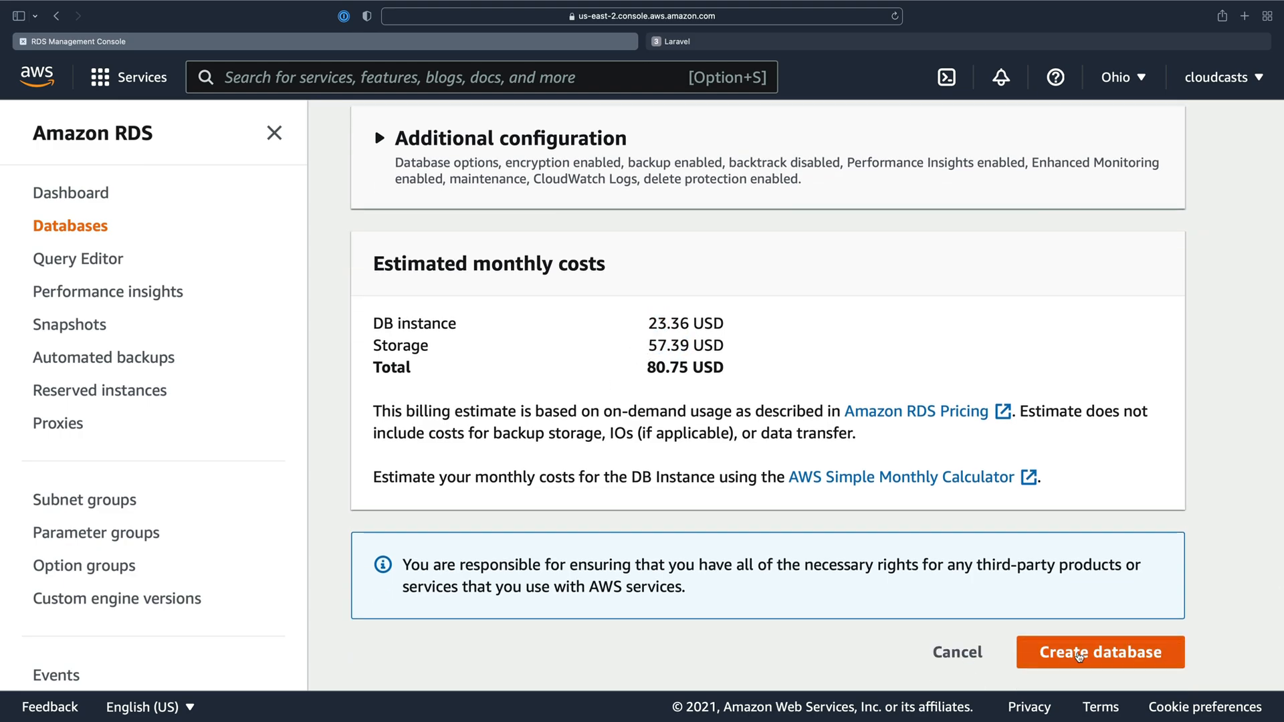
{"action": "left_click", "coordinate": [1100, 652]}
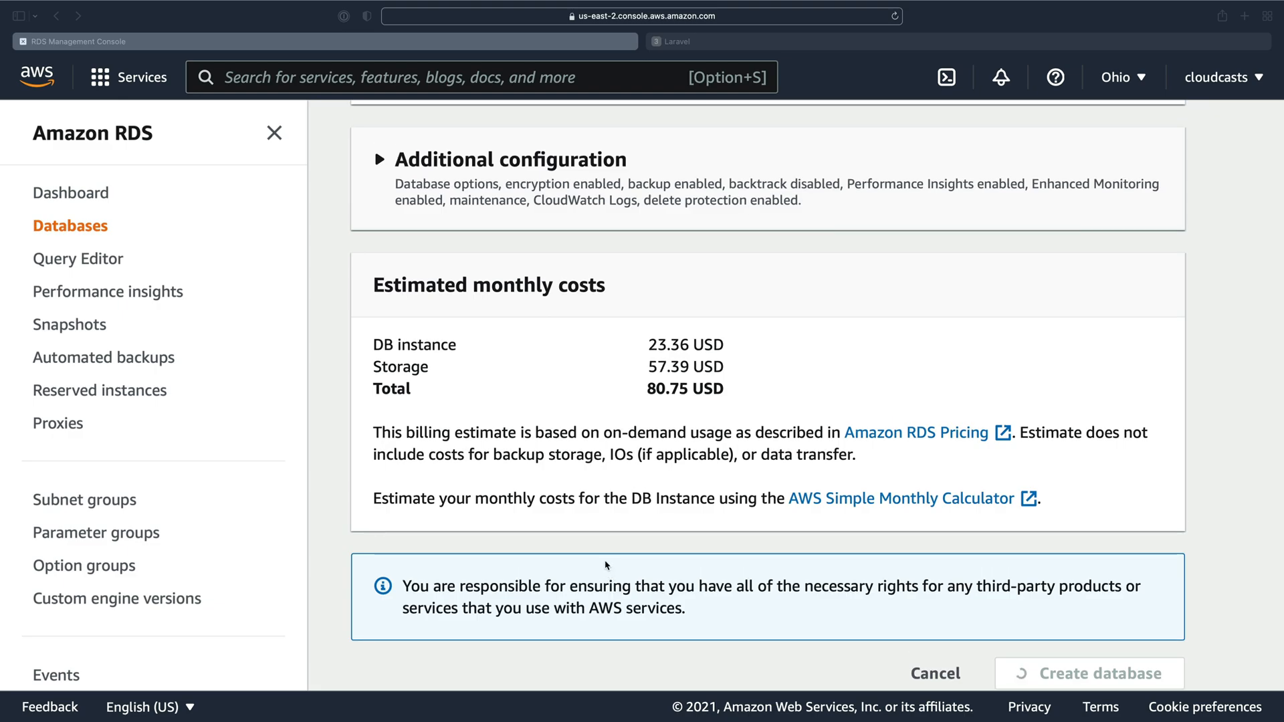
{"action": "mouse_move", "coordinate": [836, 530]}
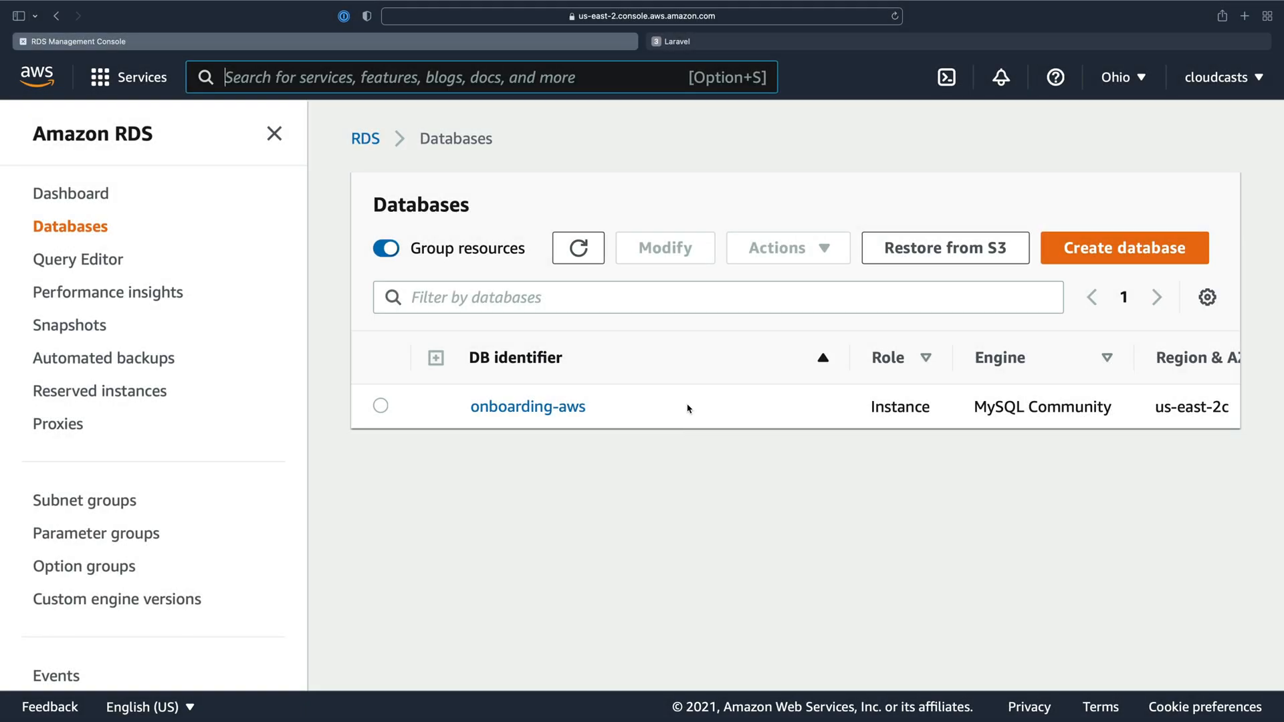
- Open onboarding-aws details and review its endpoint, port 3306, subnets and security groups
{"action": "scroll", "scroll_direction": "right", "scroll_amount": 3}
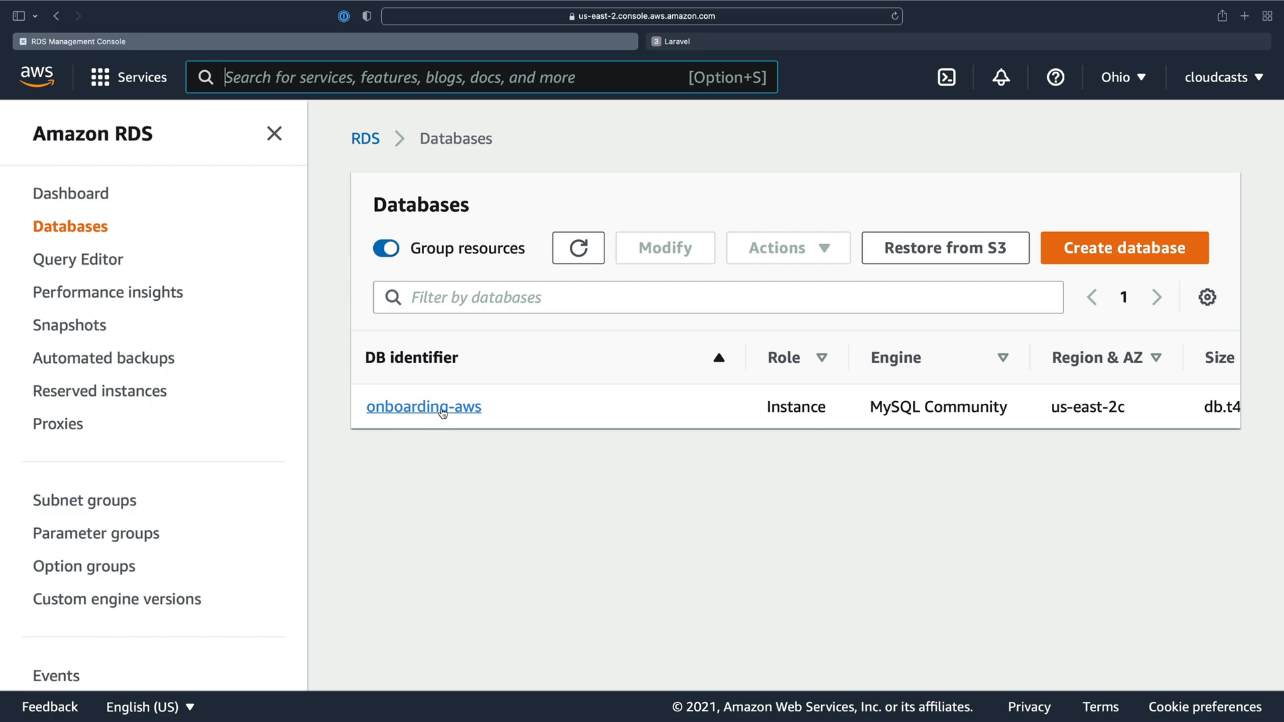
{"action": "left_click", "coordinate": [423, 406]}
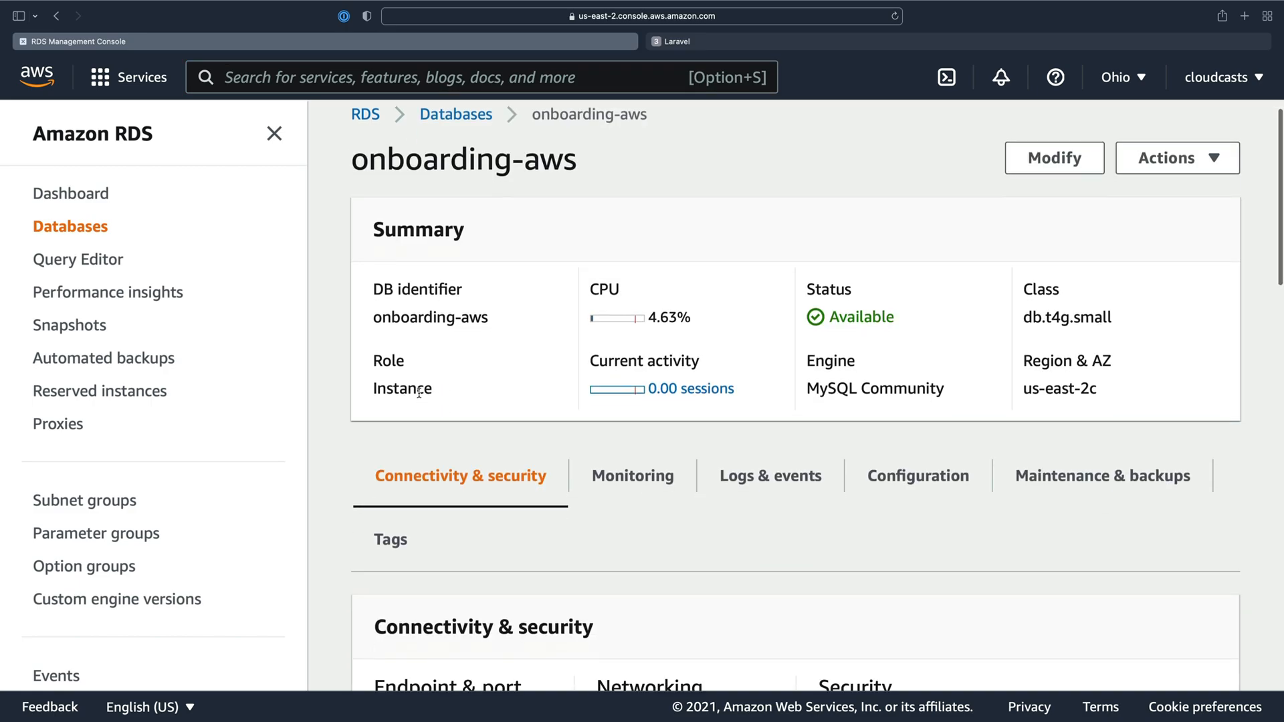
{"action": "scroll", "scroll_direction": "down", "scroll_amount": 3}
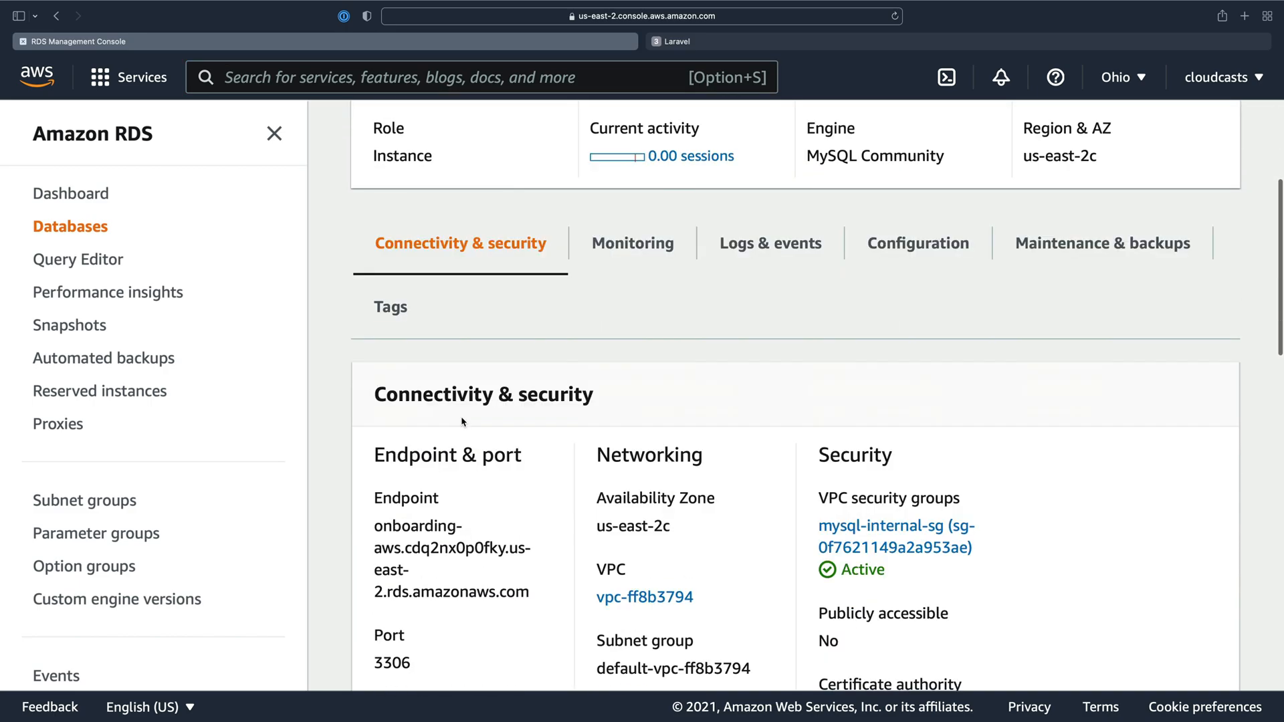
{"action": "scroll", "scroll_direction": "down", "scroll_amount": 3}
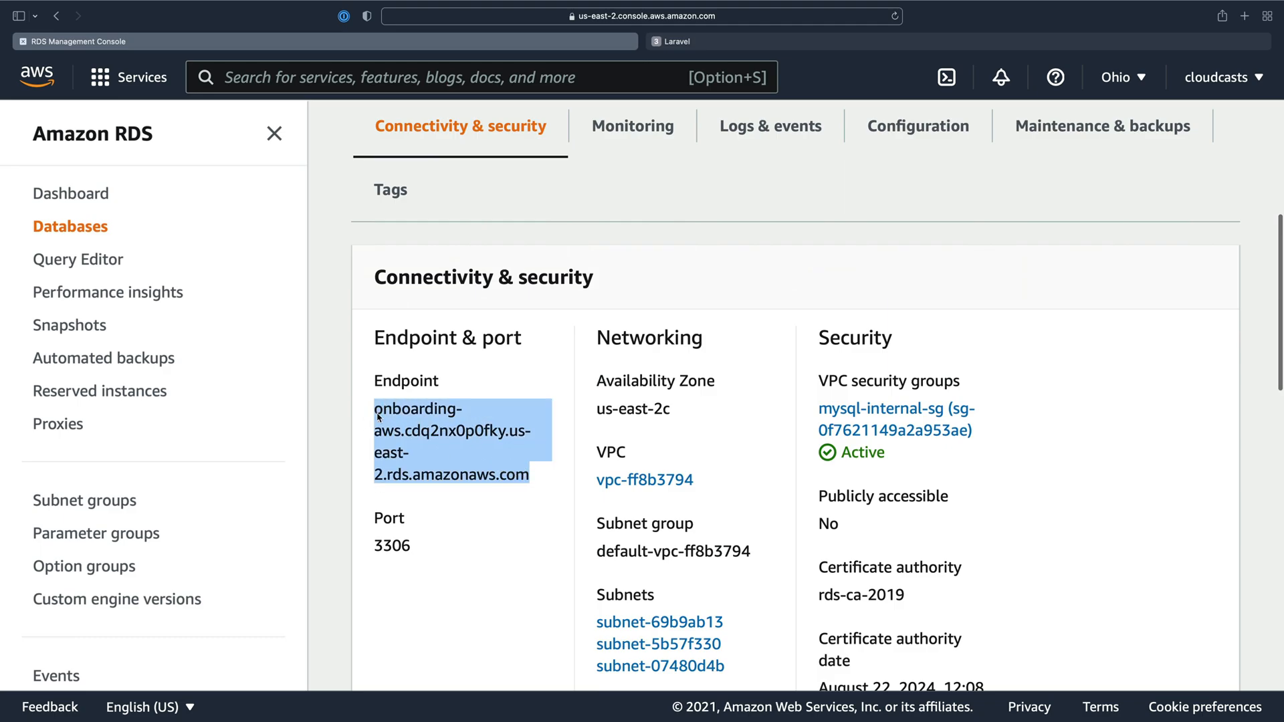
{"action": "mouse_move", "coordinate": [420, 456]}
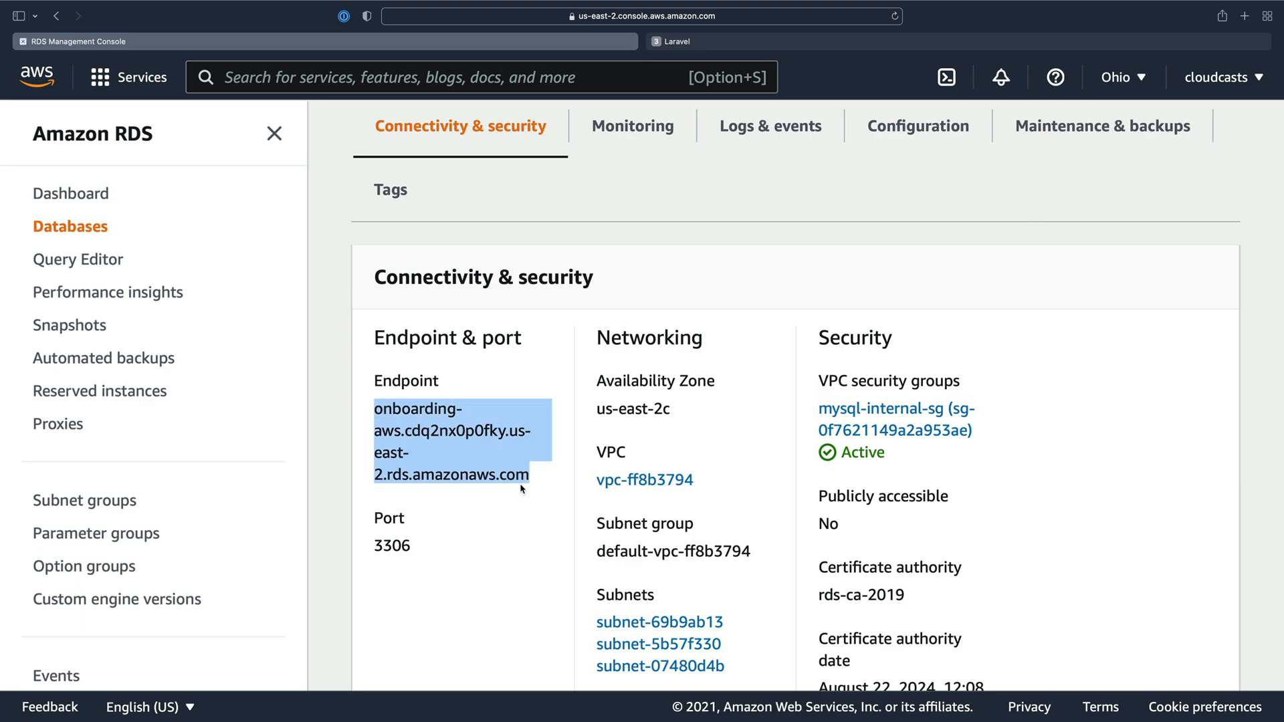
{"action": "mouse_move", "coordinate": [482, 471]}
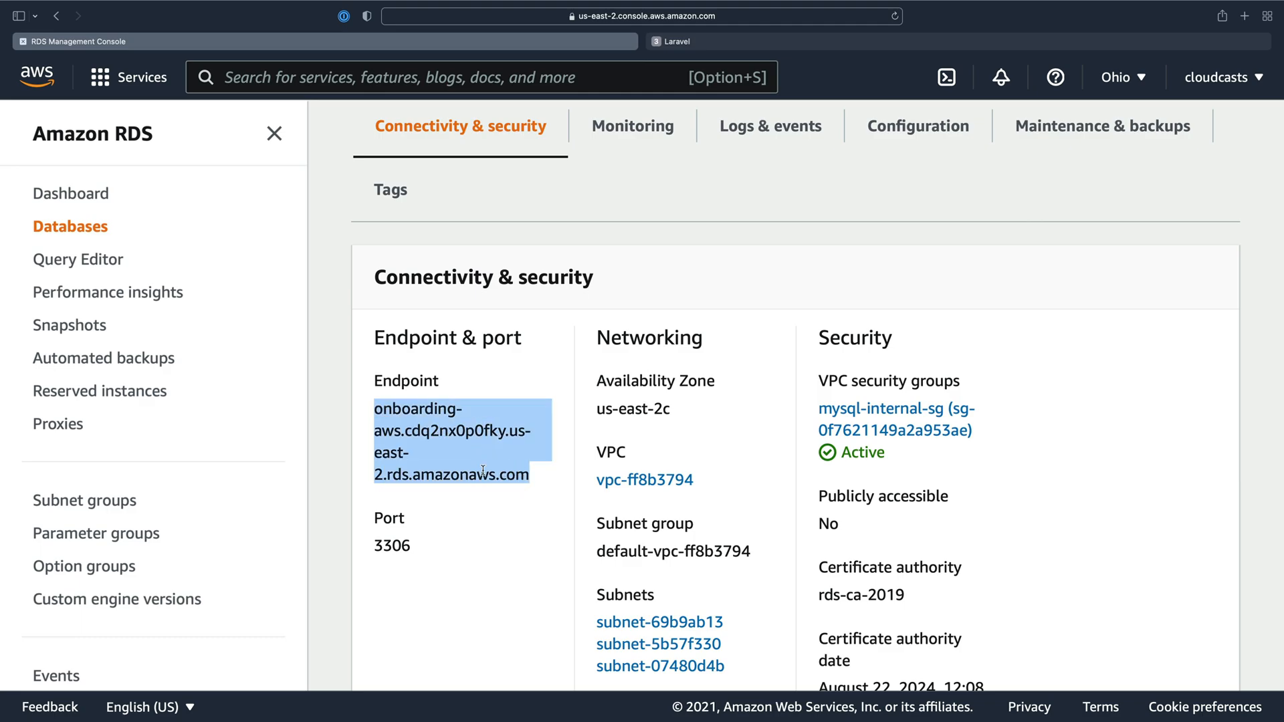
{"action": "scroll", "scroll_direction": "down", "scroll_amount": 3}
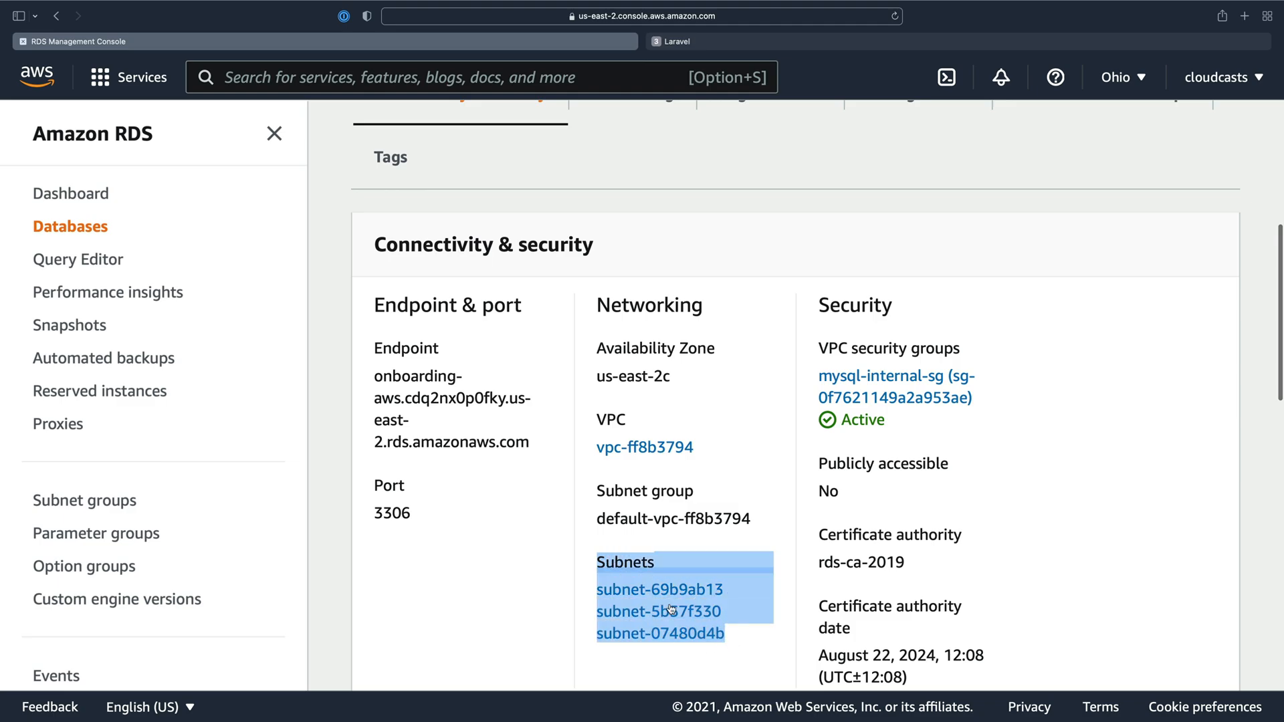
{"action": "mouse_move", "coordinate": [582, 445]}
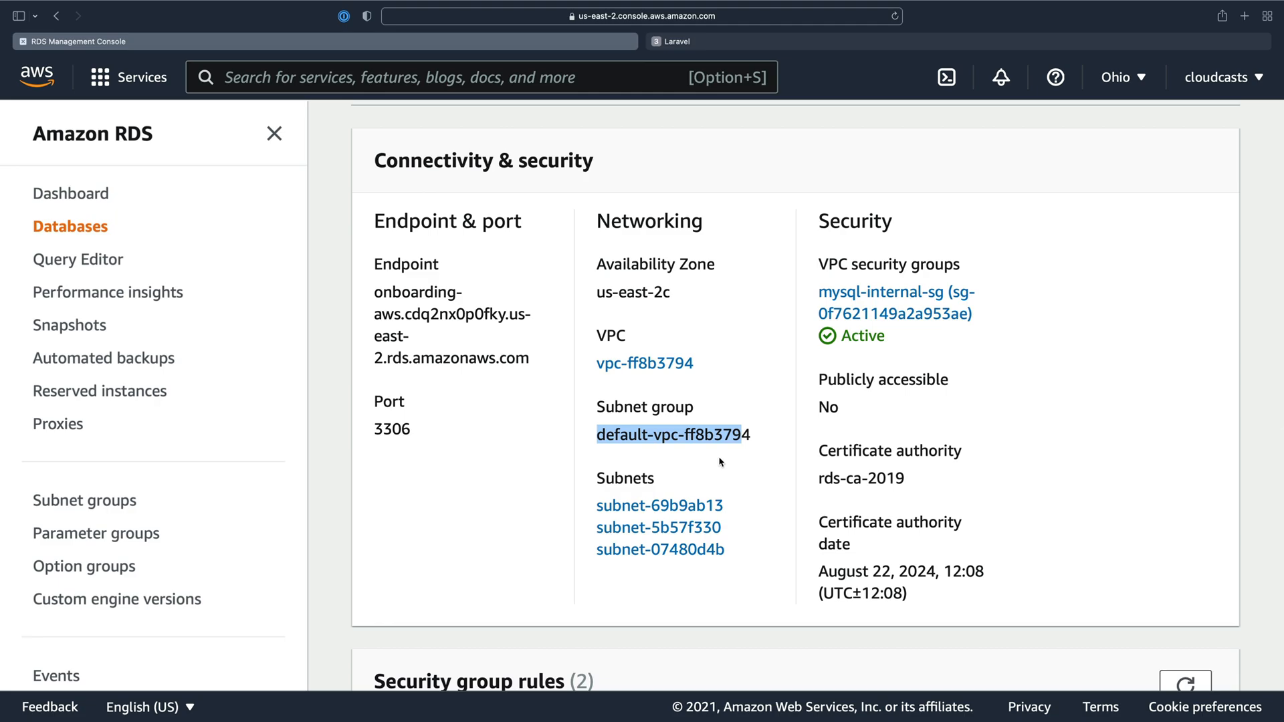
{"action": "mouse_move", "coordinate": [581, 504]}
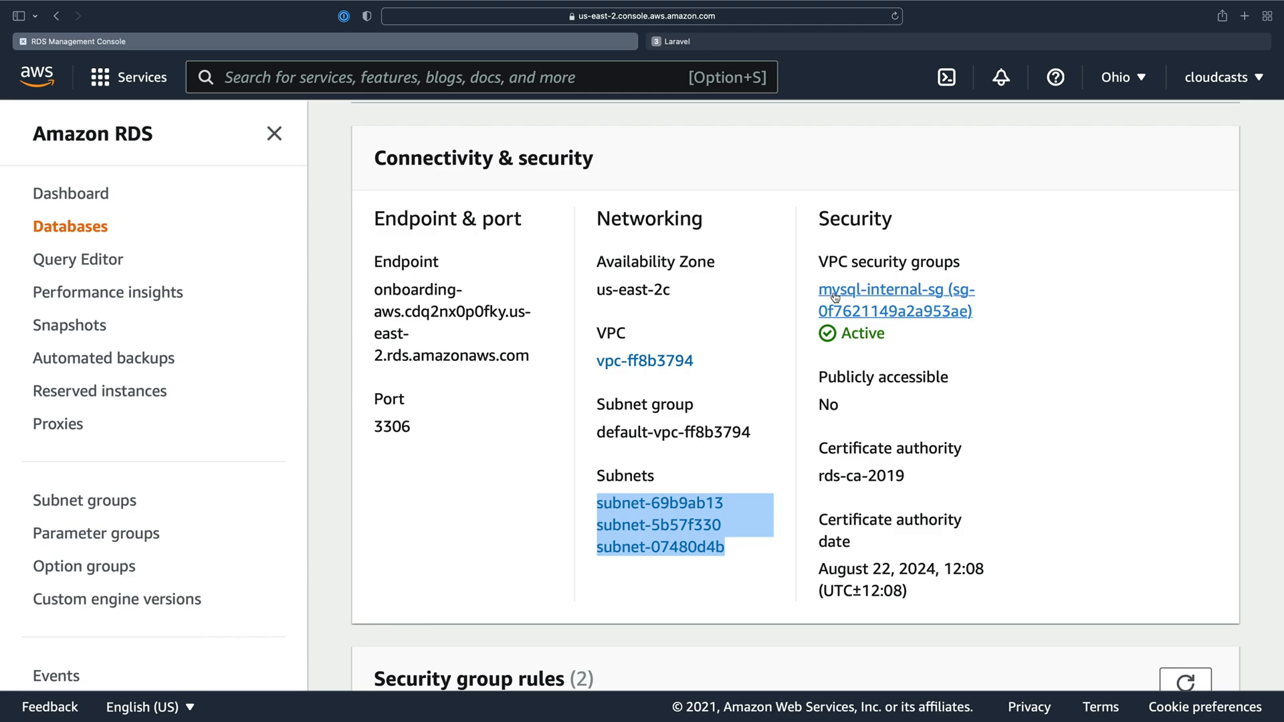
{"action": "scroll", "scroll_direction": "down", "scroll_amount": 3}
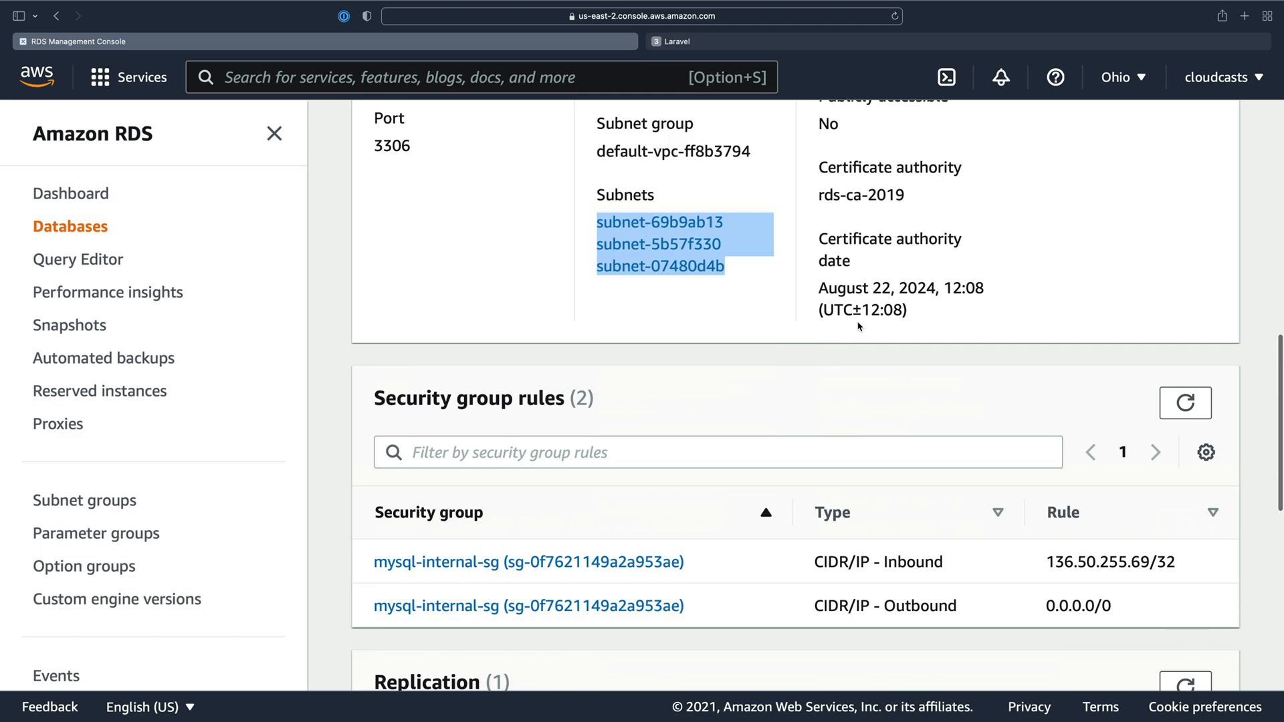
{"action": "scroll", "scroll_direction": "down", "scroll_amount": 3}
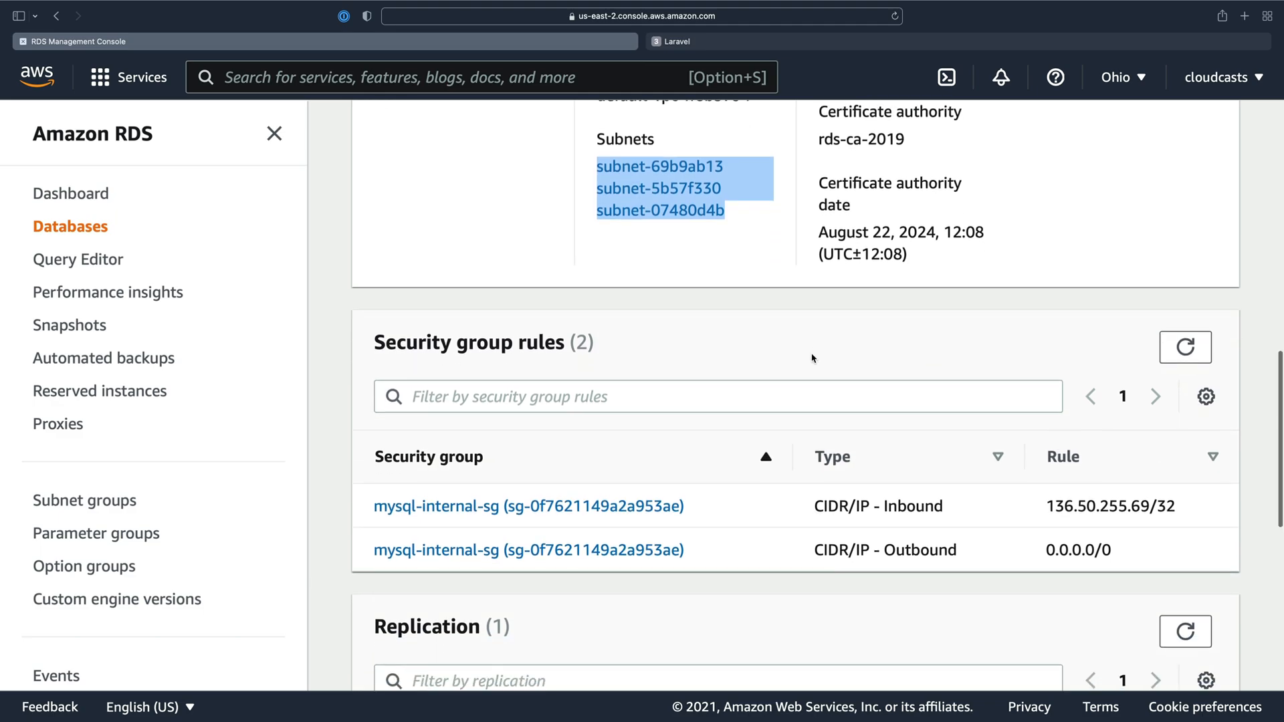
{"action": "mouse_move", "coordinate": [736, 522]}
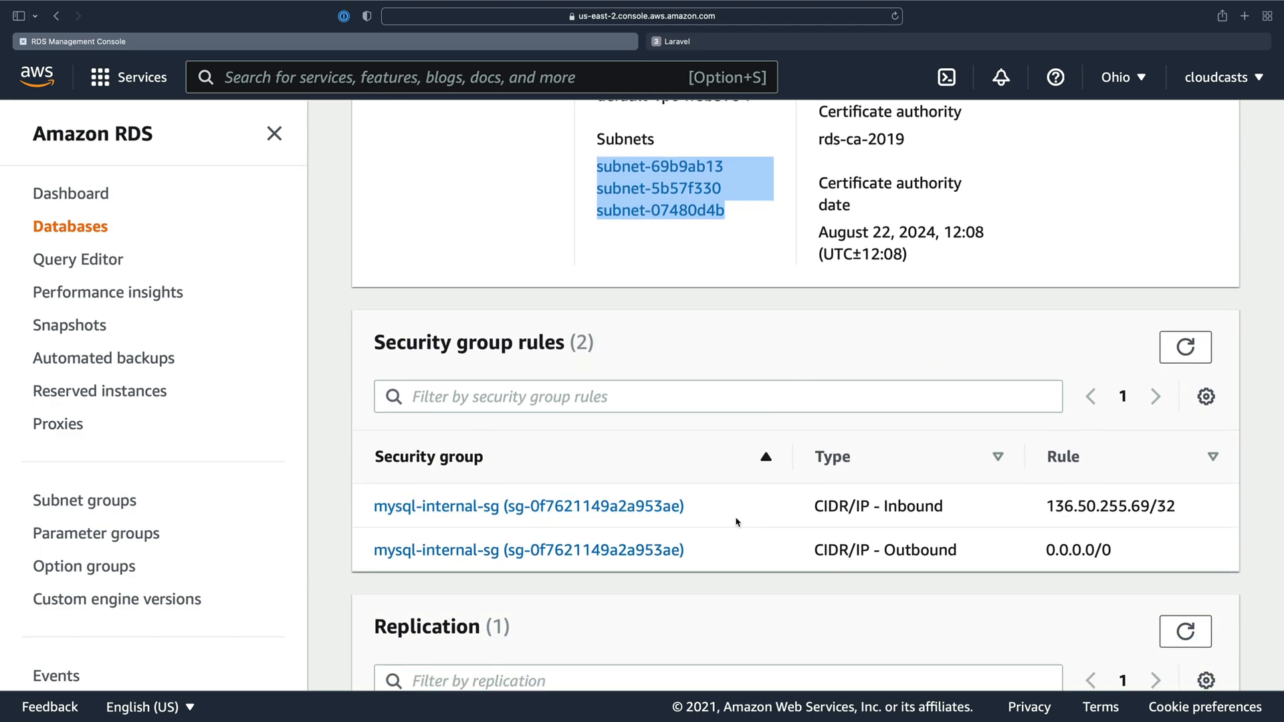
{"action": "double_click", "coordinate": [1099, 506]}
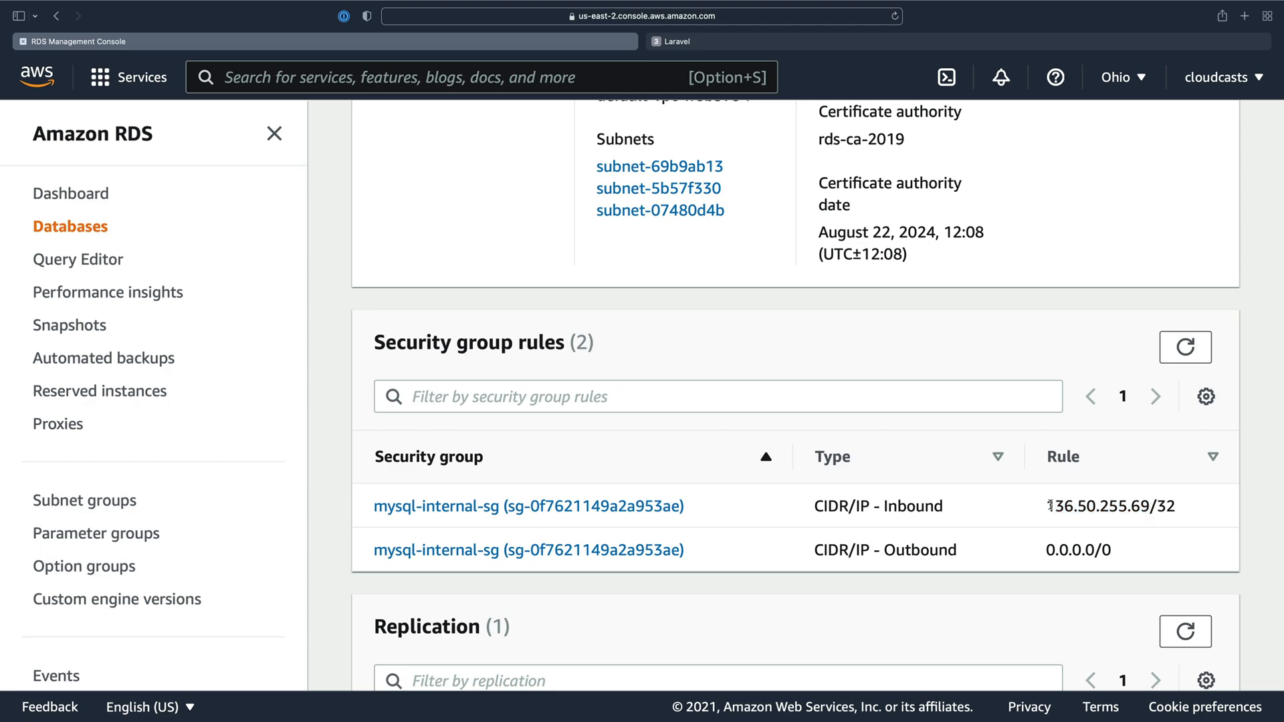
{"action": "double_click", "coordinate": [1109, 505]}
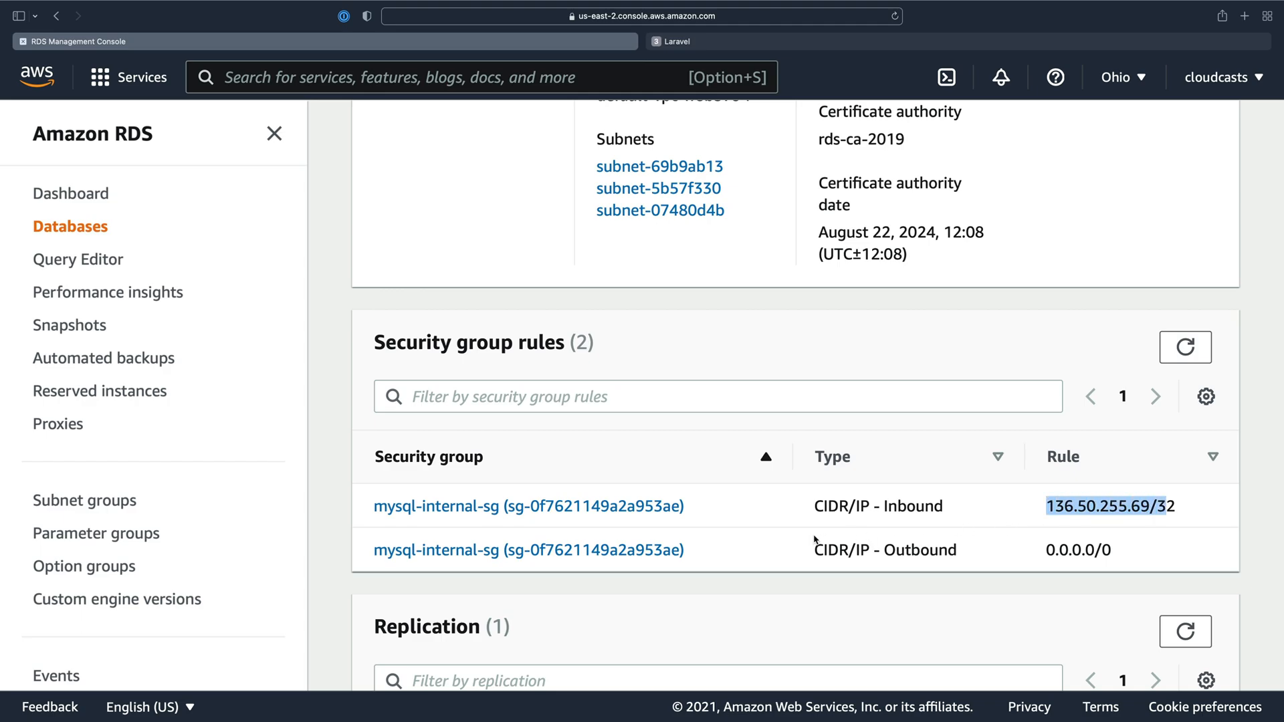
{"action": "scroll", "scroll_direction": "down", "scroll_amount": 3}
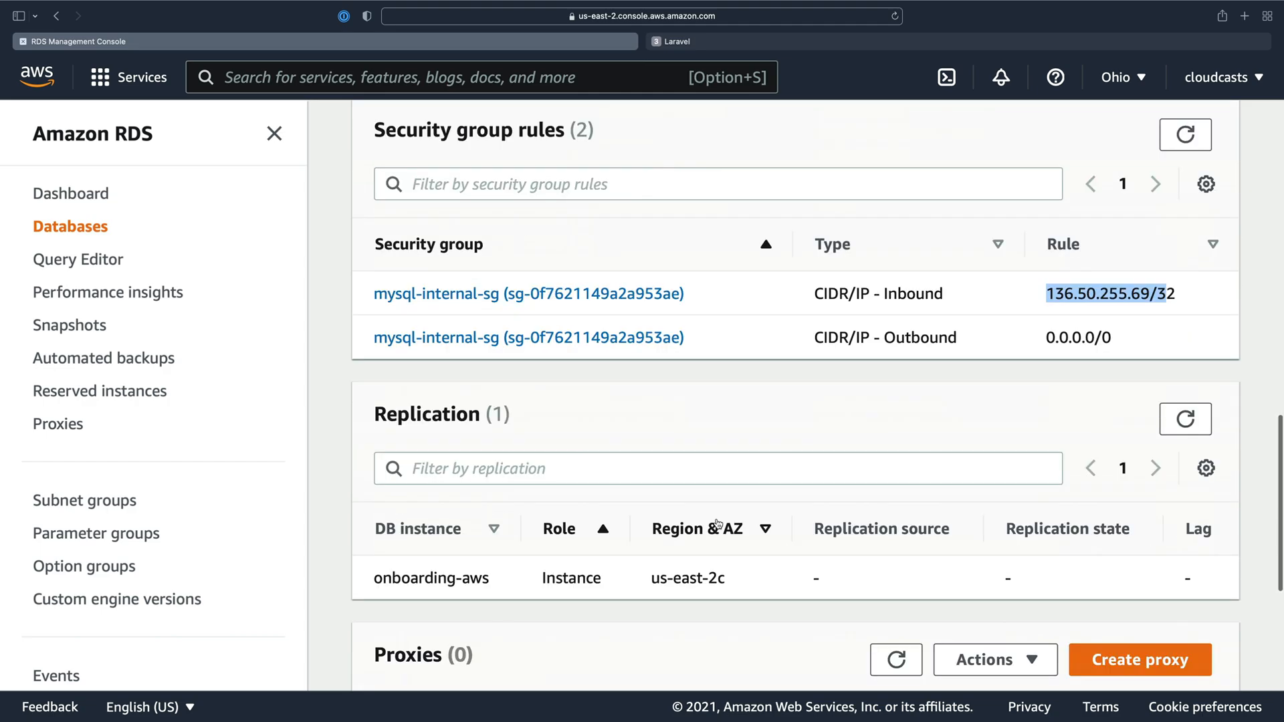
{"action": "scroll", "scroll_direction": "down", "scroll_amount": 3}
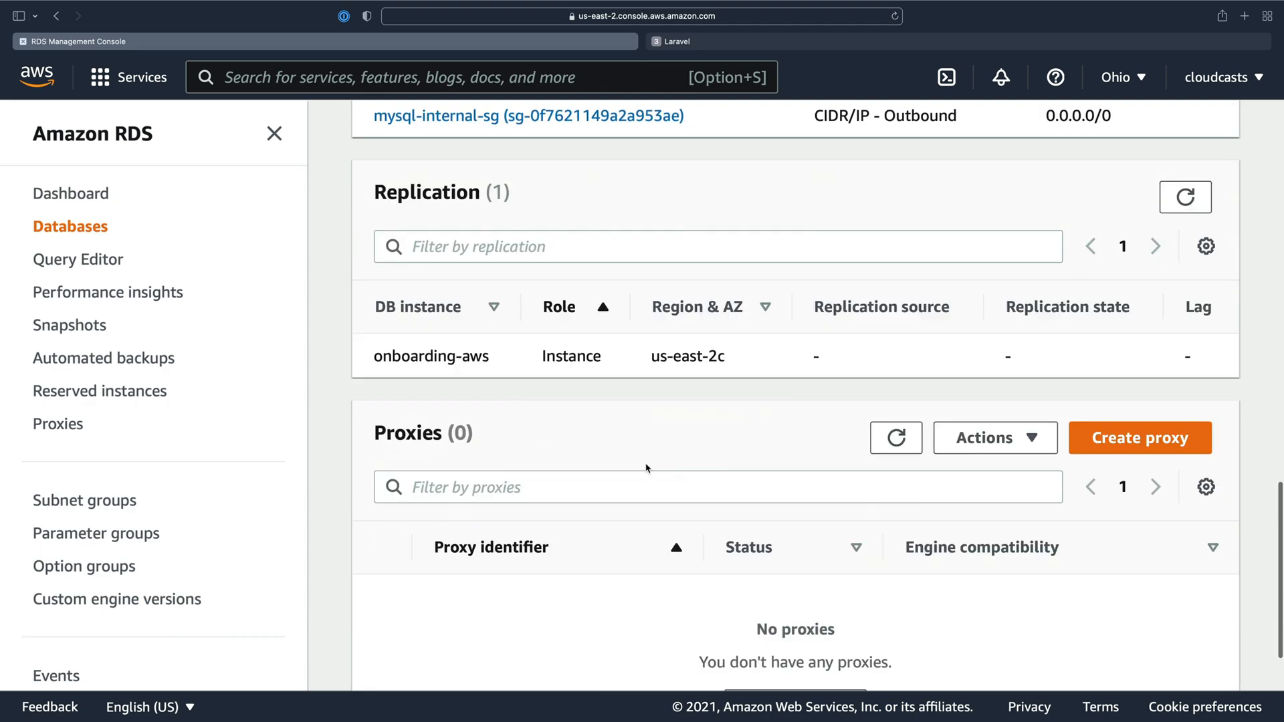
{"action": "scroll", "scroll_direction": "up", "scroll_amount": 3}
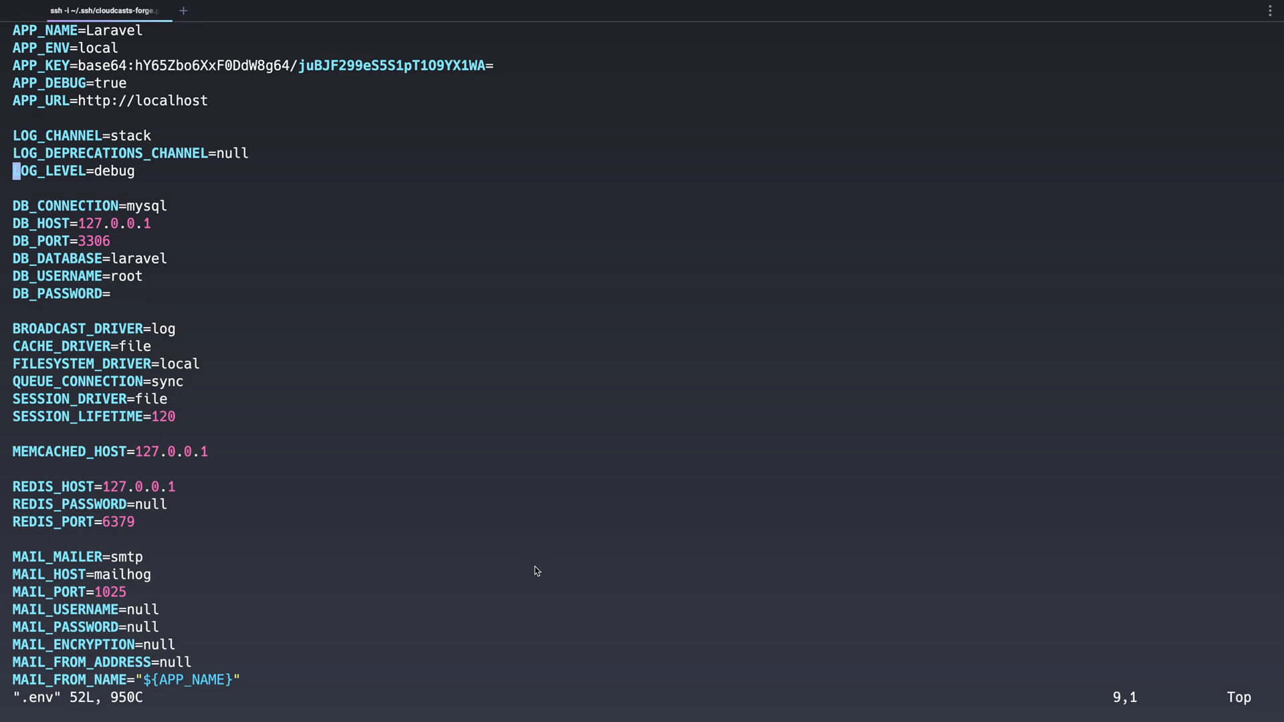
- In .env, set DB_HOST to the onboarding-aws RDS endpoint and DB_USERNAME to admin
{"action": "type", "text": "onboarding-aws.cdq2nx0p0fky.us-east-2.rds.amazonaws.com"}
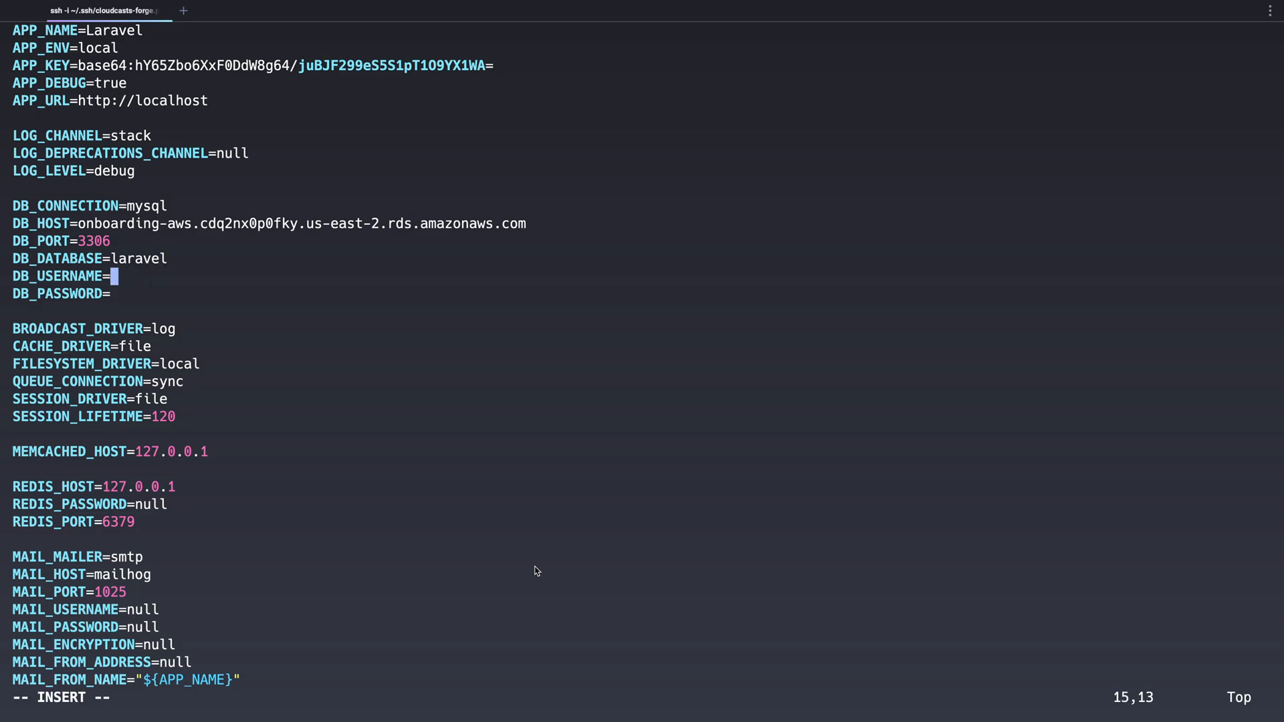
{"action": "type", "text": "admin"}
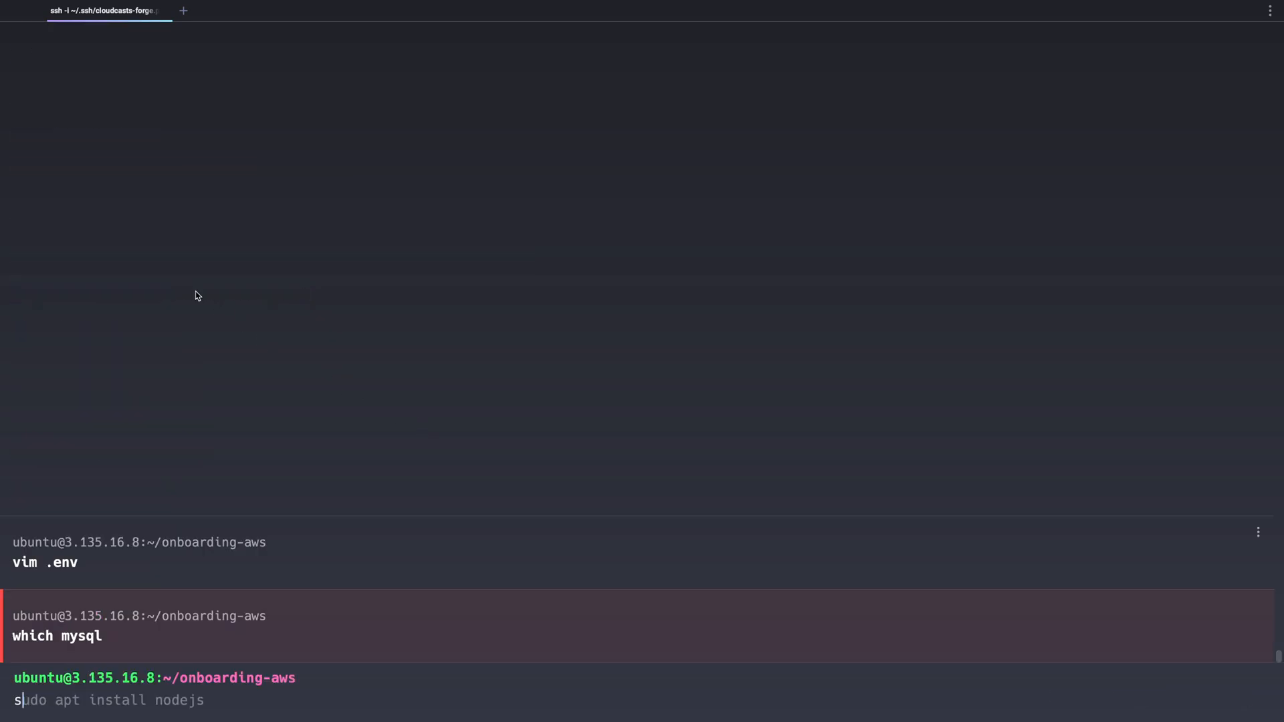
- Install the MySQL client with sudo apt-get
{"action": "type", "text": "sudo apt-get install -y mysql-client"}
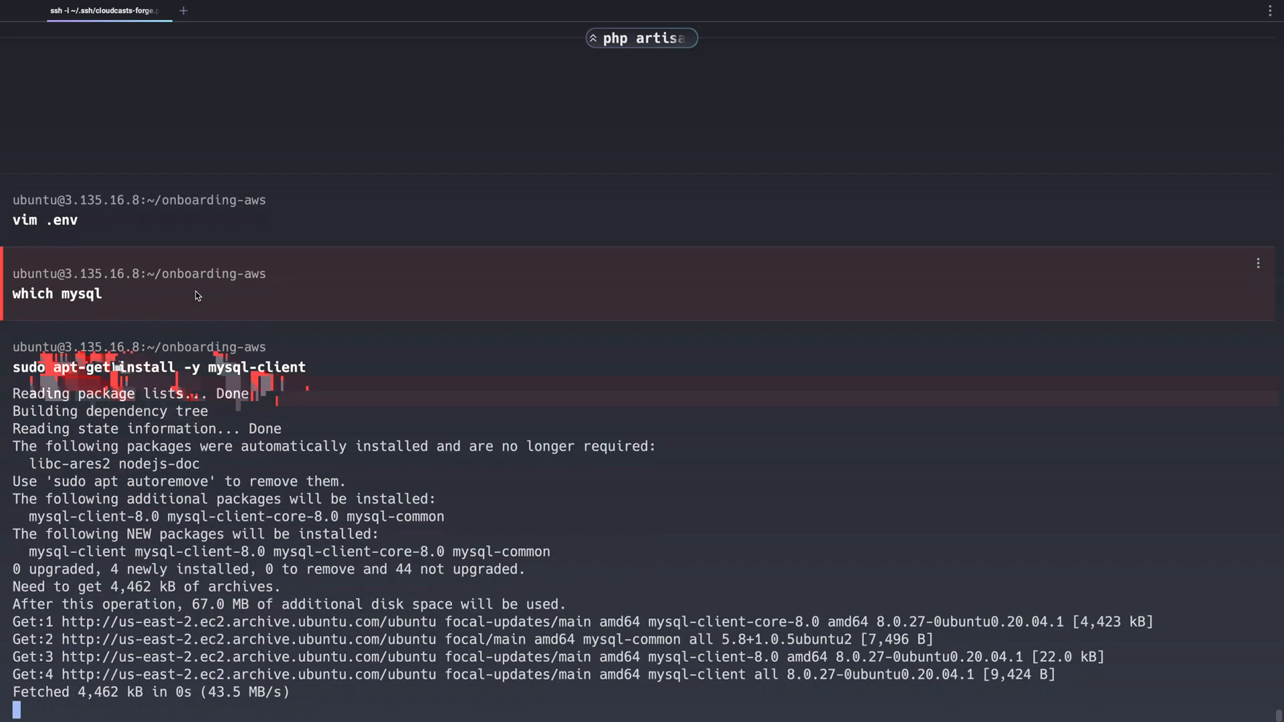
{"action": "scroll", "scroll_direction": "down", "scroll_amount": 3}
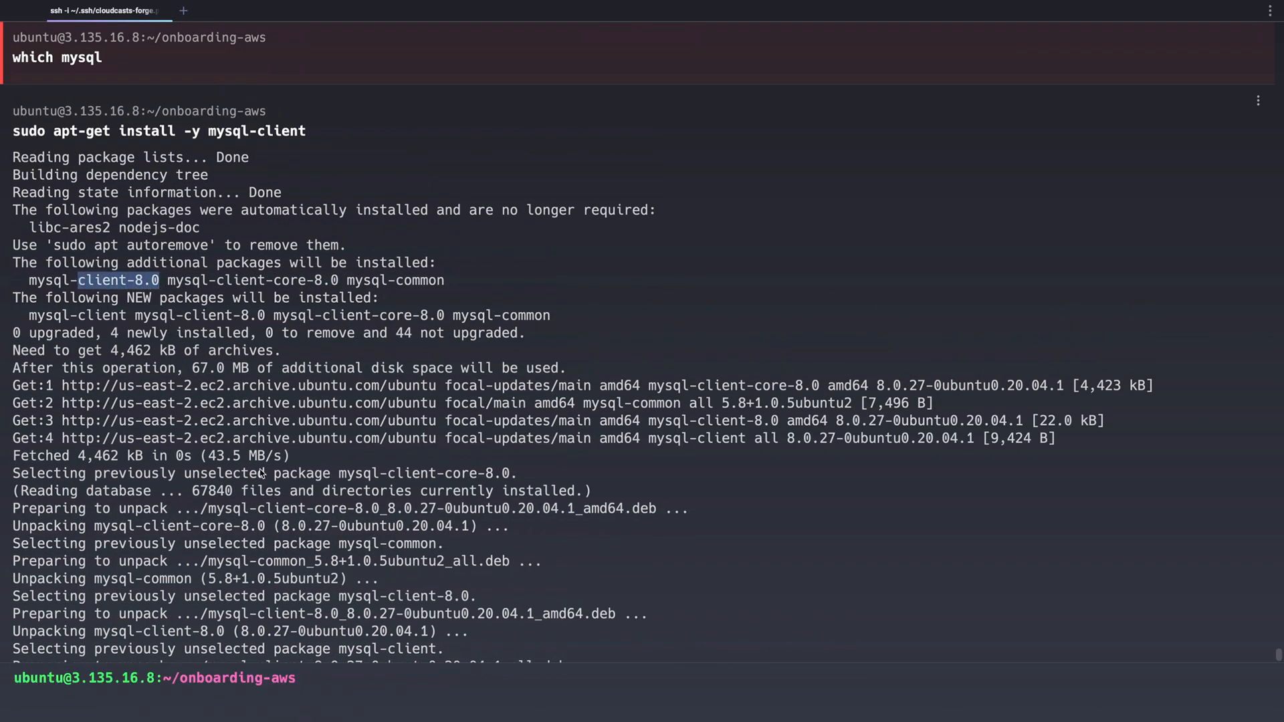
{"action": "scroll", "scroll_direction": "down", "scroll_amount": 3}
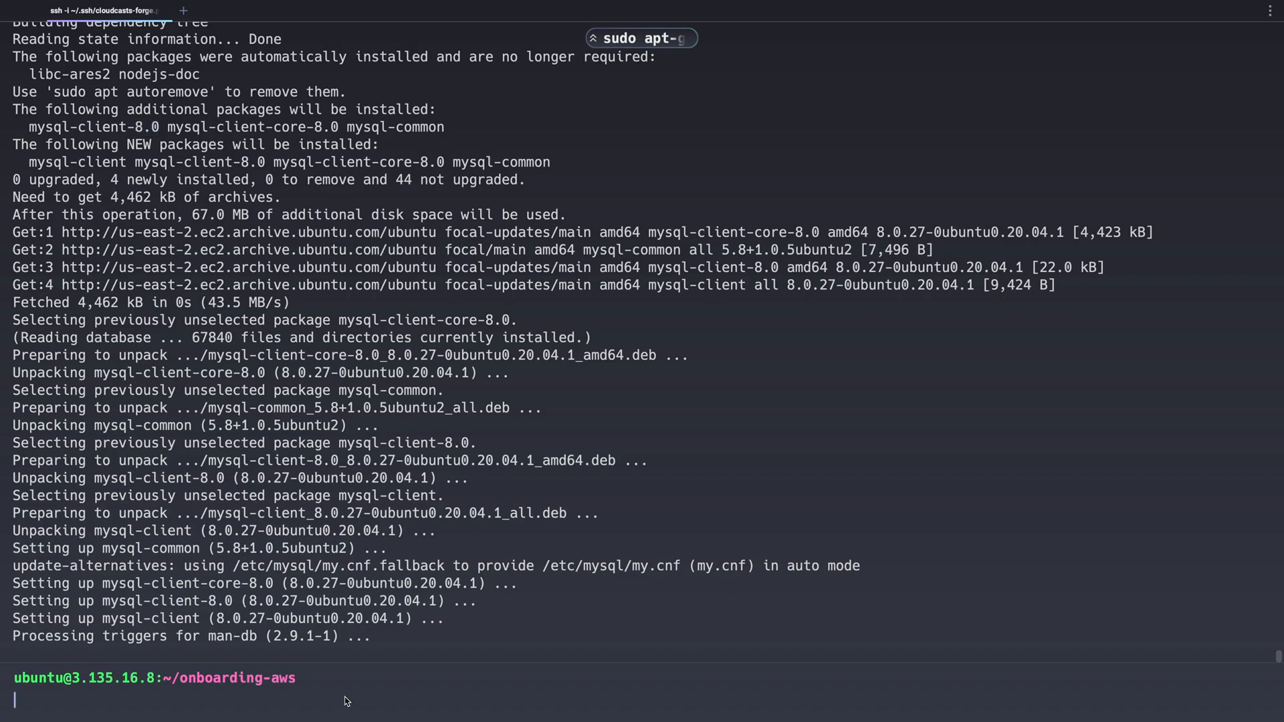
- Connect via mysql to the onboarding-aws RDS endpoint as admin, reaching the password prompt
{"action": "type", "text": "mysql -h -u admin -"}
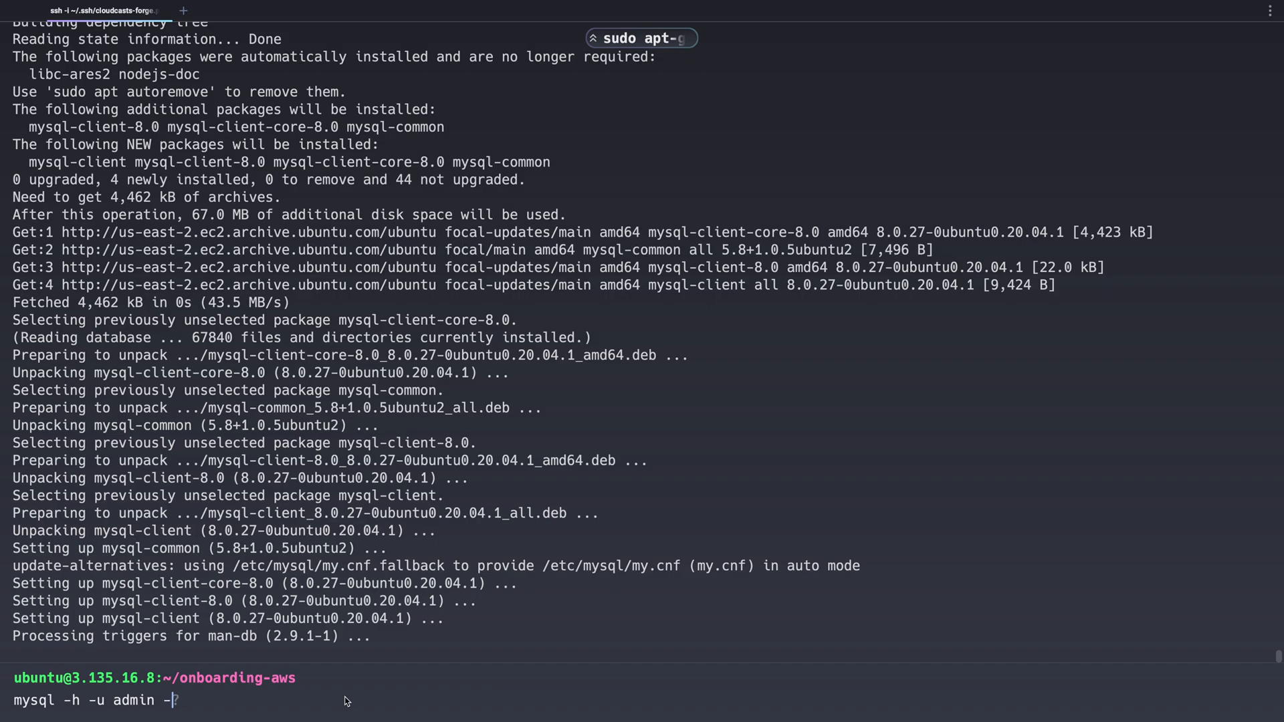
{"action": "type", "text": "README.md"}
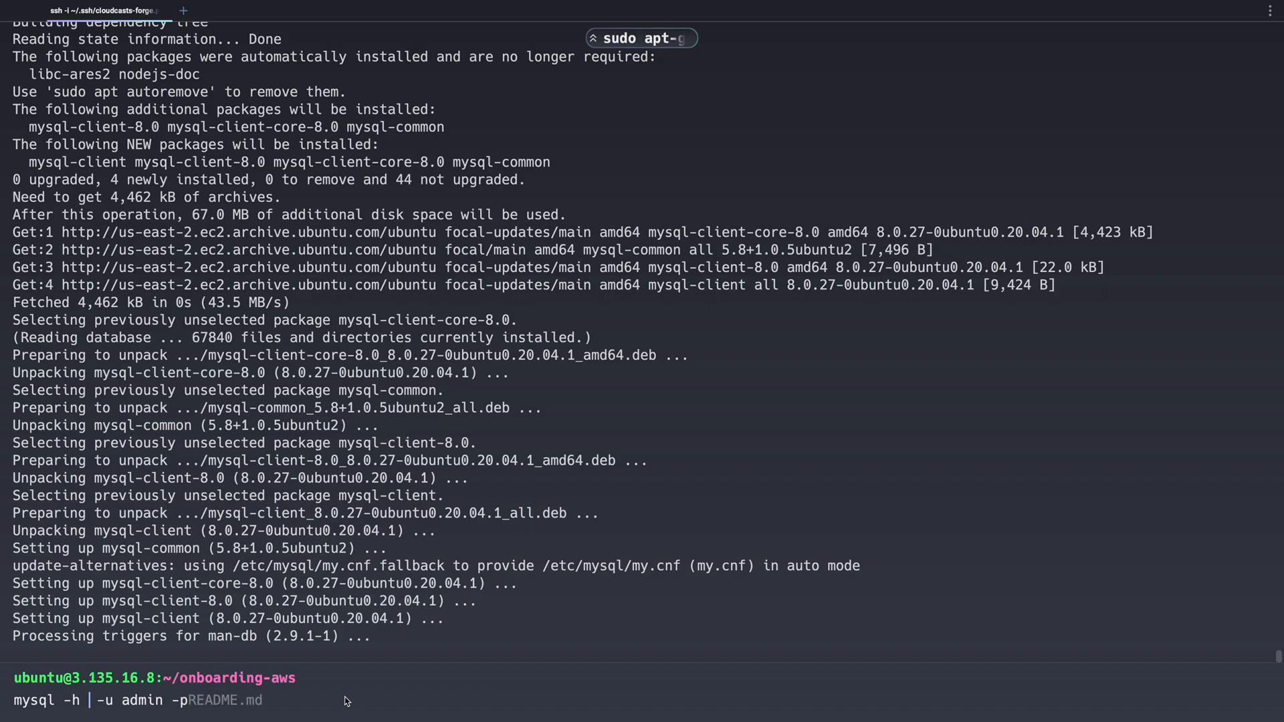
{"action": "type", "text": "onboarding-aws.cdq2nx0p0fky.us-east-2.rds.amazonaws.com"}
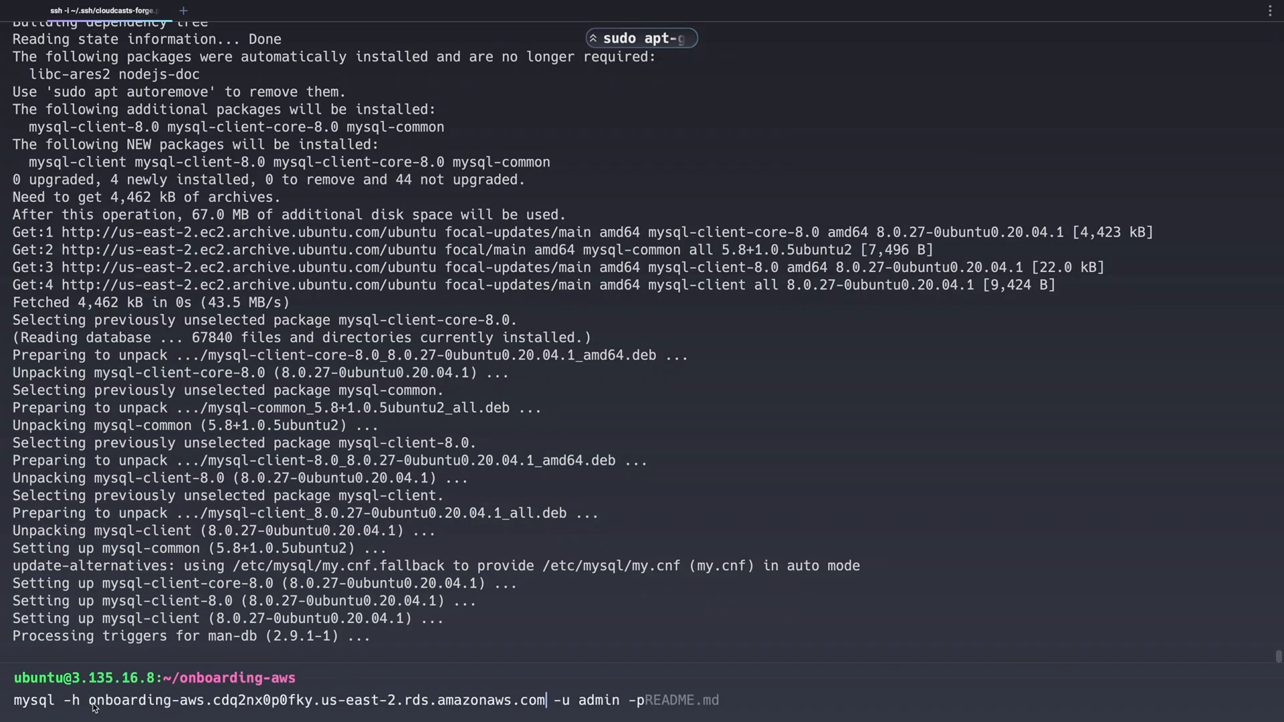
{"action": "key", "text": "Return"}
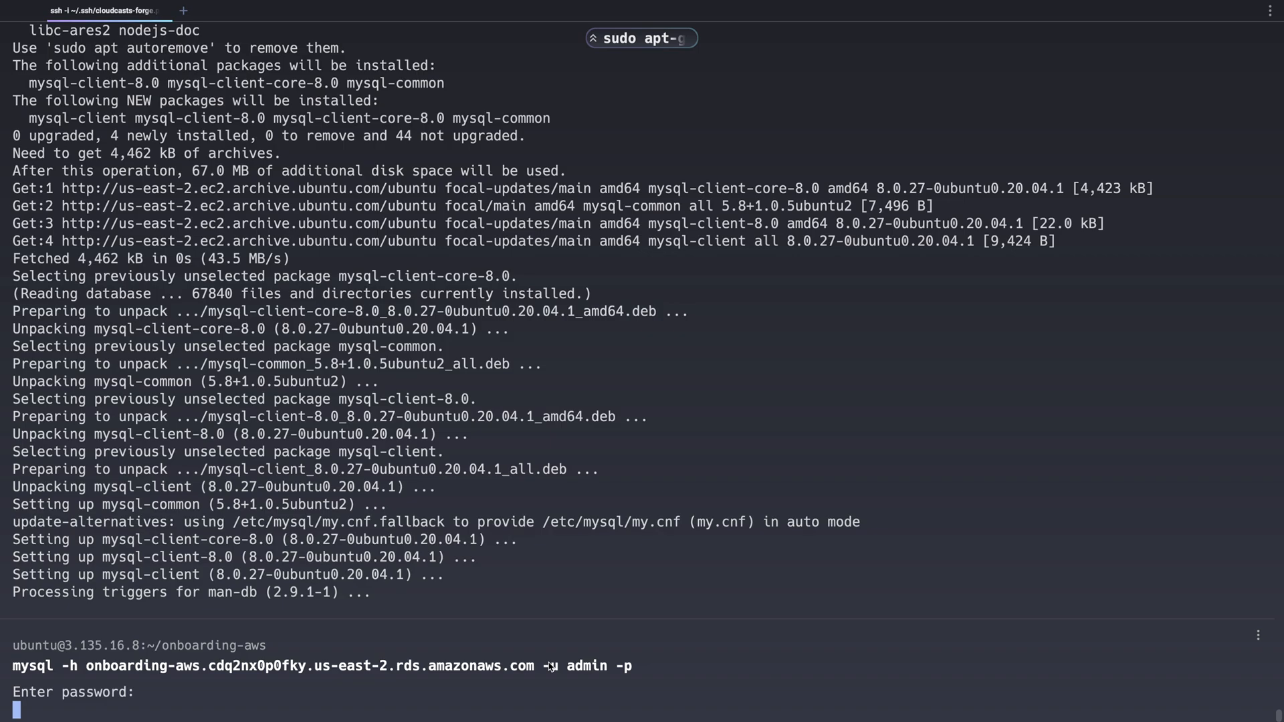
{"action": "mouse_move", "coordinate": [536, 666]}
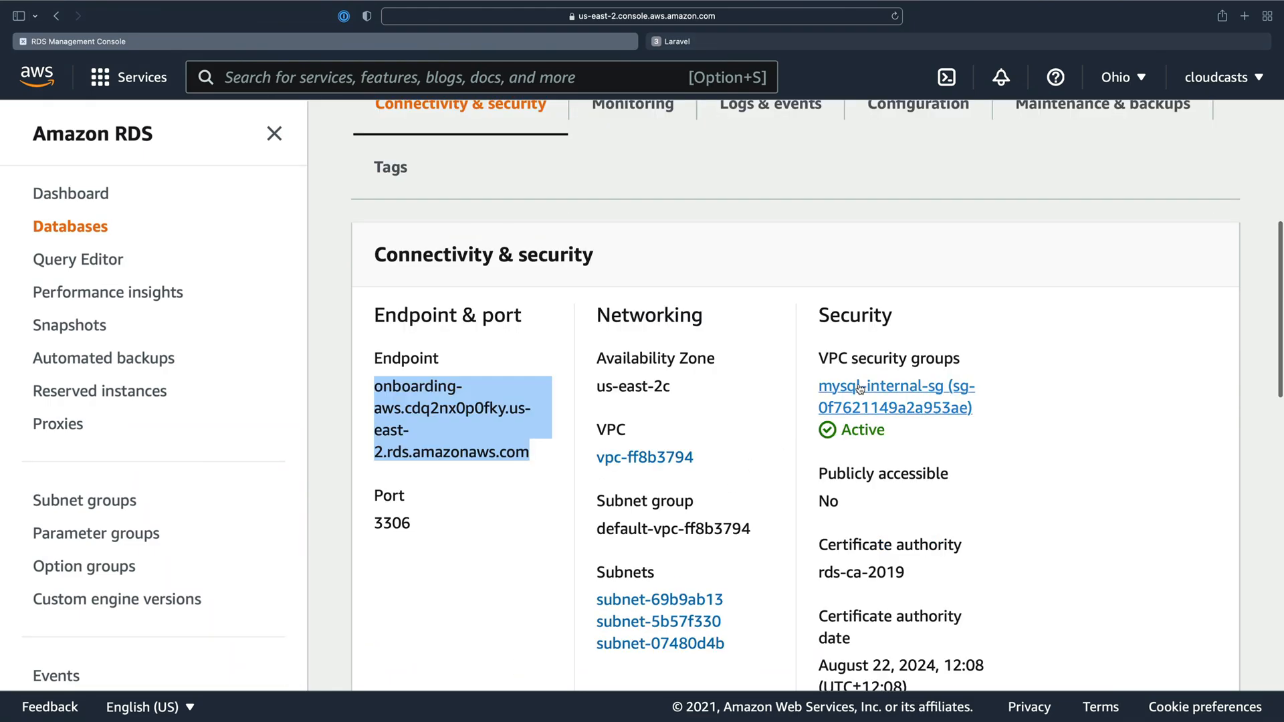
- Open mysql-internal-sg and find its inbound MySQL source 136.50.255.69/32
{"action": "left_click", "coordinate": [887, 385]}
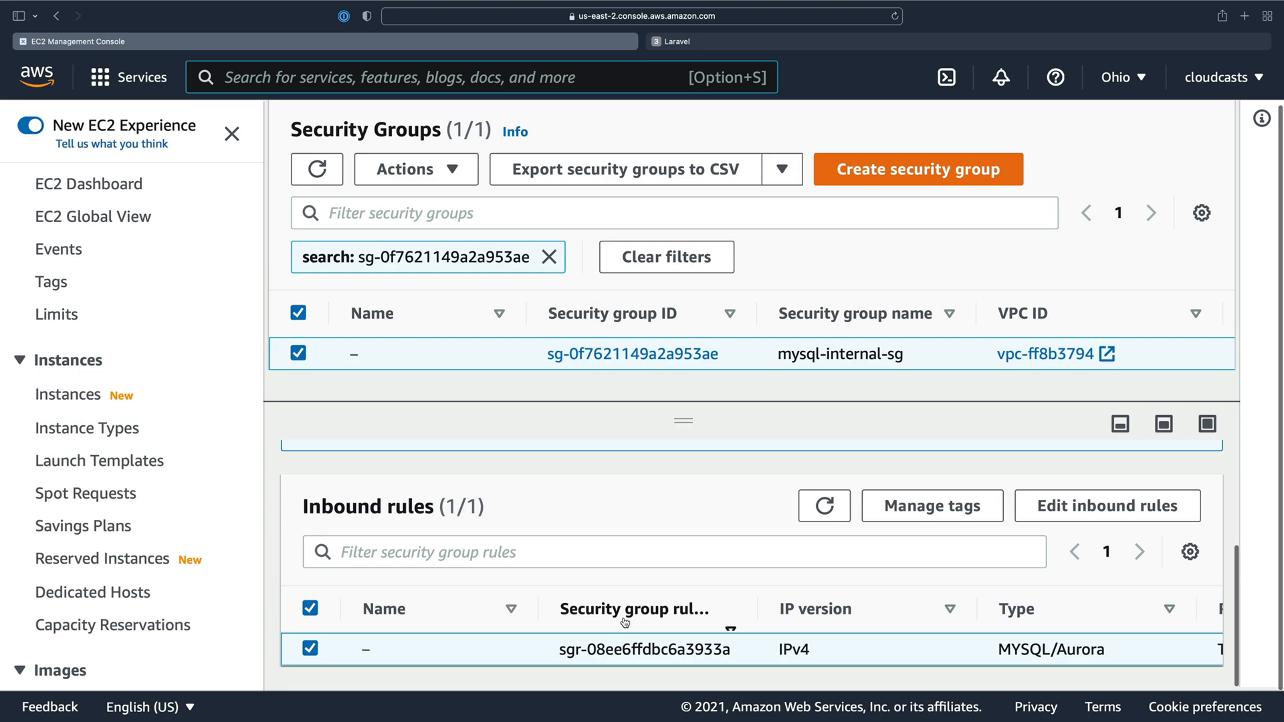
{"action": "scroll", "scroll_direction": "right", "scroll_amount": 3}
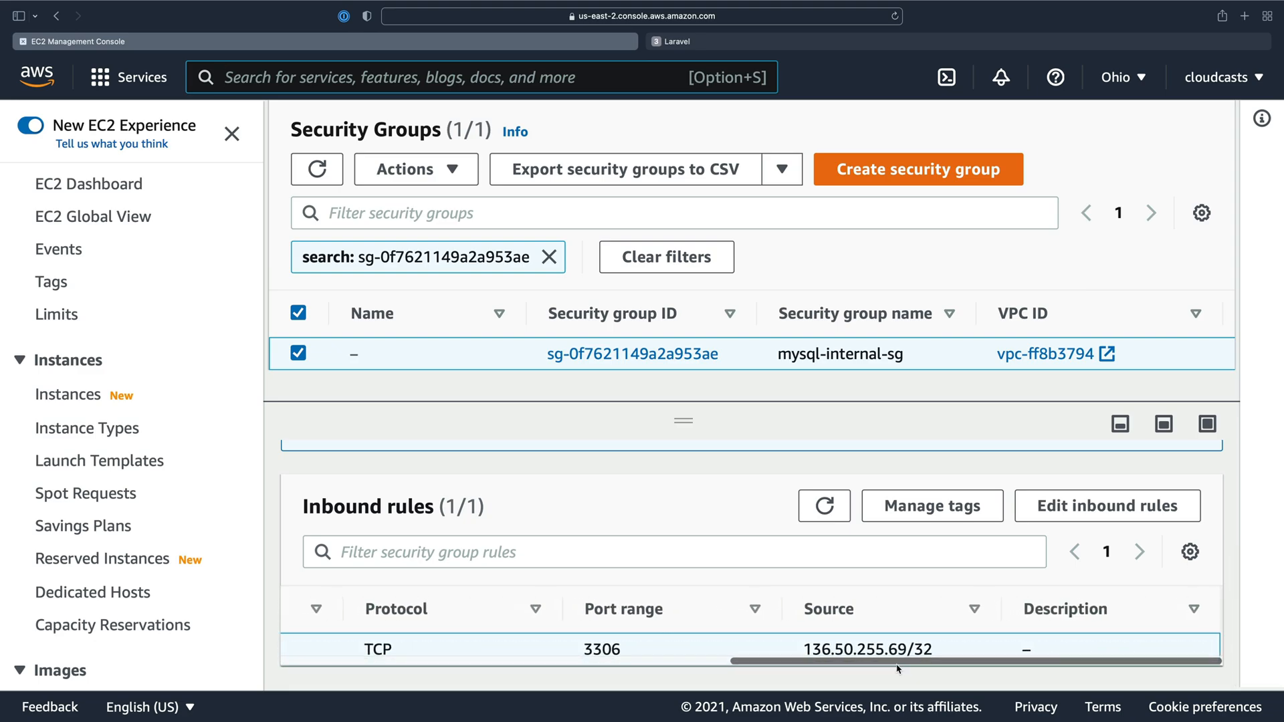
{"action": "double_click", "coordinate": [849, 649]}
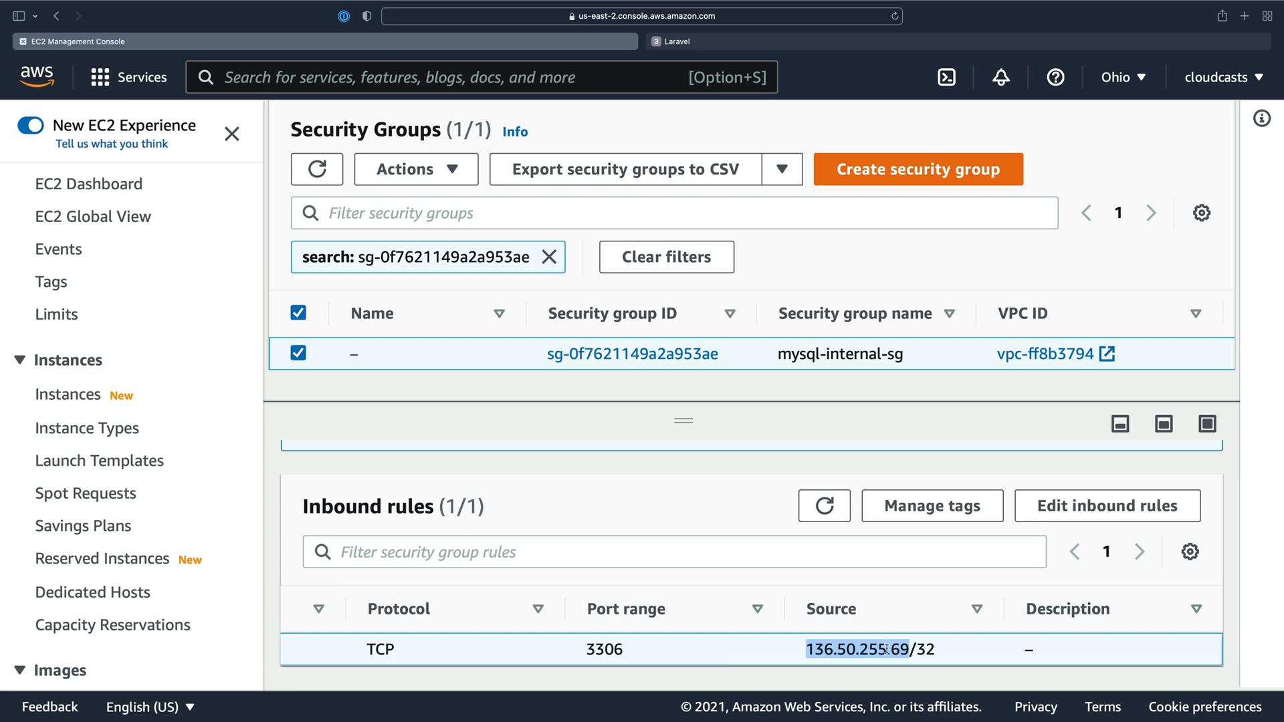
{"action": "mouse_move", "coordinate": [911, 609]}
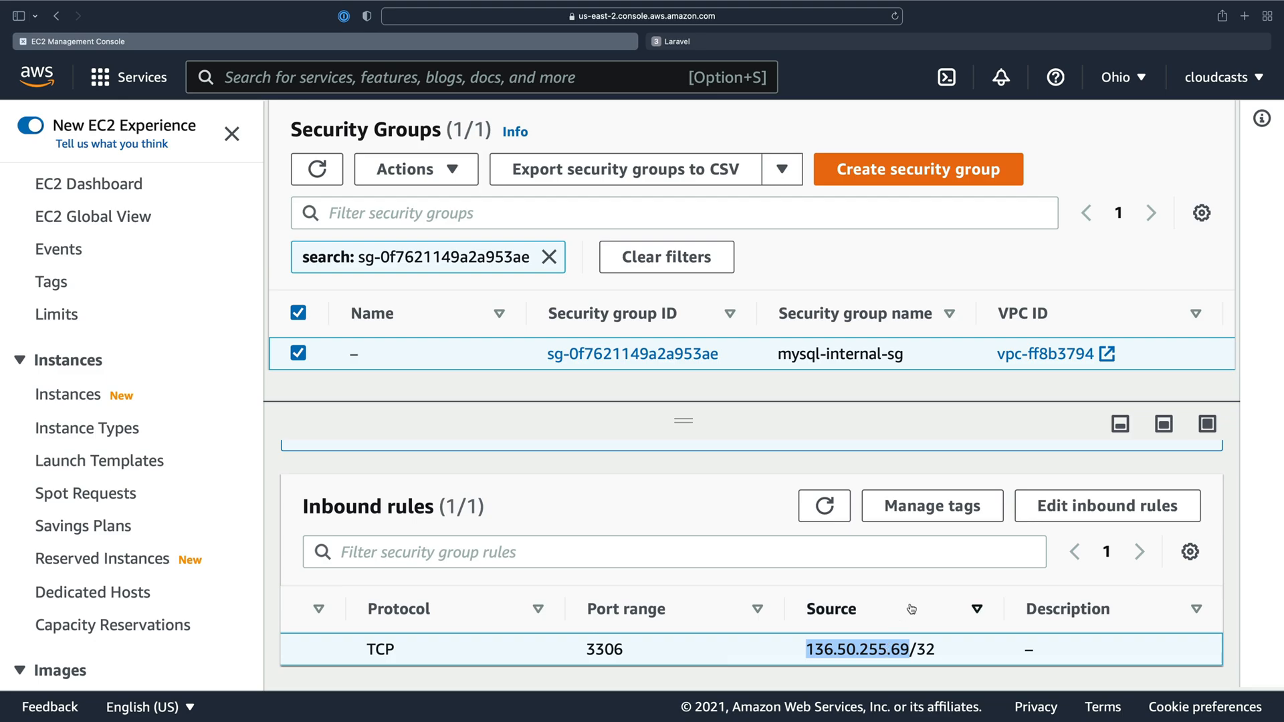
- Edit the inbound rule and remove the 136.50.255.69/32 source
{"action": "left_click", "coordinate": [1108, 506]}
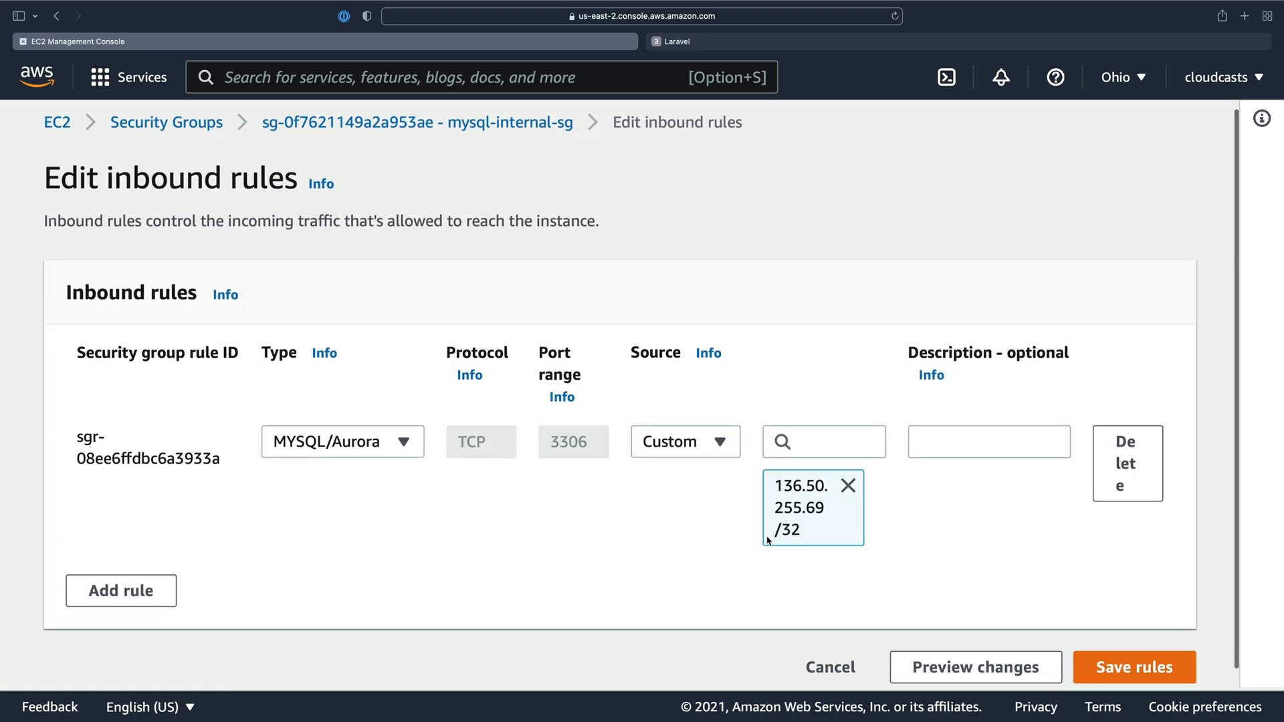
{"action": "left_click", "coordinate": [847, 485]}
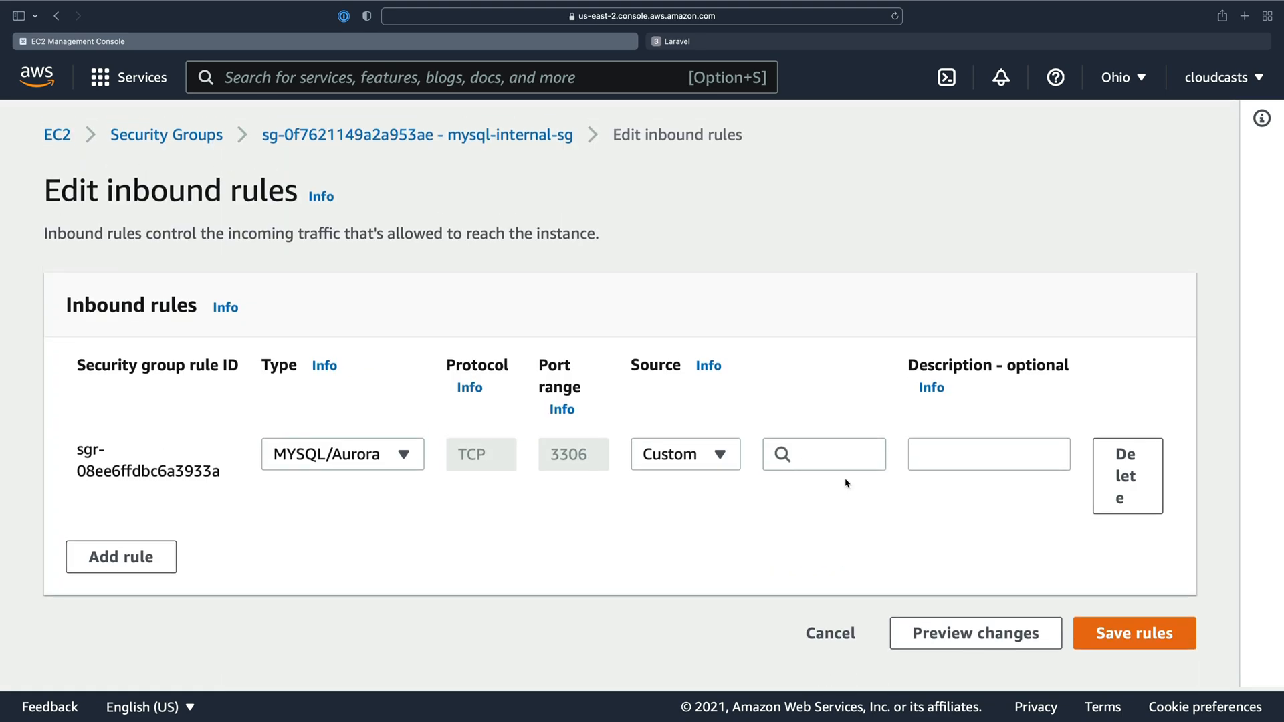
{"action": "left_click", "coordinate": [685, 453]}
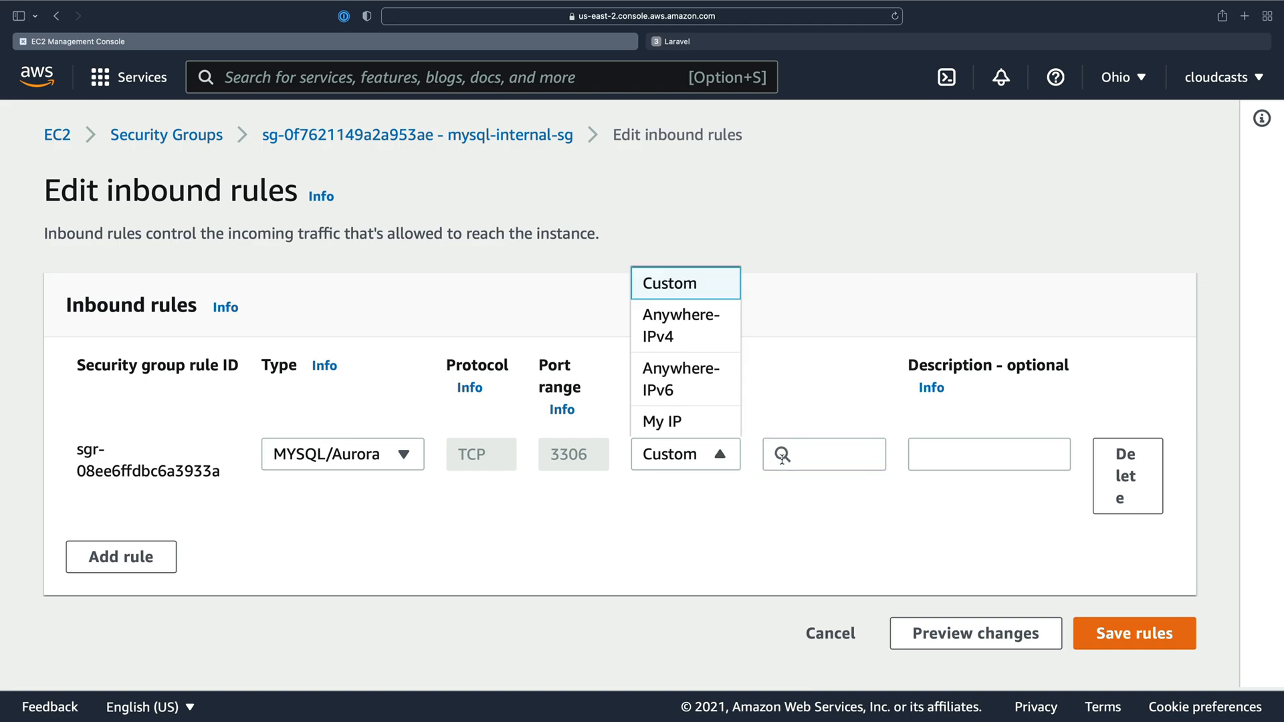
{"action": "mouse_move", "coordinate": [675, 325]}
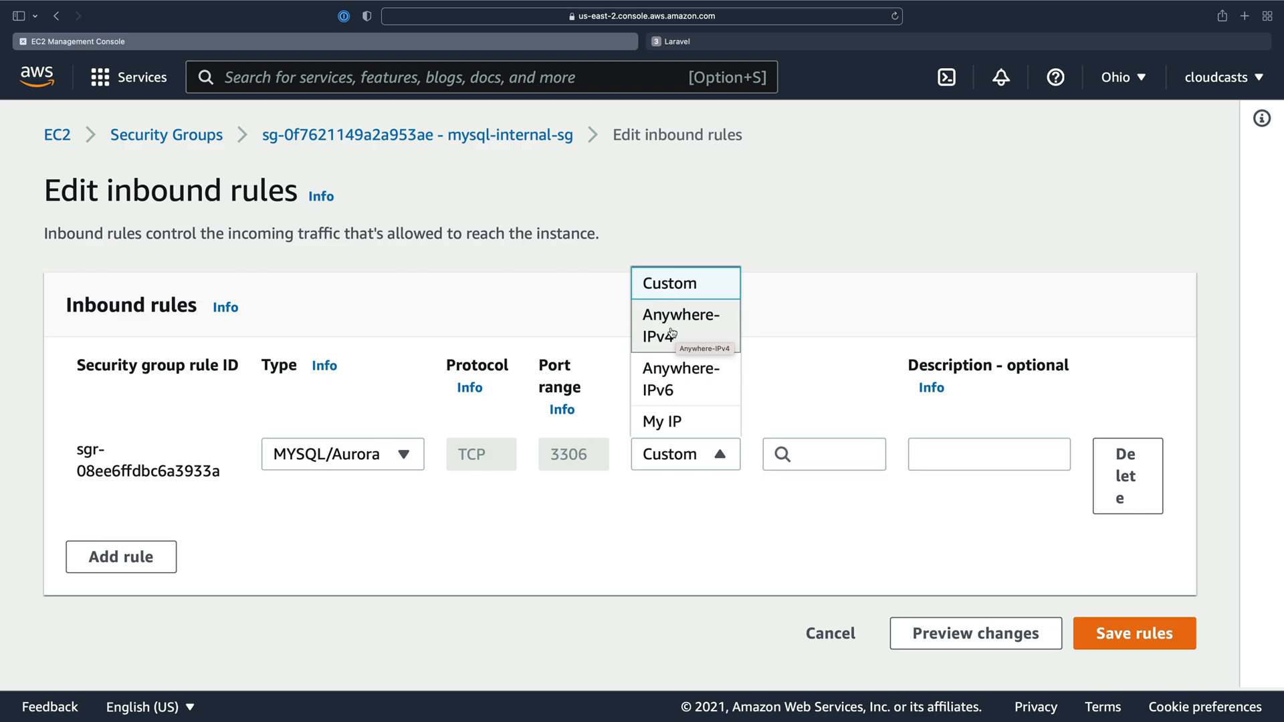
{"action": "mouse_move", "coordinate": [819, 464]}
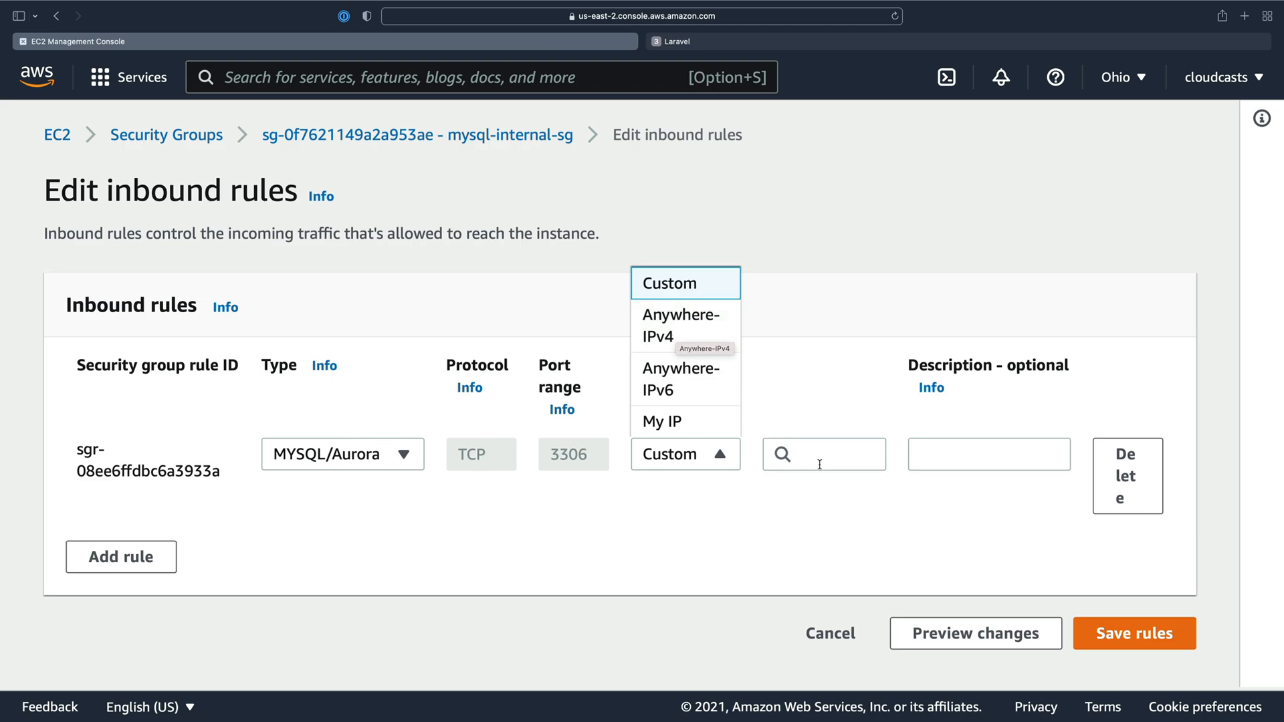
{"action": "left_click", "coordinate": [821, 453]}
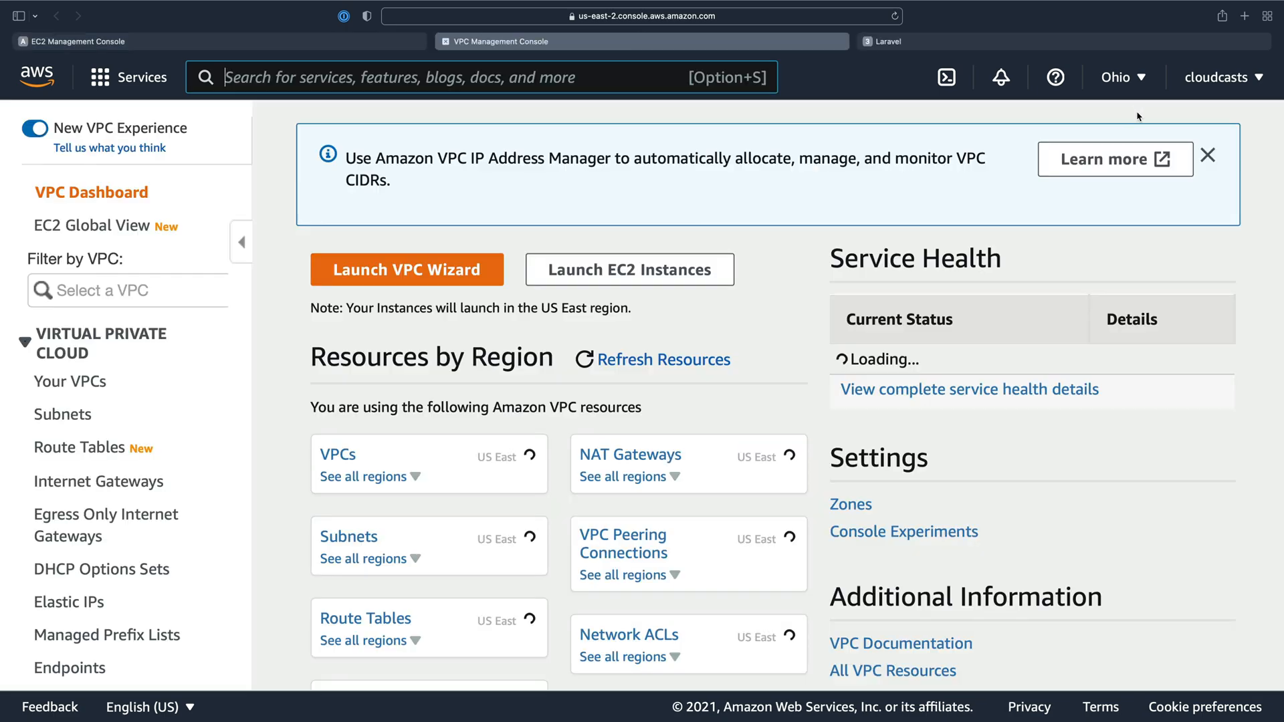
- Copy the VPC CIDR 172.31.0.0/16 from Your VPCs, set it as source, and save
{"action": "left_click", "coordinate": [69, 381]}
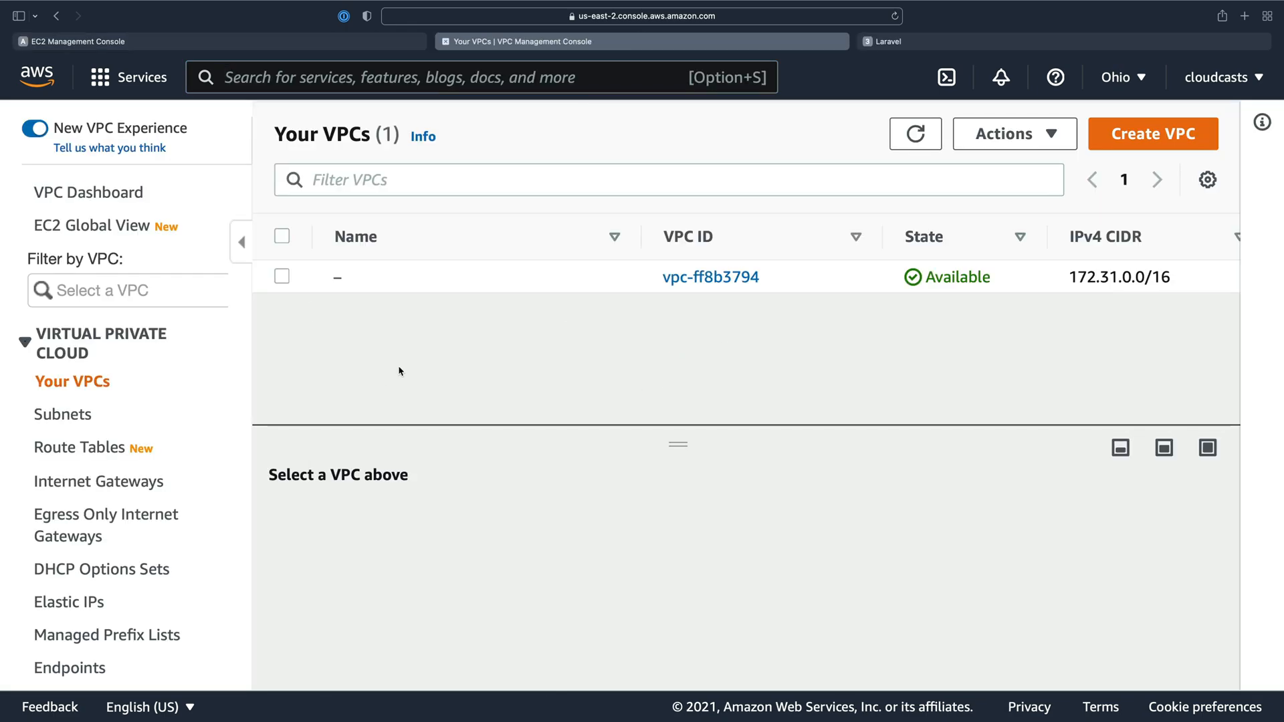
{"action": "double_click", "coordinate": [1118, 277]}
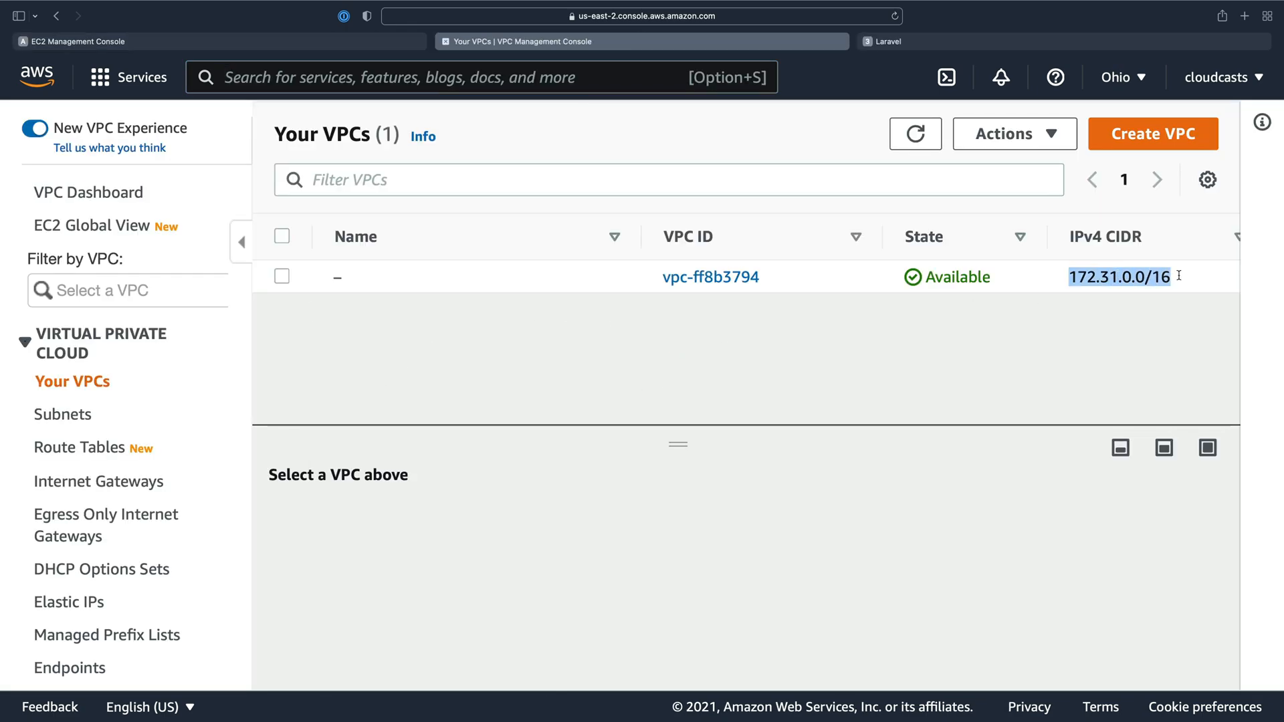
{"action": "left_click", "coordinate": [282, 276]}
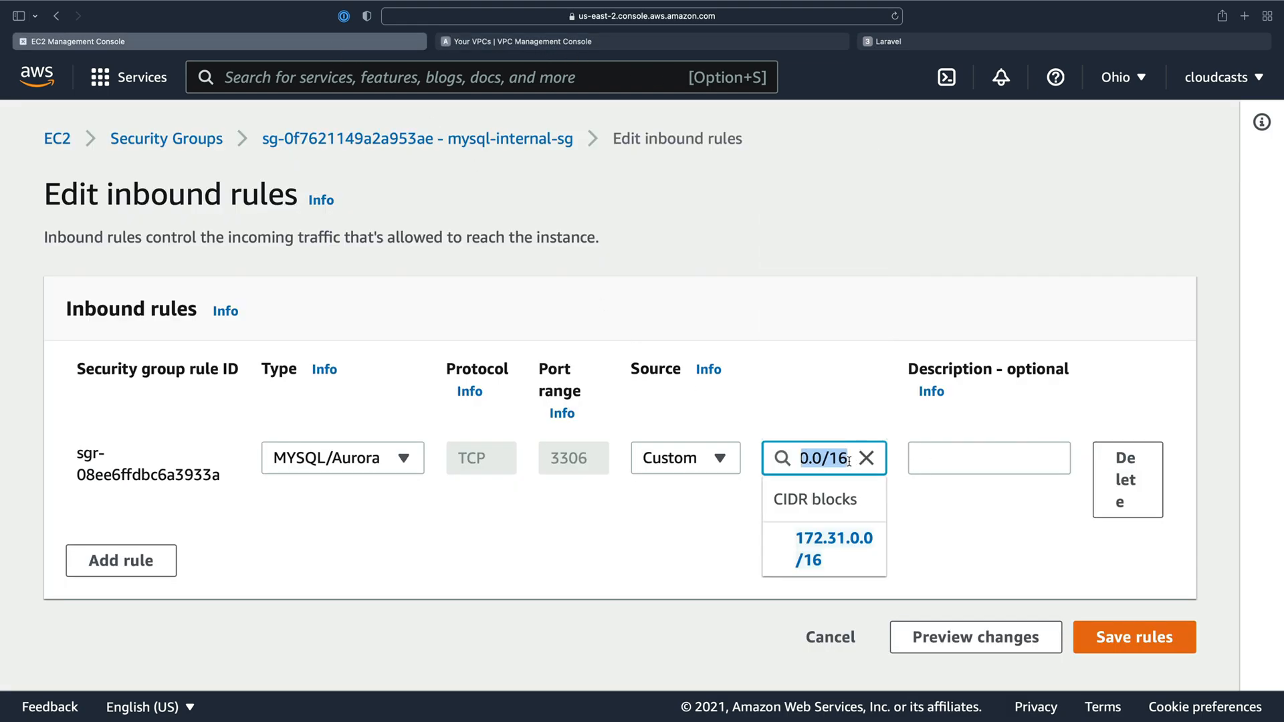
{"action": "left_click", "coordinate": [832, 548]}
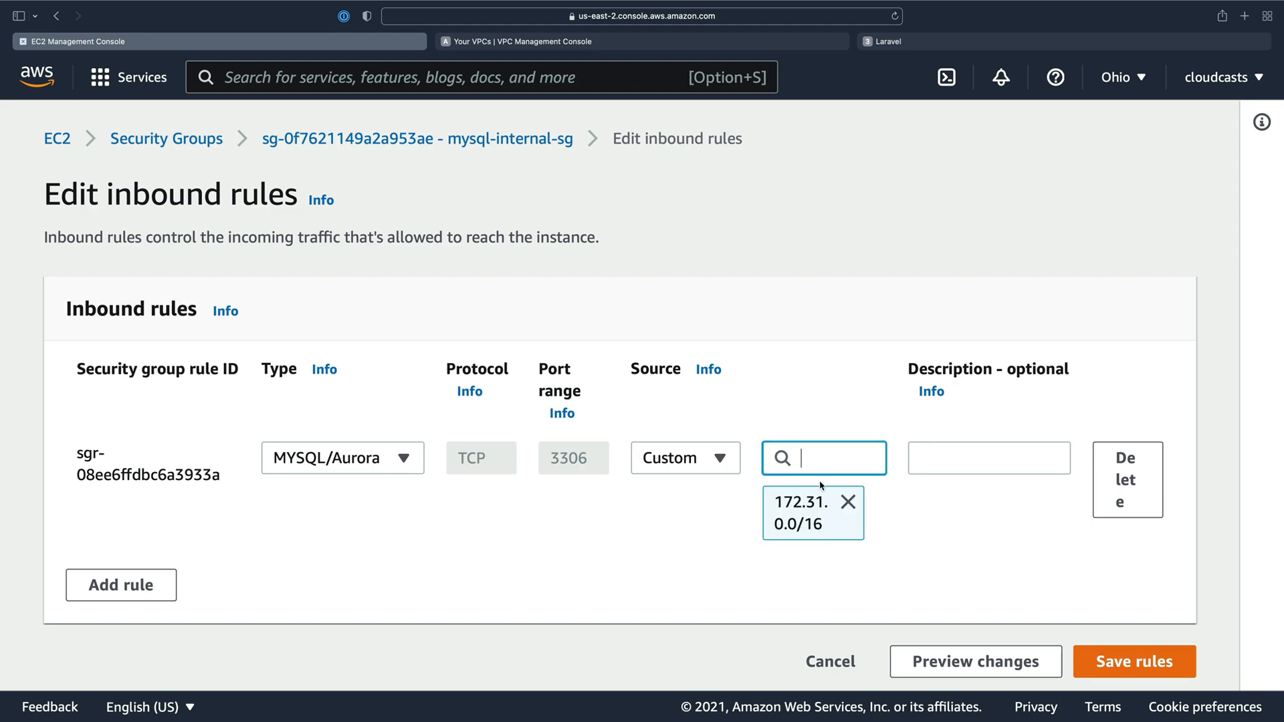
{"action": "mouse_move", "coordinate": [938, 458]}
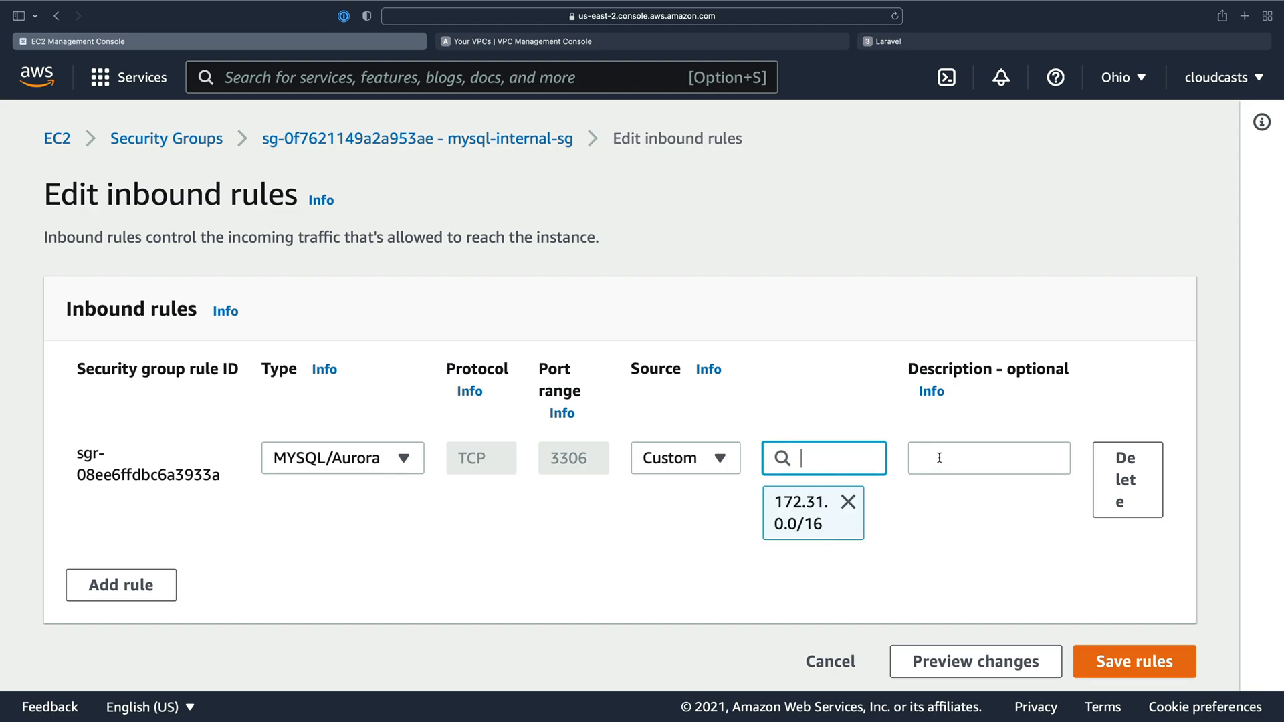
{"action": "left_click", "coordinate": [1135, 660]}
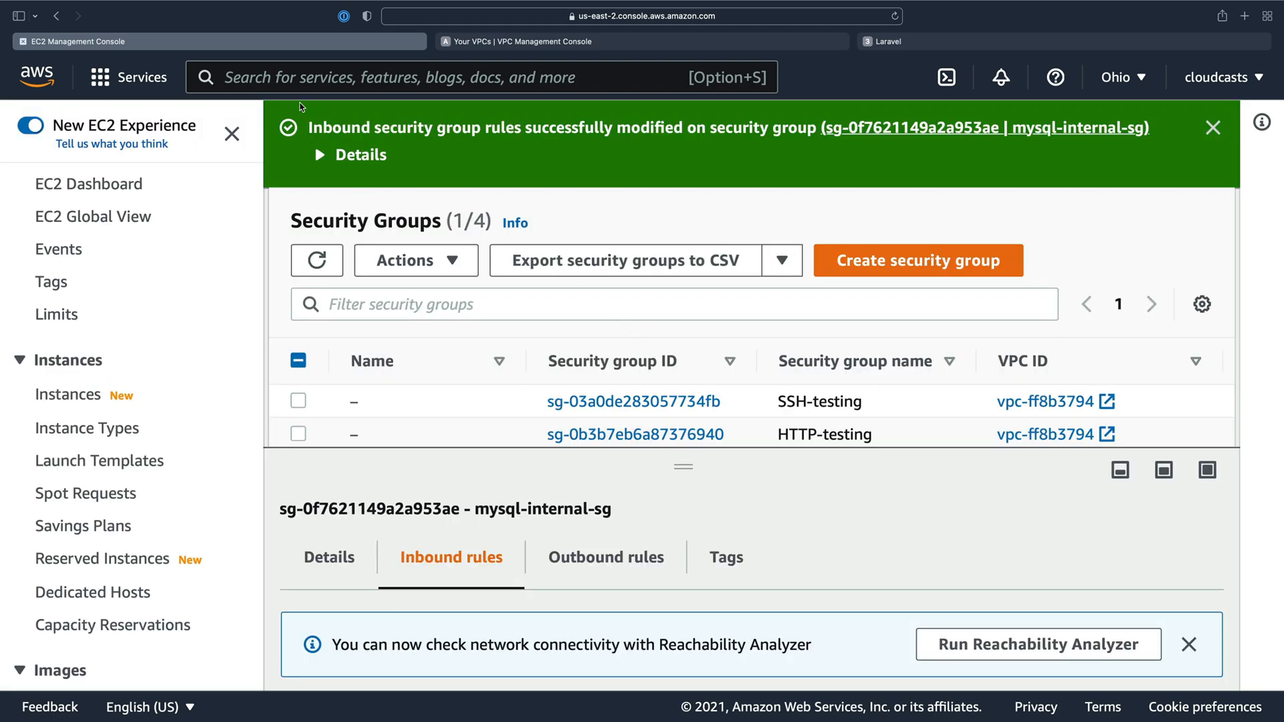
- Open RDS from search and confirm the onboarding-aws inbound rule shows 172.31.0.0/16
{"action": "type", "text": "rds"}
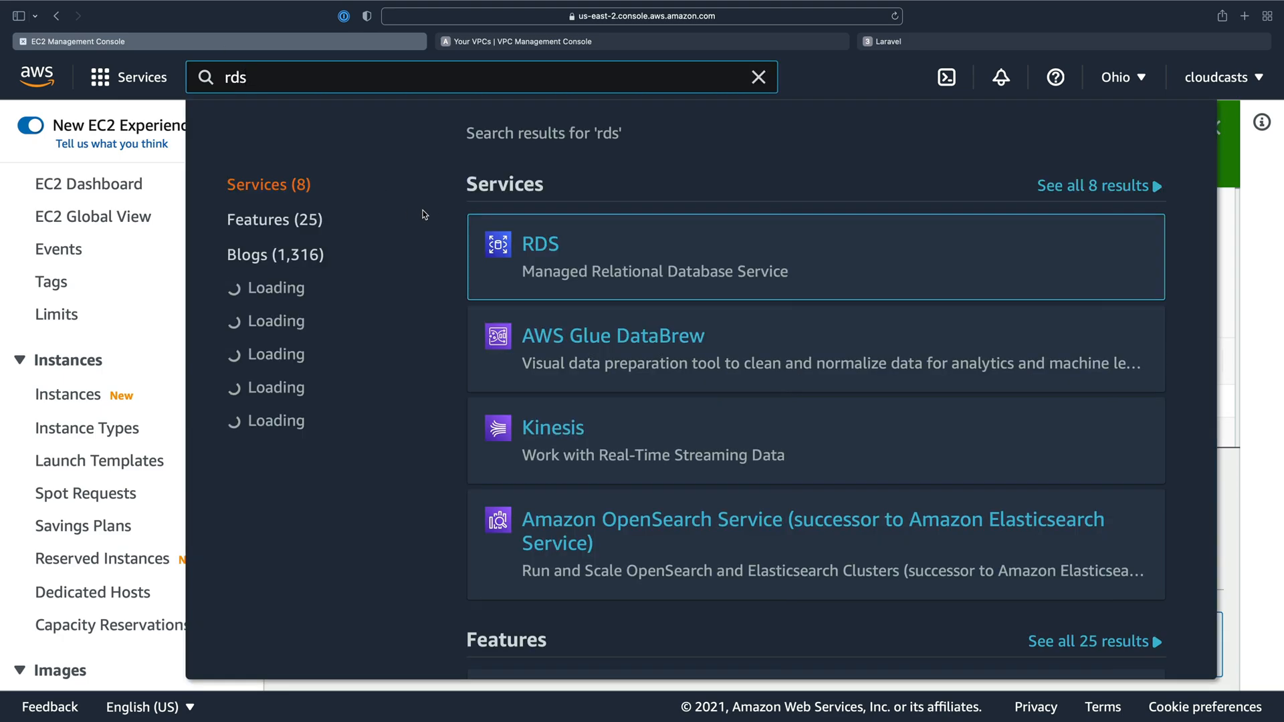
{"action": "left_click", "coordinate": [540, 244]}
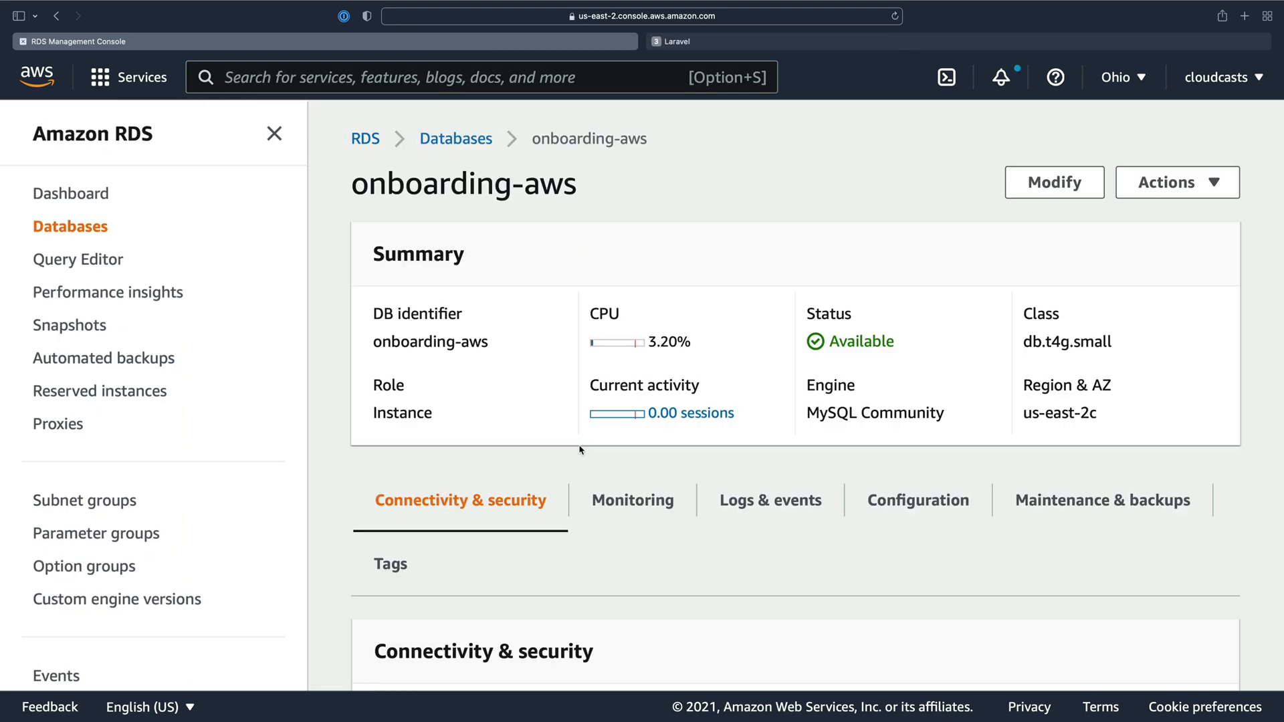
{"action": "scroll", "scroll_direction": "down", "scroll_amount": 3}
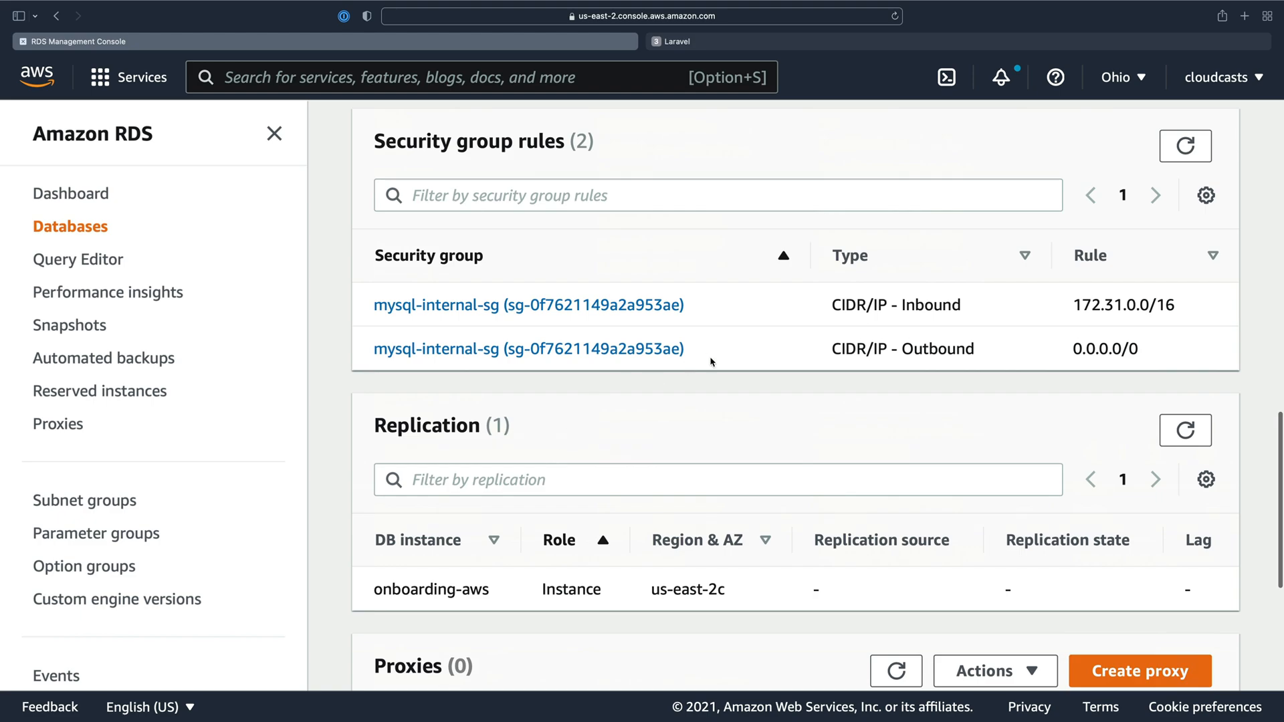
{"action": "double_click", "coordinate": [1120, 305]}
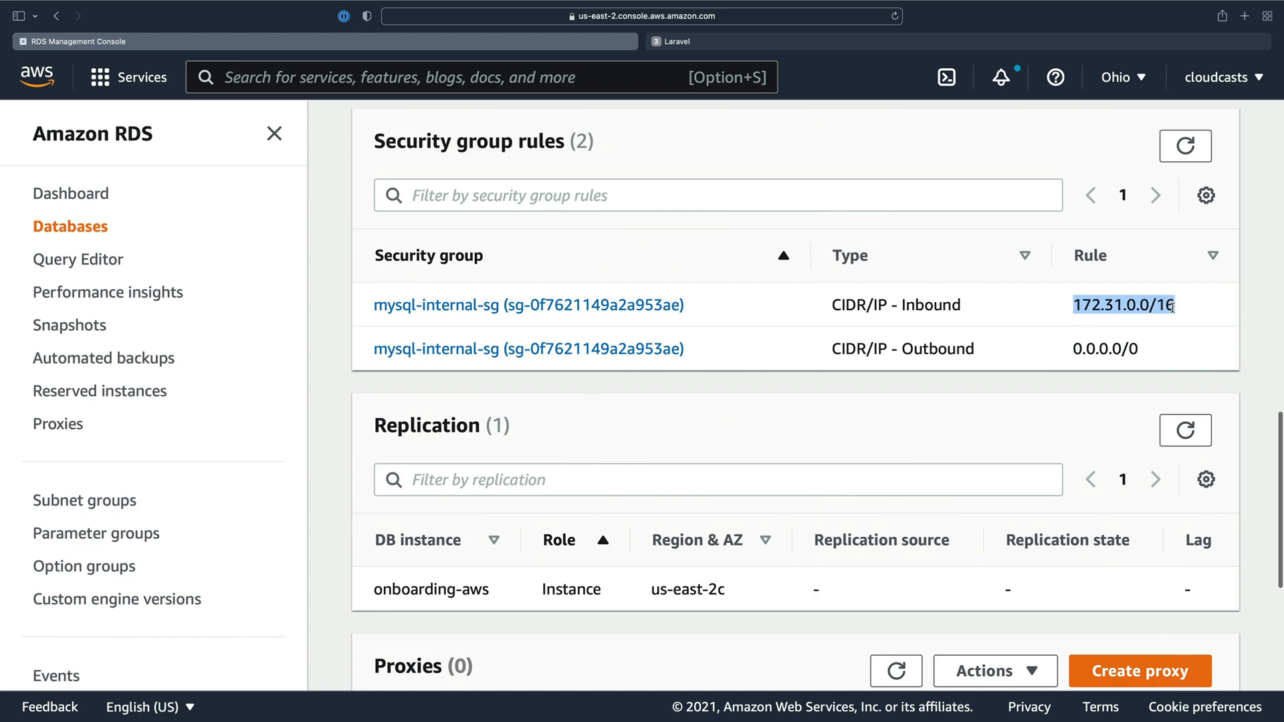
{"action": "left_click", "coordinate": [98, 10]}
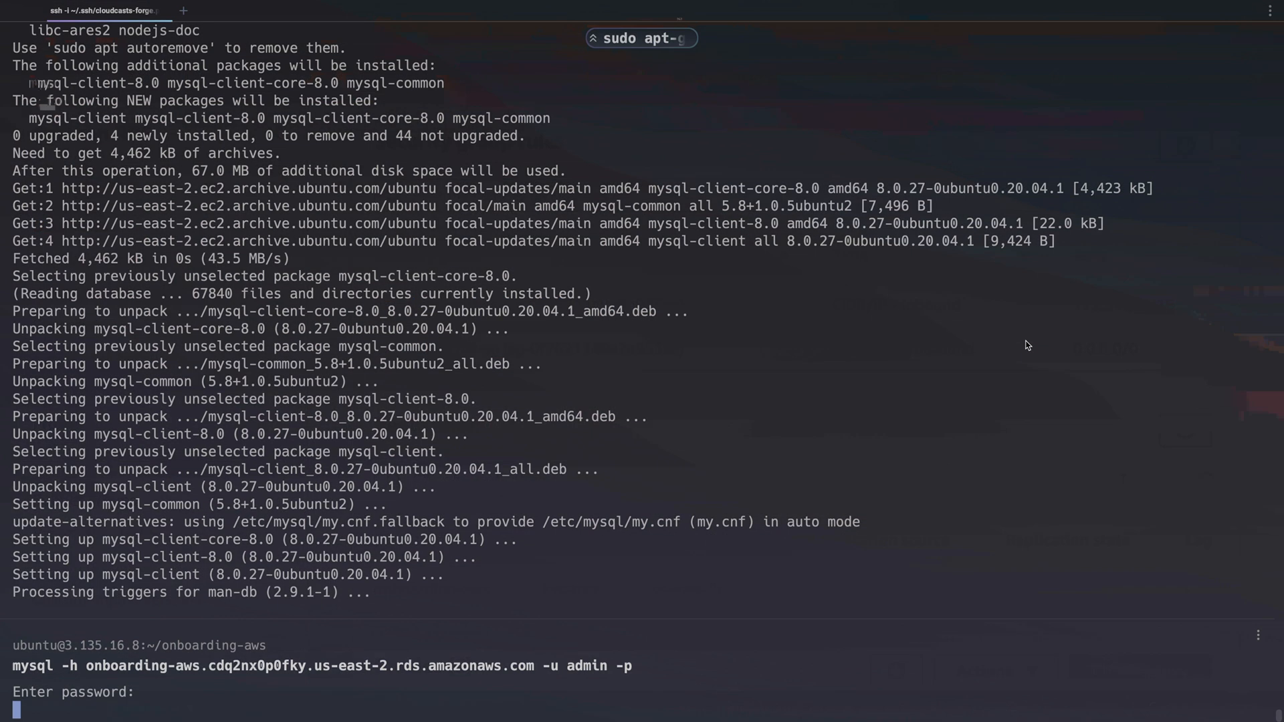
- Create the laravel database with utf8mb4 charset on the RDS MySQL server
{"action": "scroll", "scroll_direction": "down", "scroll_amount": 3}
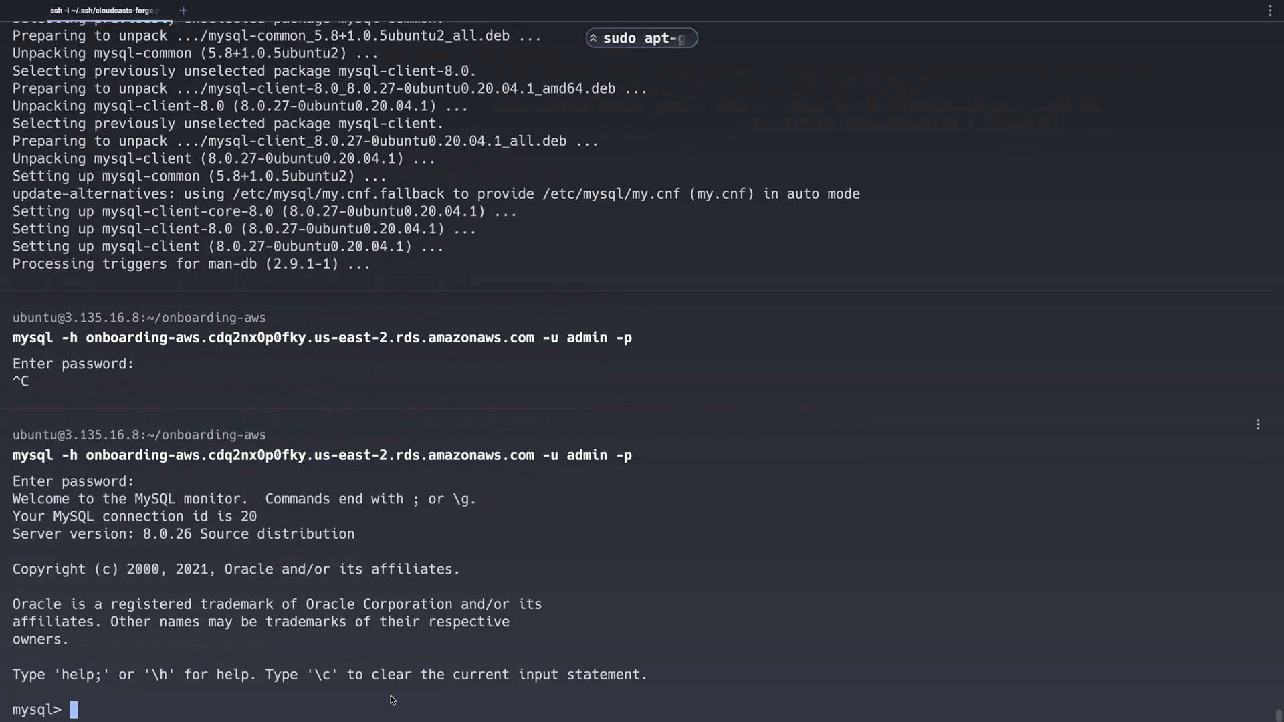
{"action": "type", "text": "show databases;l"}
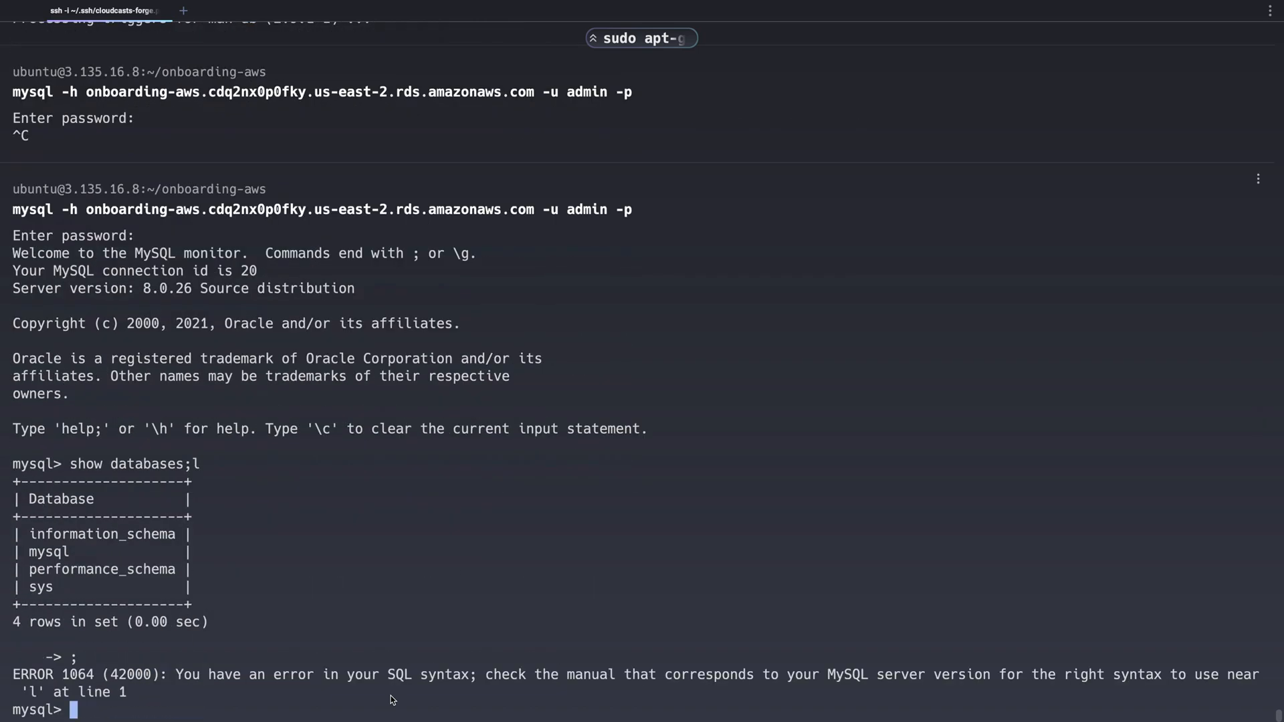
{"action": "type", "text": "create database"}
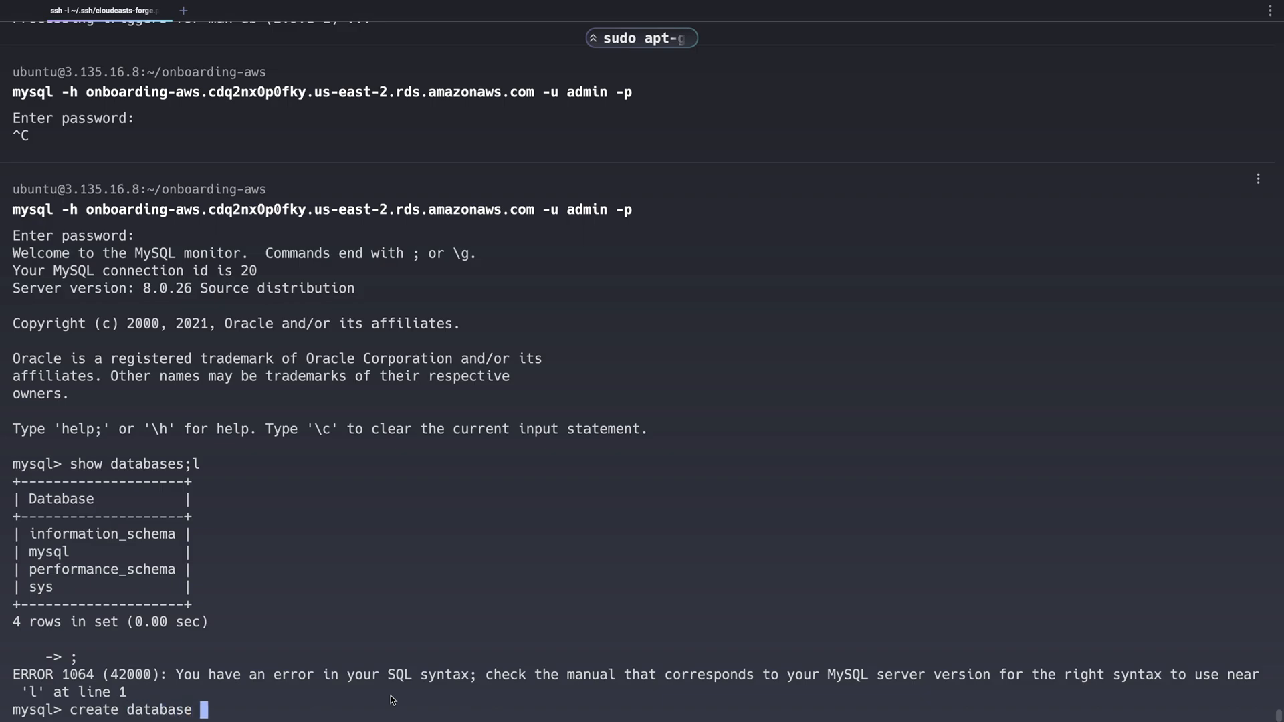
{"action": "type", "text": "laravel chars"}
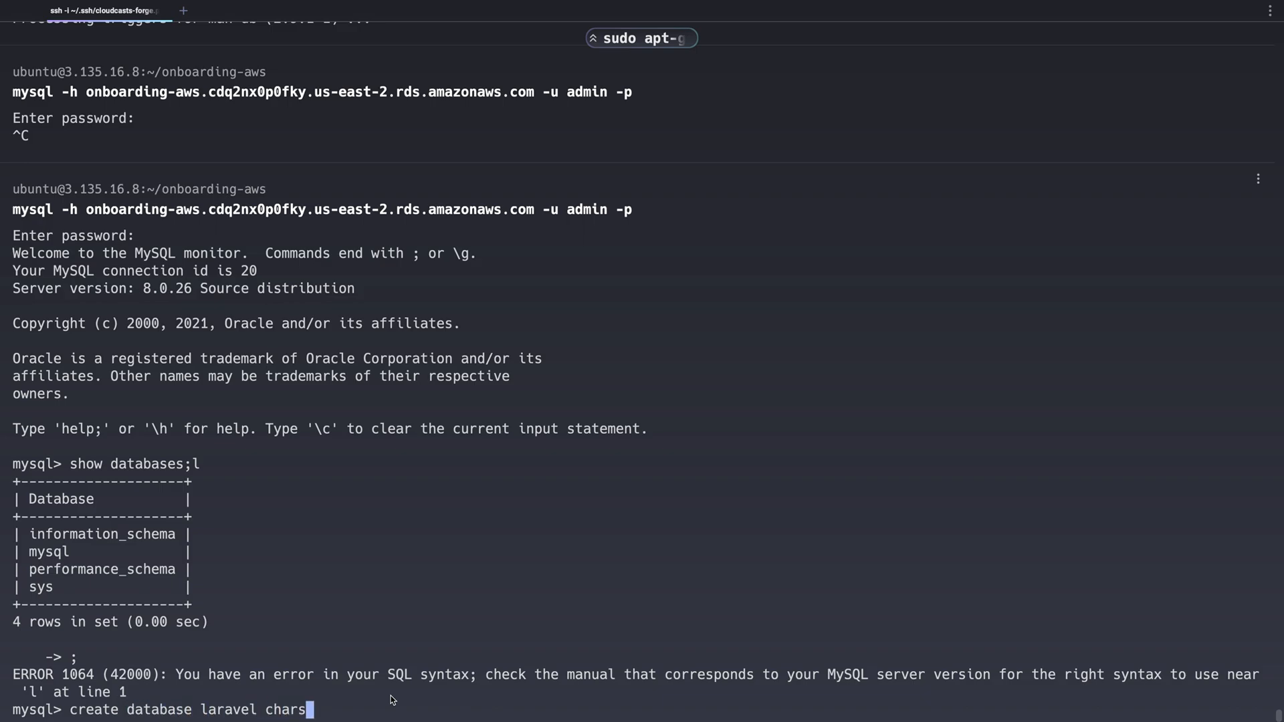
{"action": "type", "text": "et utf8mb4"}
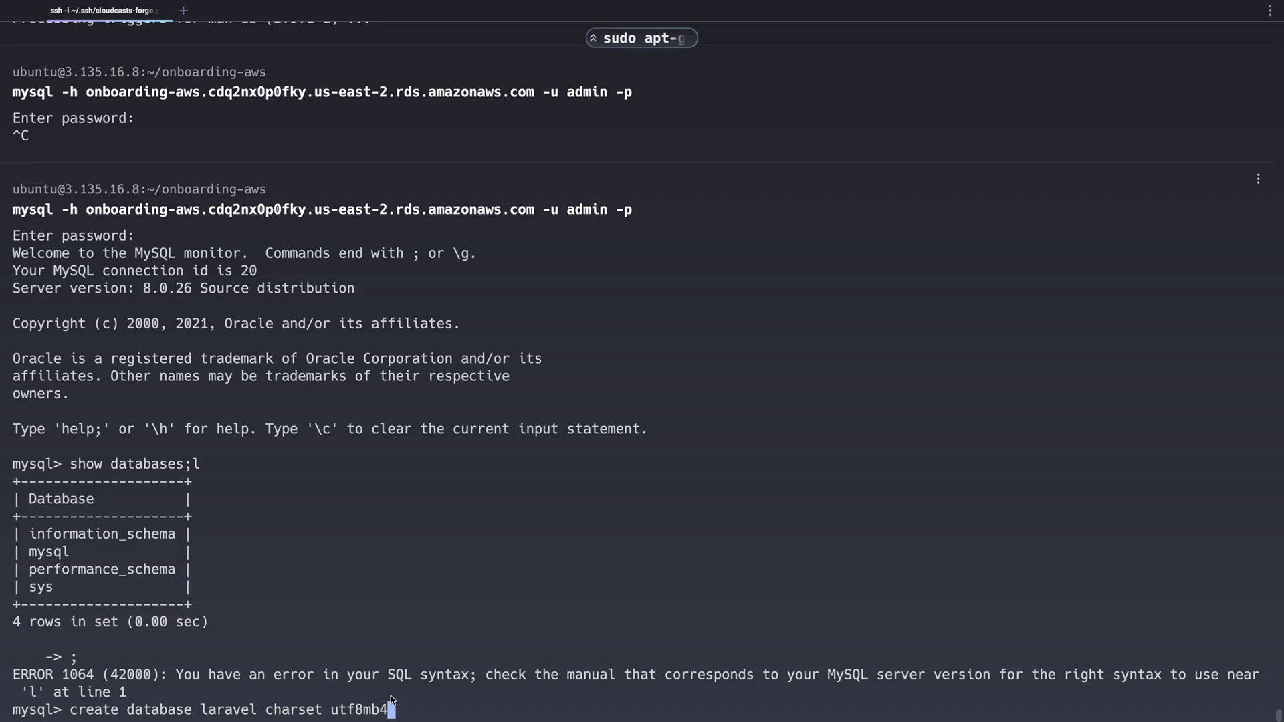
{"action": "key", "text": "Return"}
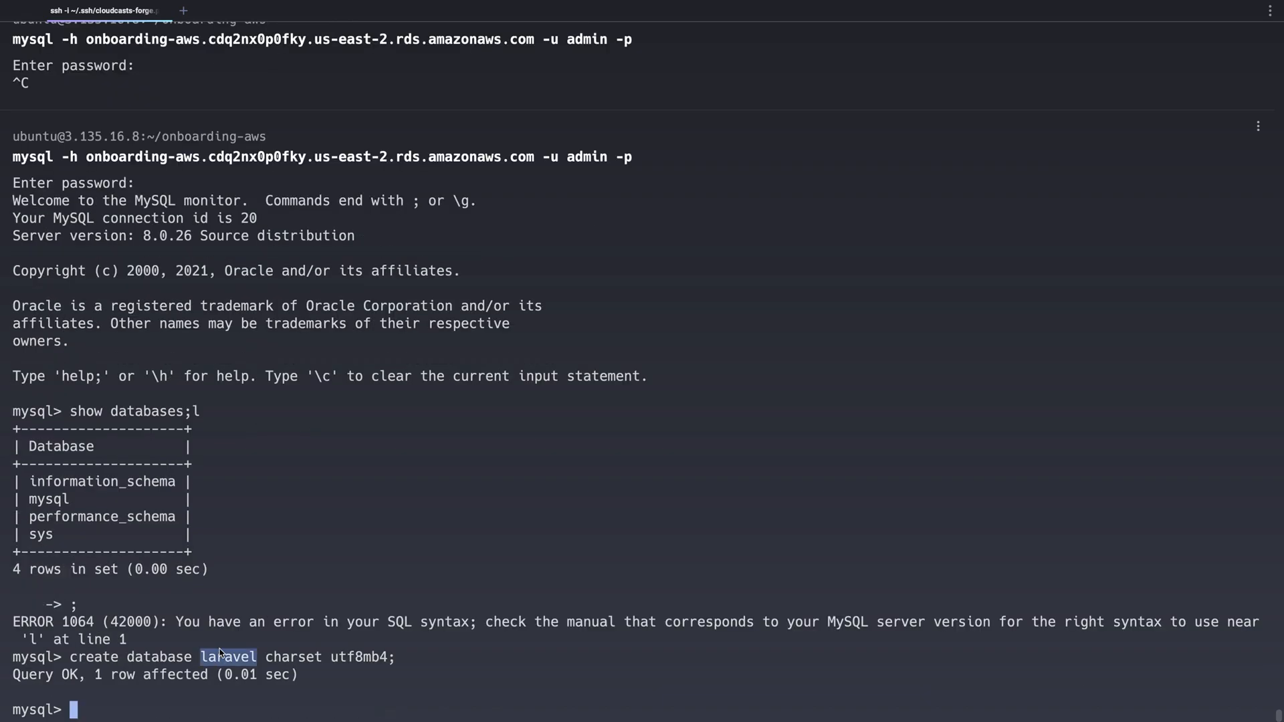
- Exit mysql, open .env in vim, and begin the php artisan migrate command
{"action": "type", "text": "exu"}
{"action": "type", "text": "vi"}
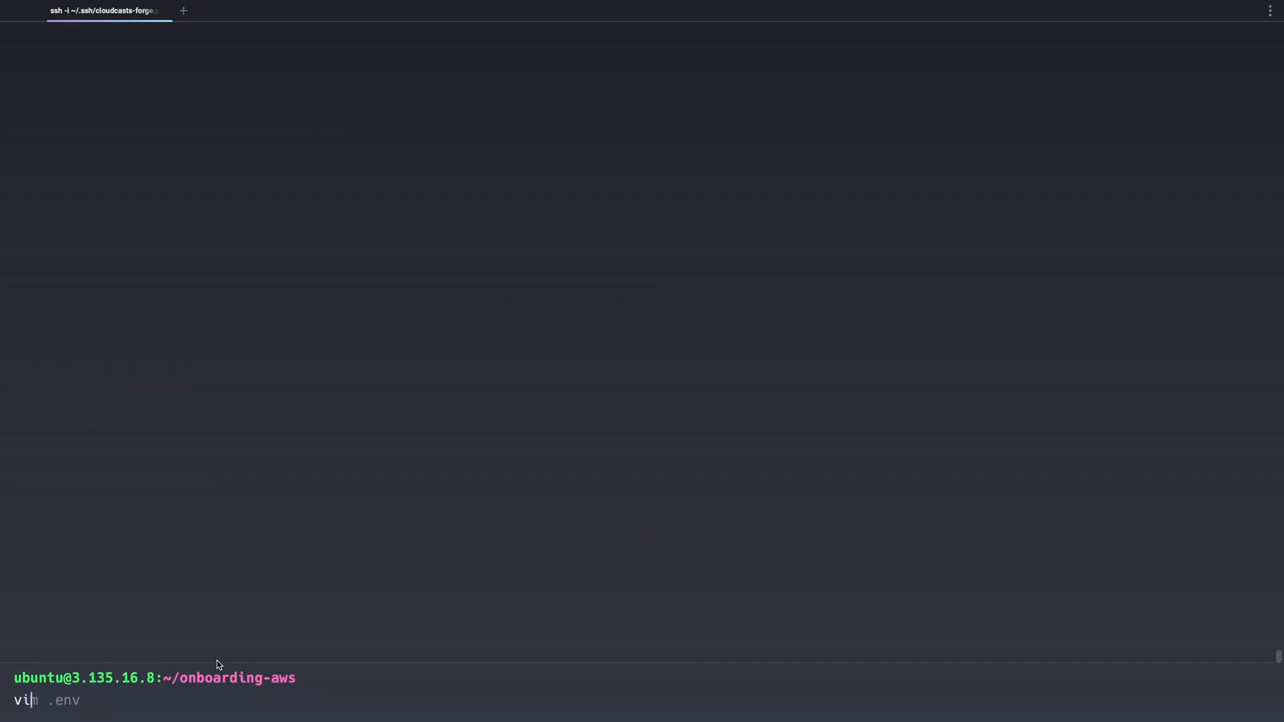
{"action": "key", "text": "Return"}
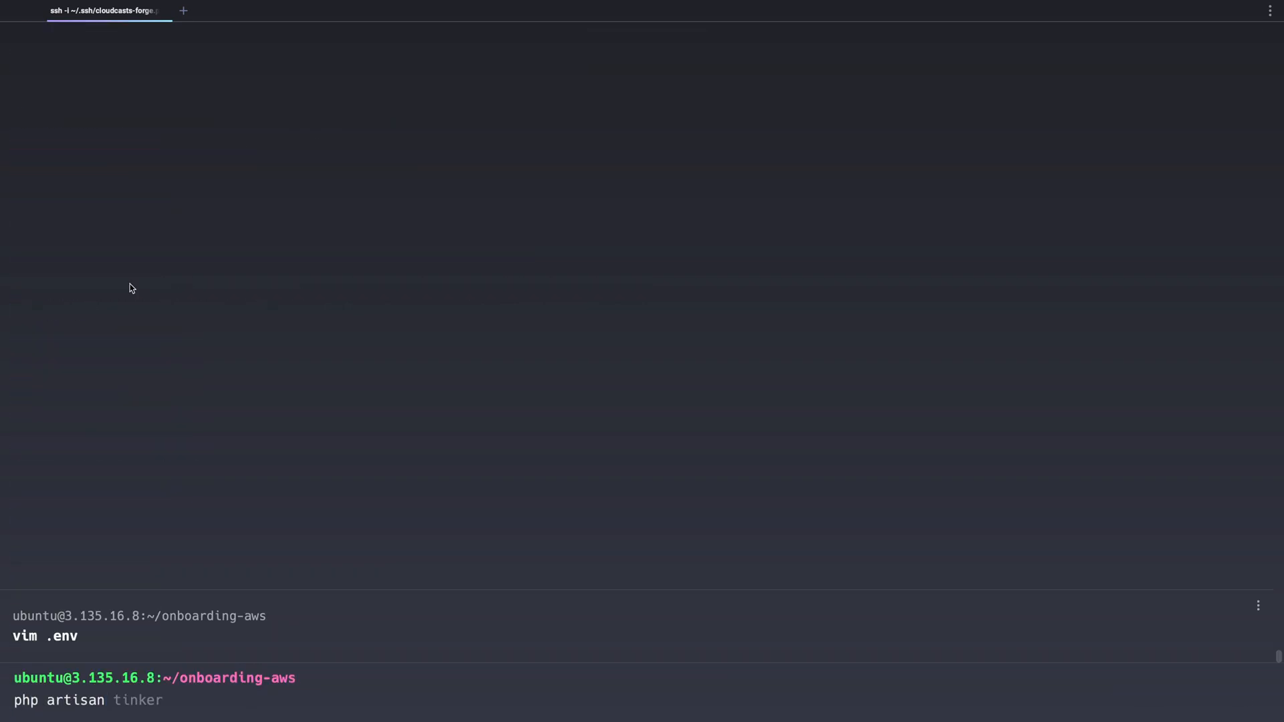
{"action": "type", "text": "migrate"}
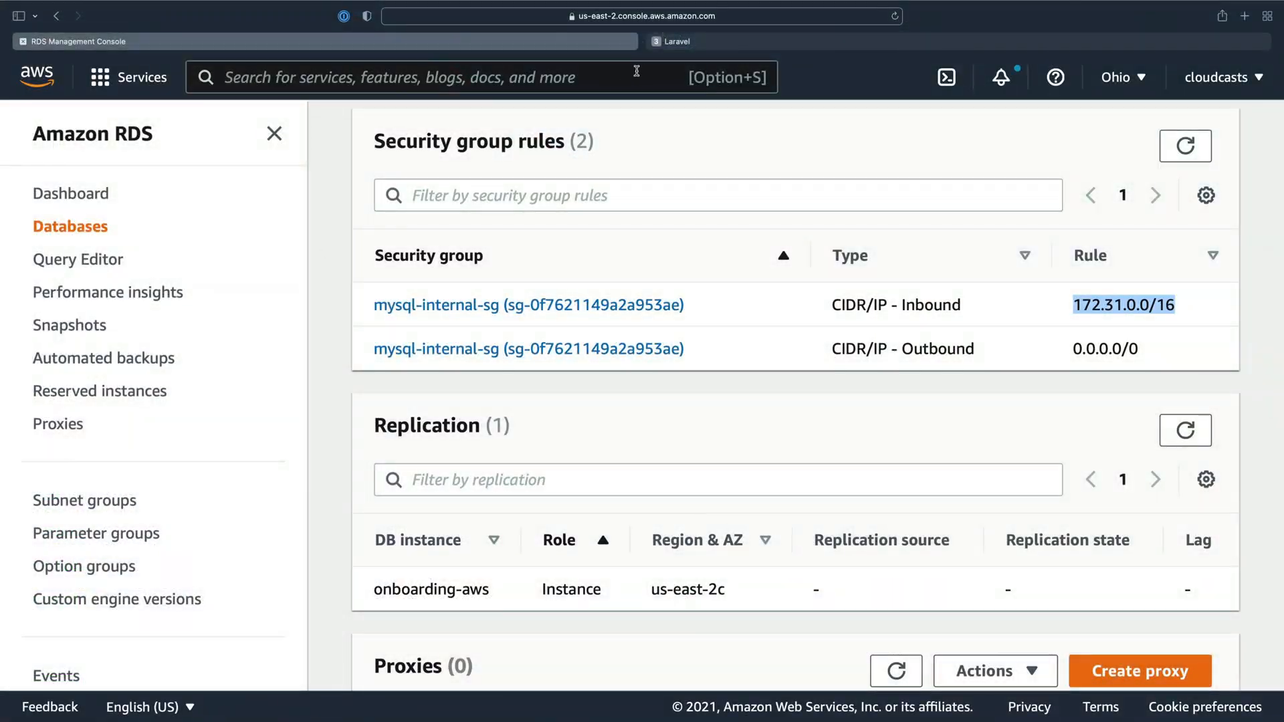
- Finish the Laravel registration form to reach the dashboard, then return to the RDS console
{"action": "left_click", "coordinate": [676, 41]}
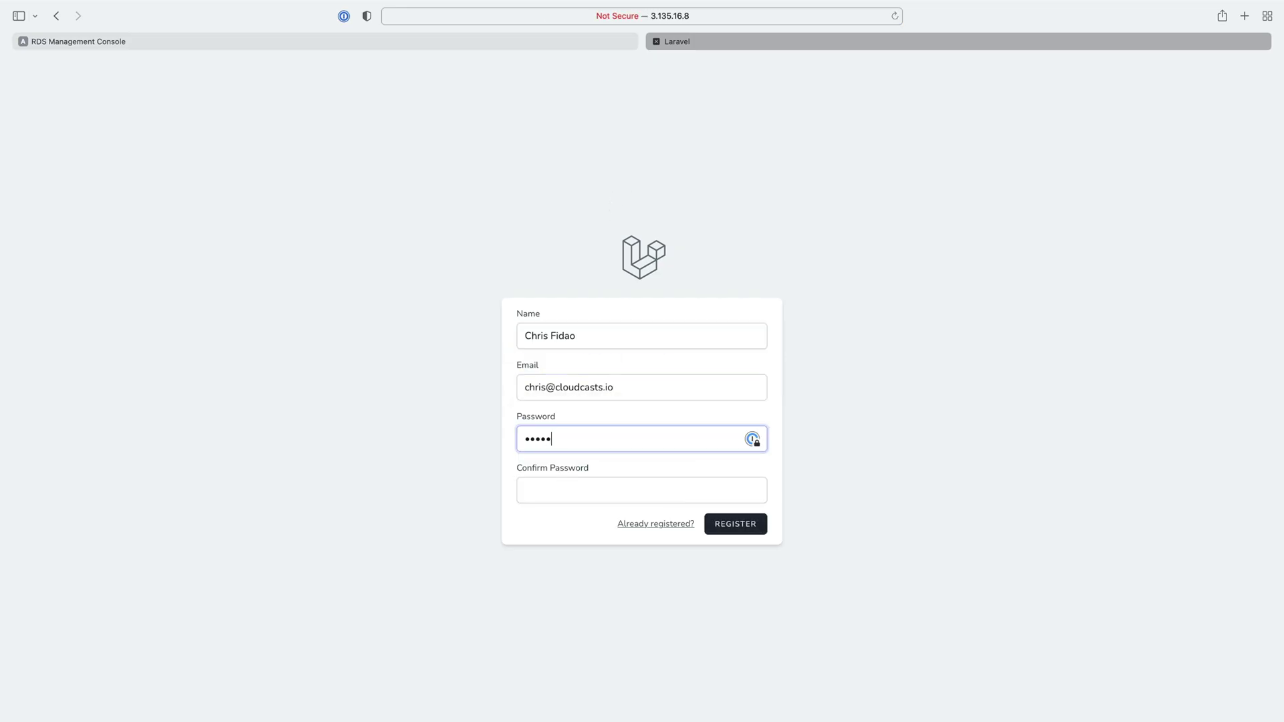
{"action": "left_click", "coordinate": [733, 524]}
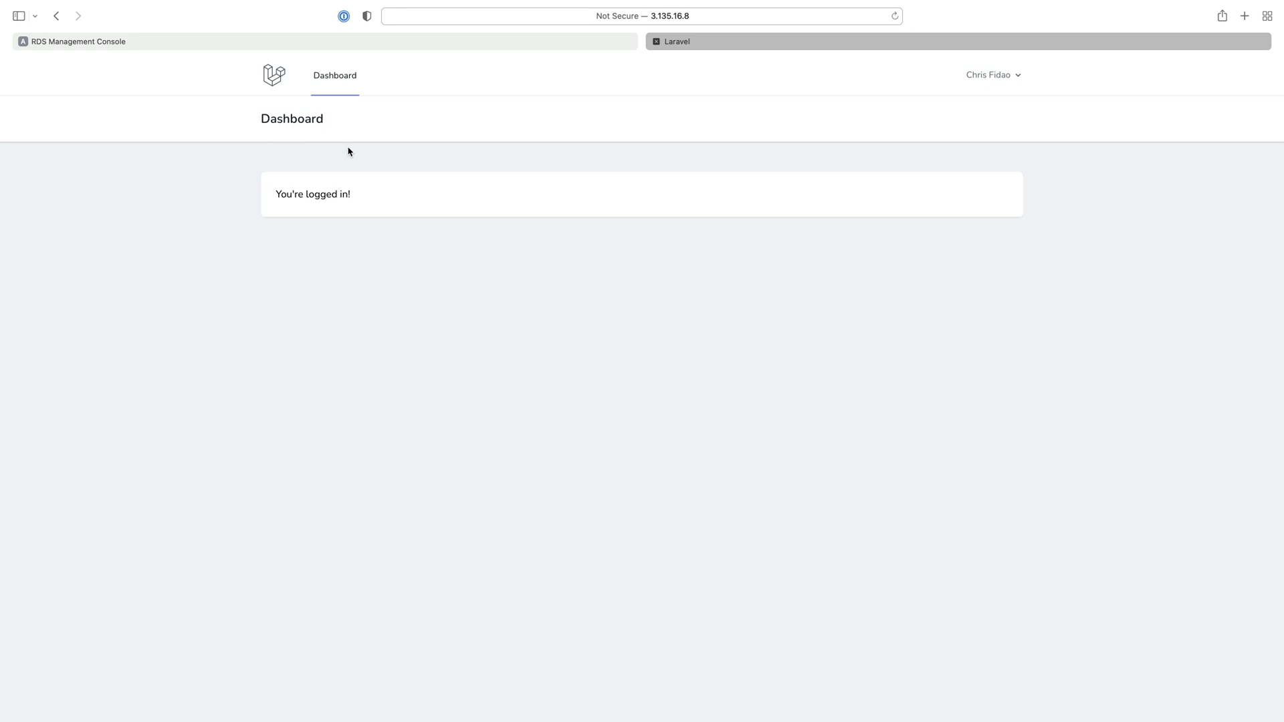
{"action": "left_click", "coordinate": [73, 40]}
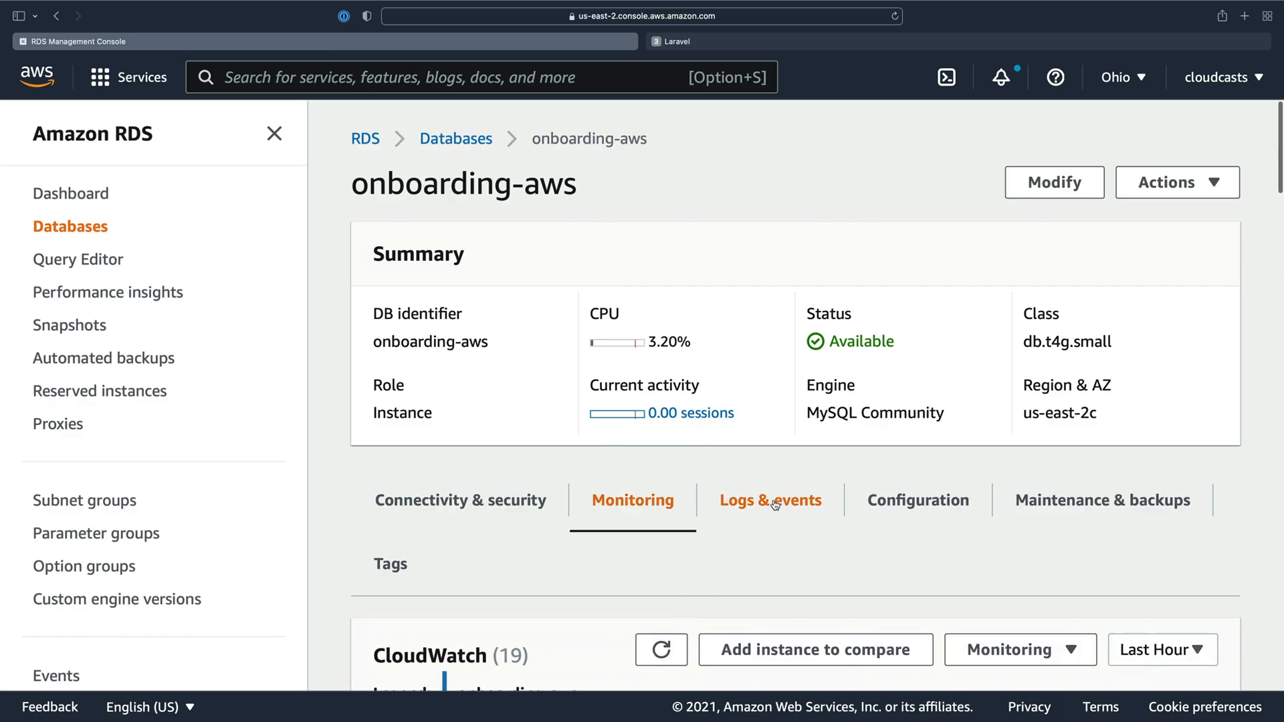
- Browse the onboarding-aws Logs & events, Configuration and Maintenance & backups tabs
{"action": "scroll", "scroll_direction": "down", "scroll_amount": 3}
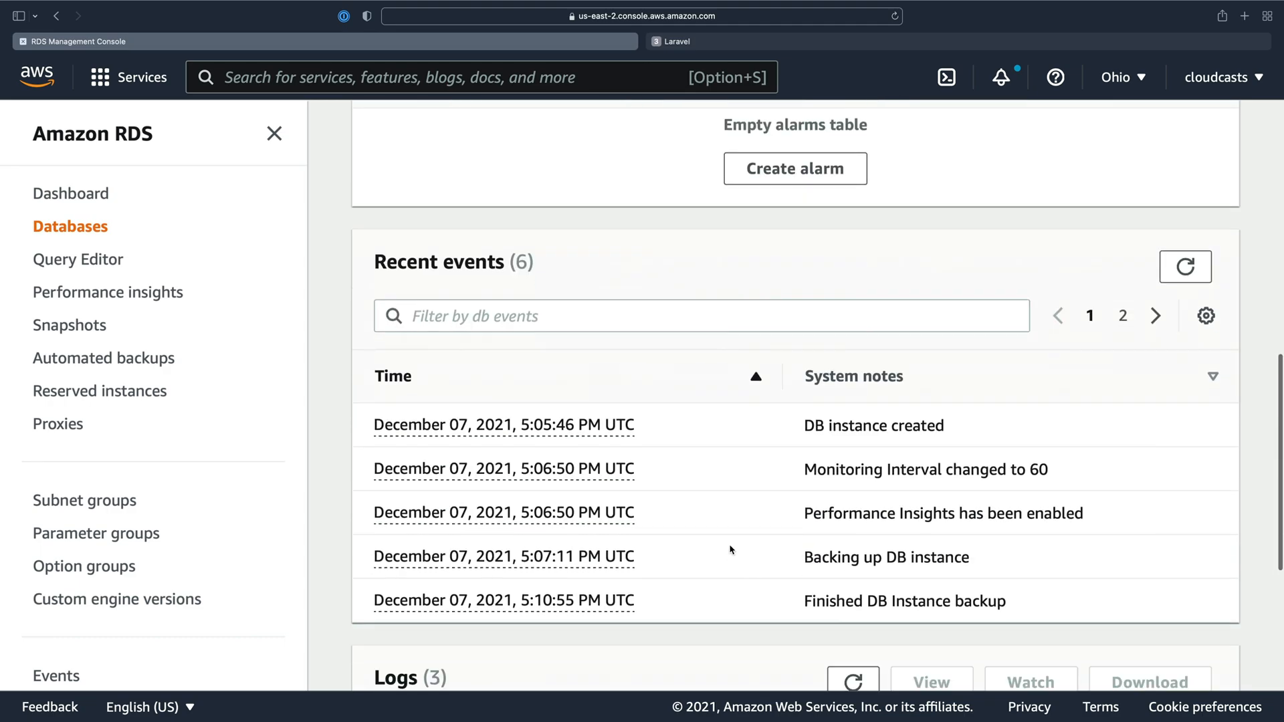
{"action": "scroll", "scroll_direction": "up", "scroll_amount": 3}
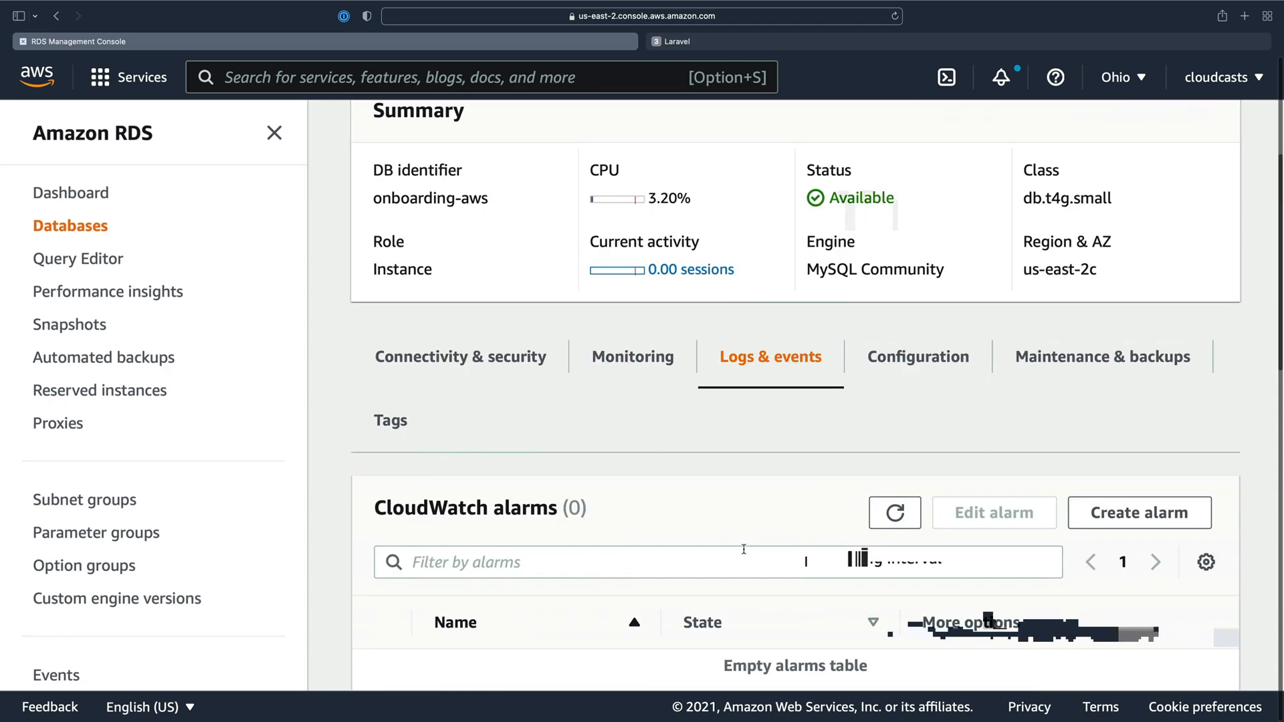
{"action": "left_click", "coordinate": [917, 356]}
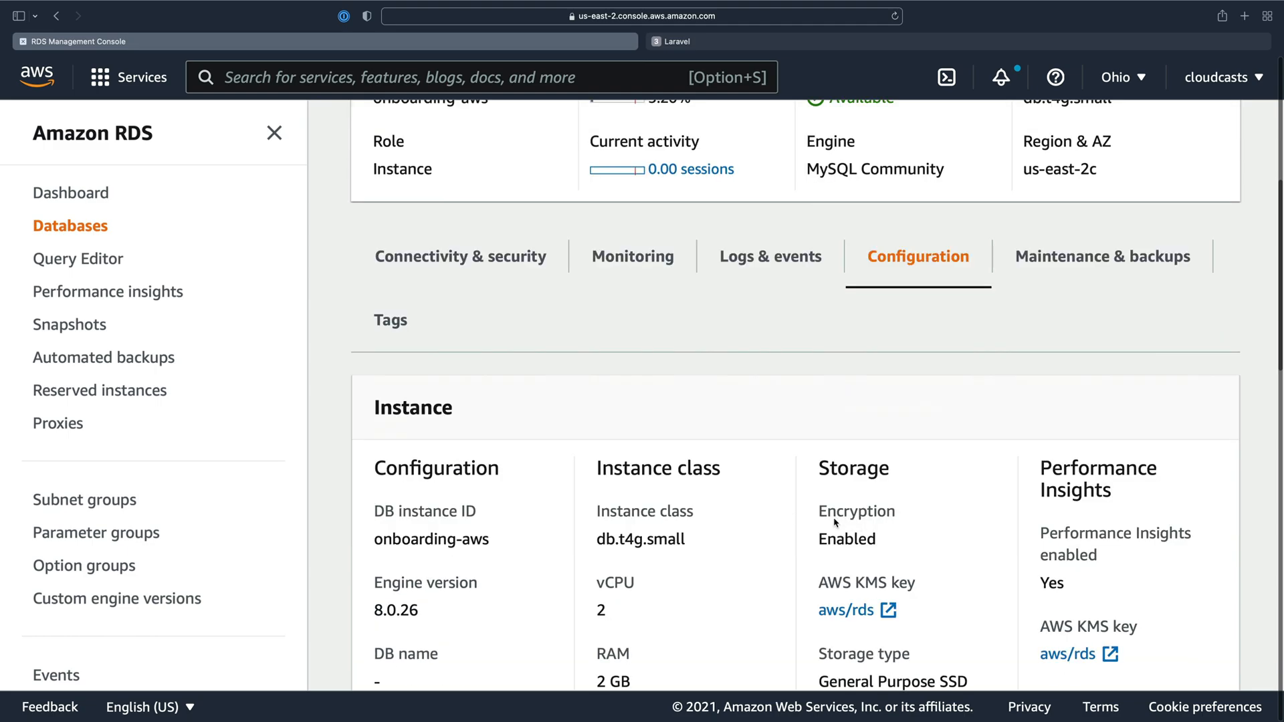
{"action": "scroll", "scroll_direction": "down", "scroll_amount": 3}
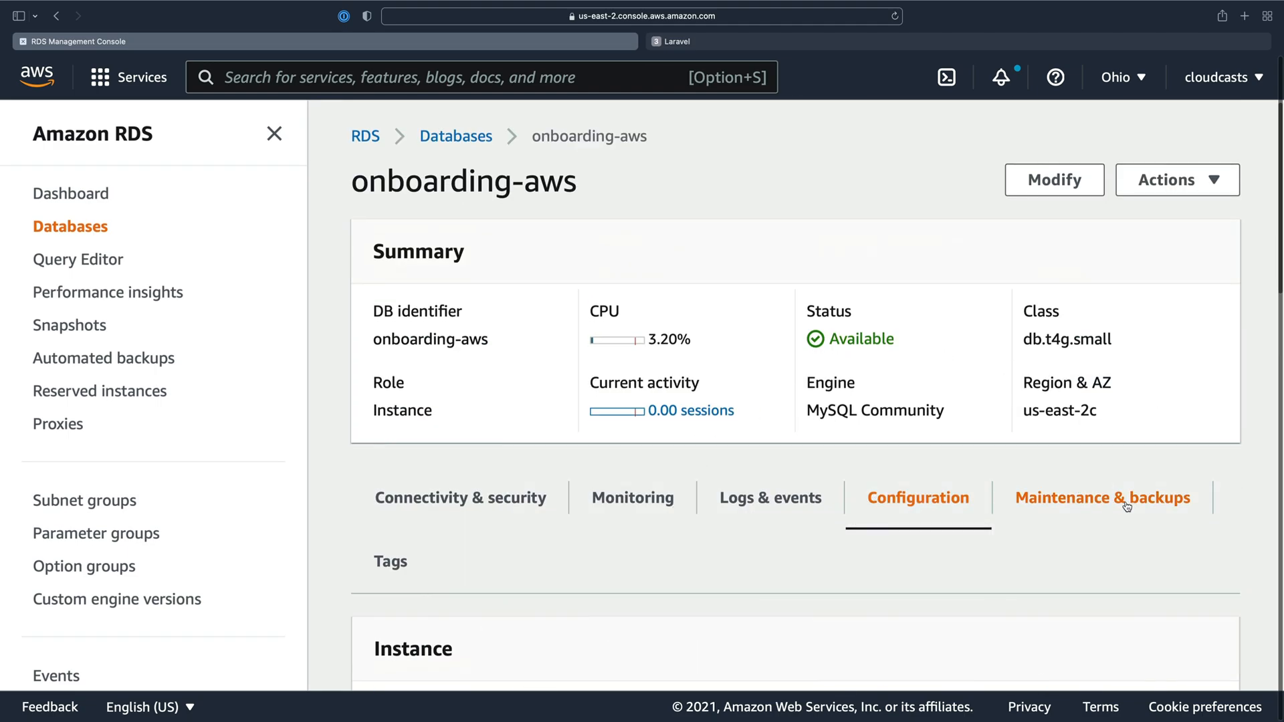
{"action": "left_click", "coordinate": [1102, 497]}
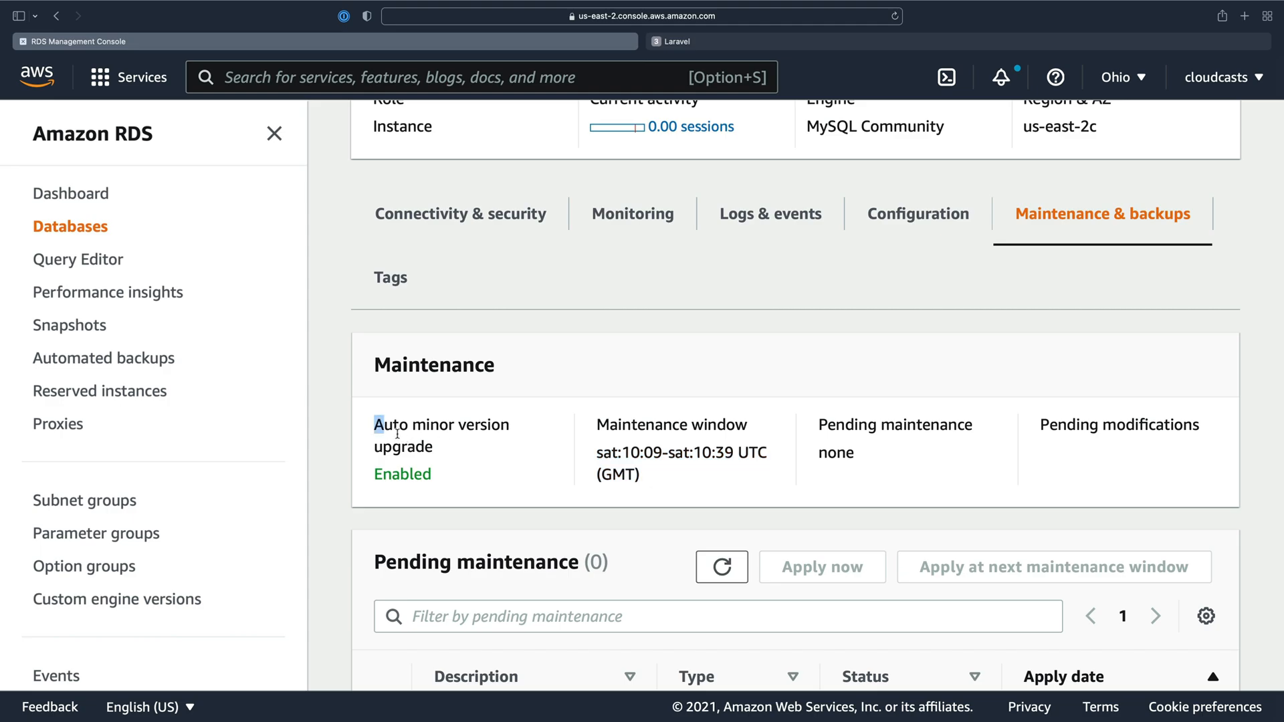
{"action": "scroll", "scroll_direction": "down", "scroll_amount": 3}
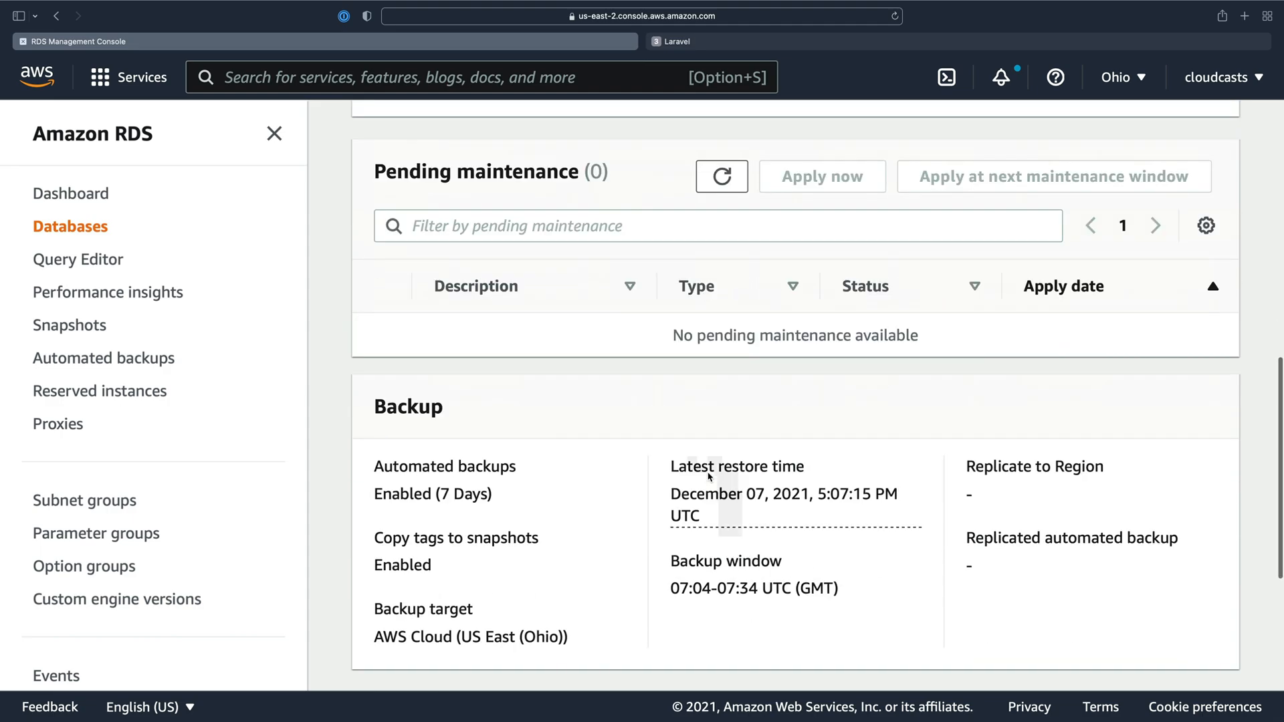
{"action": "scroll", "scroll_direction": "up", "scroll_amount": 3}
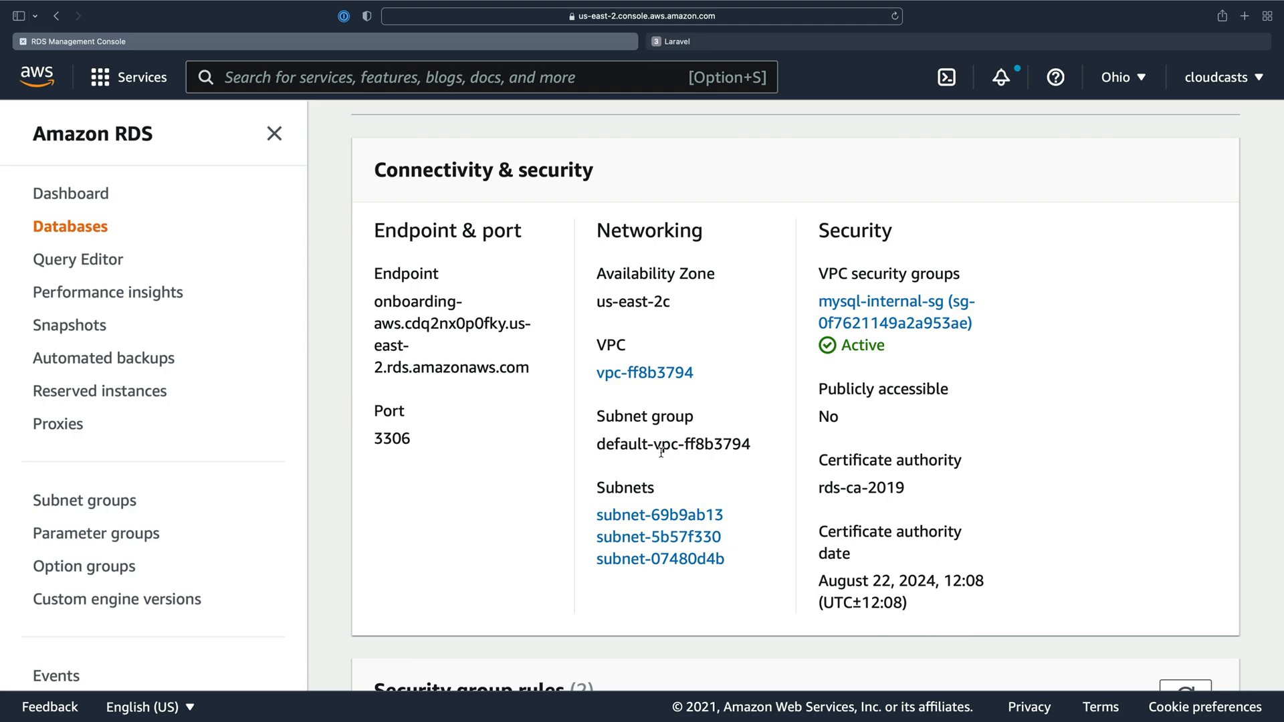
{"action": "mouse_move", "coordinate": [601, 430]}
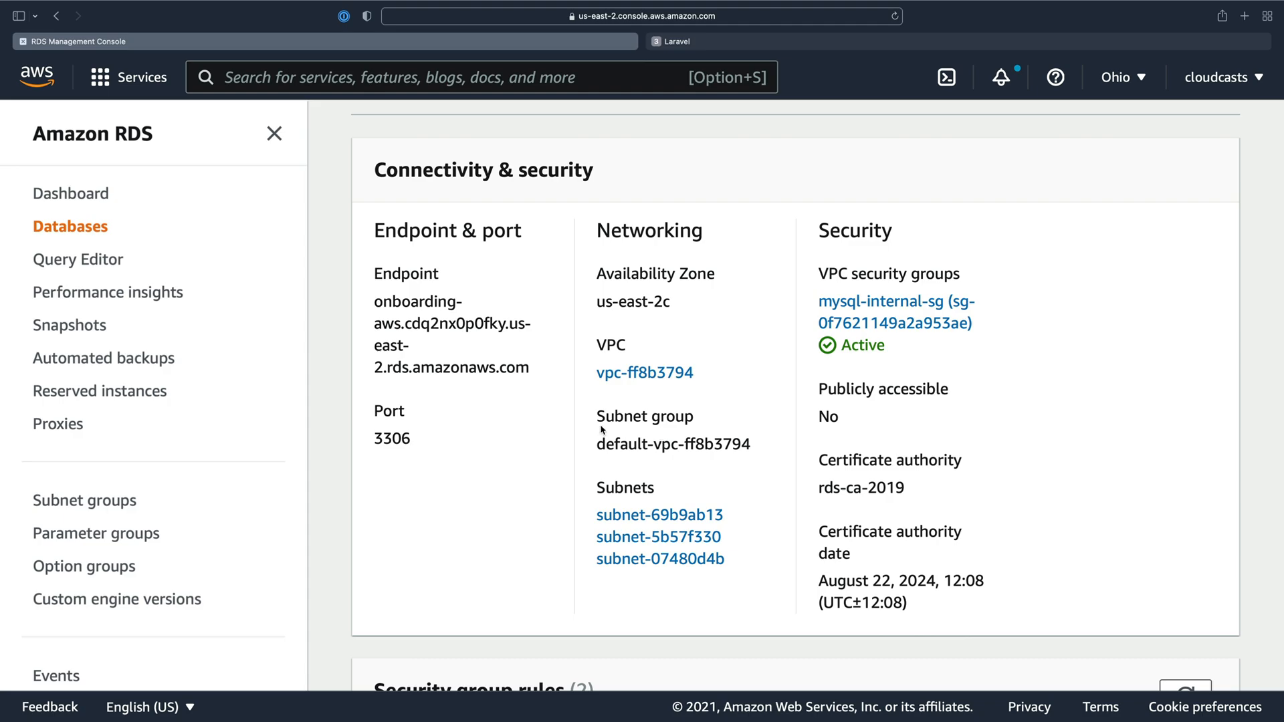
{"action": "mouse_move", "coordinate": [592, 344]}
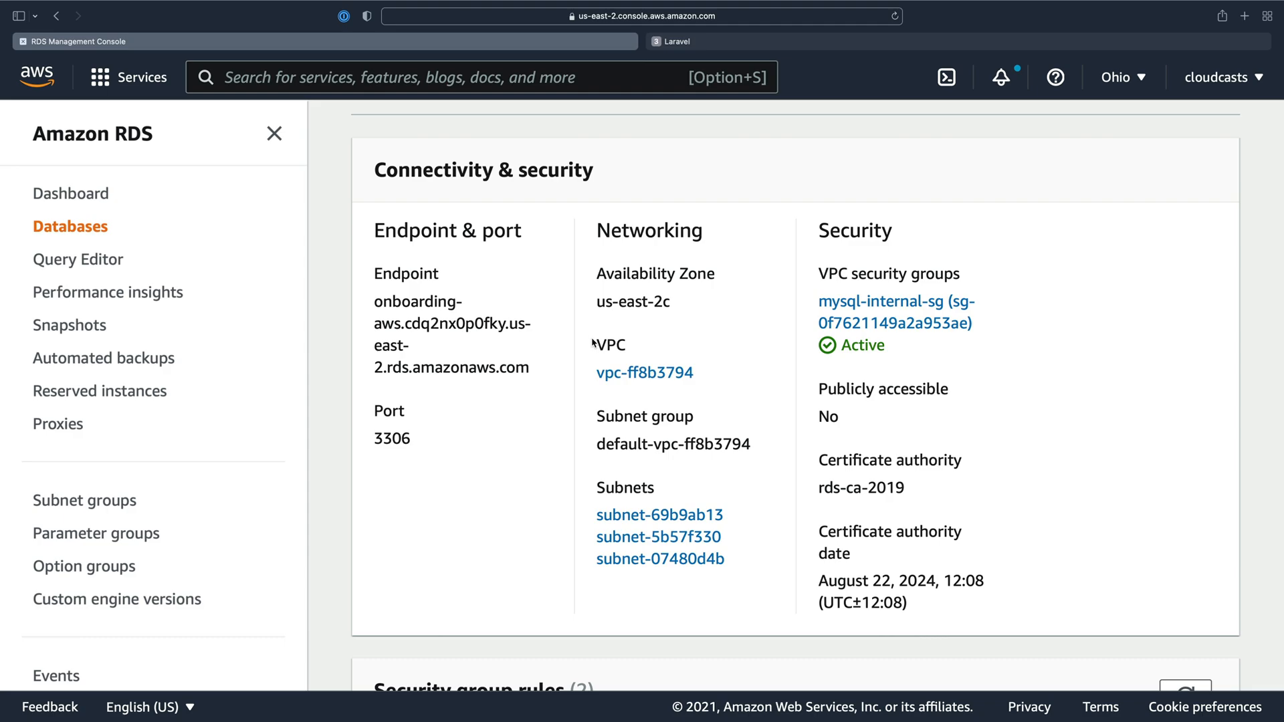
{"action": "double_click", "coordinate": [608, 345]}
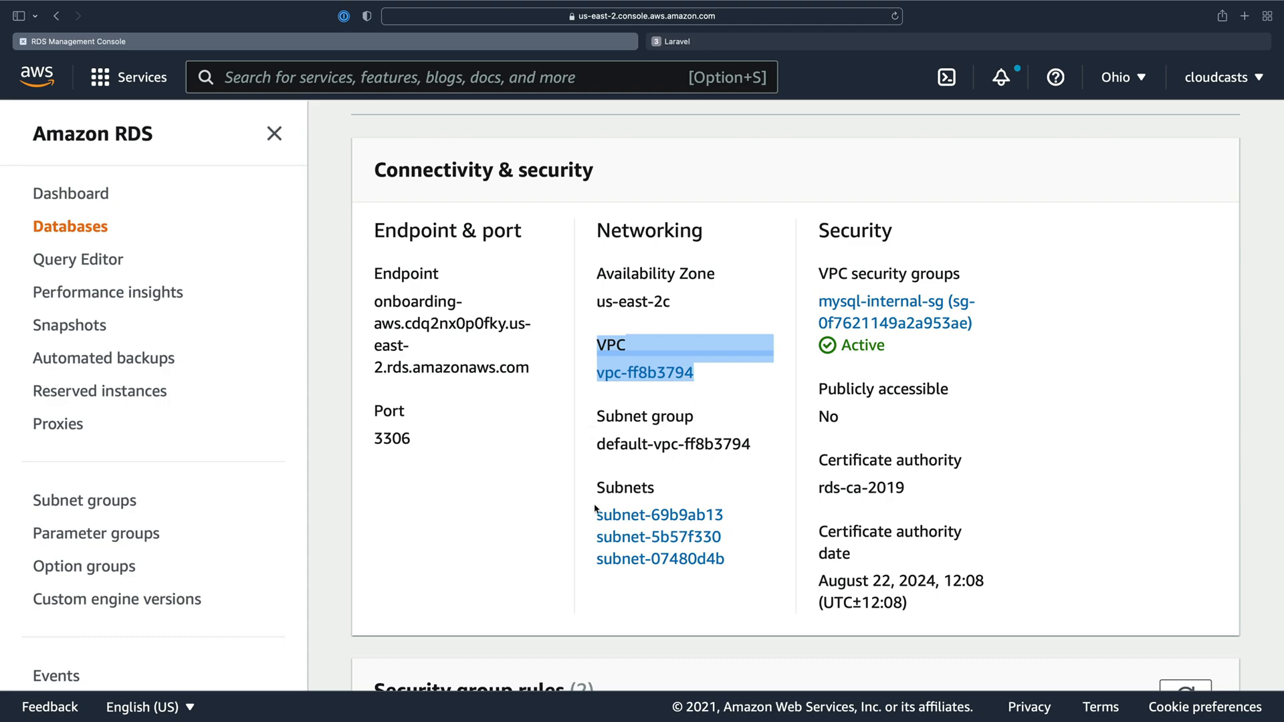
{"action": "mouse_move", "coordinate": [597, 432]}
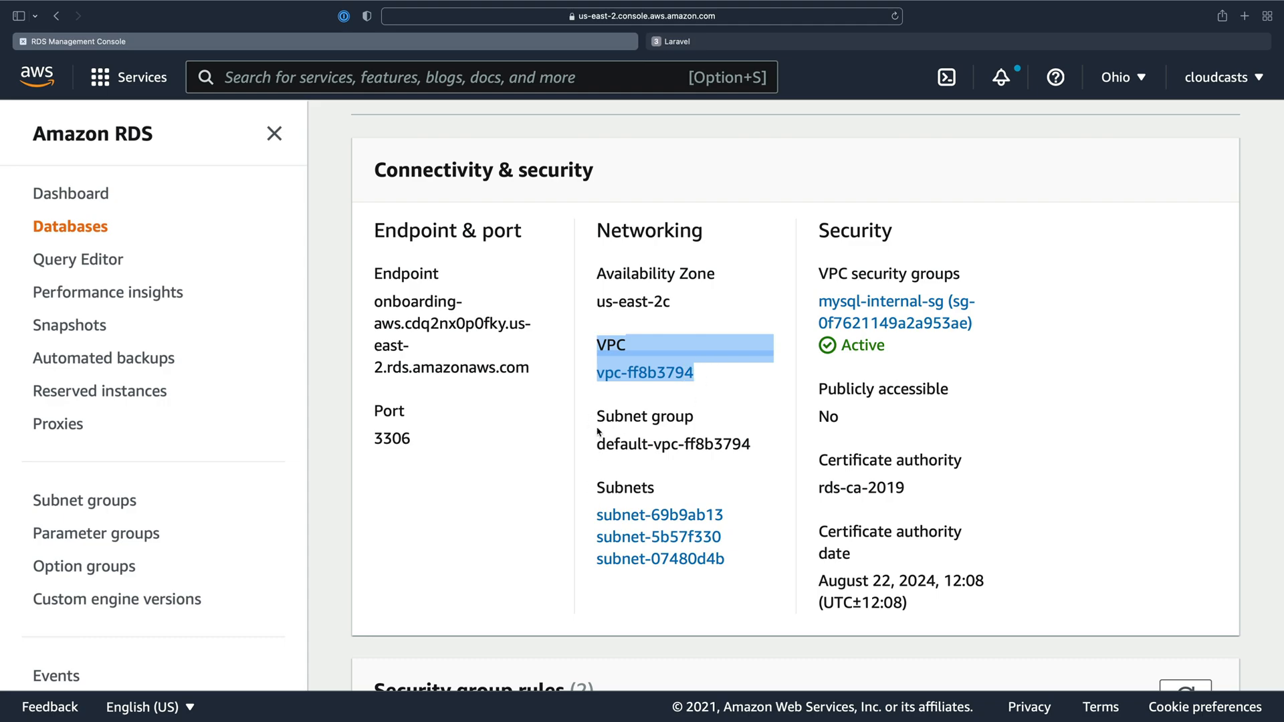
{"action": "mouse_move", "coordinate": [630, 406]}
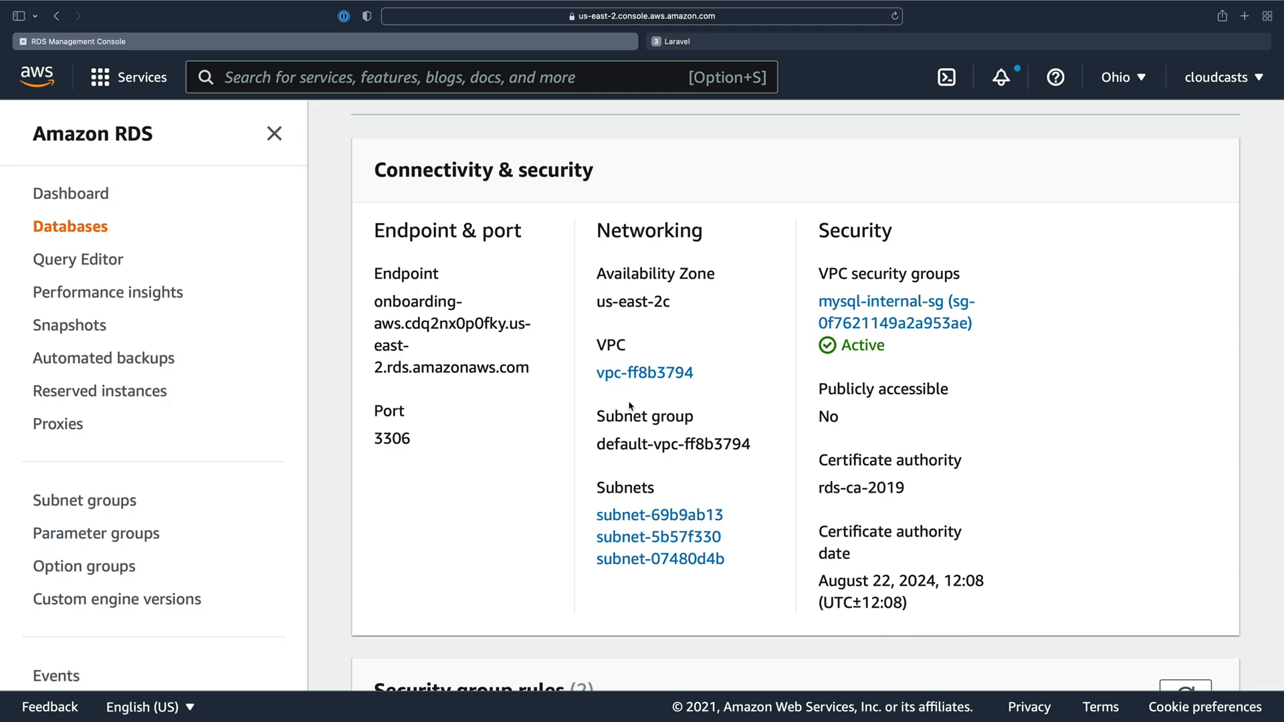
{"action": "mouse_move", "coordinate": [580, 462]}
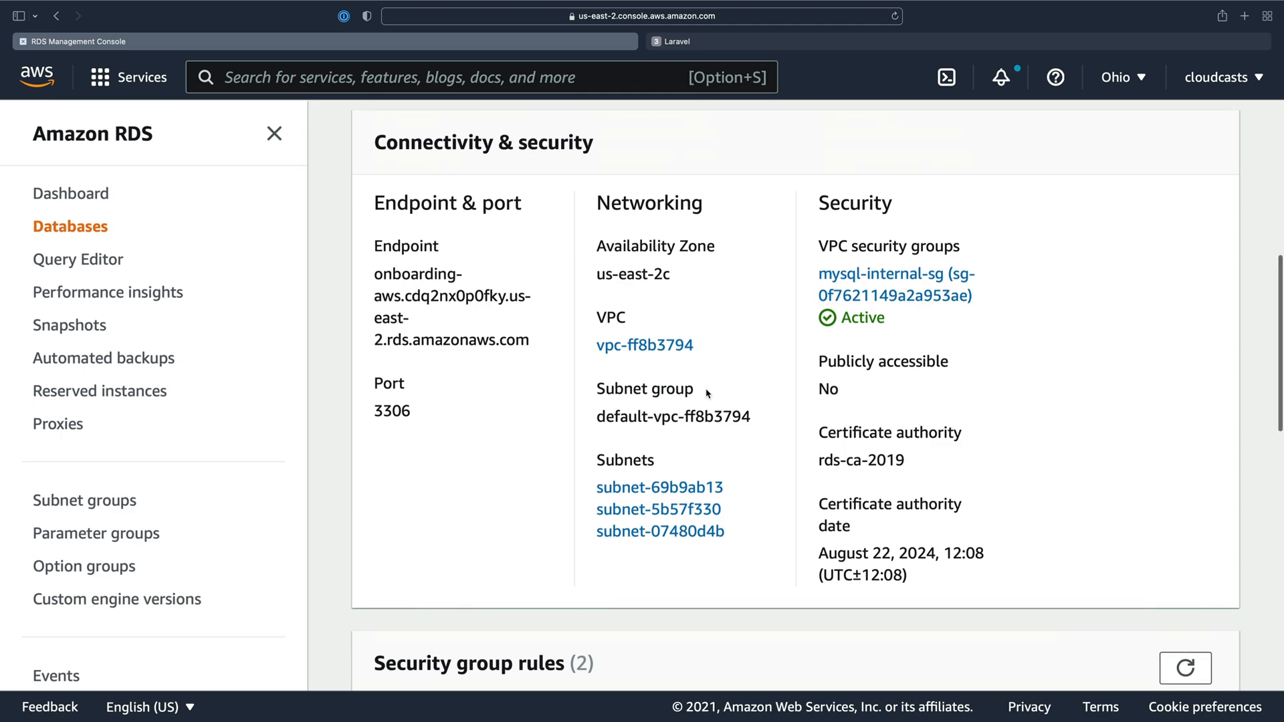
{"action": "mouse_move", "coordinate": [605, 311]}
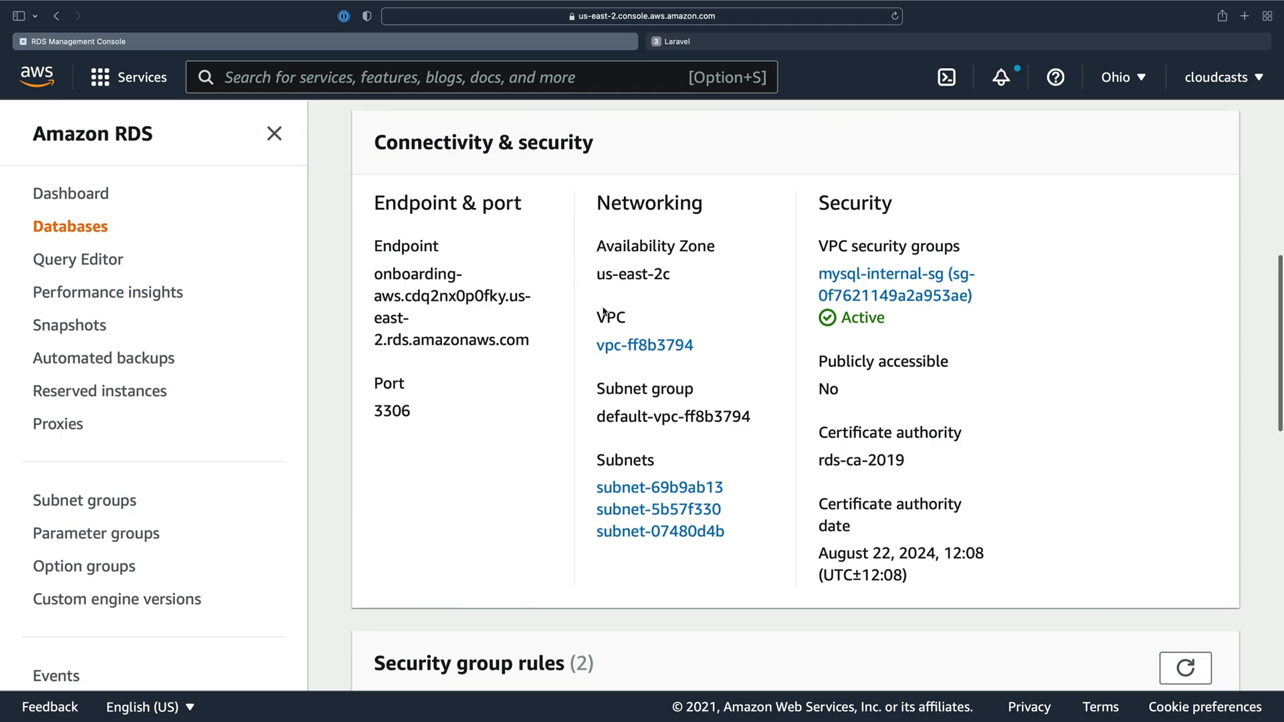
{"action": "mouse_move", "coordinate": [586, 317]}
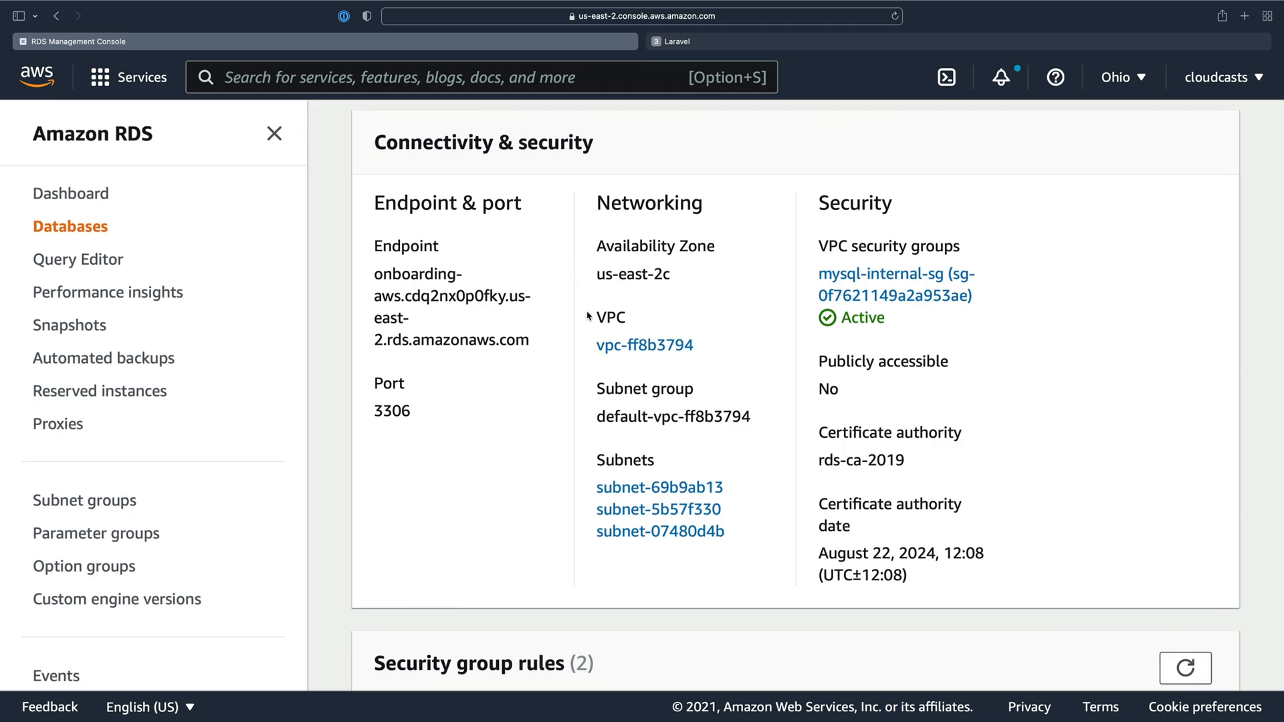
{"action": "mouse_move", "coordinate": [897, 284]}
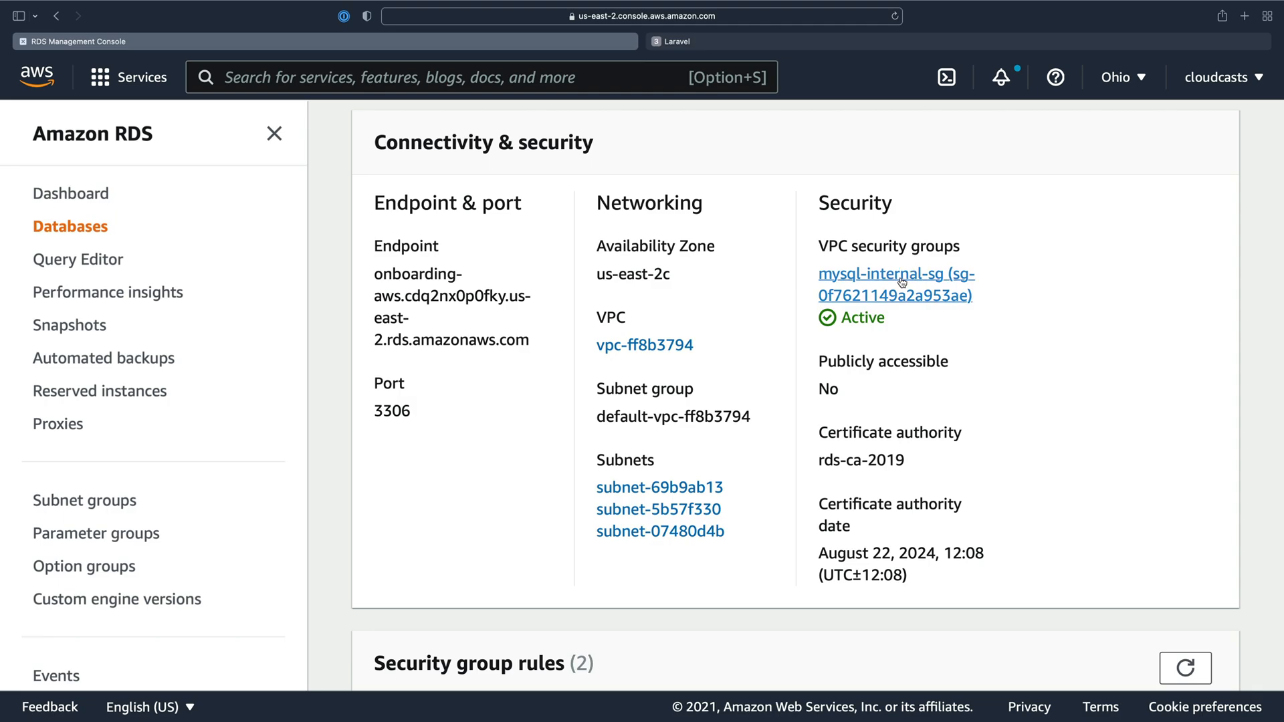
- Open mysql-internal-sg and highlight its inbound TCP 3306 rule sourced from 172.31.0.0/16
{"action": "left_click", "coordinate": [895, 285]}
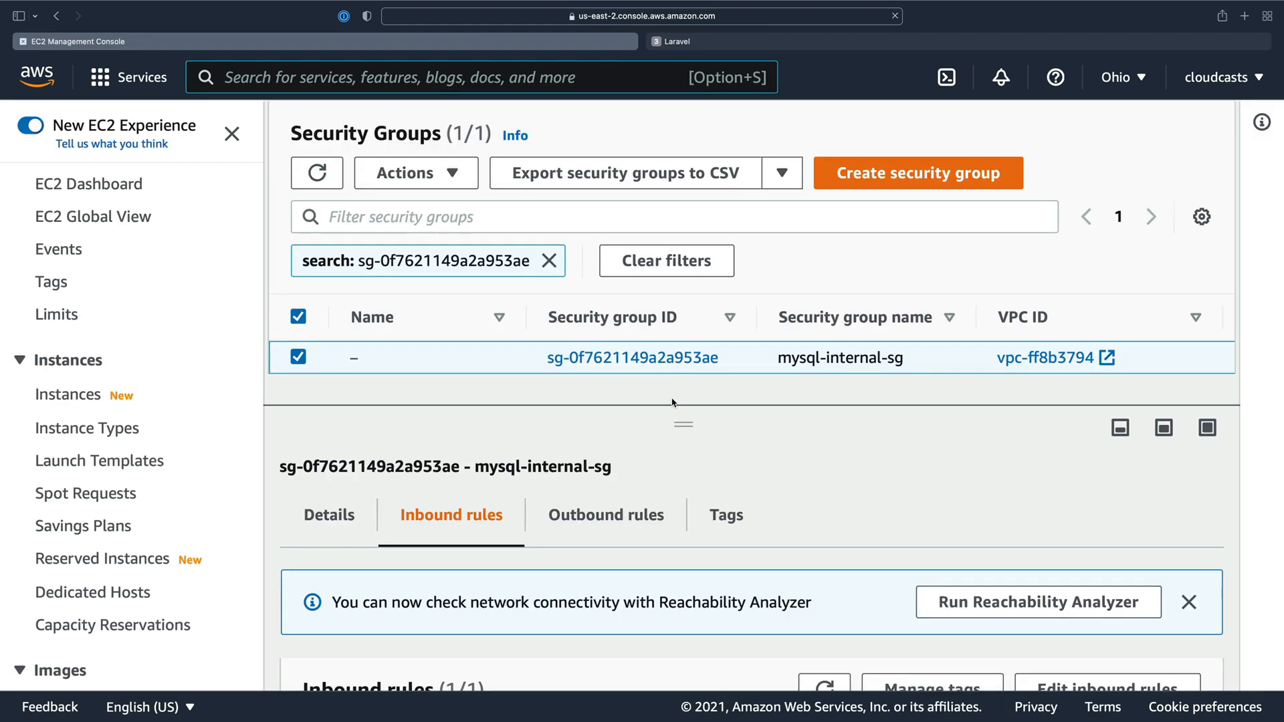
{"action": "scroll", "scroll_direction": "down", "scroll_amount": 3}
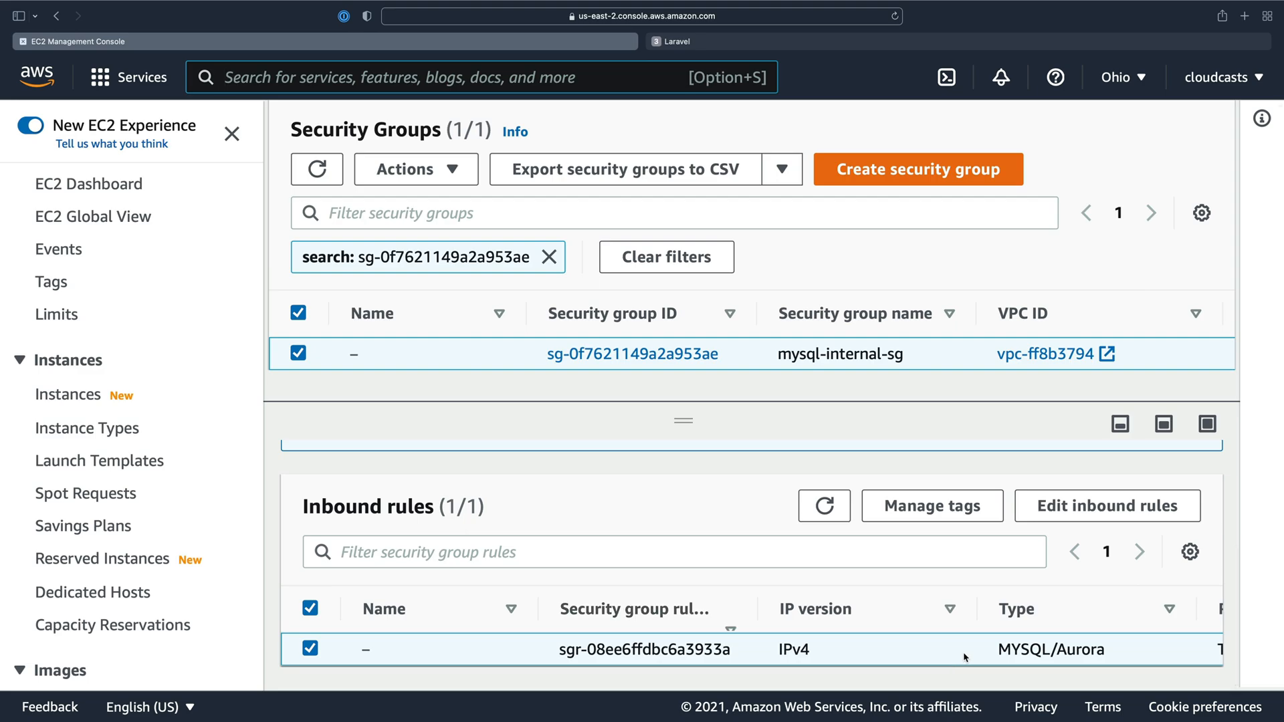
{"action": "scroll", "scroll_direction": "right", "scroll_amount": 3}
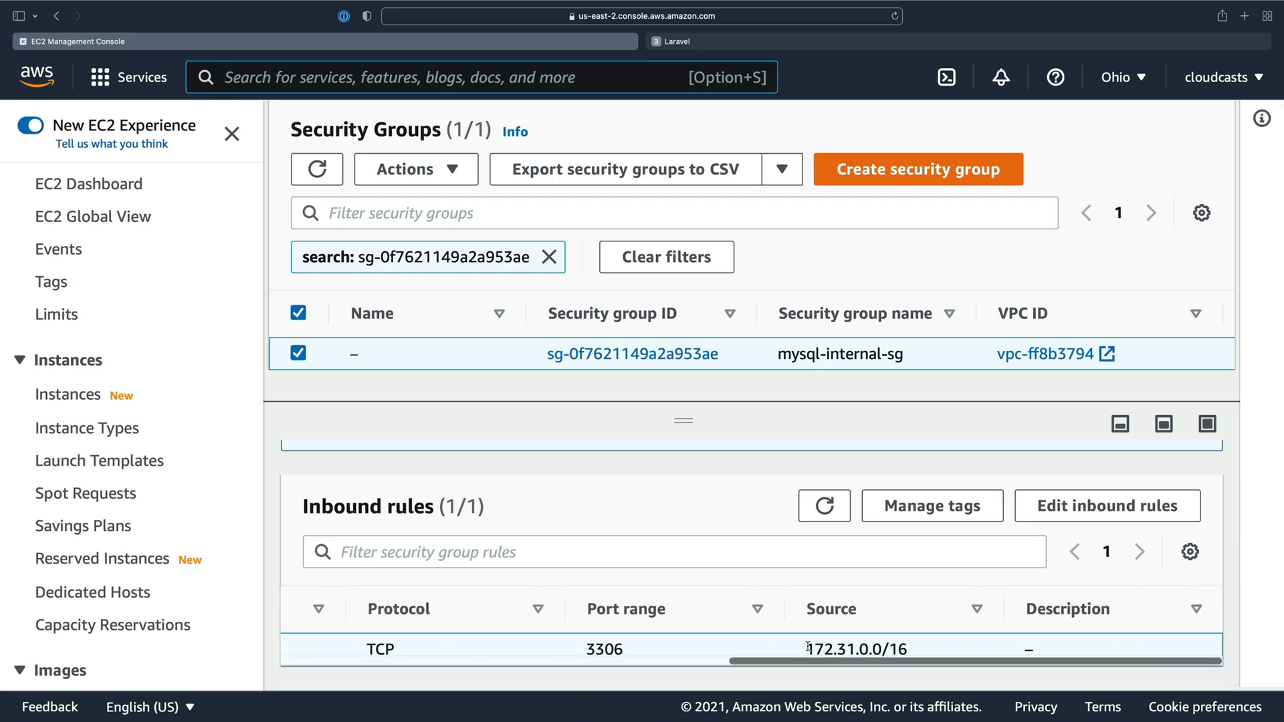
{"action": "double_click", "coordinate": [856, 648]}
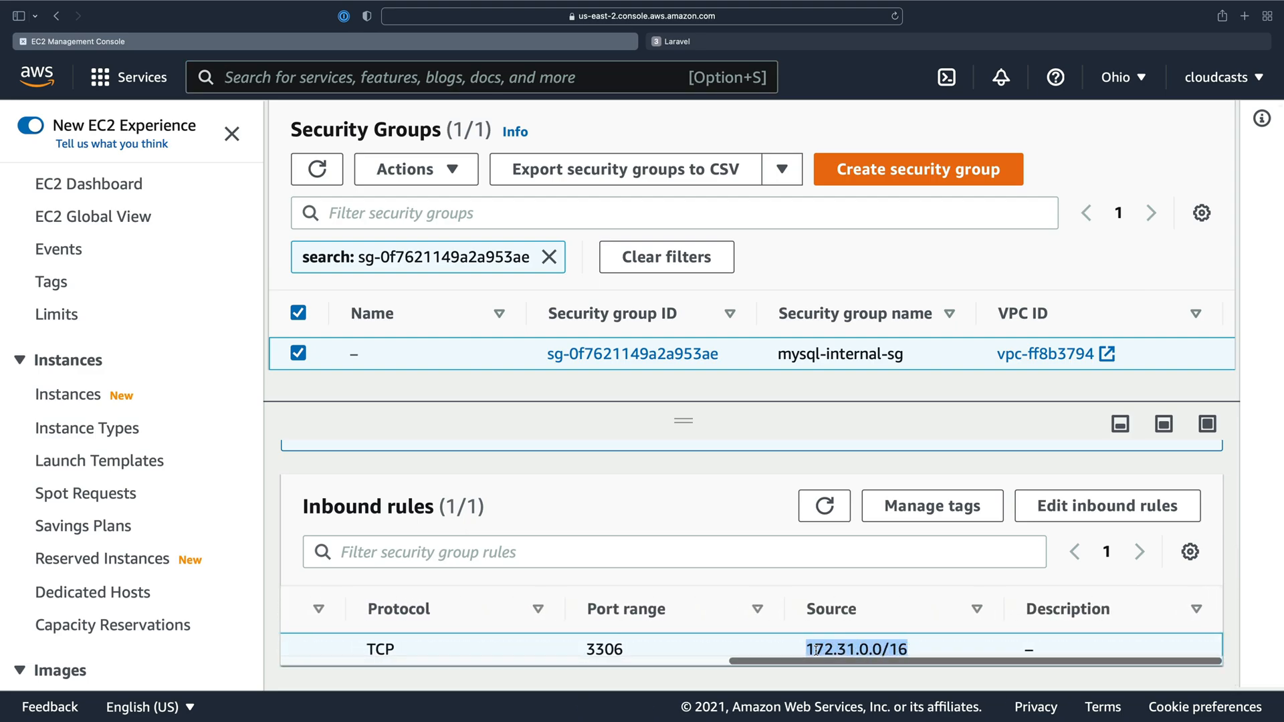